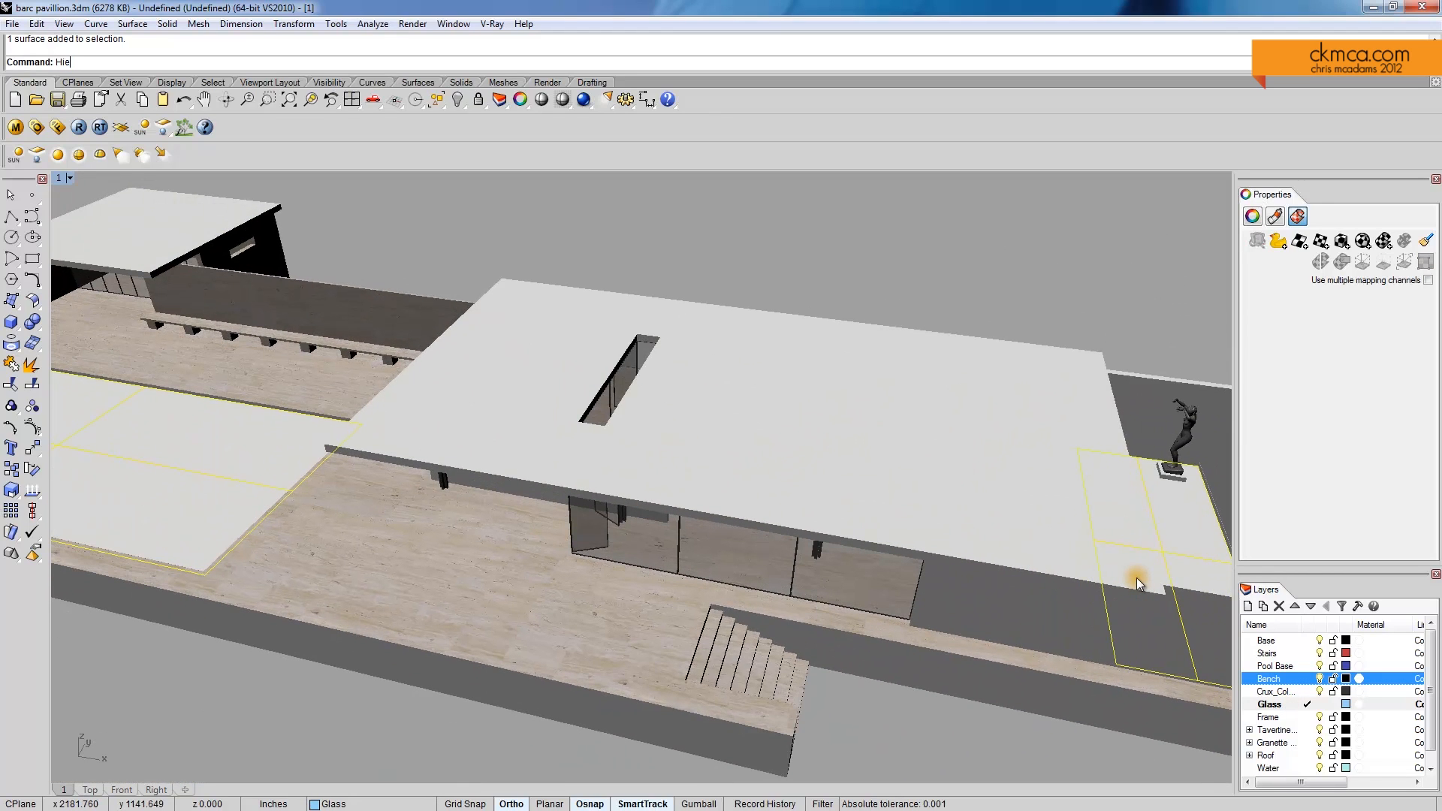
Hide the roof and assign the T_stone material to the selected slab beside the pool
key("Backspace")
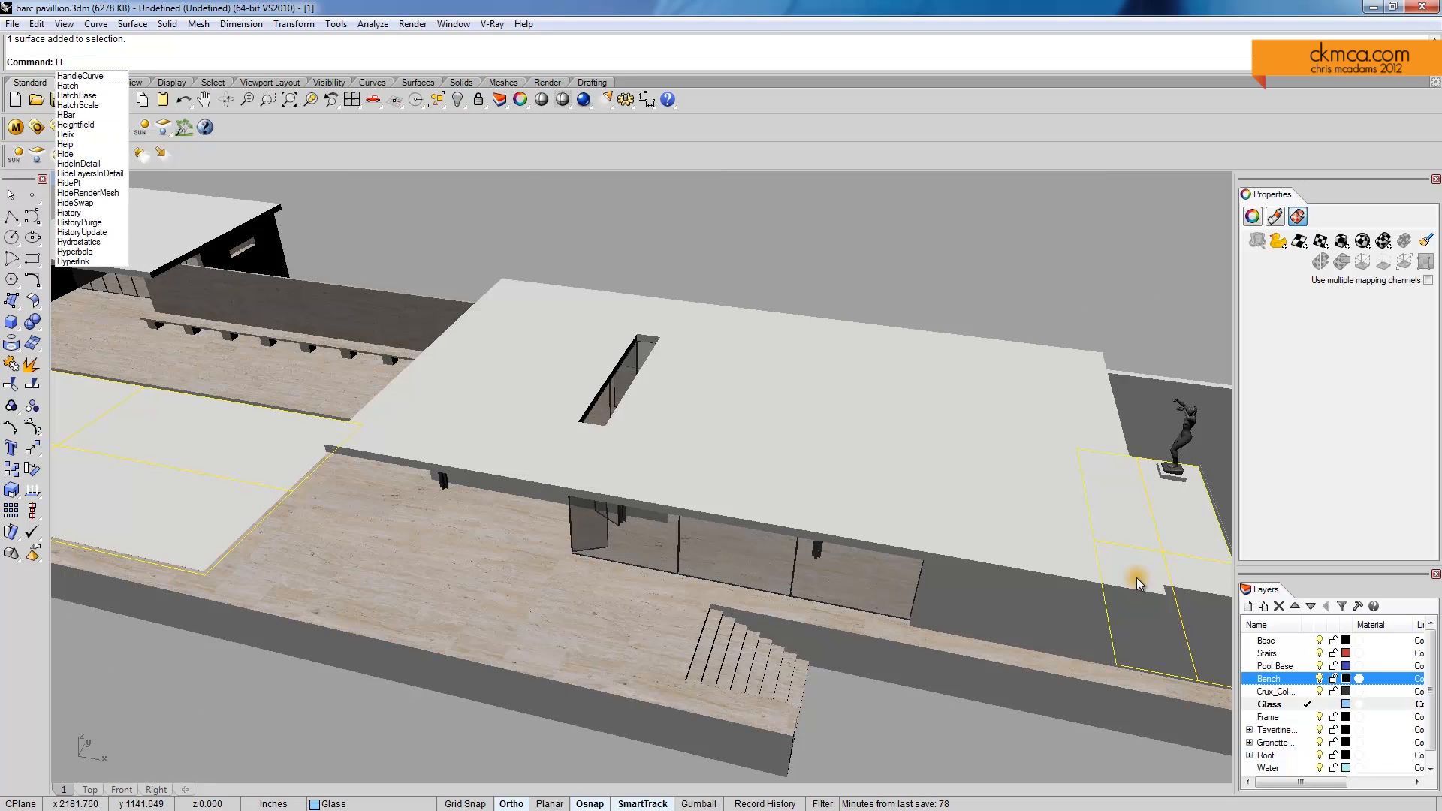
left_click(64, 153)
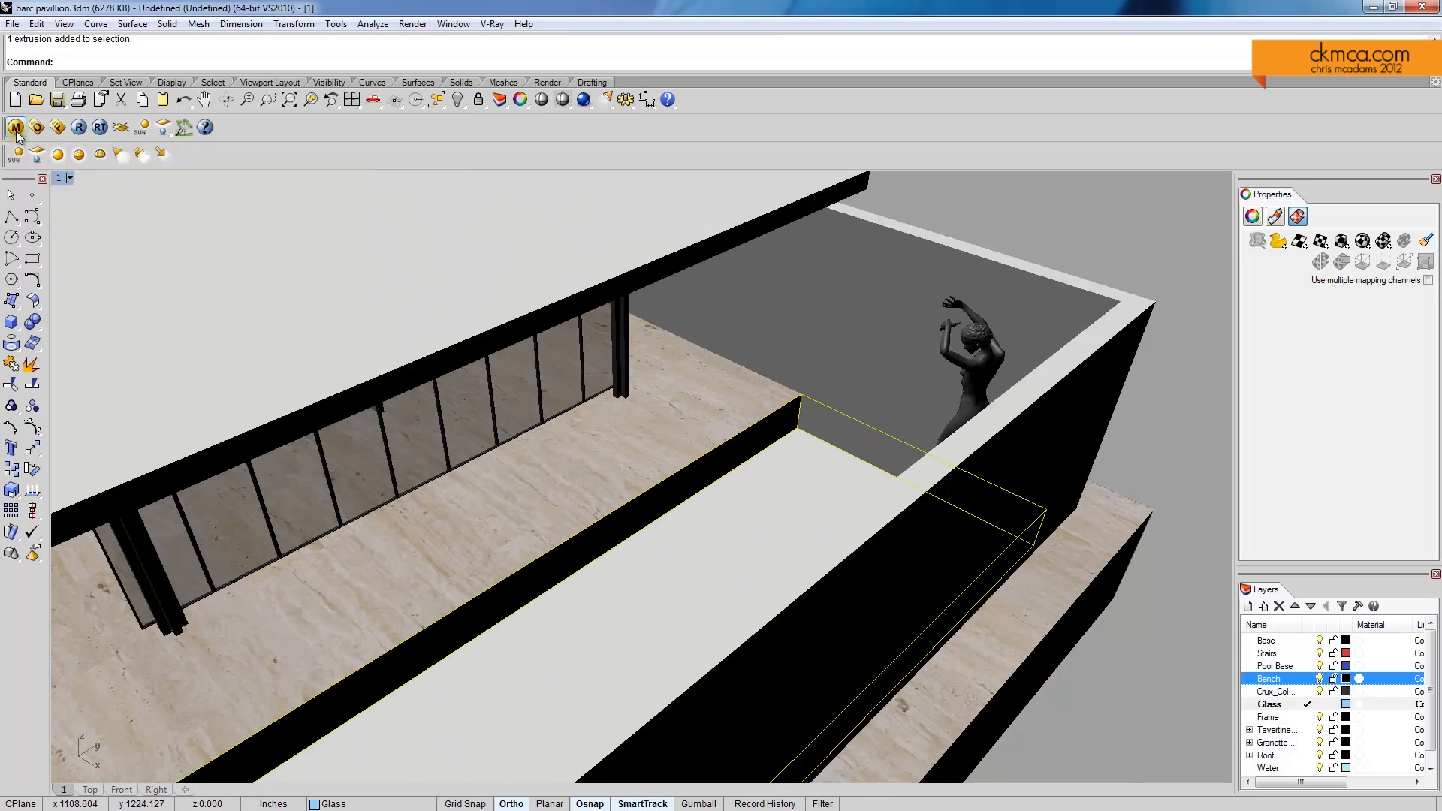
right_click(499, 560)
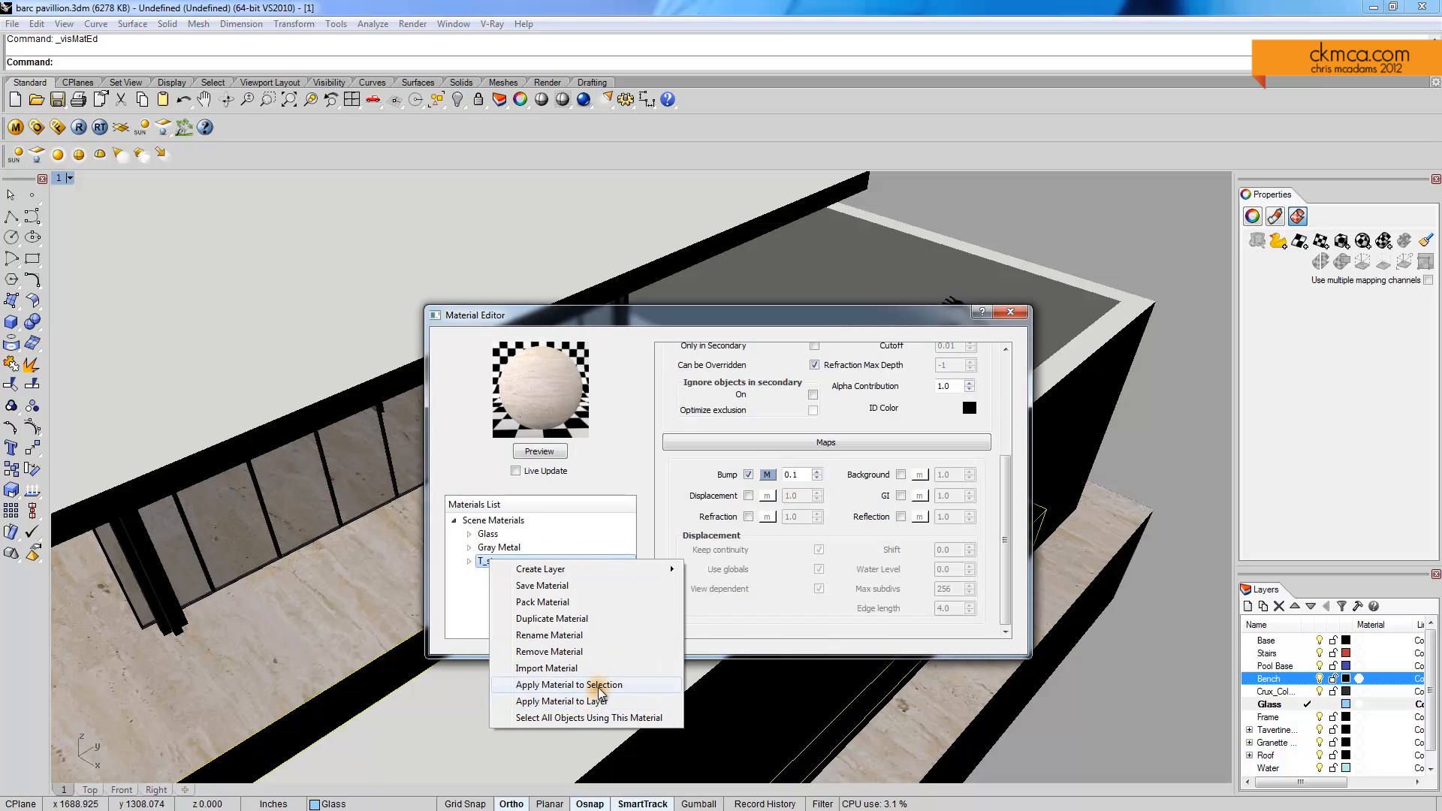
left_click(571, 685)
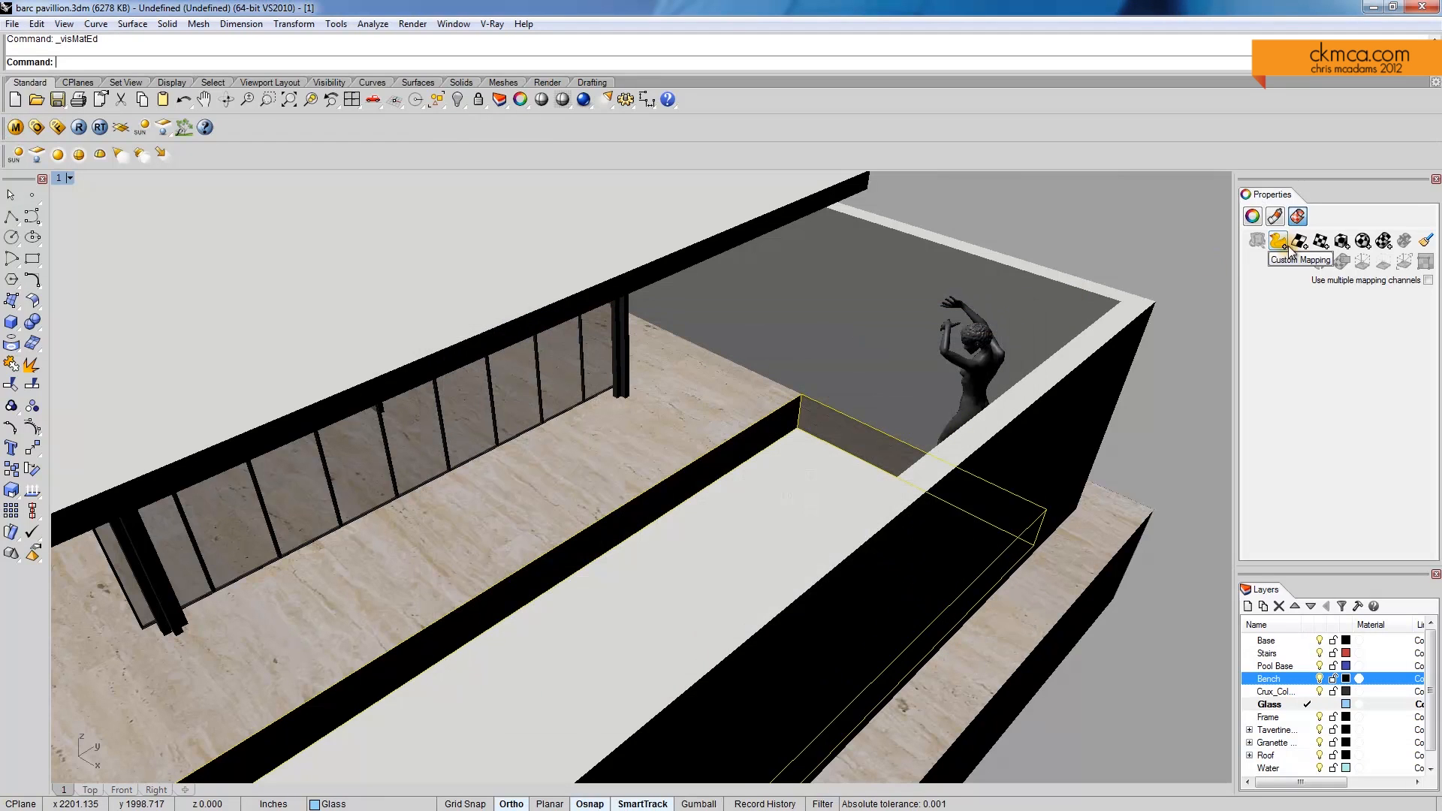
Adjust the slab's texture mapping and show the hidden roof geometry again
left_click(1281, 240)
type("Aho")
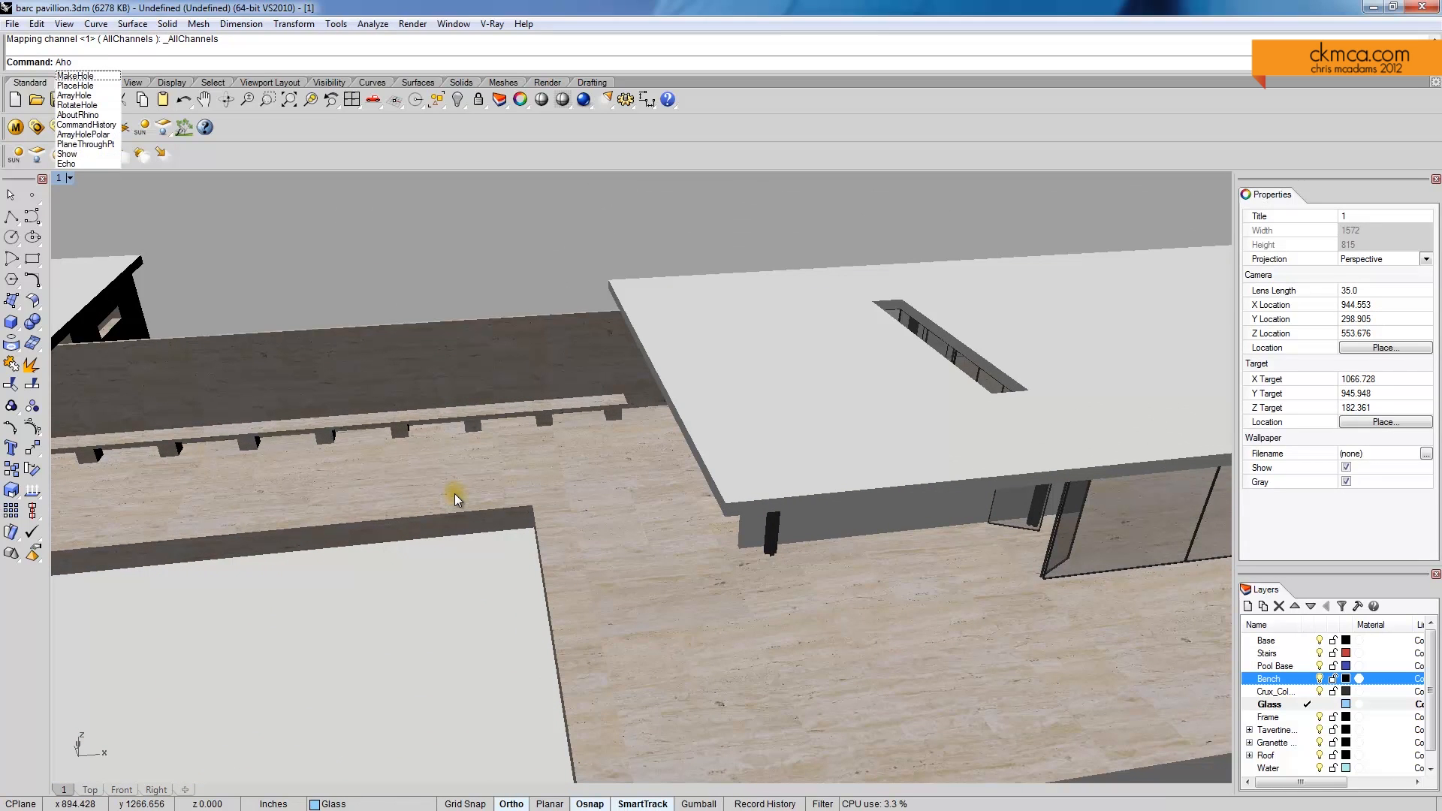
key("backspace")
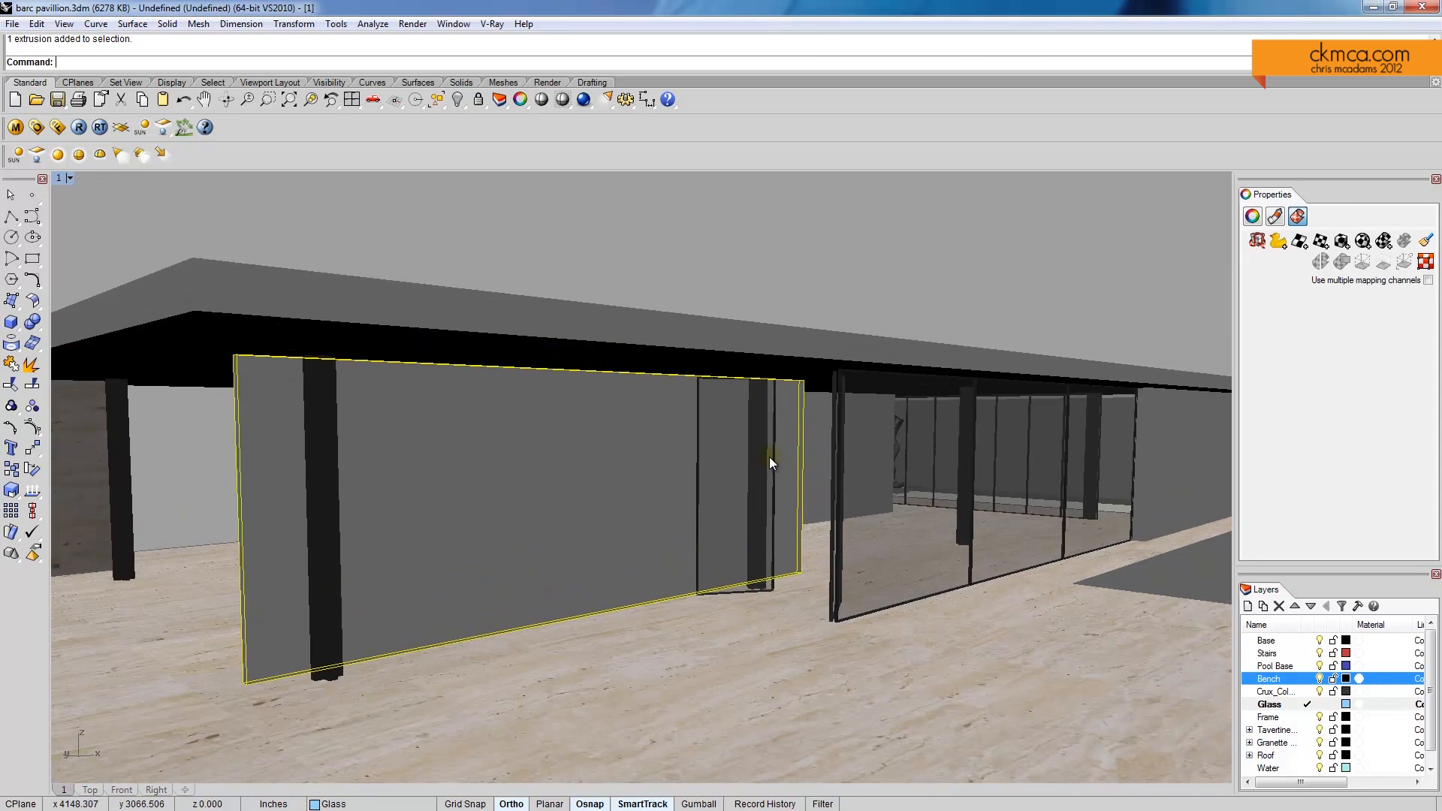
Hide the roof again and select the U-shaped wall enclosing the statue courtyard
left_click(313, 295)
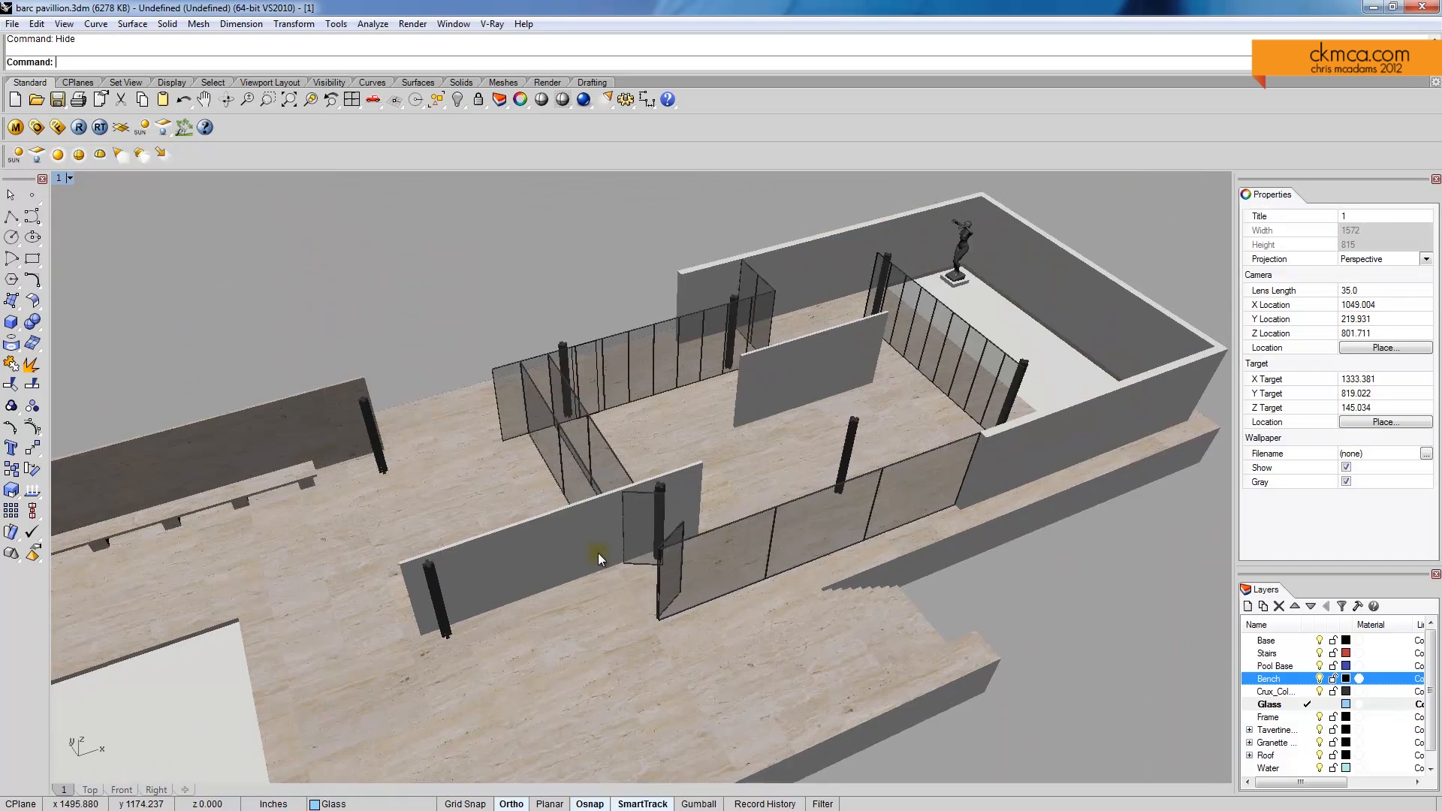
left_click(781, 414)
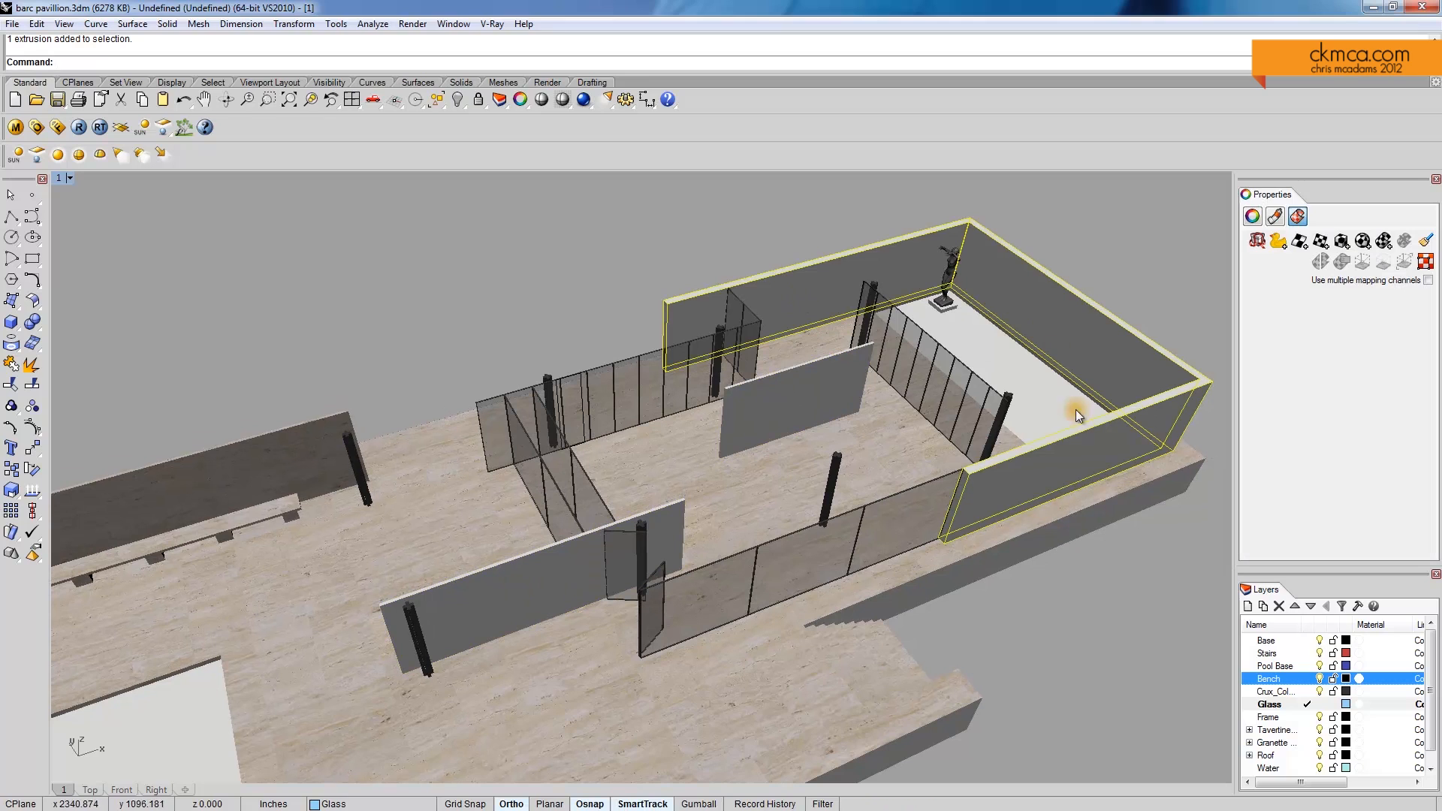
mouse_move(1052, 304)
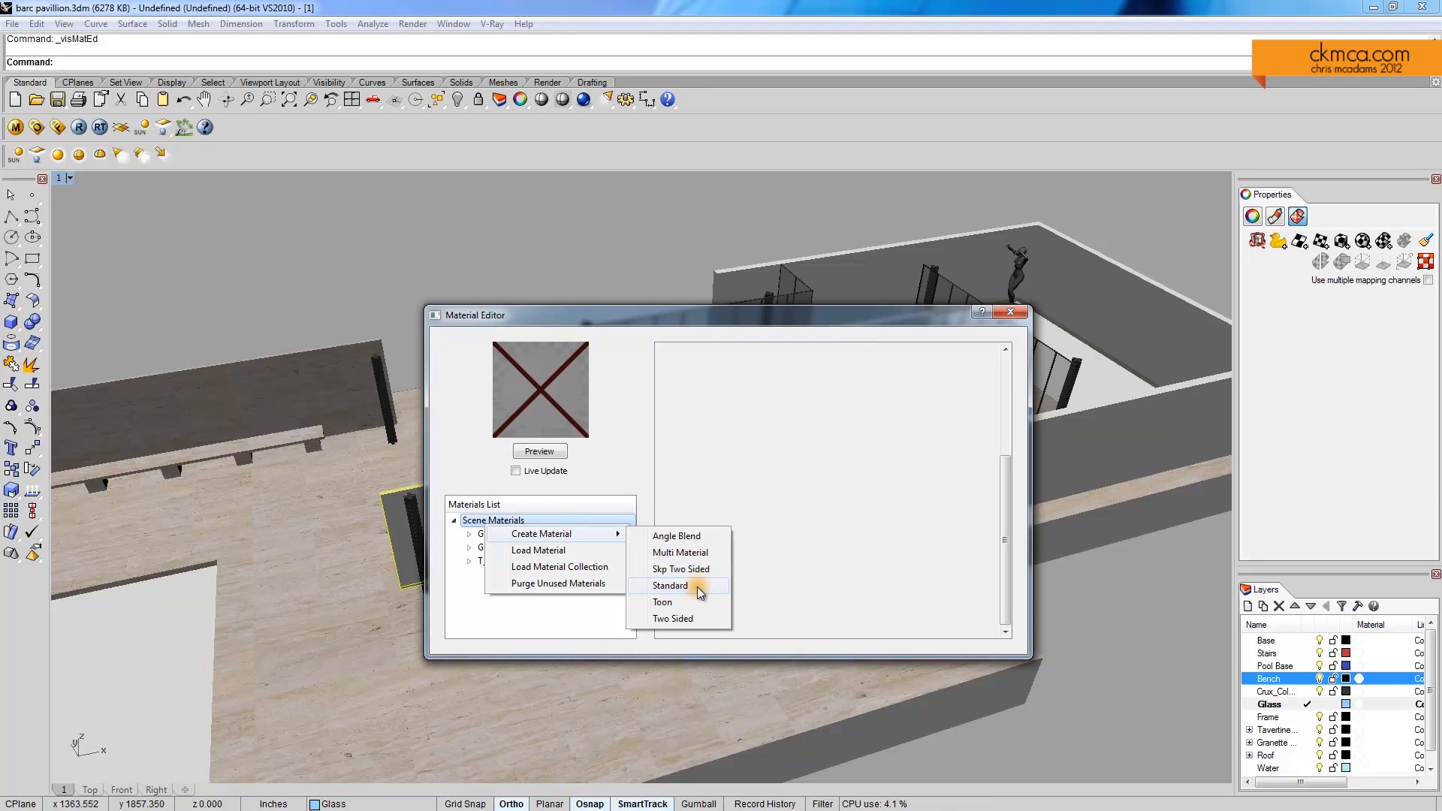
Create a new standard V-Ray material and rename it stone_1
left_click(669, 586)
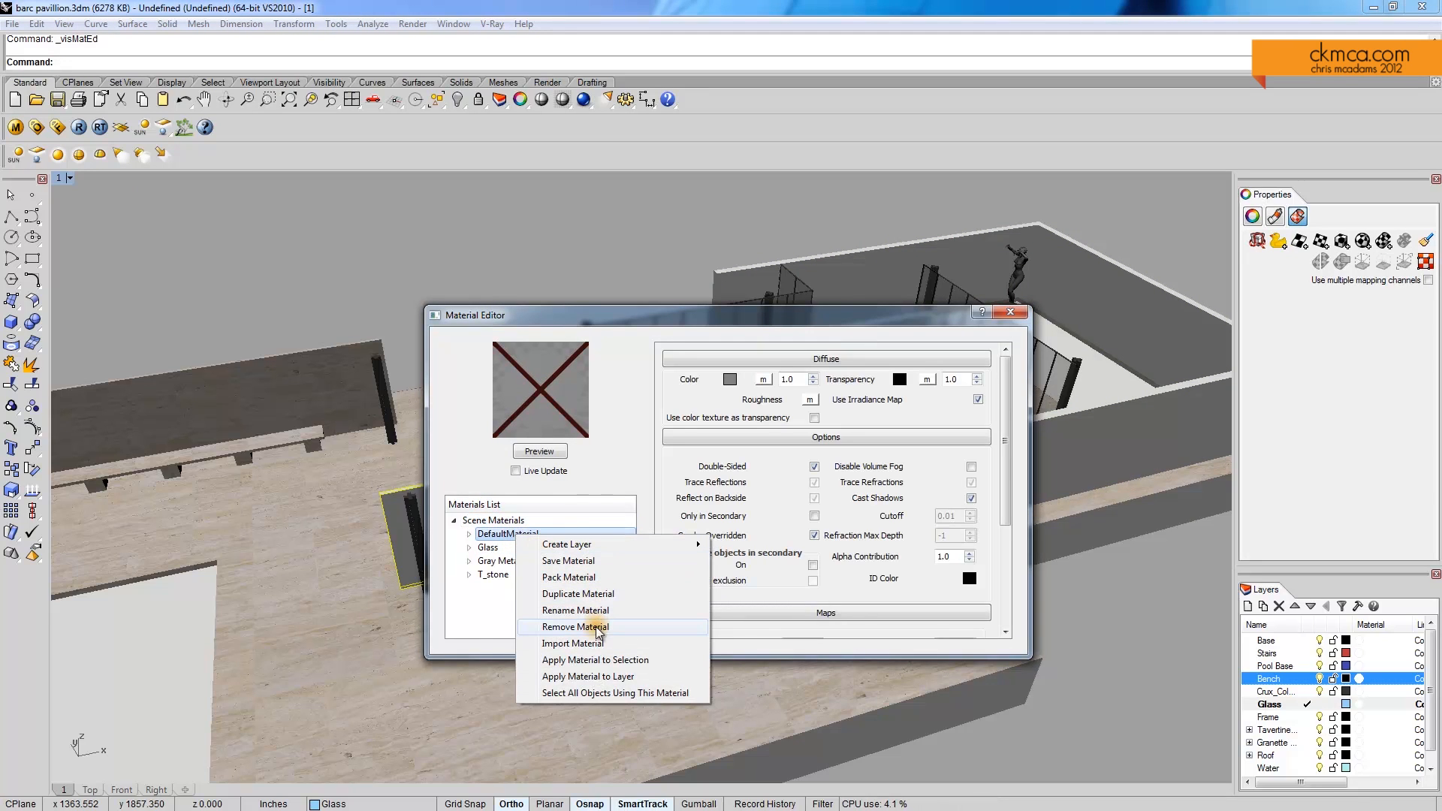
left_click(575, 610)
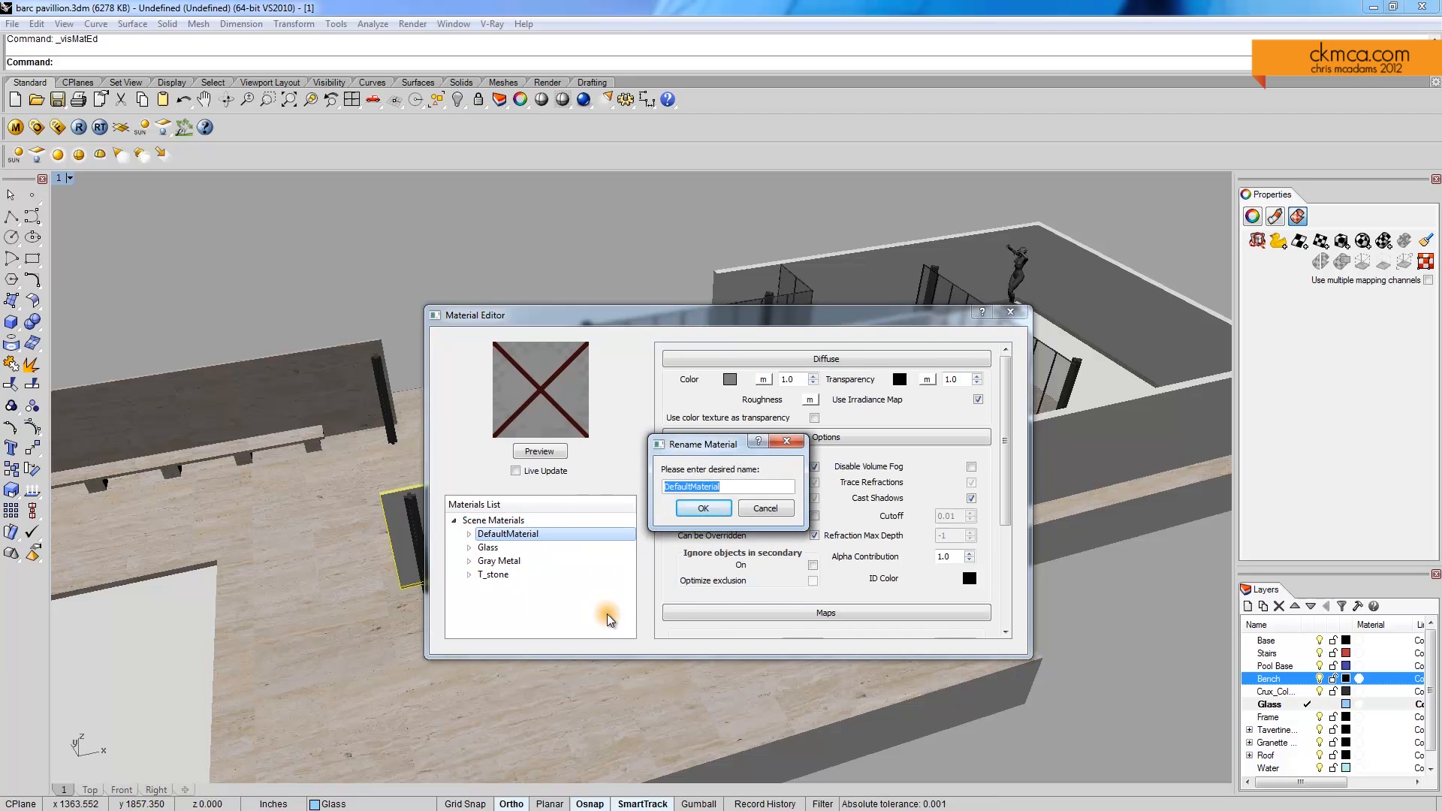
type("stone_1")
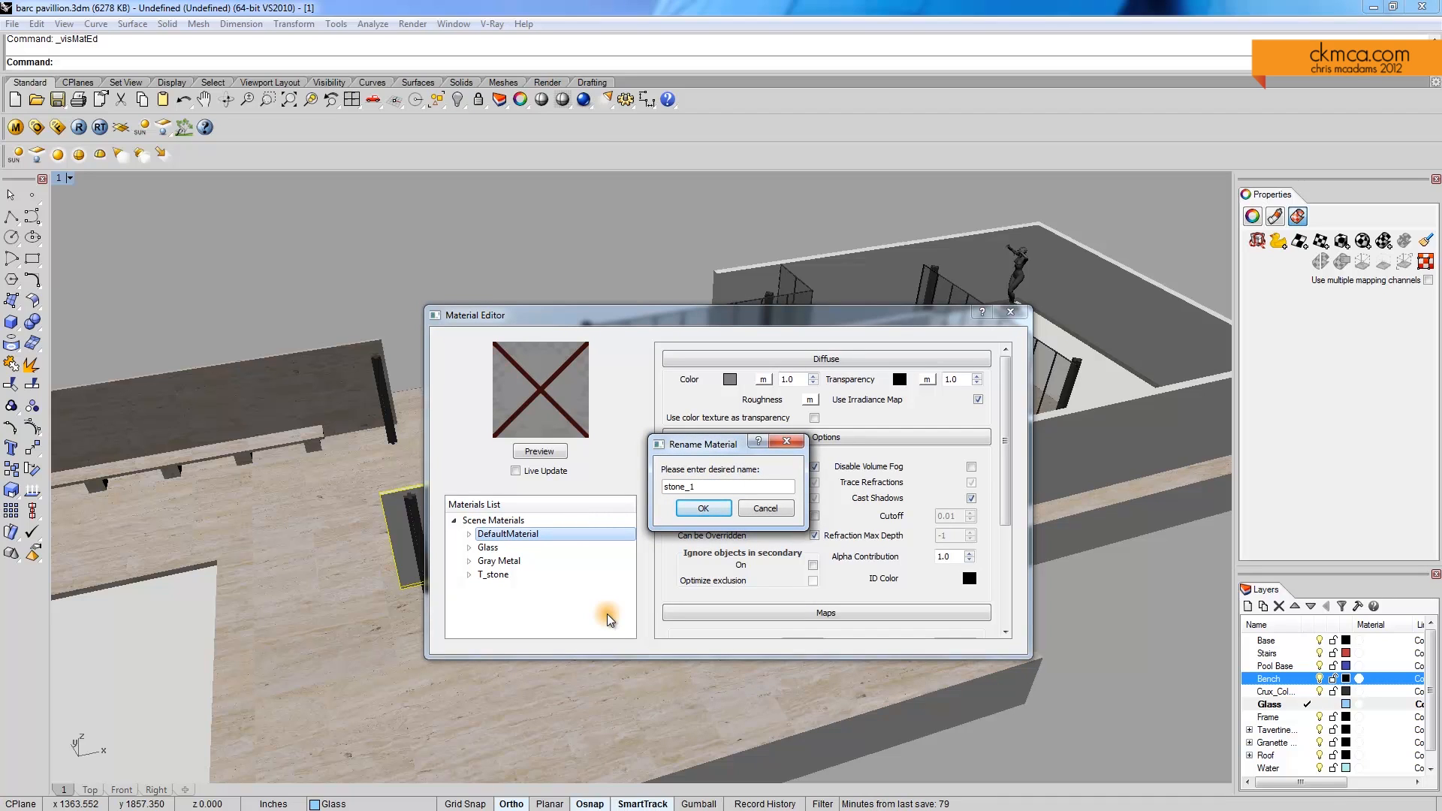
left_click(702, 509)
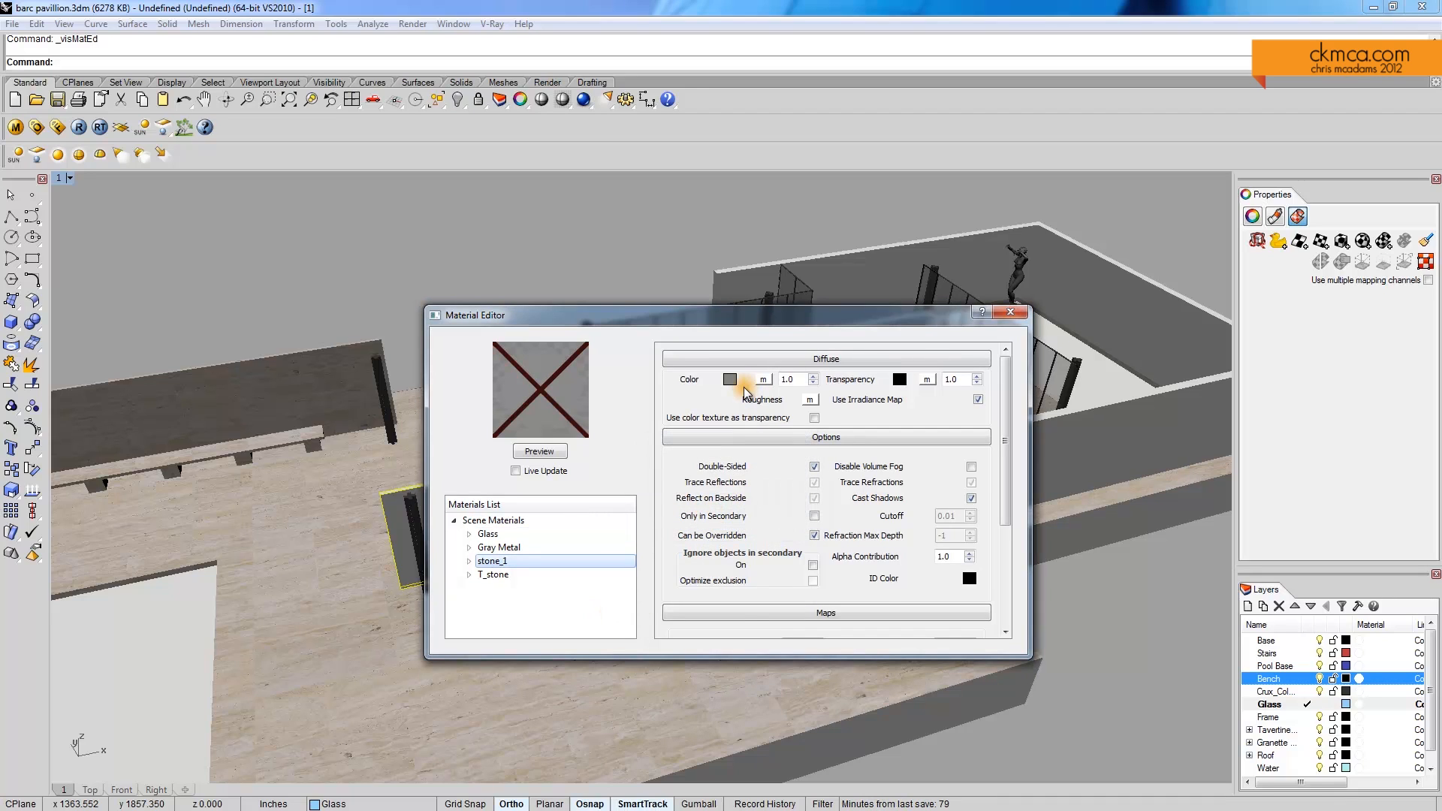
Map a TexBitmap of miestinosgreen5fb.jpg to stone_1's diffuse colour, preview and accept it
left_click(762, 379)
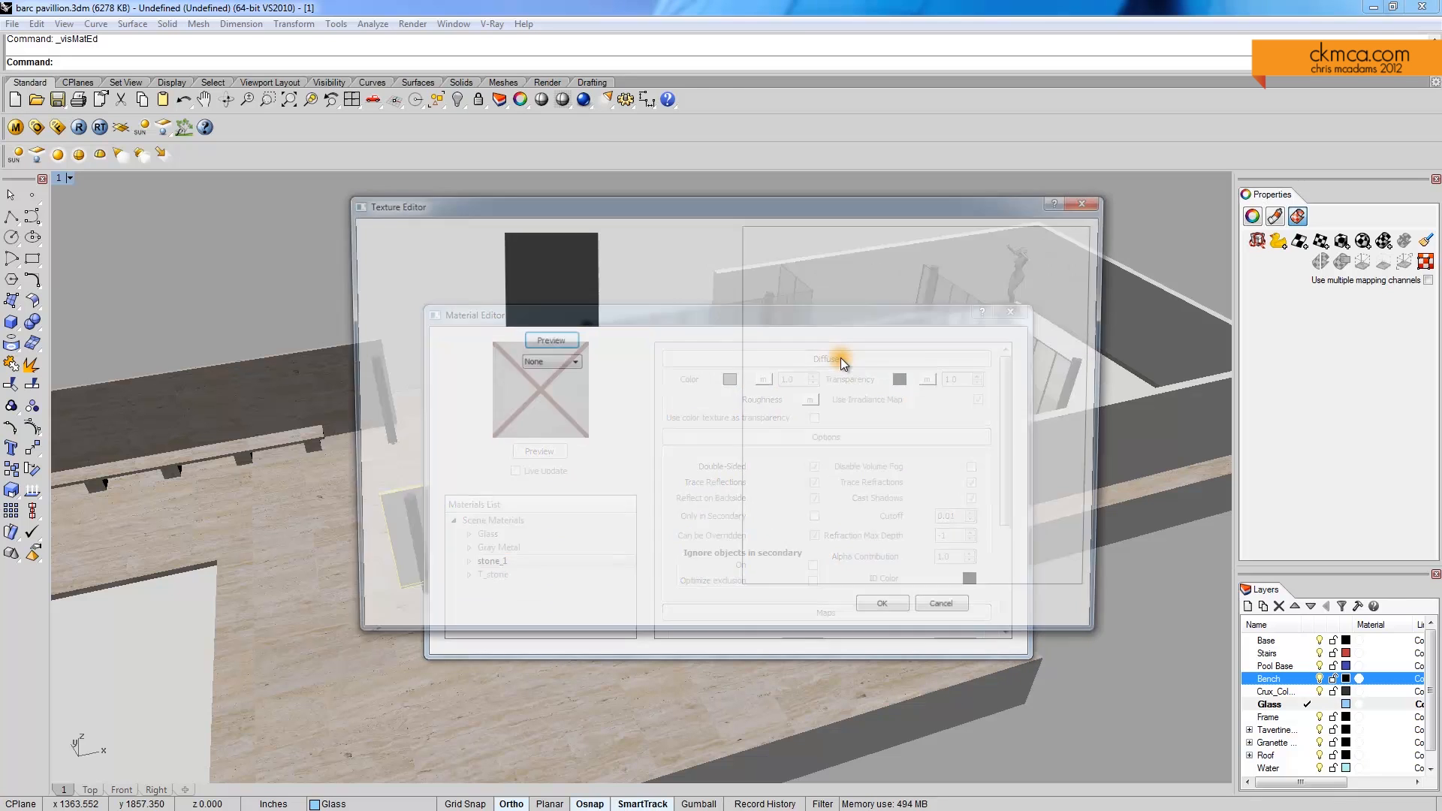
left_click(543, 360)
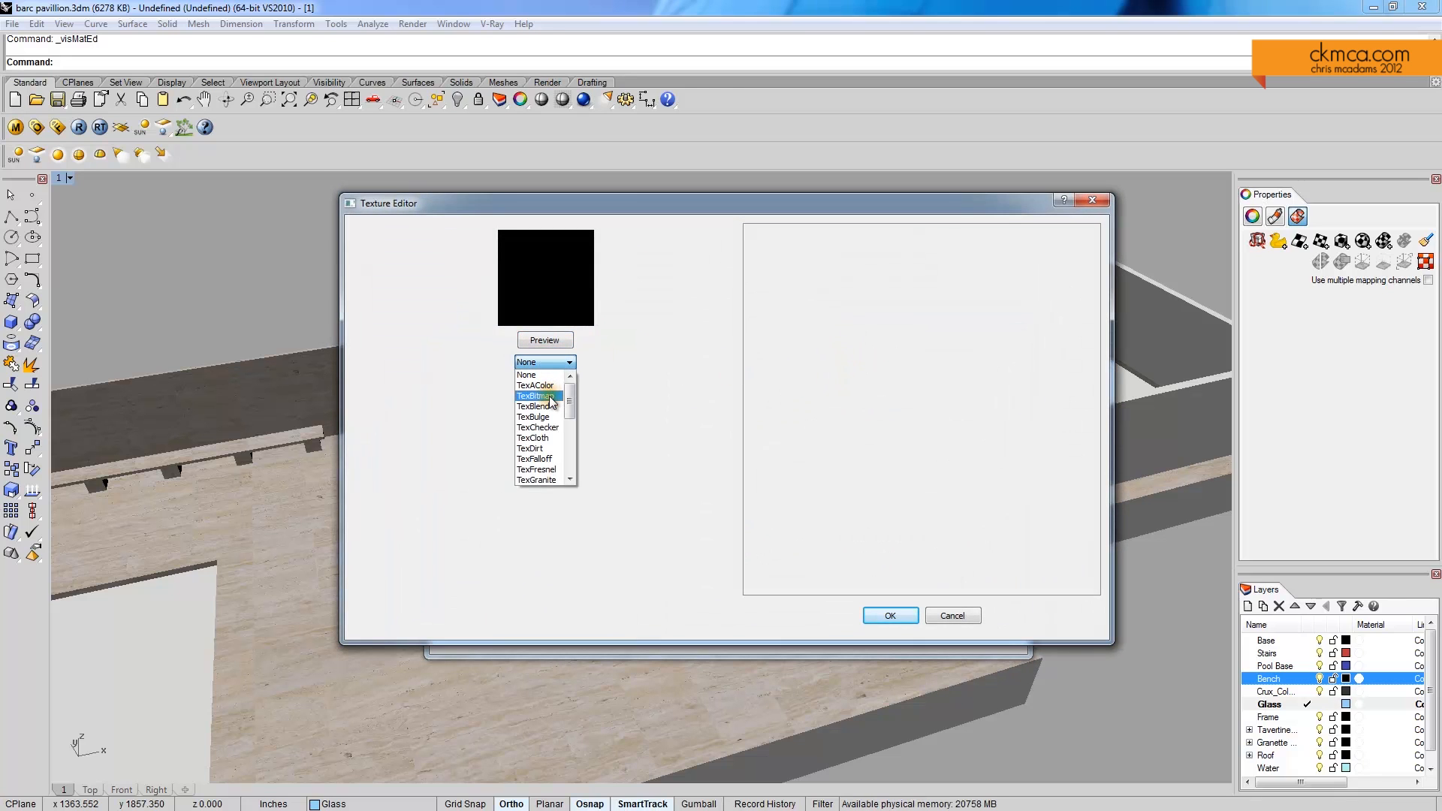
left_click(534, 395)
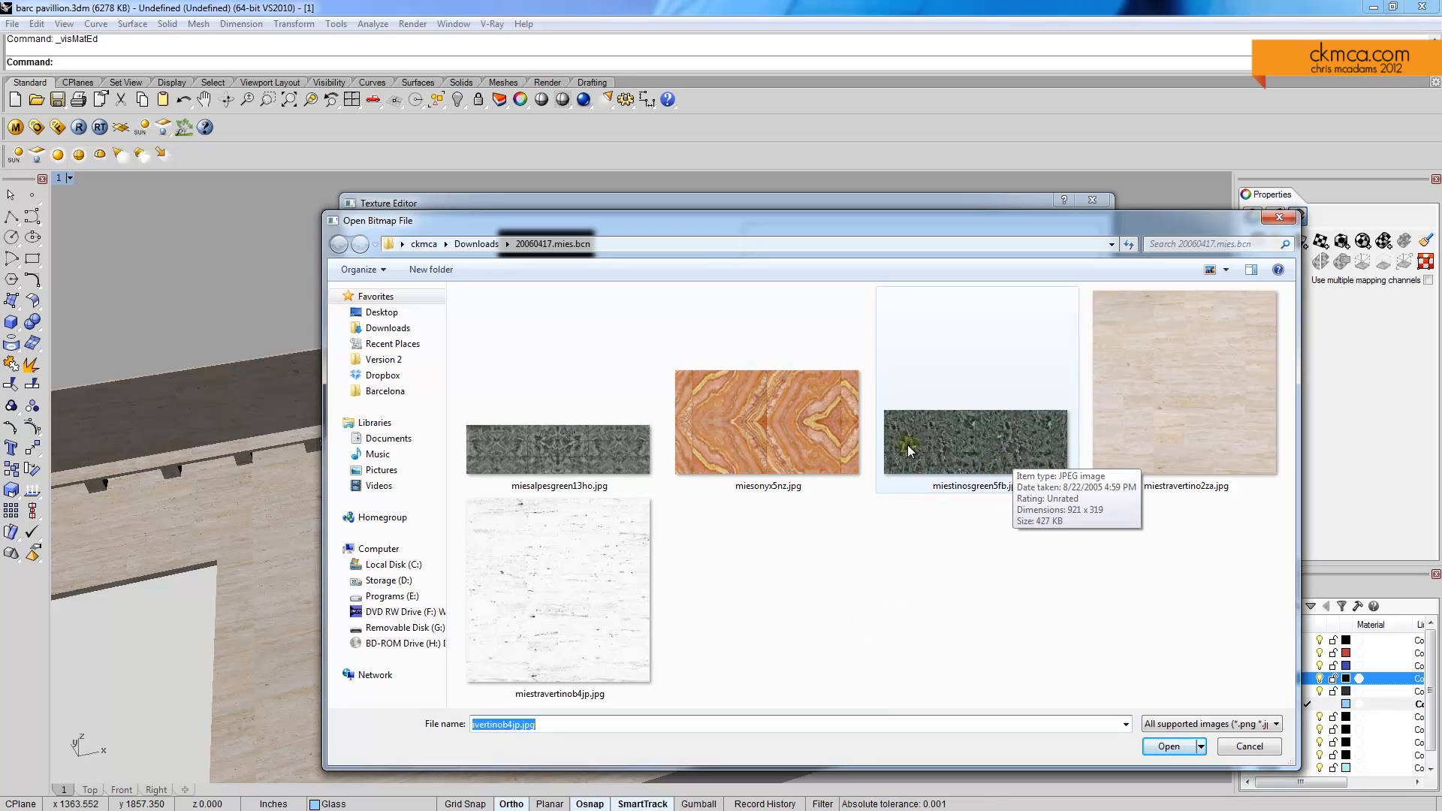
left_click(976, 442)
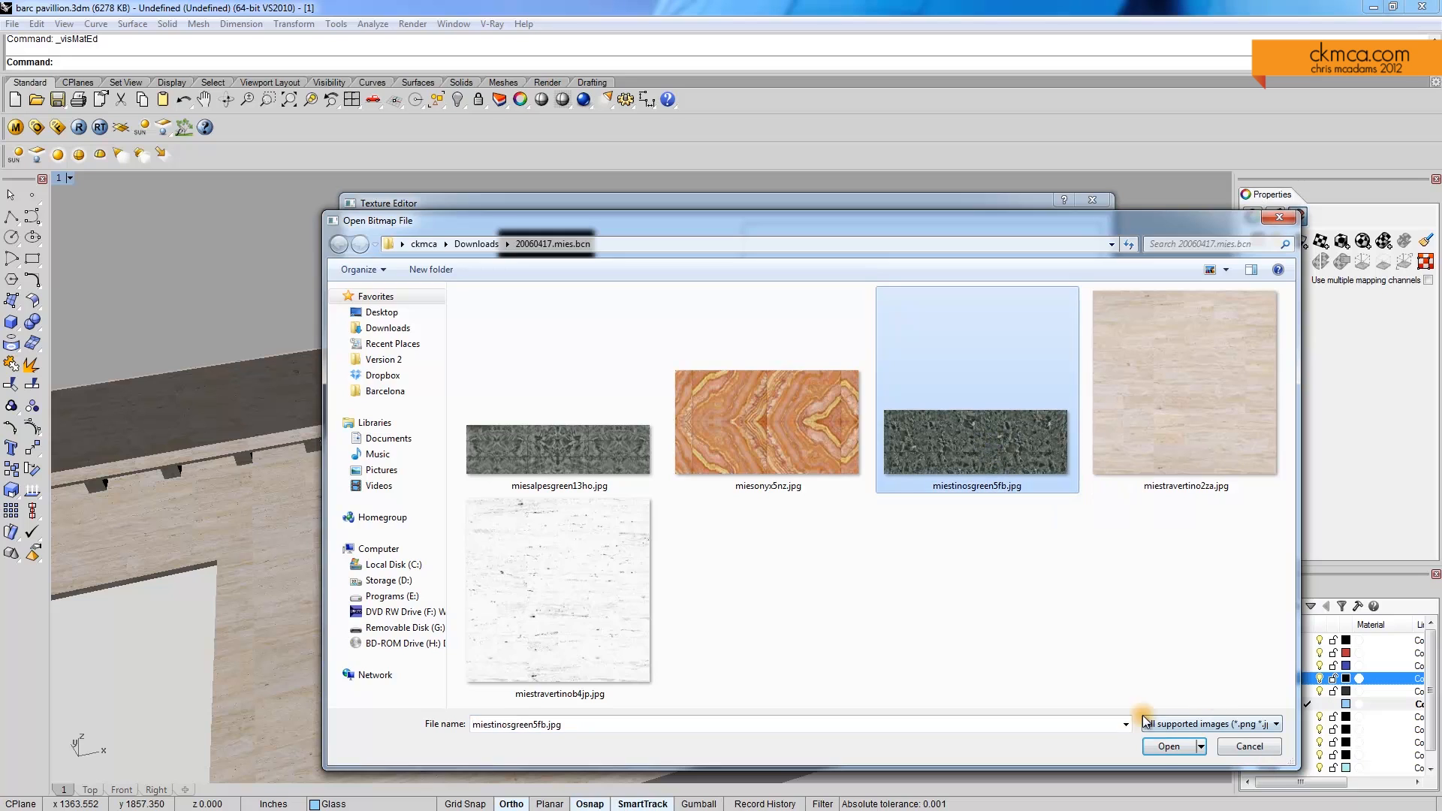
left_click(1169, 746)
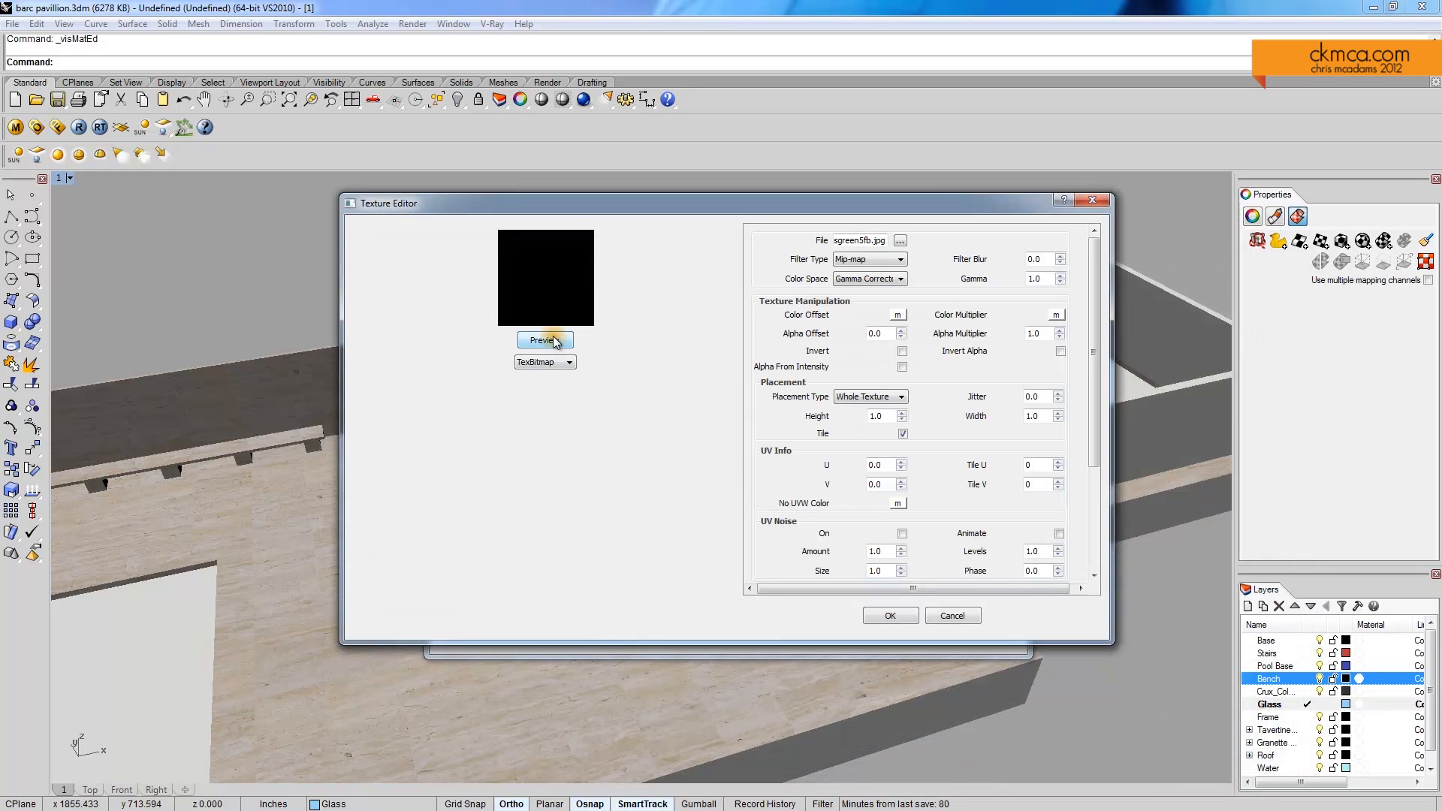
left_click(544, 339)
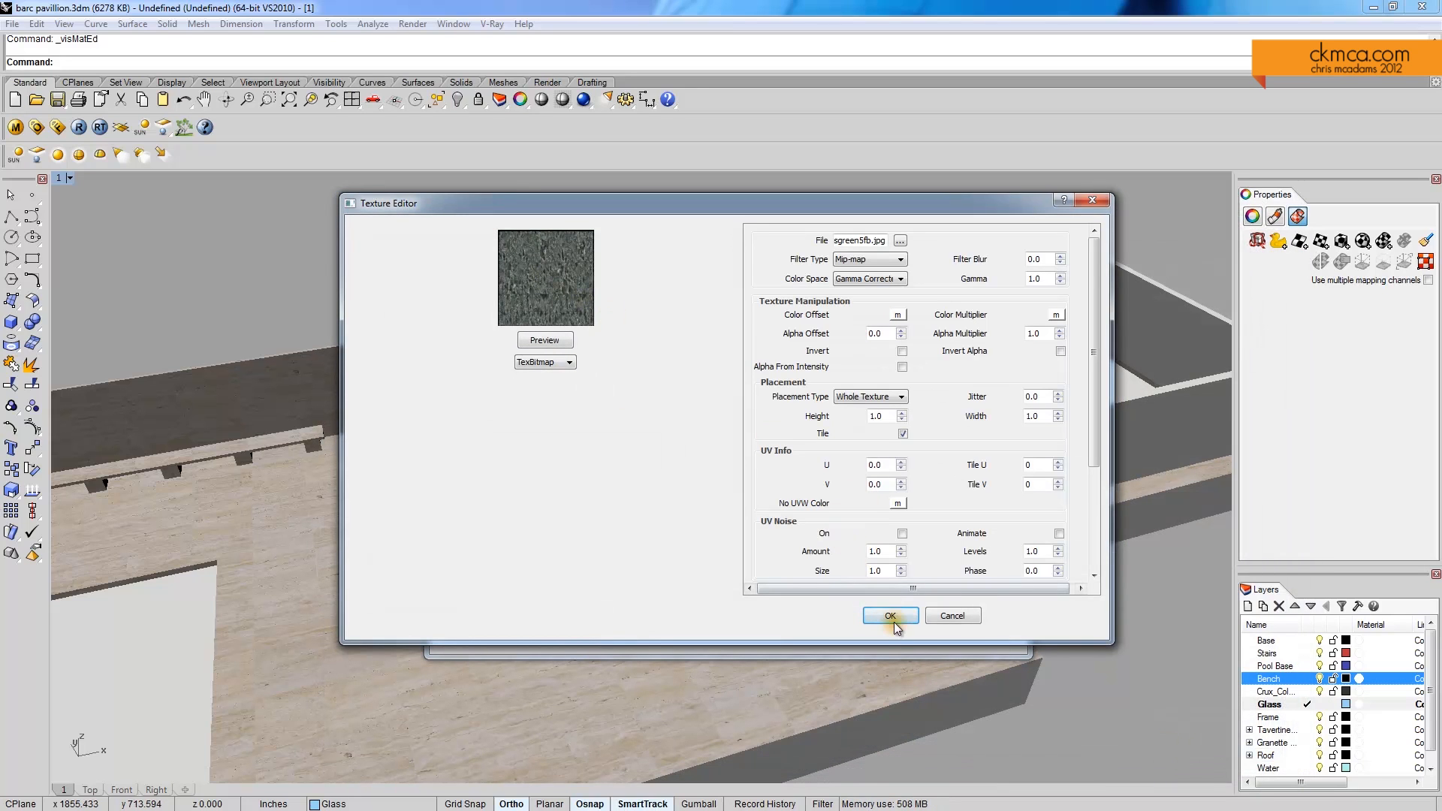
left_click(887, 616)
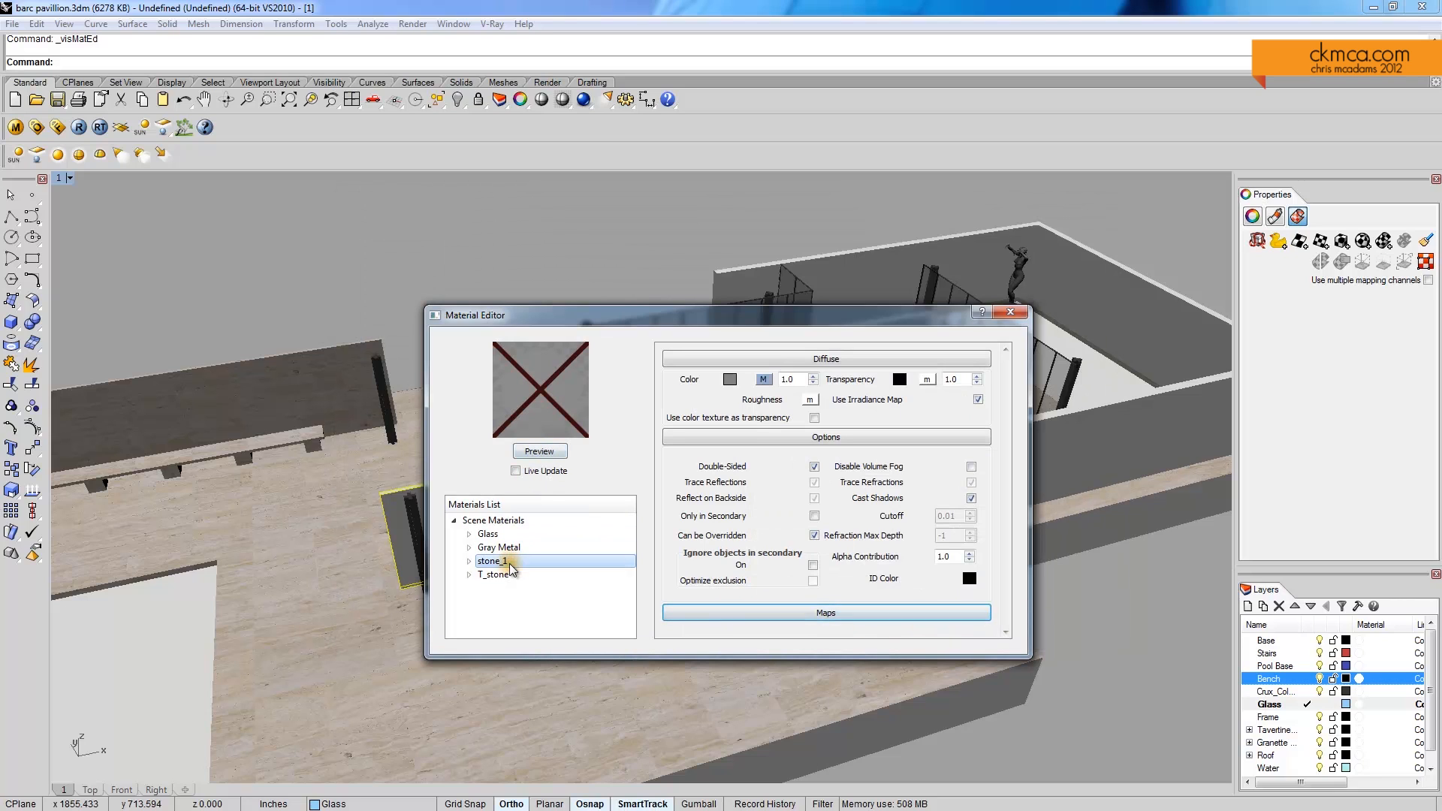
left_click(539, 450)
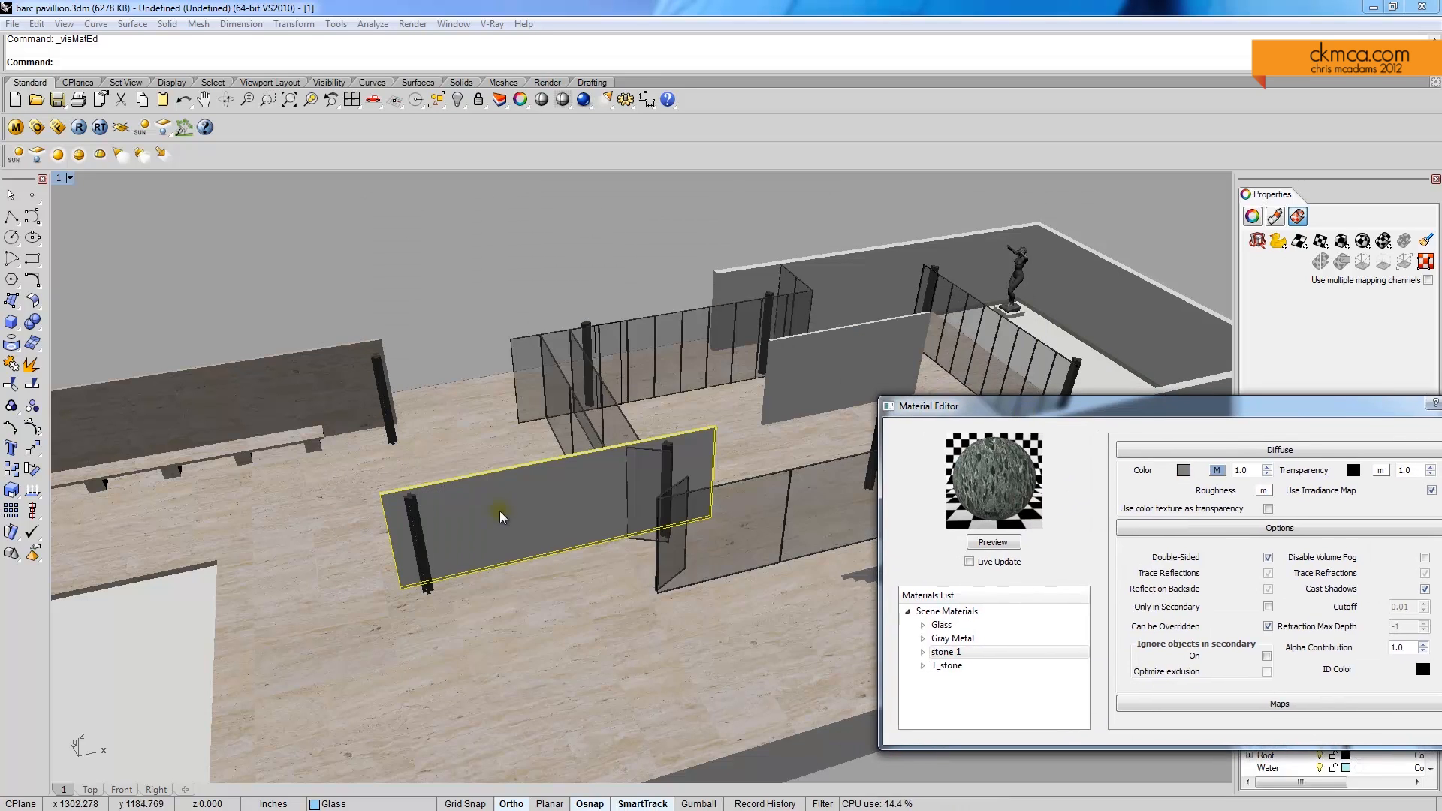
Apply stone_1 to the wall with capped box mapping, undoing a trial 1,1,1 mapping size
left_click(947, 650)
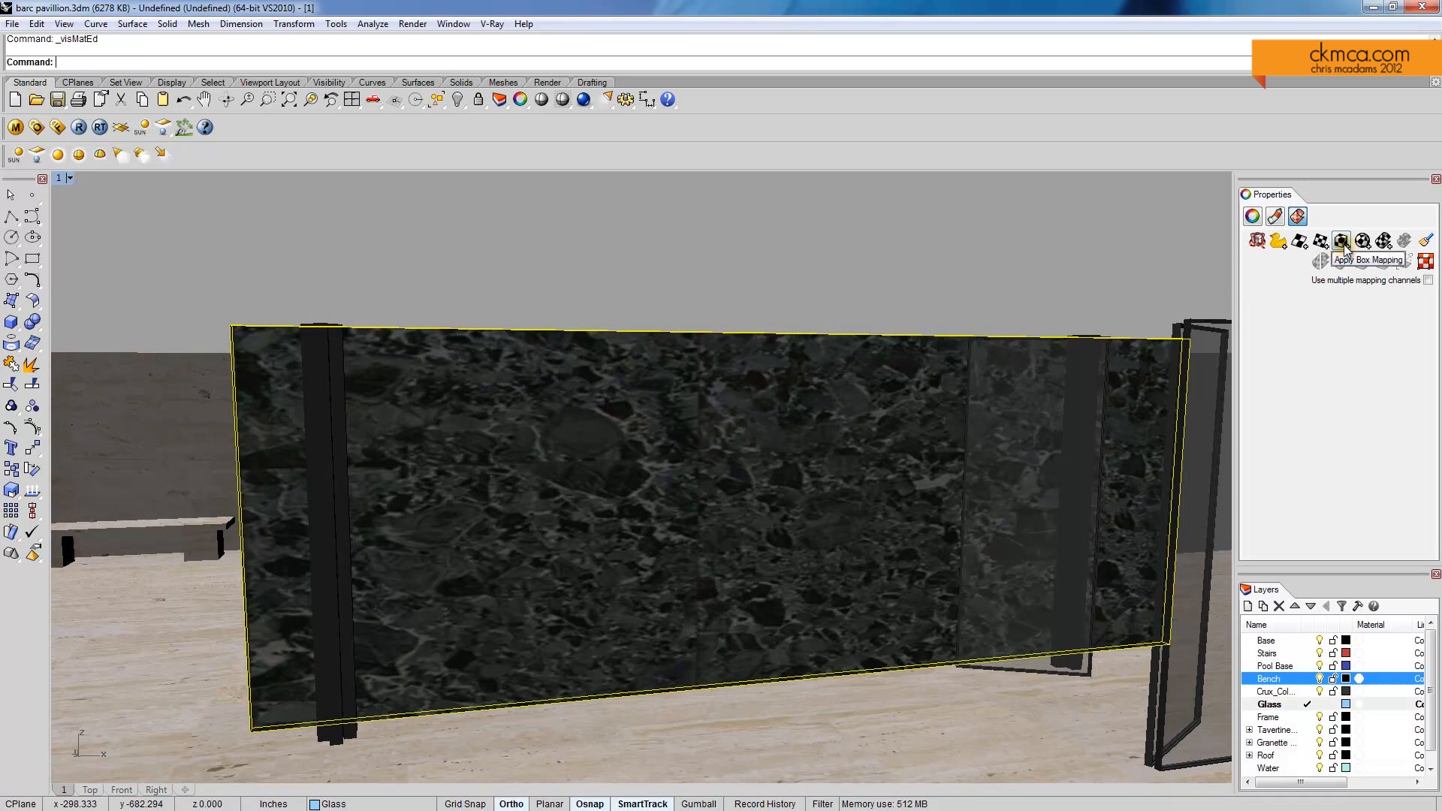
left_click(1341, 240)
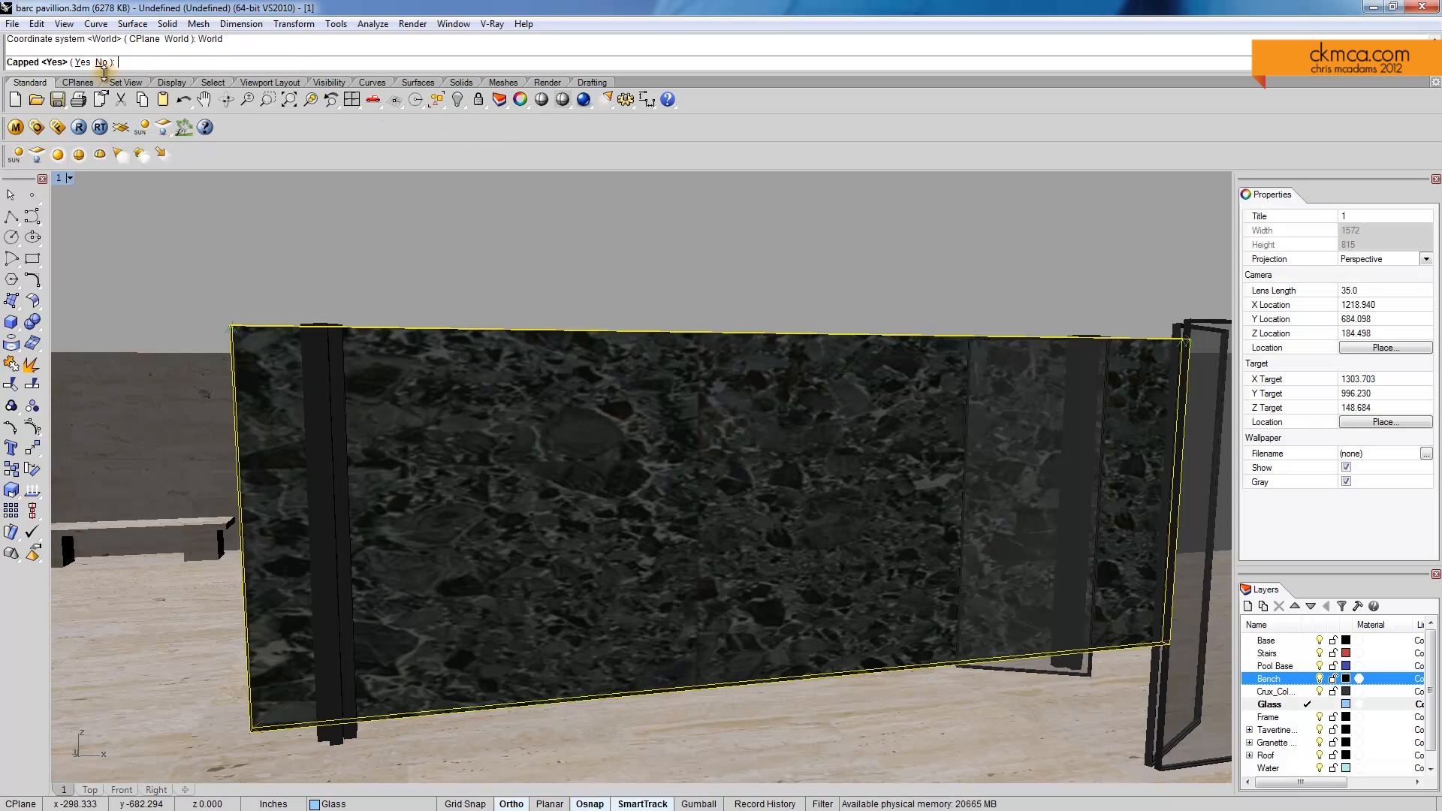
left_click(81, 62)
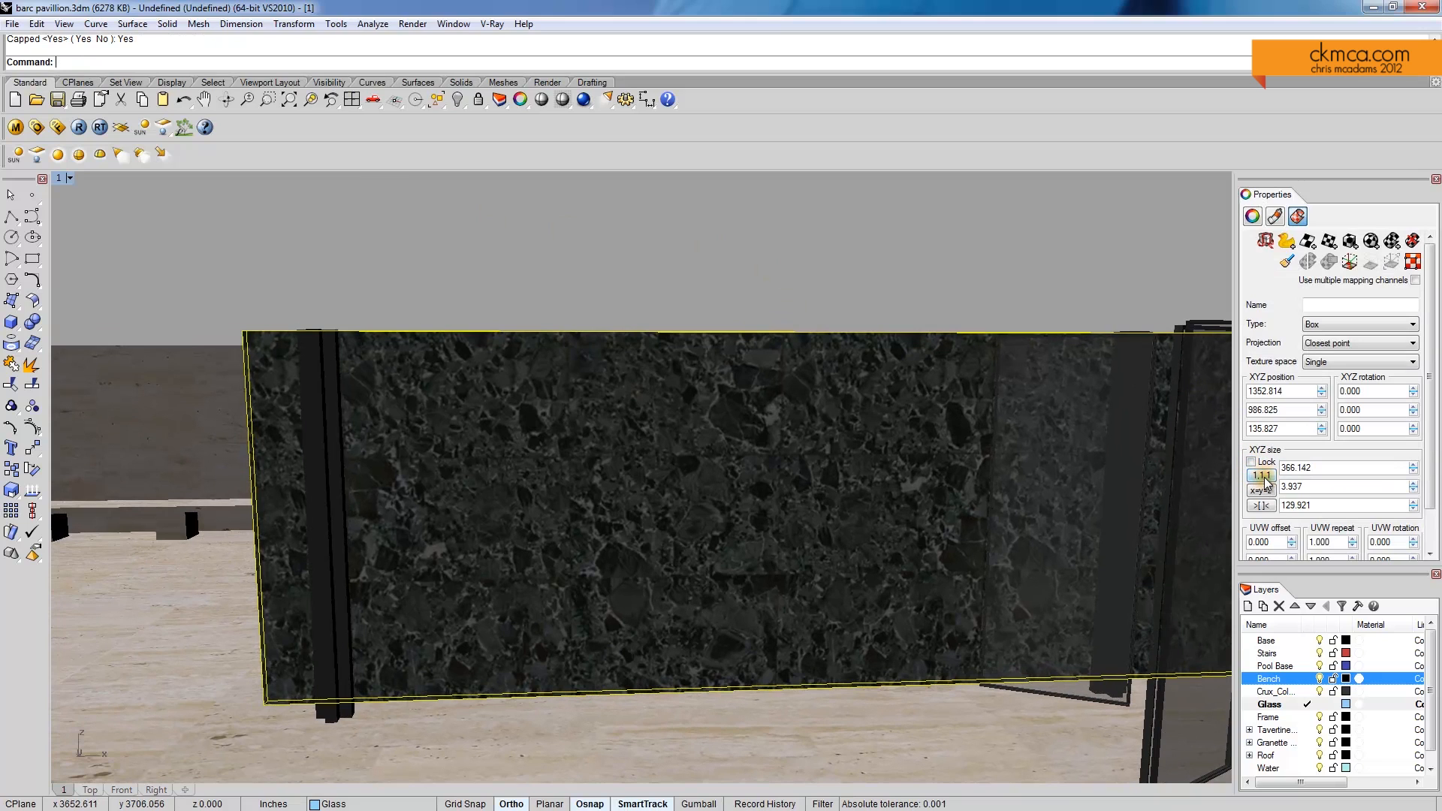
left_click(1261, 476)
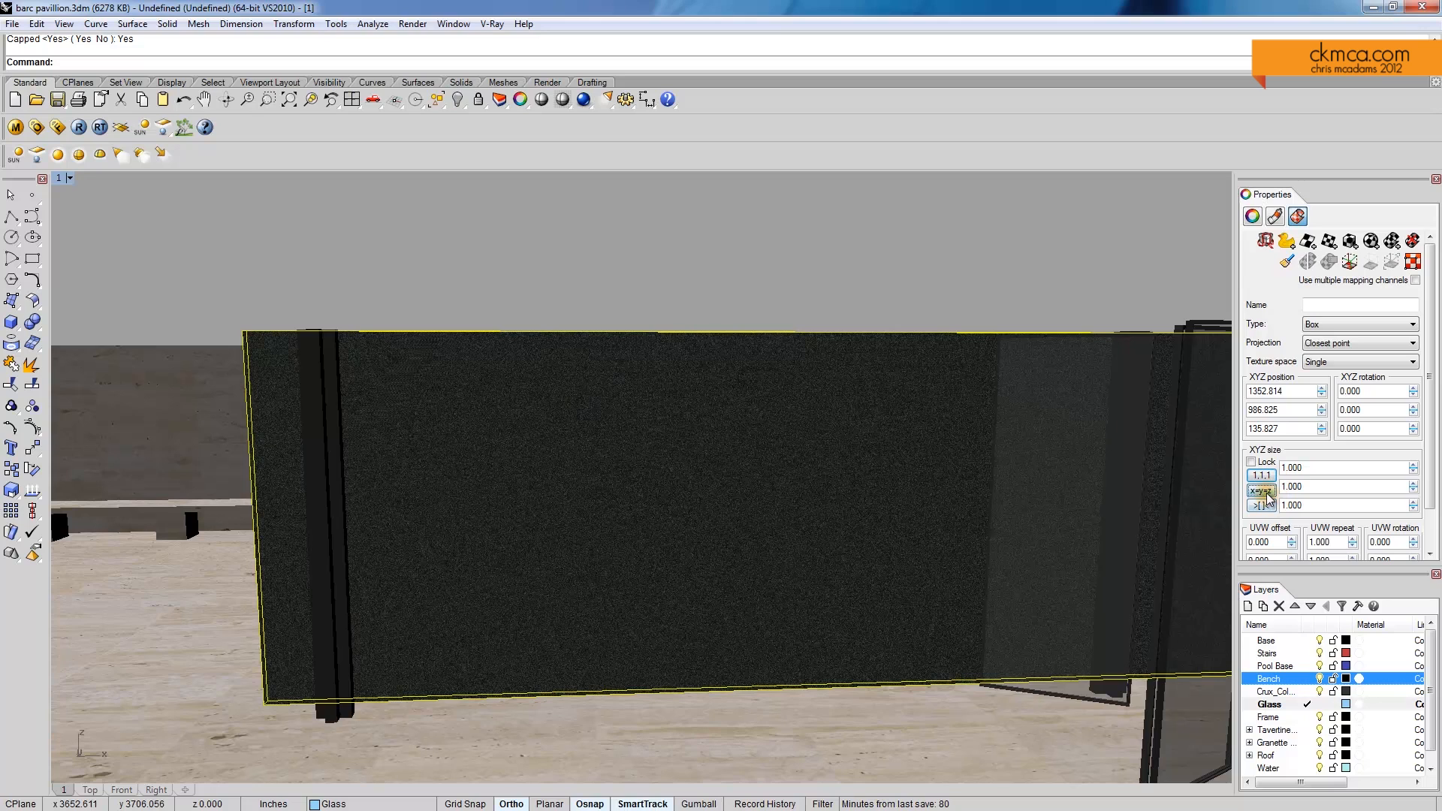
key("ctrl+z")
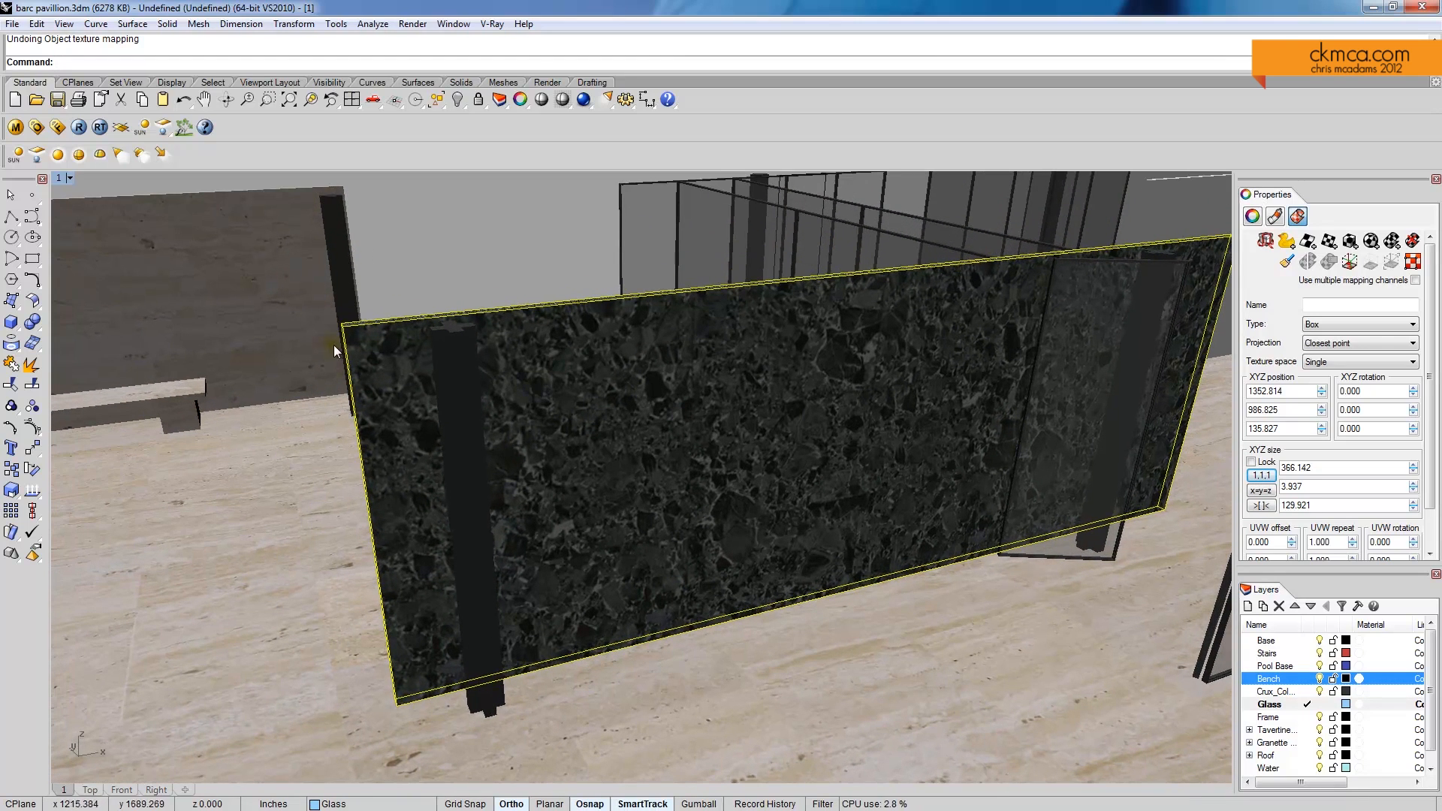
mouse_move(520, 676)
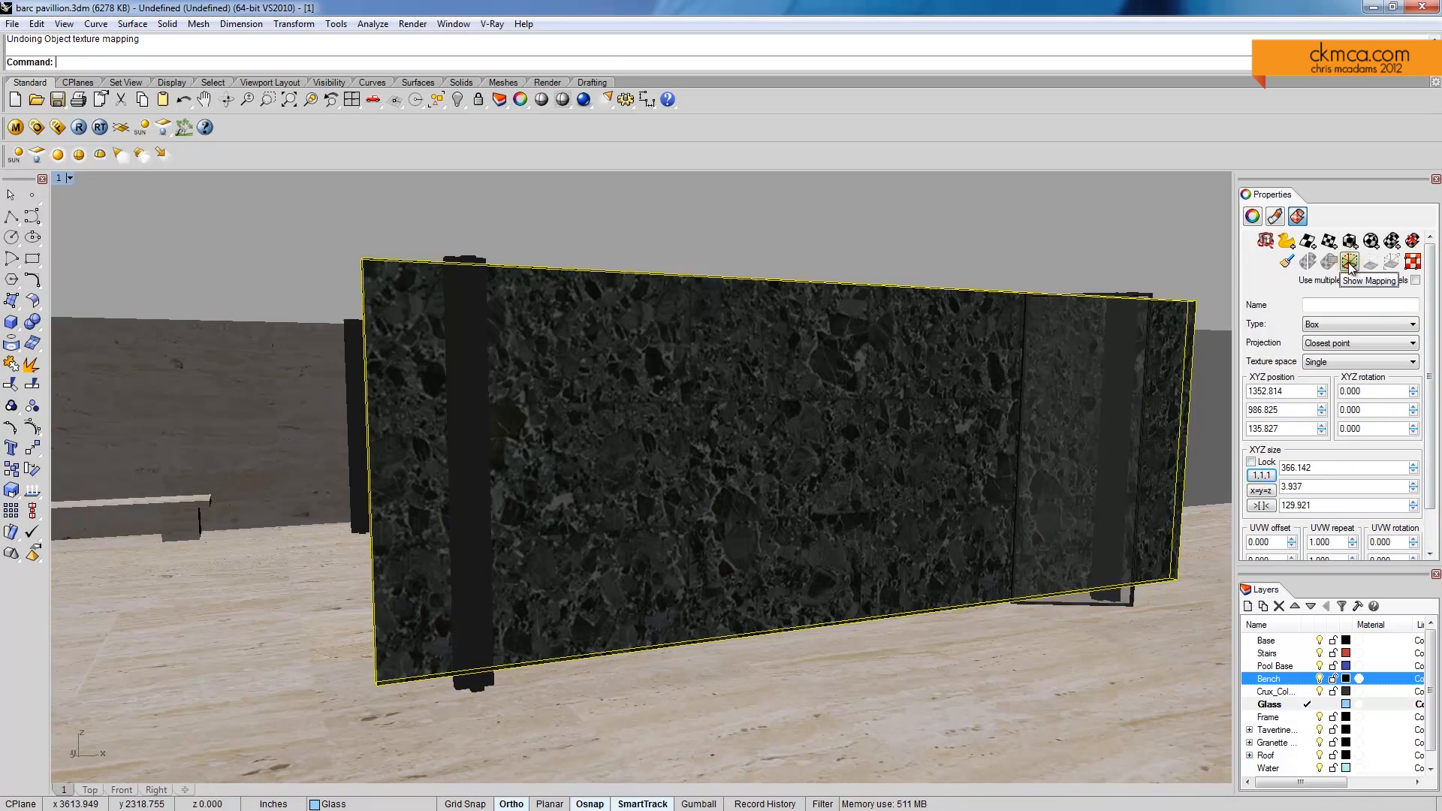
mouse_move(1349, 272)
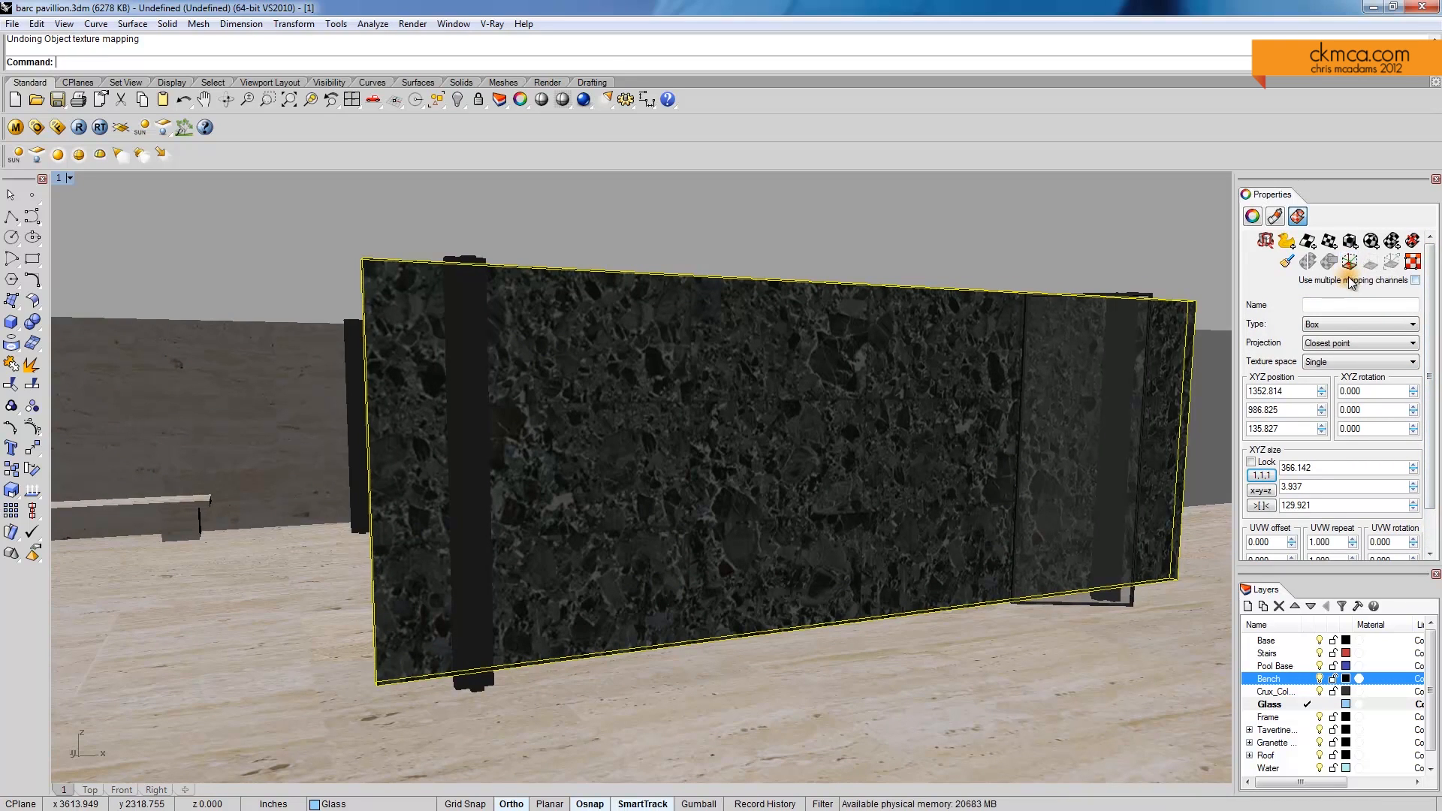
Toggle the wall's texture mapping widget on and off to check the projection
left_click(1348, 261)
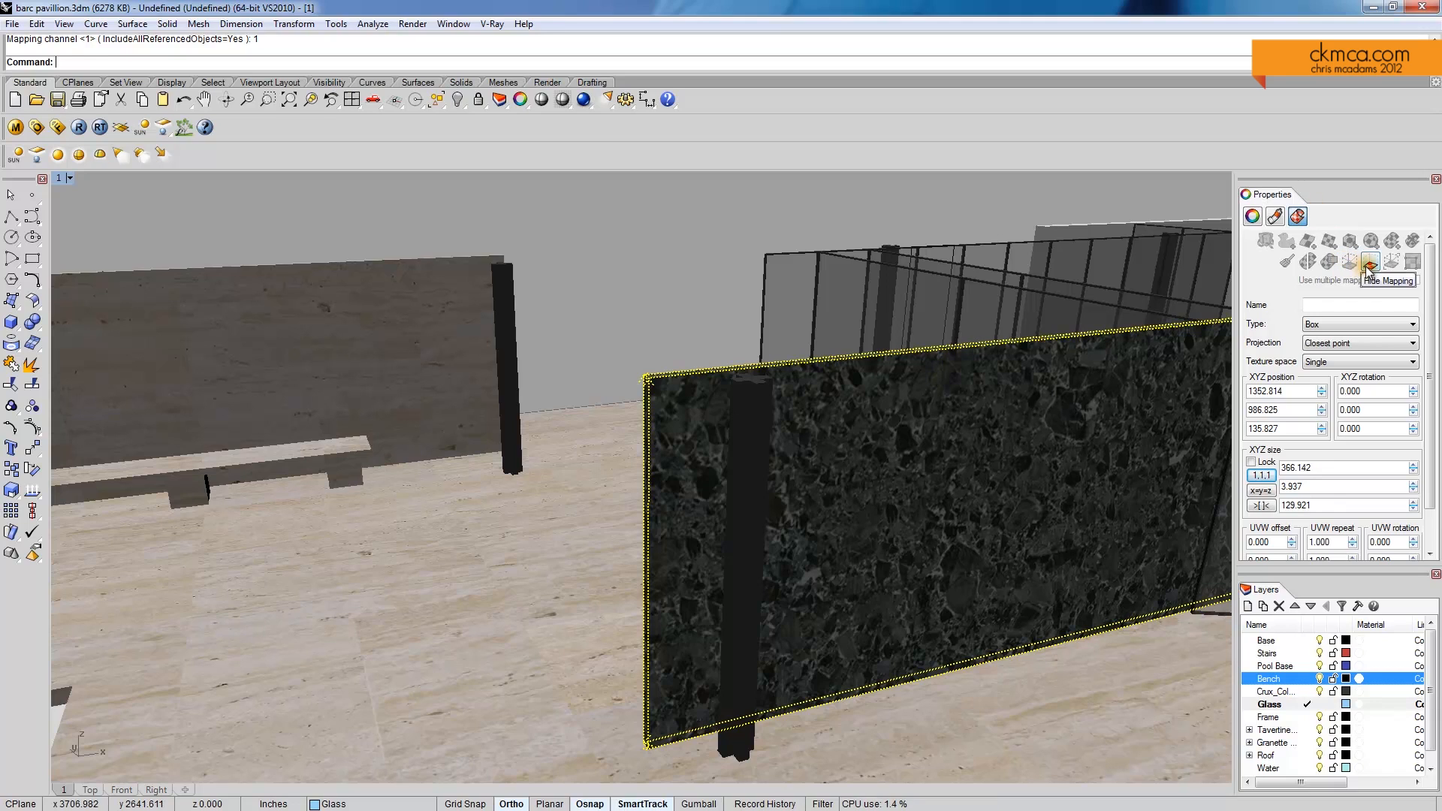
left_click(1366, 265)
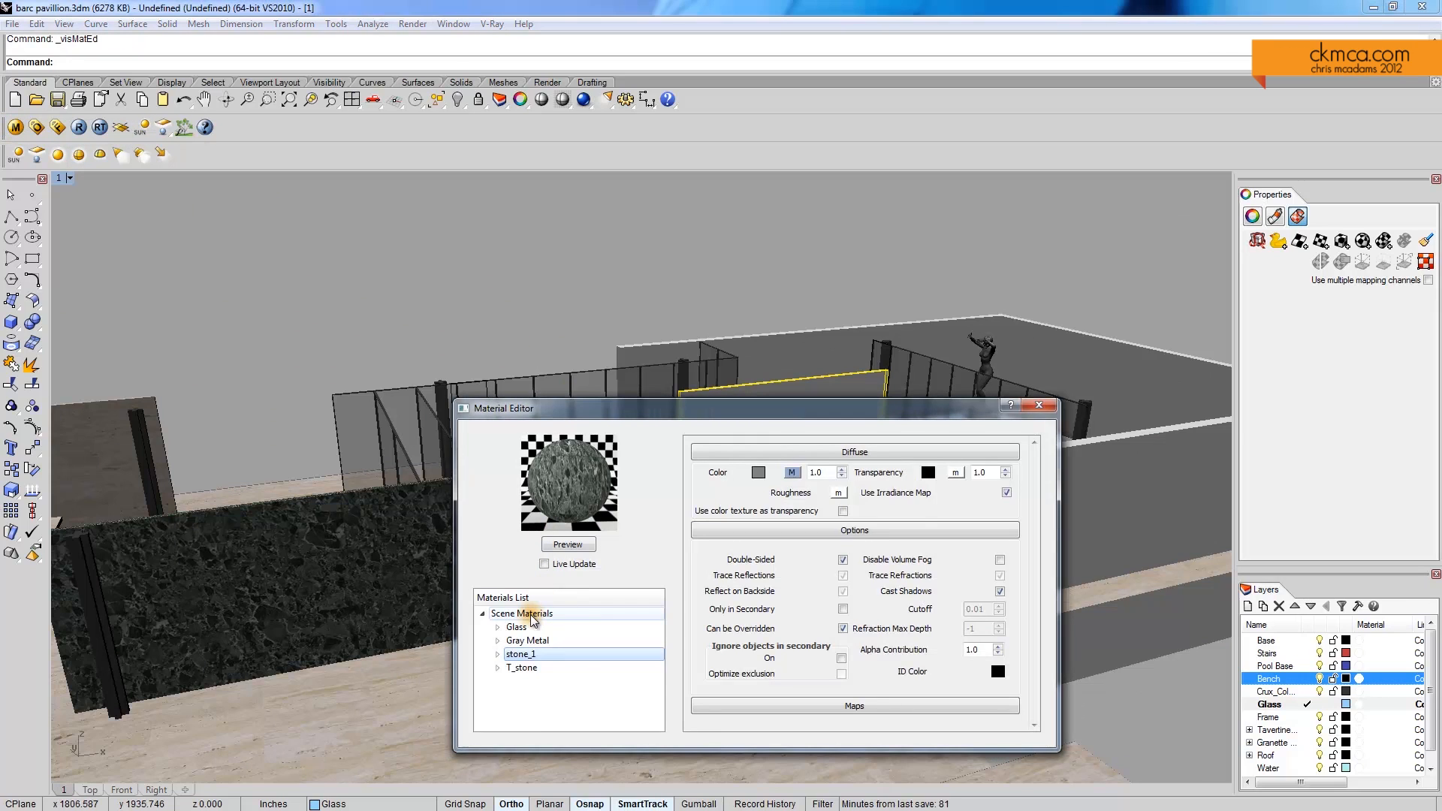
Rename the newly added default material to stone_2
left_click(522, 612)
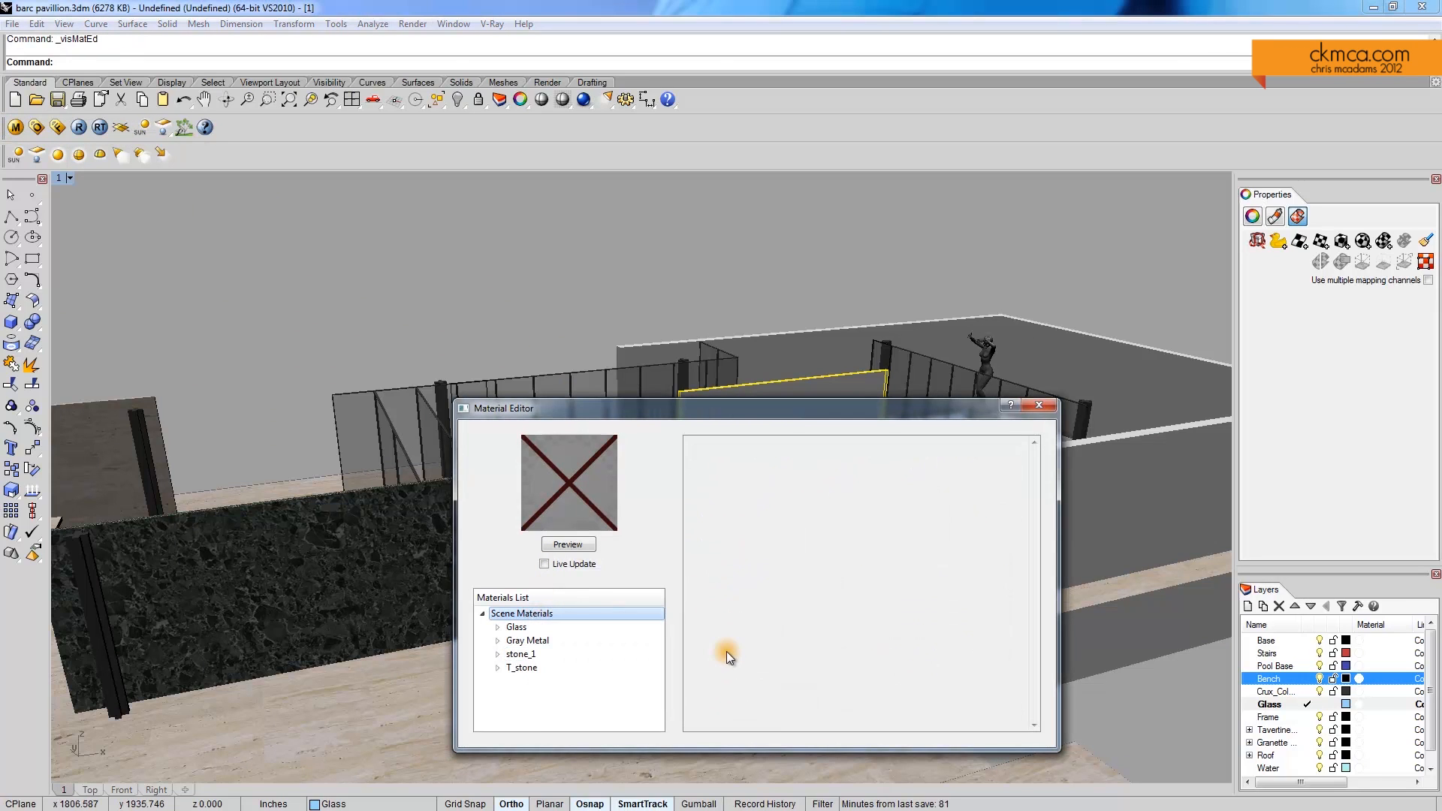
left_click(538, 626)
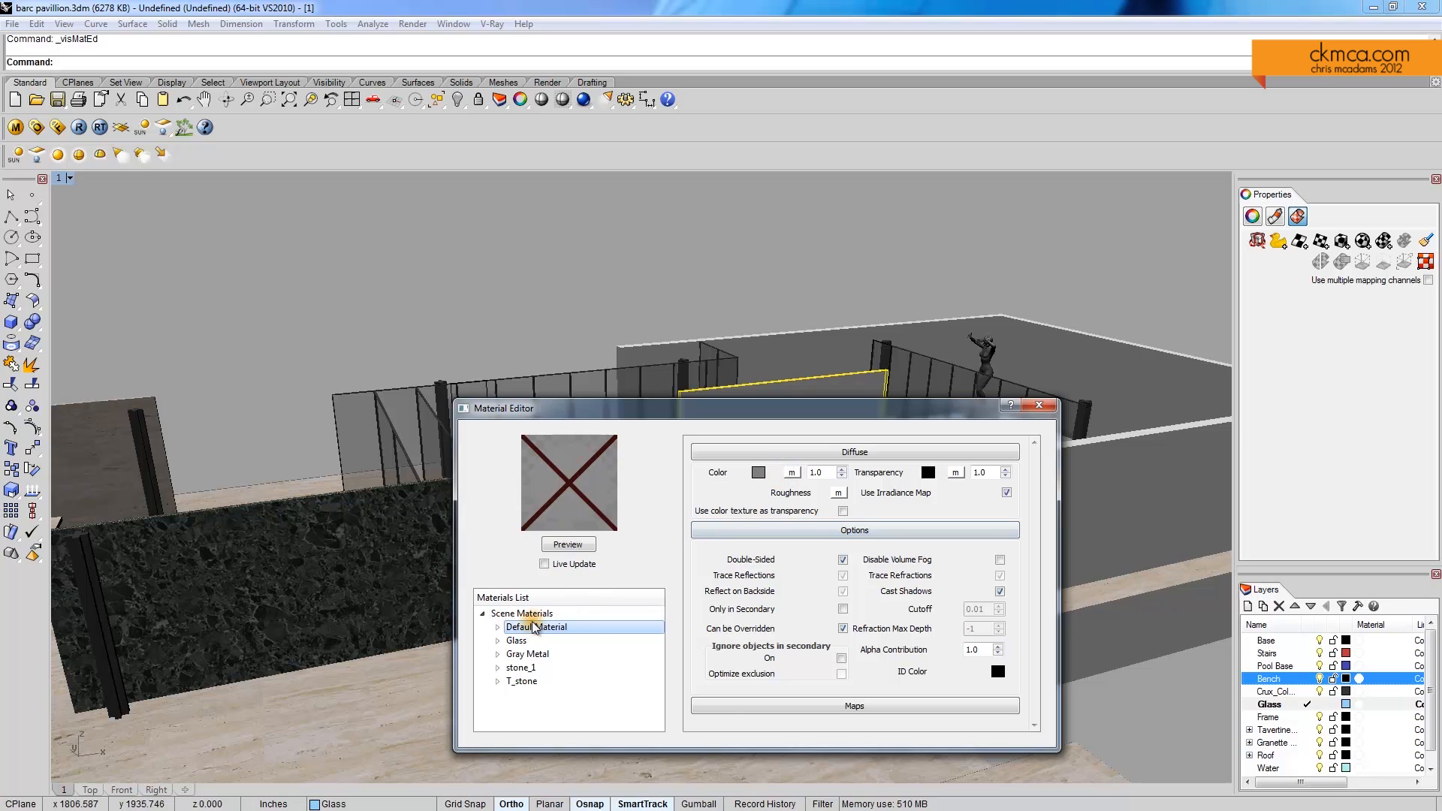
double_click(536, 626)
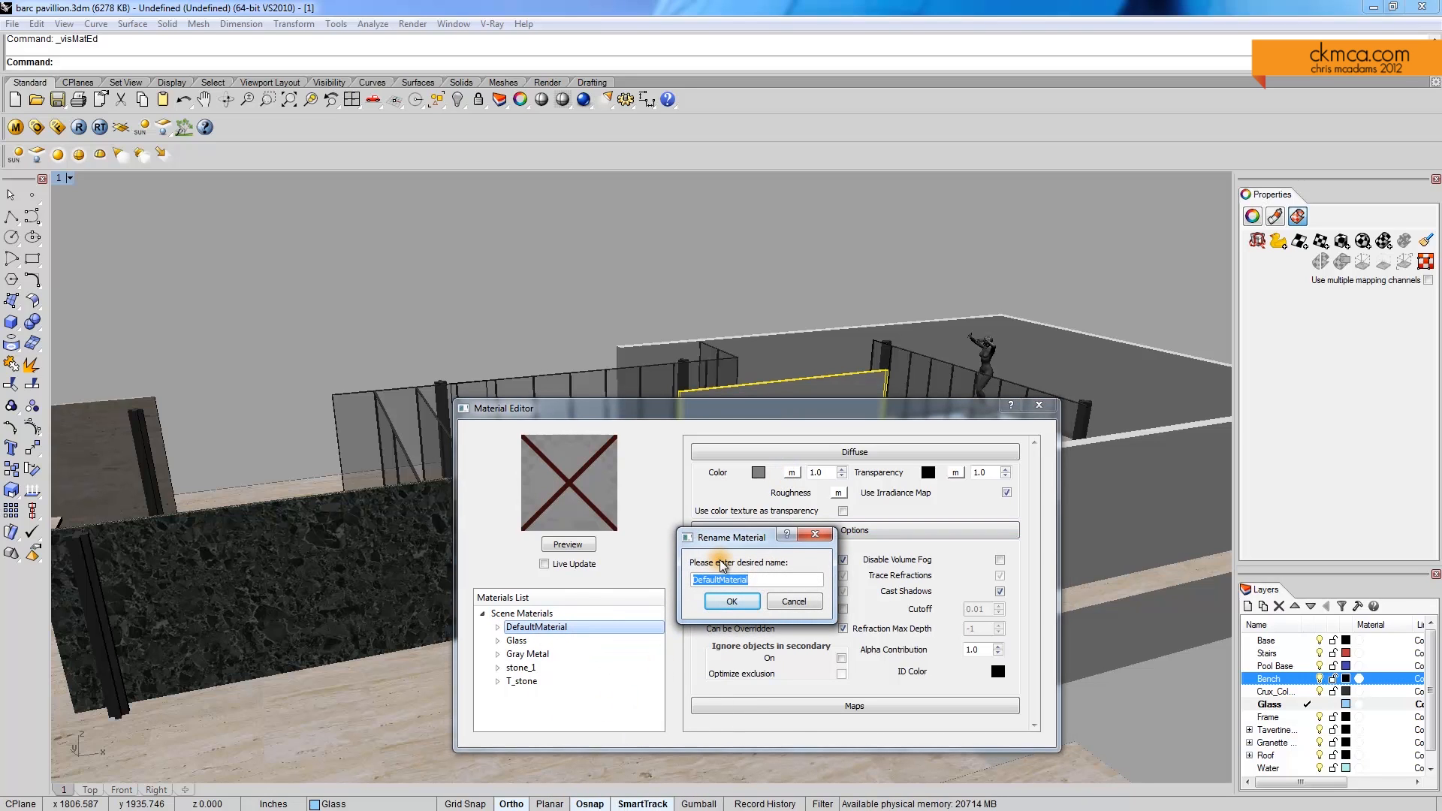
type("stone")
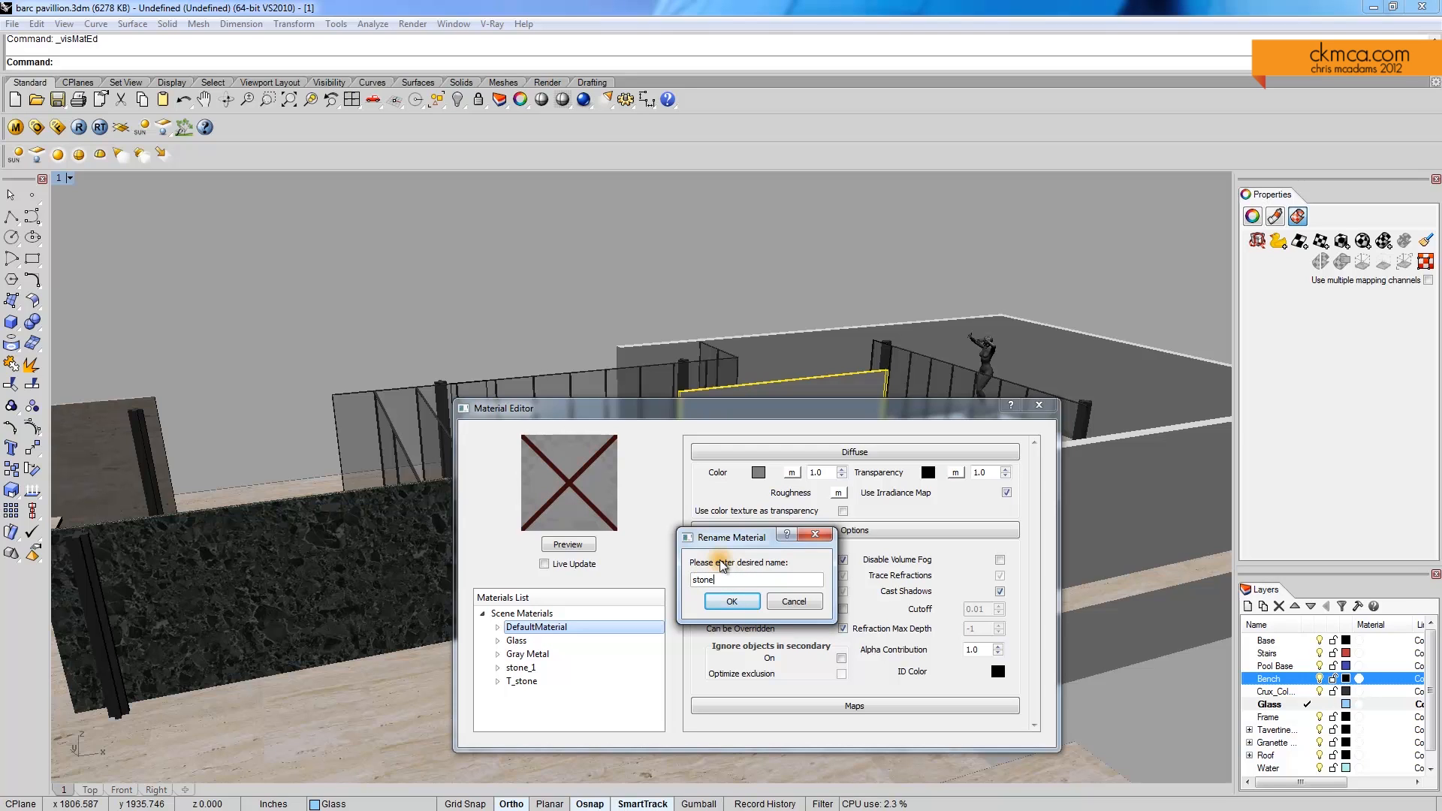
left_click(732, 601)
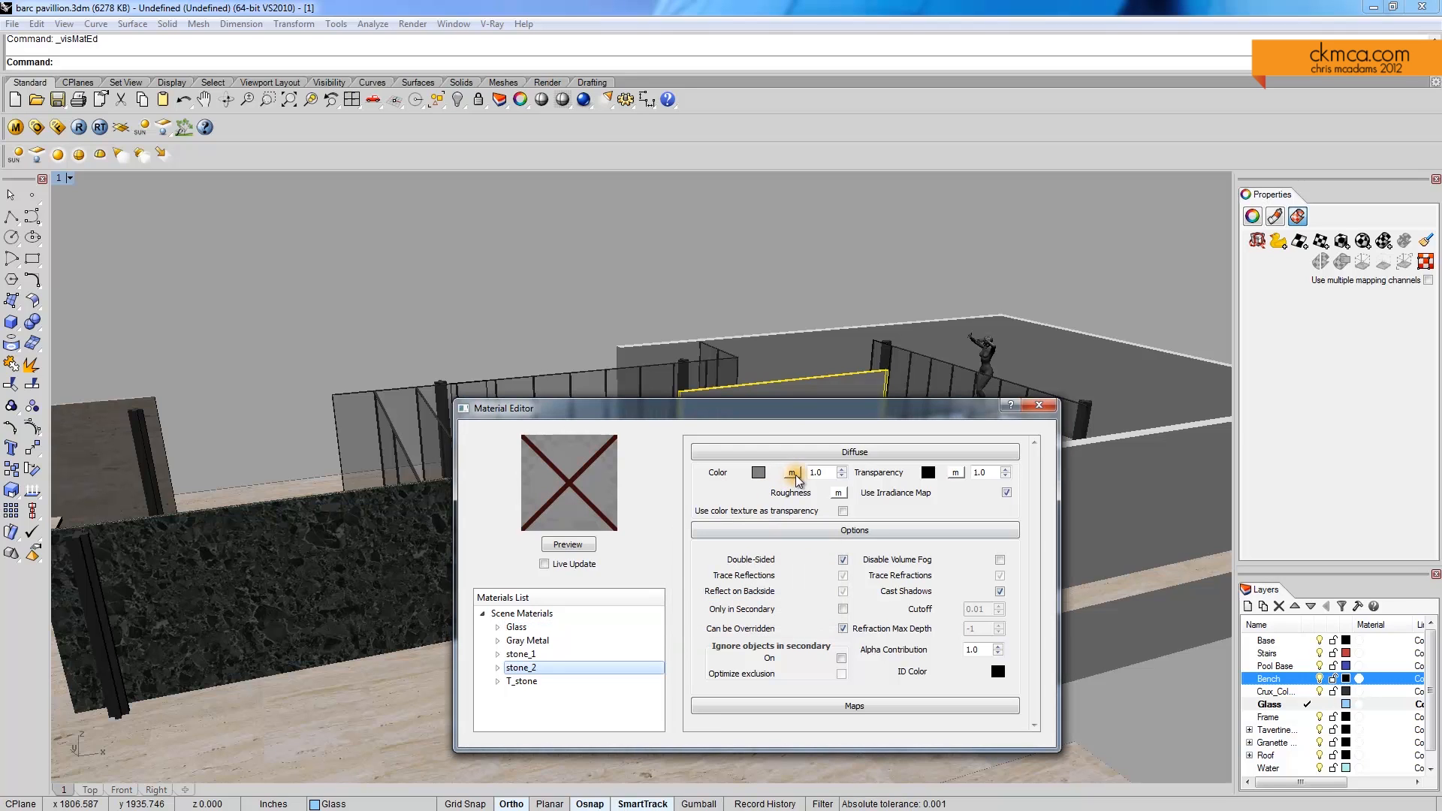
Map the orange onyx image miesonyx5nz.jpg to its diffuse colour, preview it and apply it to the wall panel
left_click(791, 471)
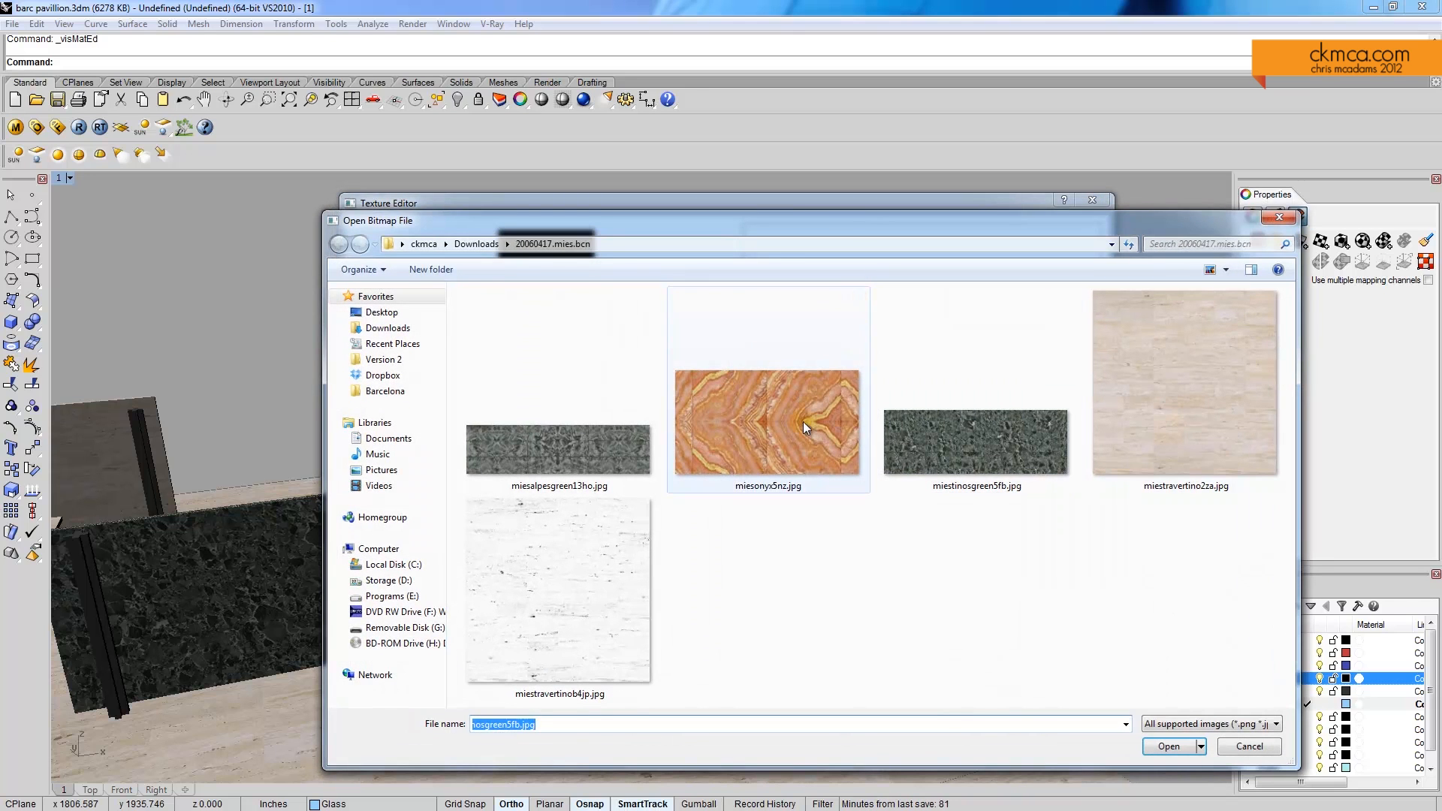
left_click(1168, 746)
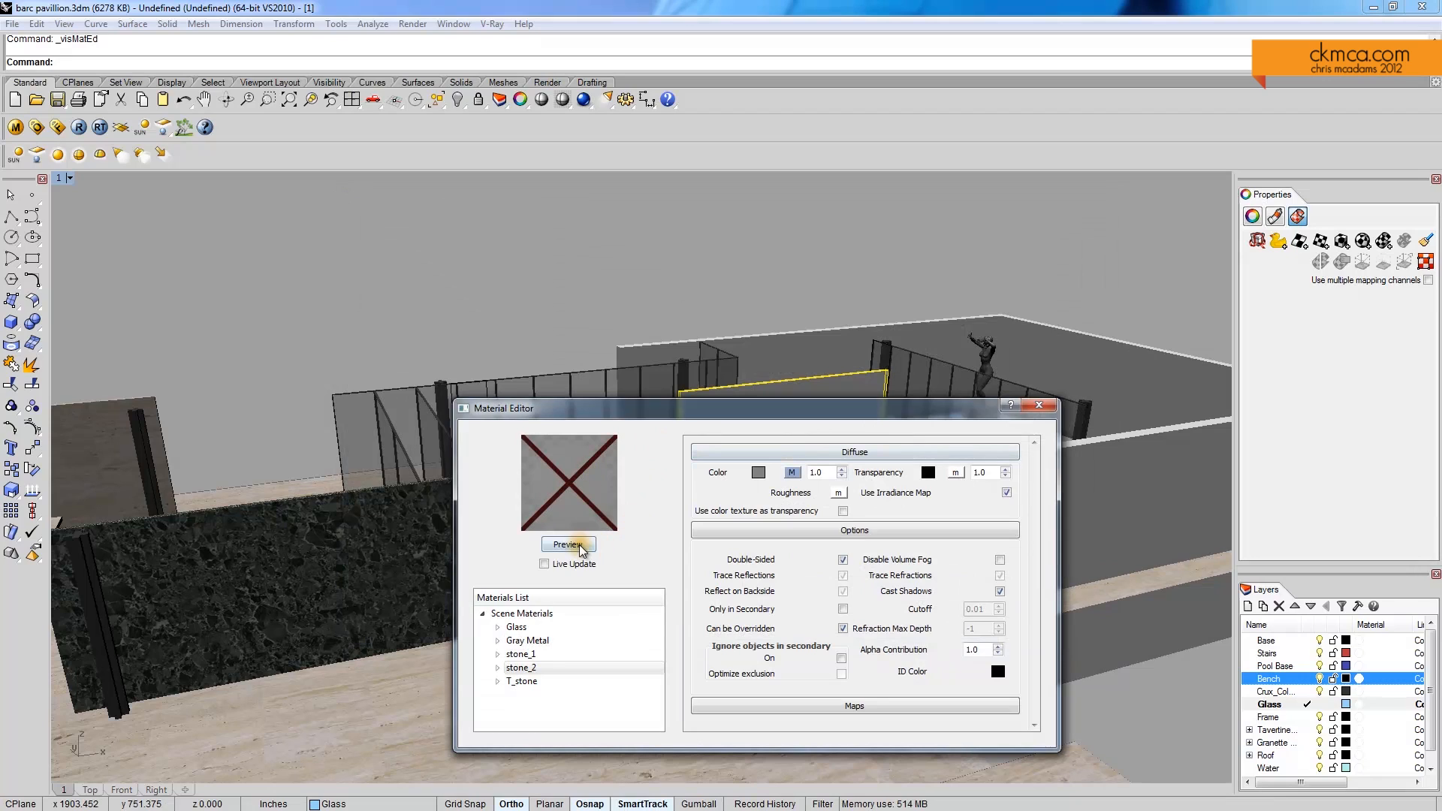
left_click(568, 544)
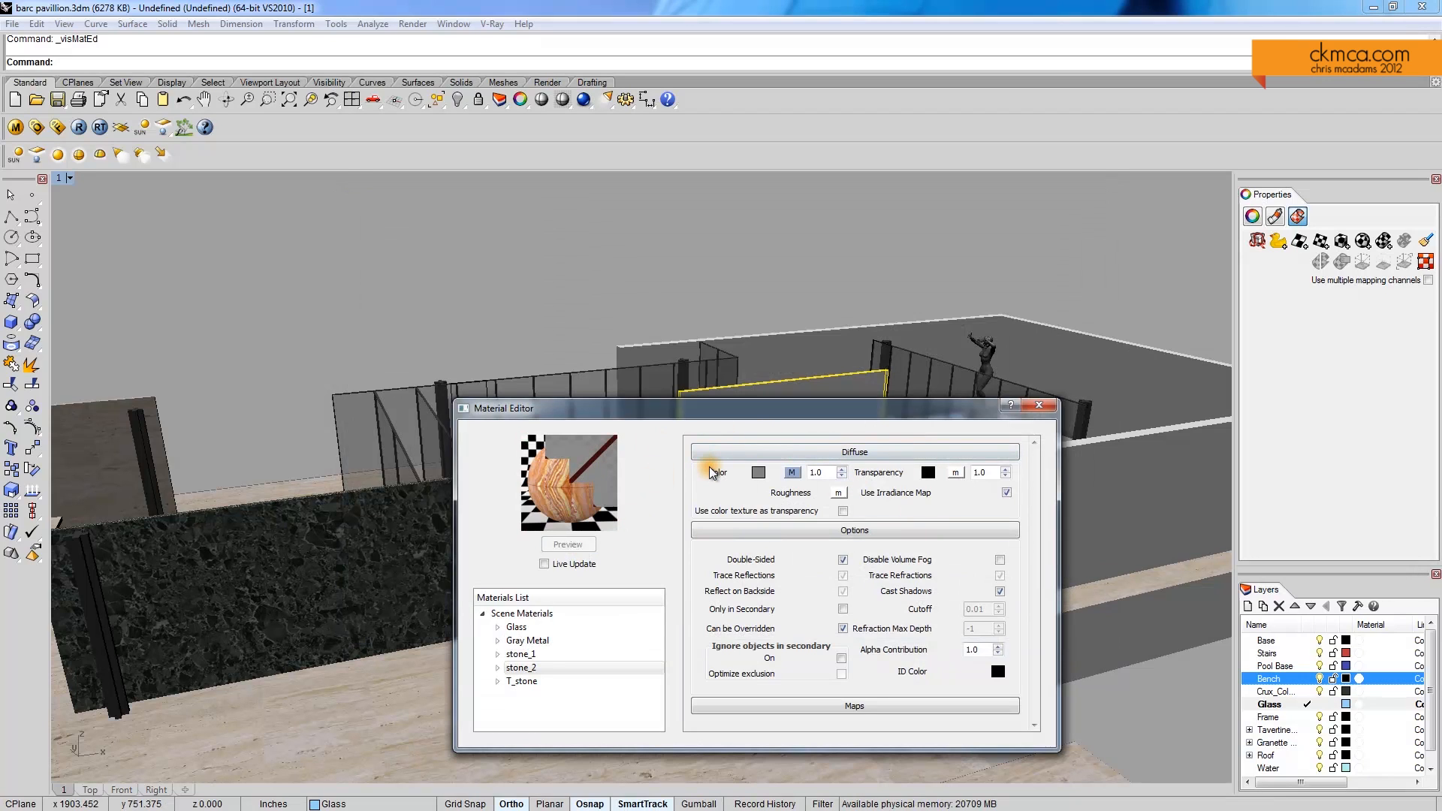
left_click(568, 543)
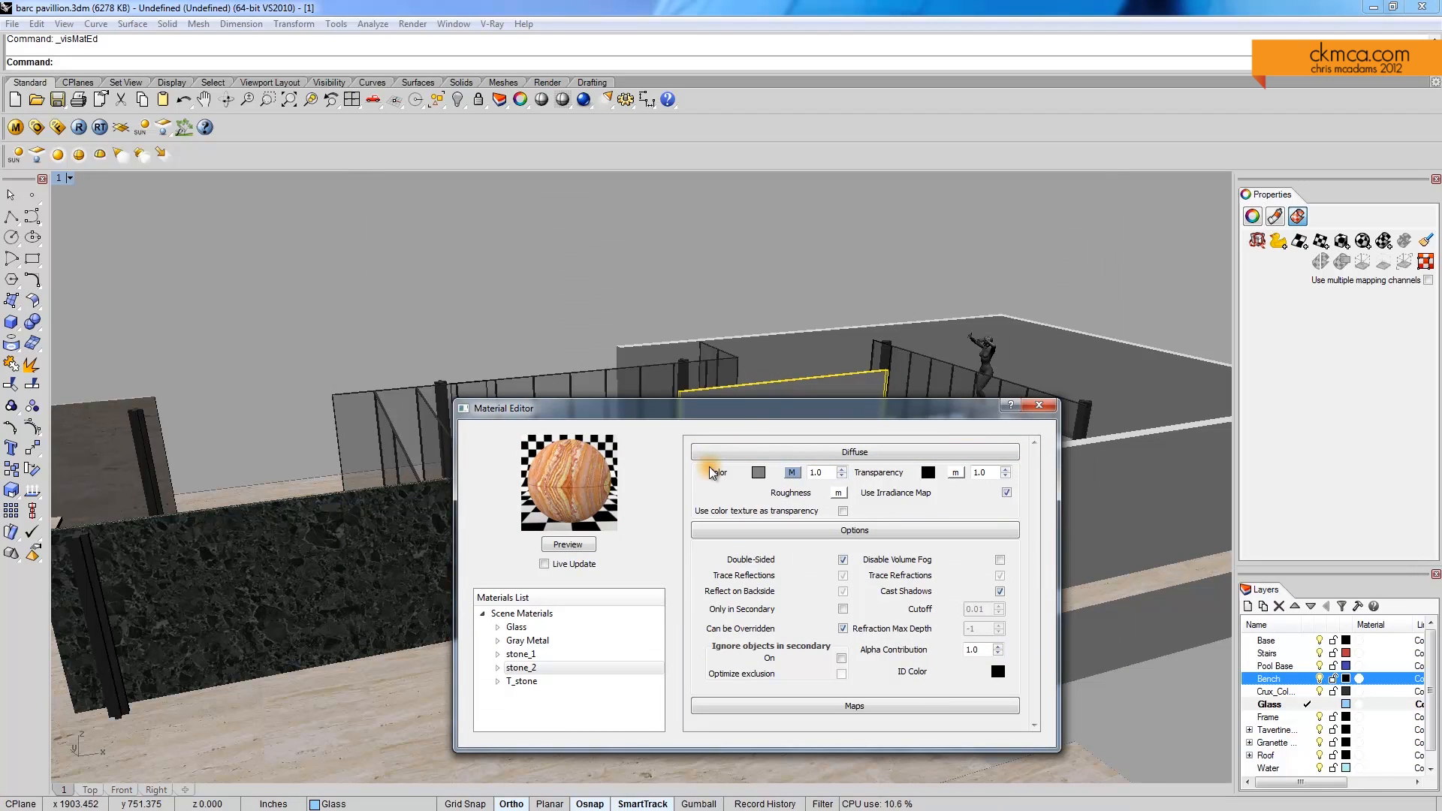
mouse_move(269, 550)
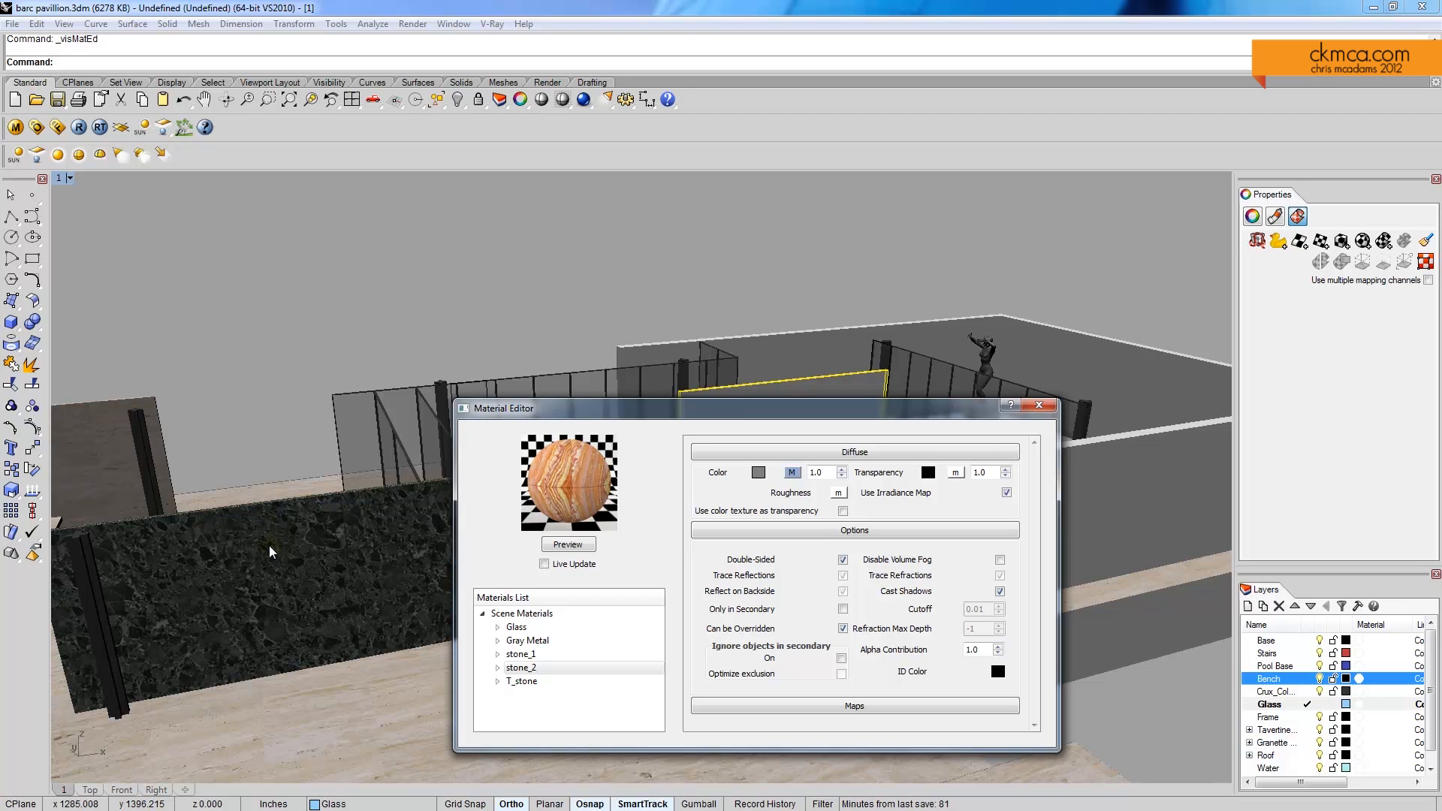
mouse_move(595, 416)
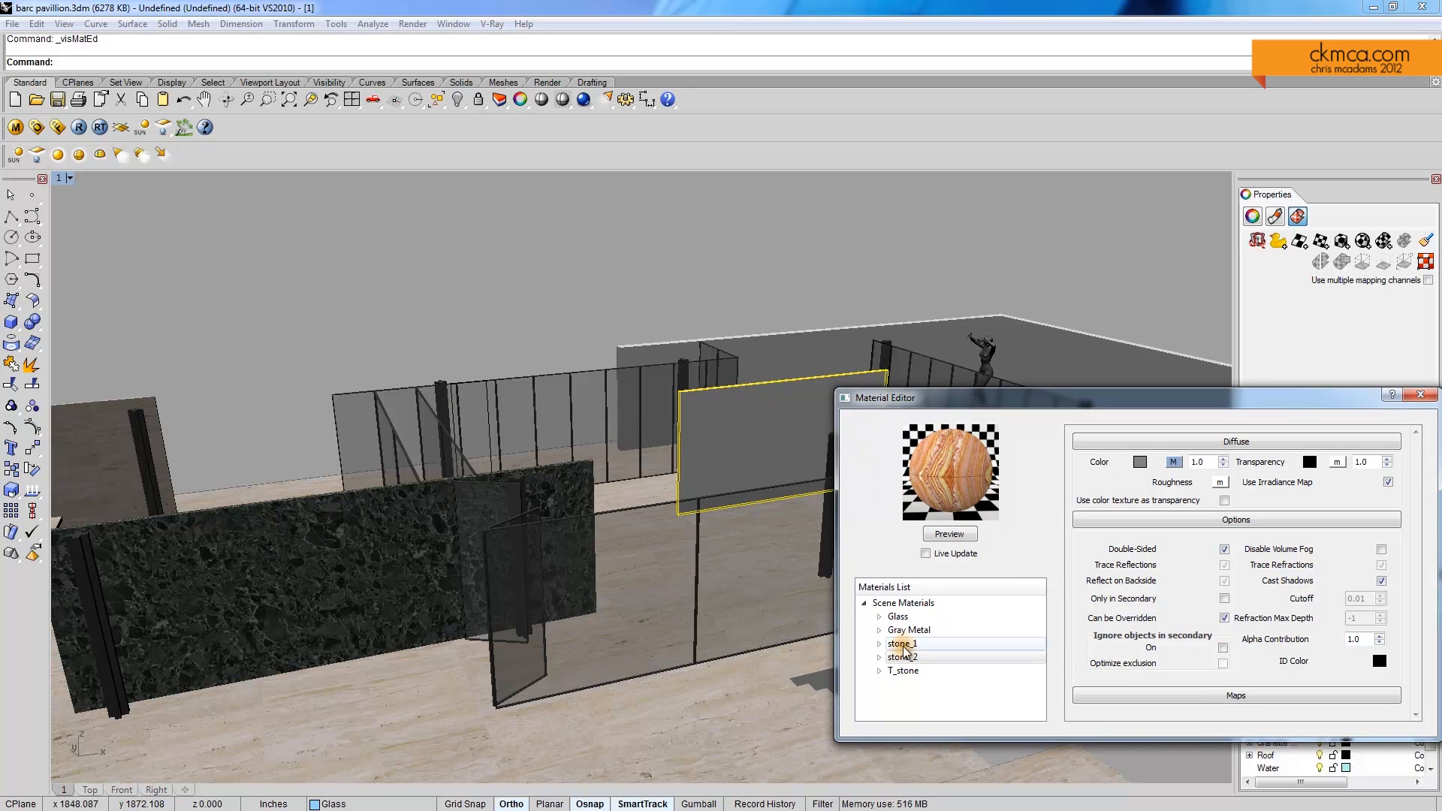
left_click(902, 656)
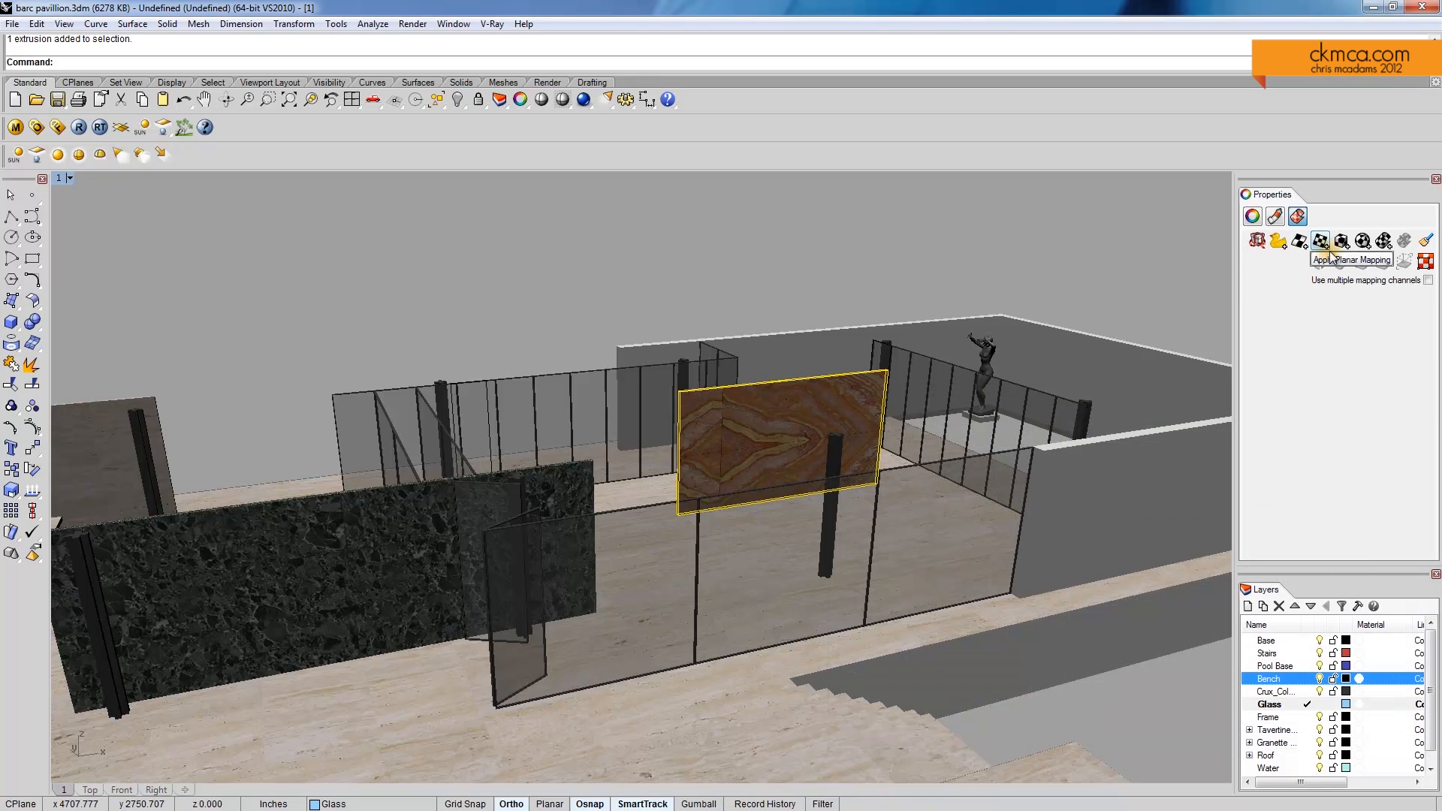
left_click(1320, 240)
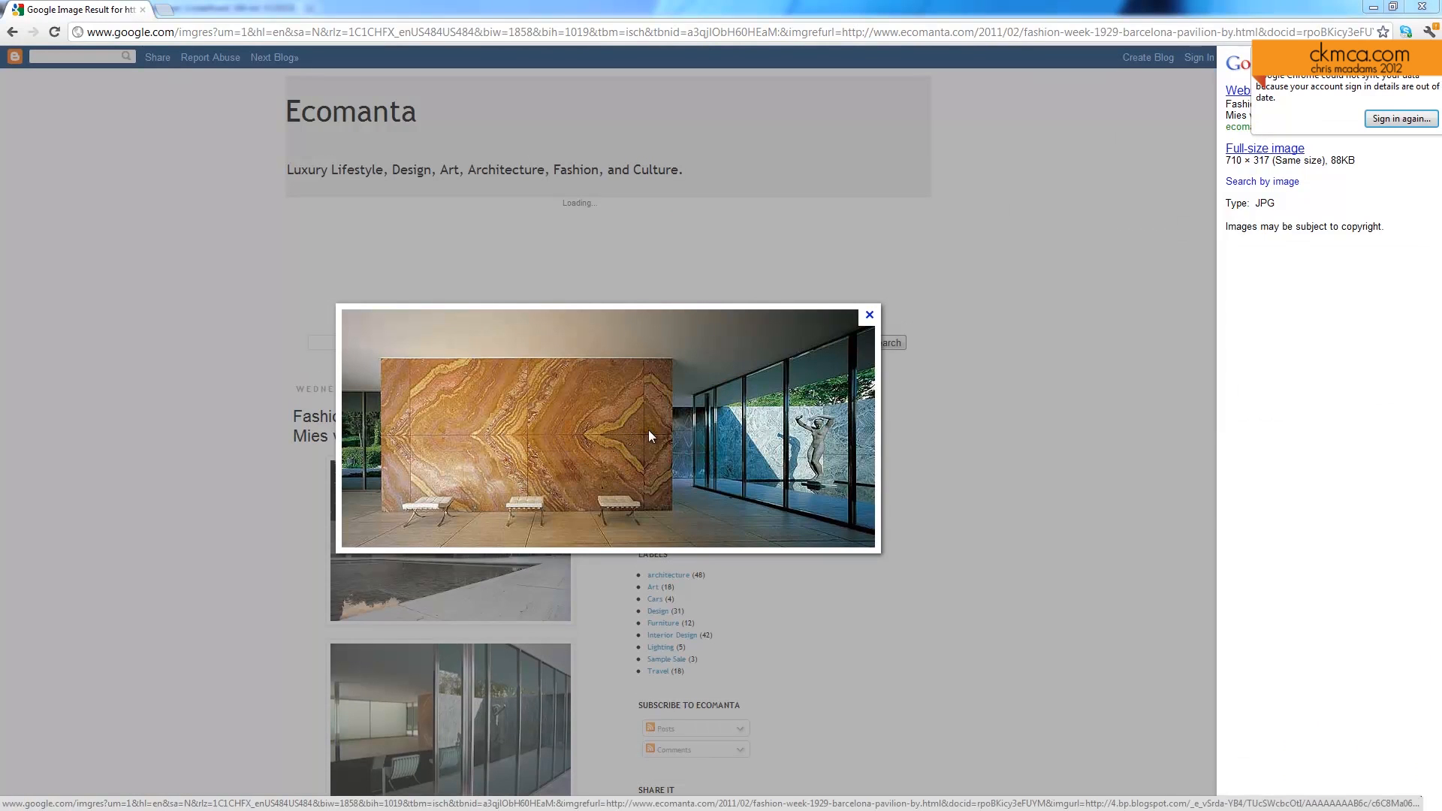
mouse_move(403, 429)
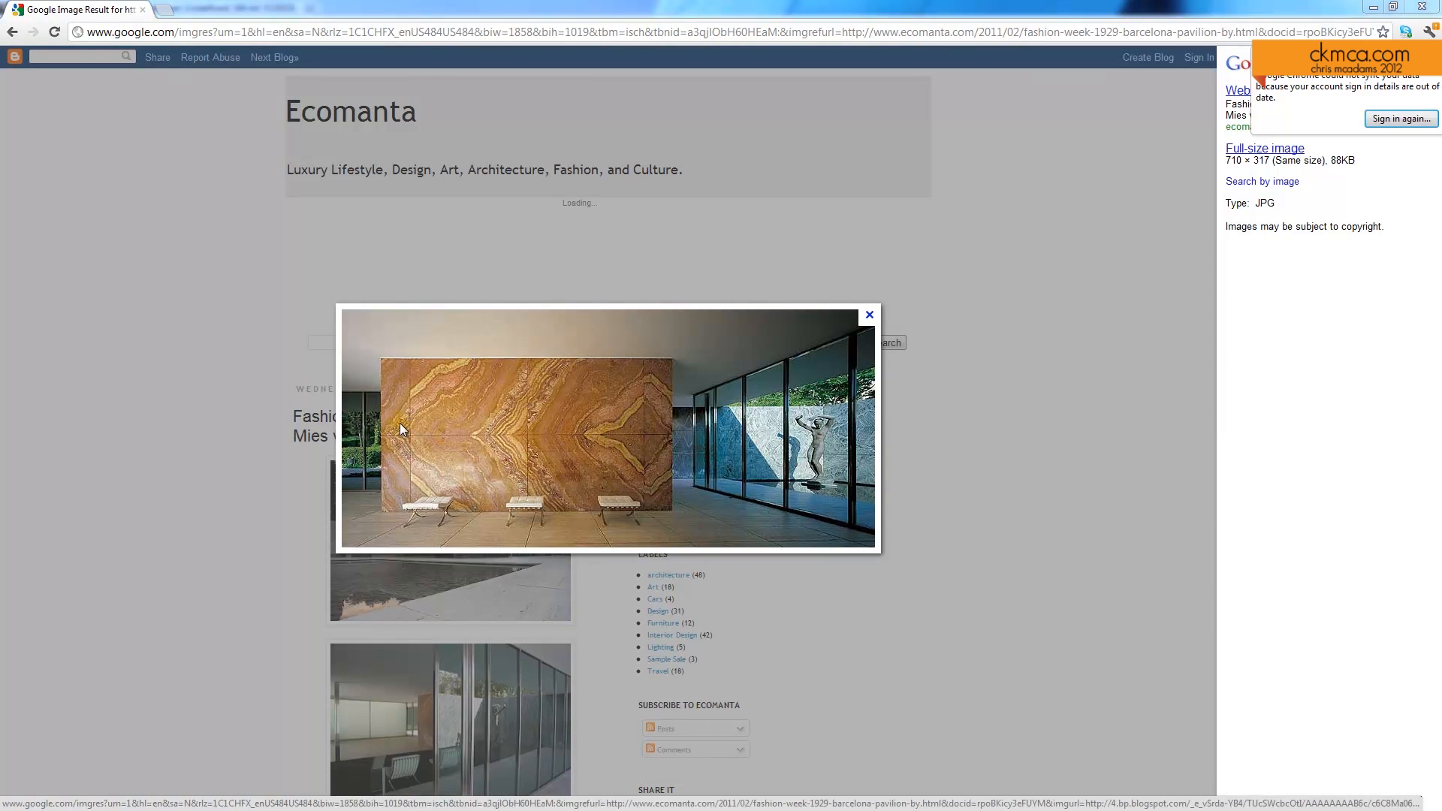
mouse_move(656, 443)
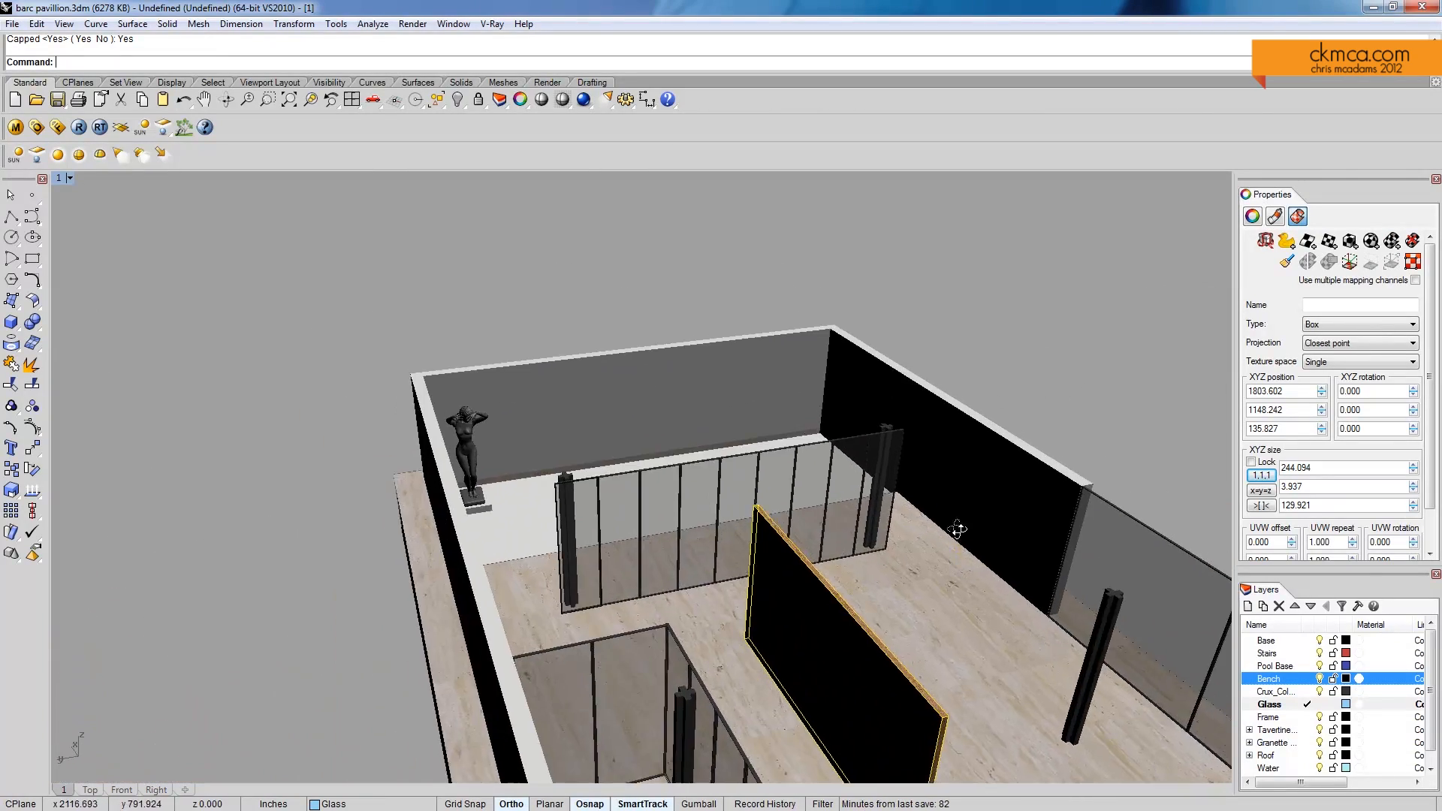
Add a new default material to the scene and rename it stone_3
left_click(15, 126)
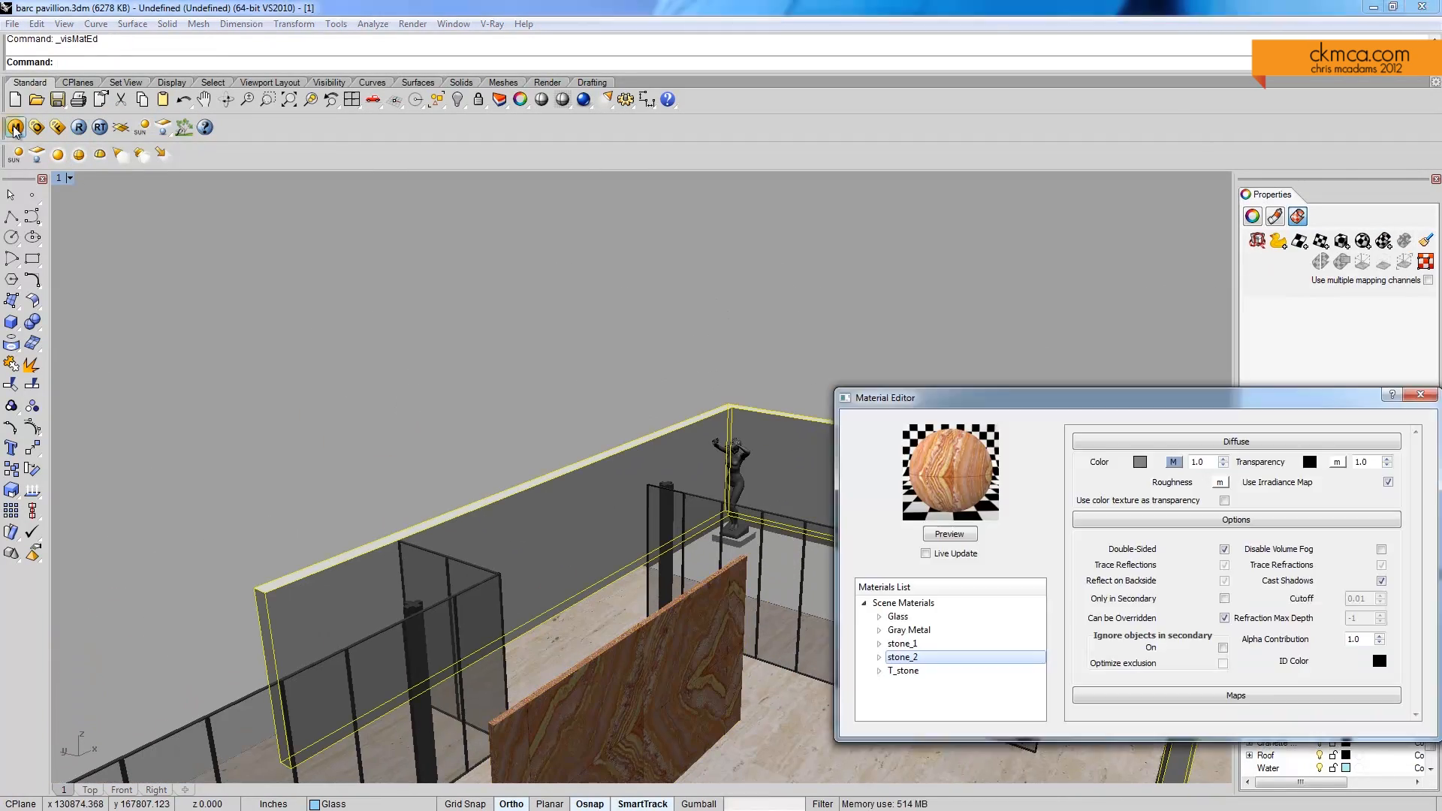
right_click(902, 602)
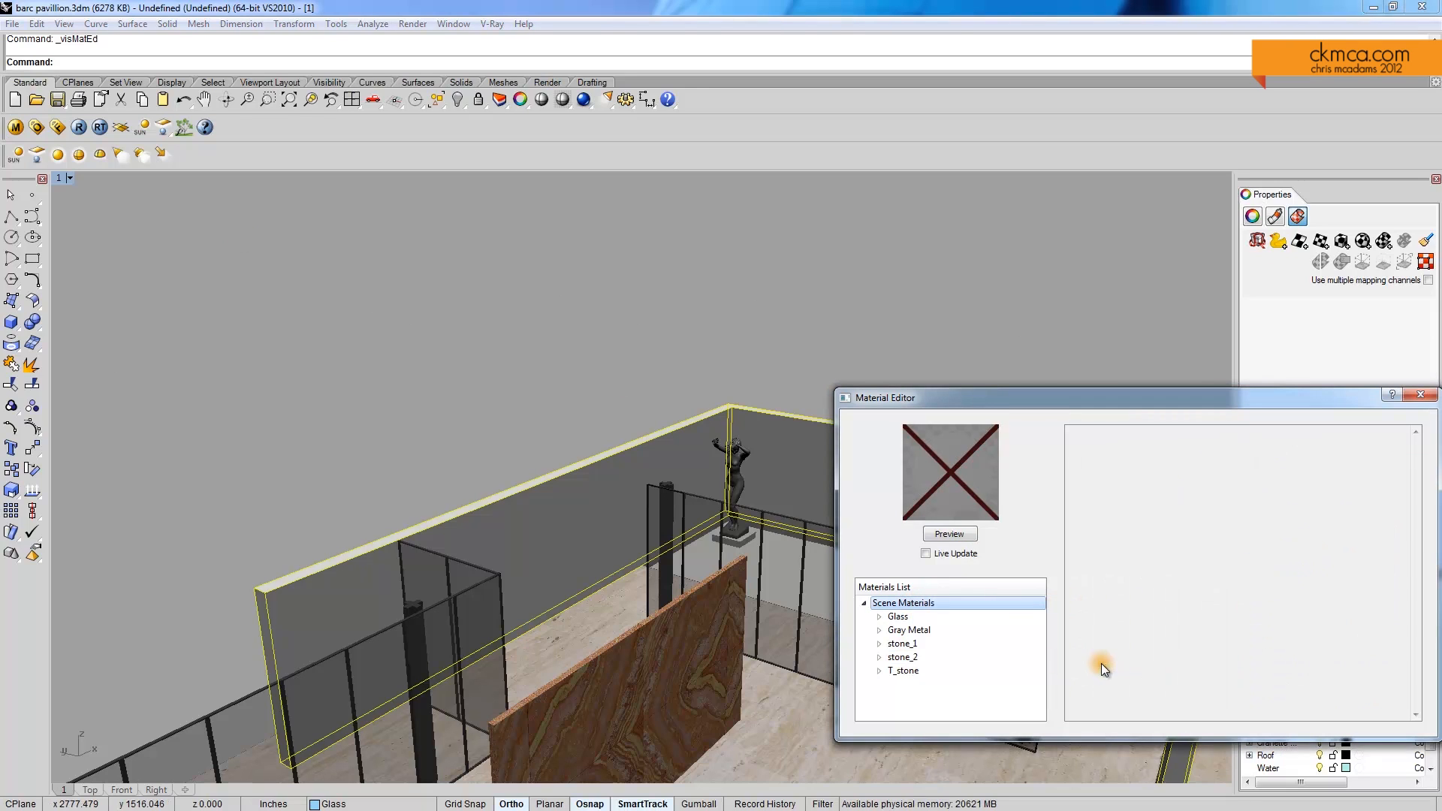
right_click(914, 616)
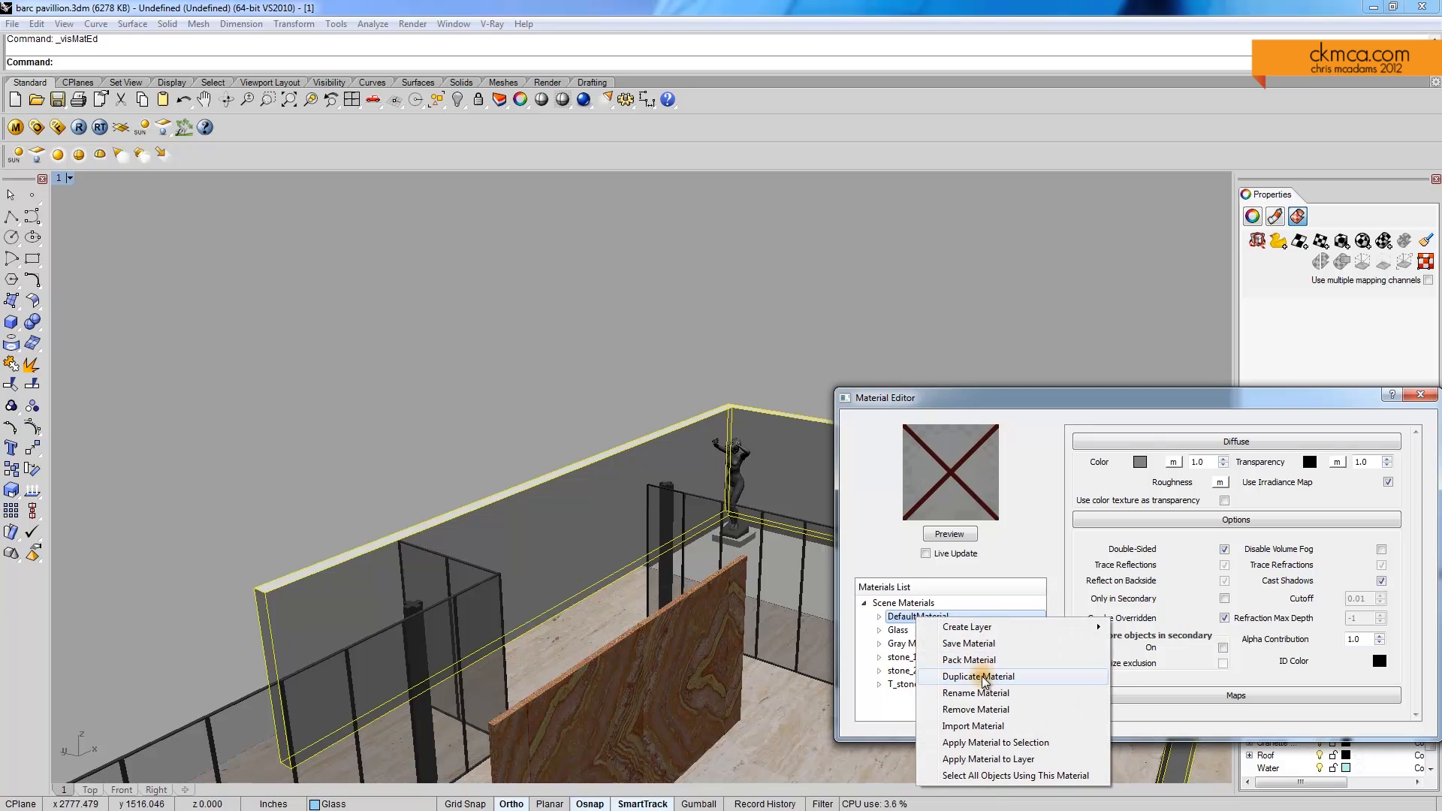
left_click(976, 692)
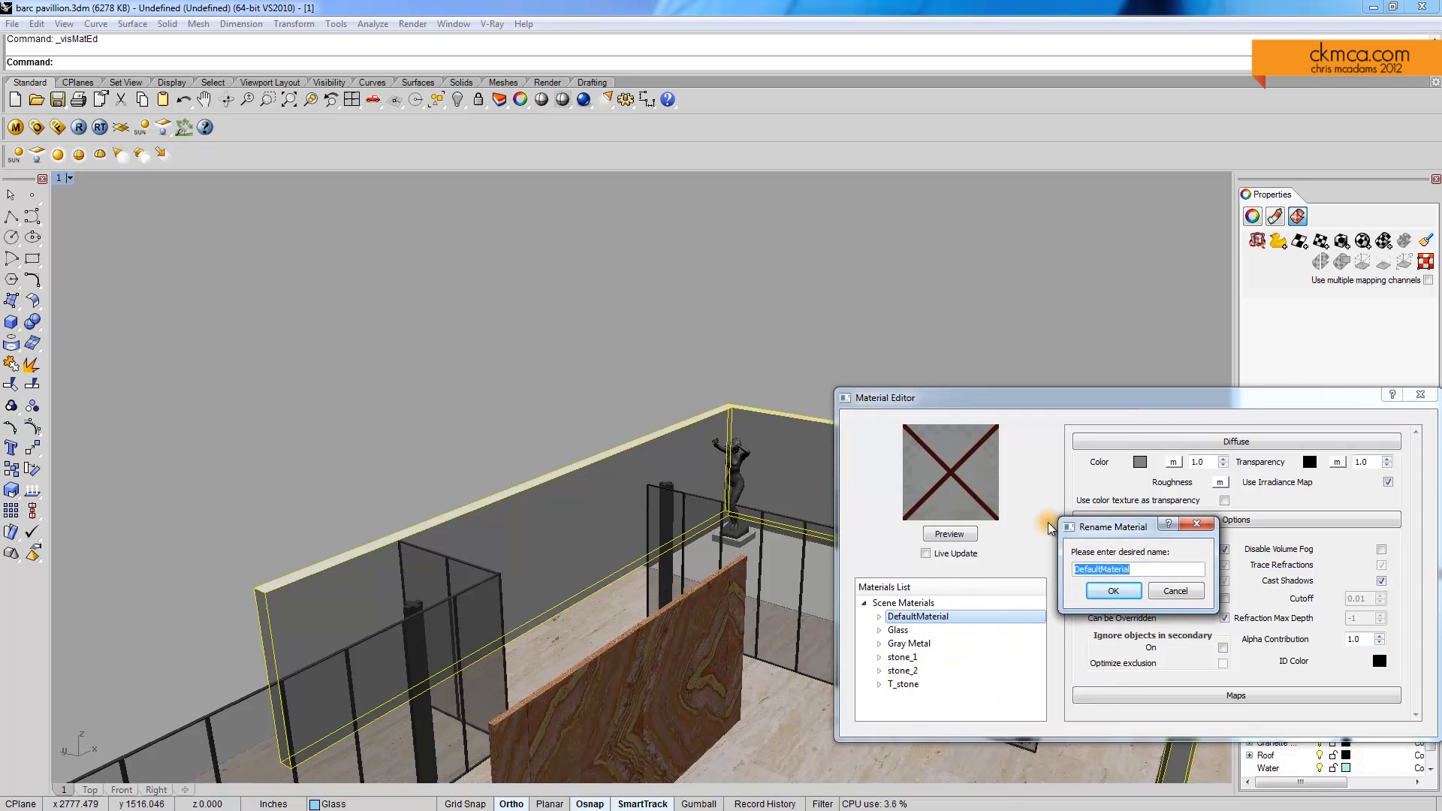
type("ston")
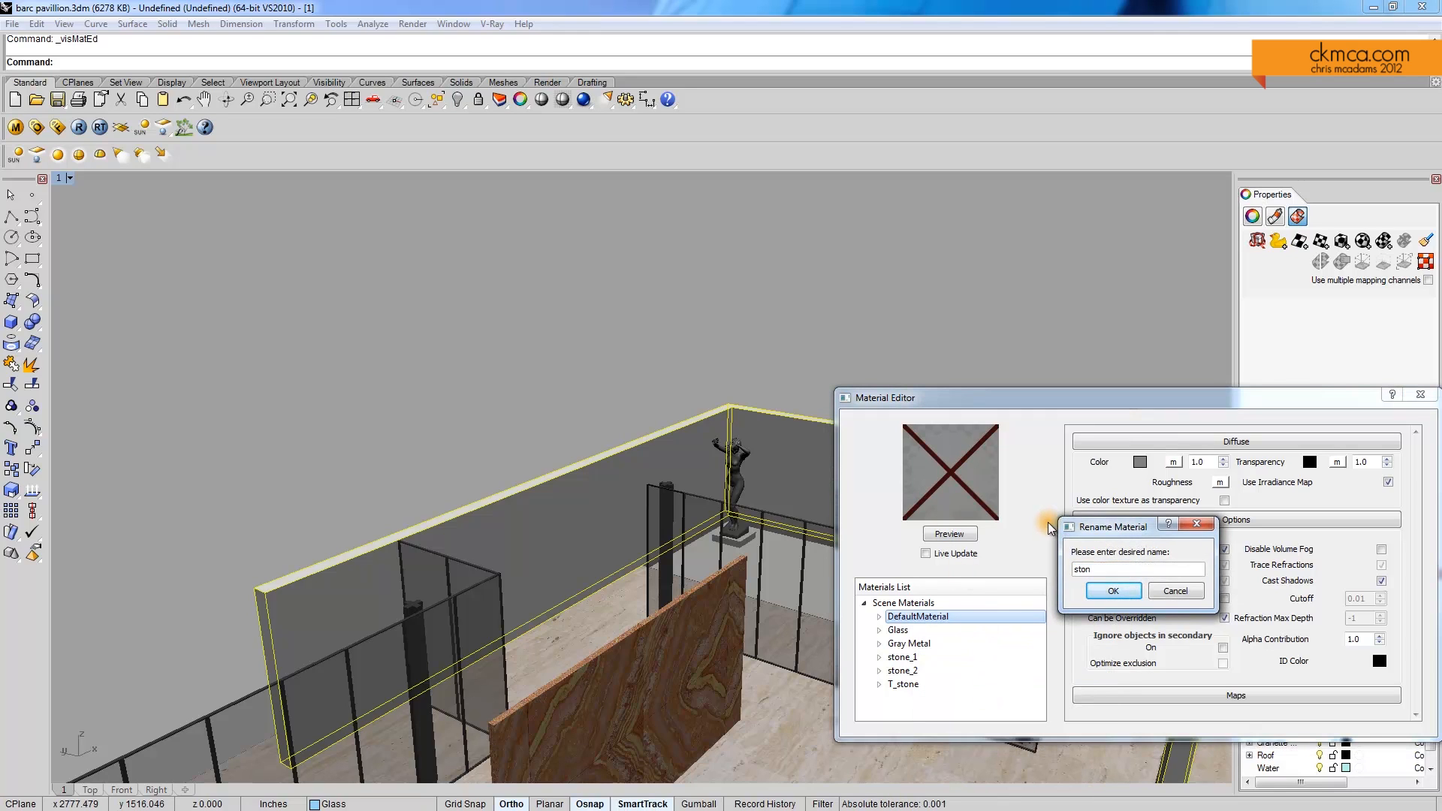
left_click(1111, 590)
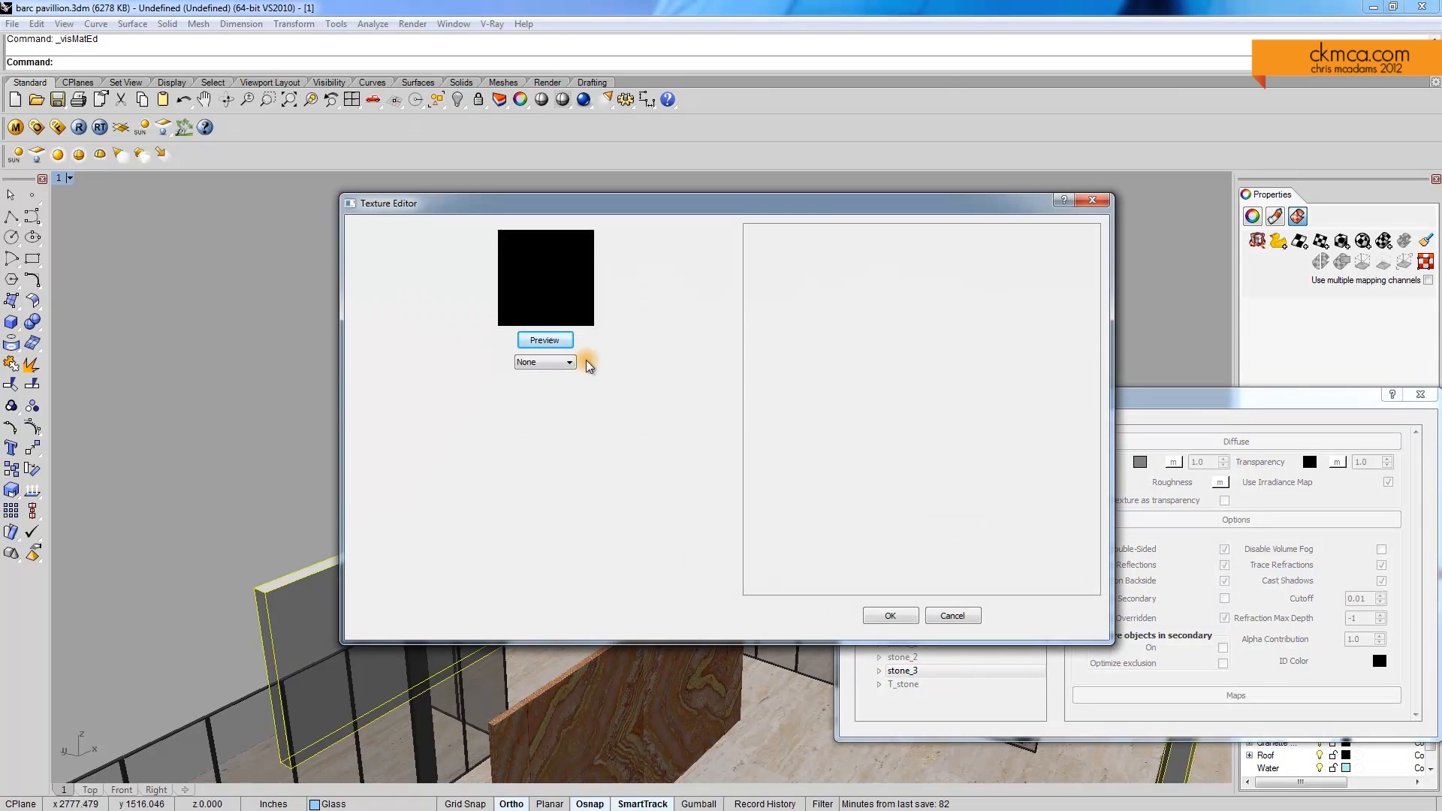
Map miesalpesgreen13ho.jpg to stone_3's diffuse colour and apply it to the long outer wall
left_click(585, 362)
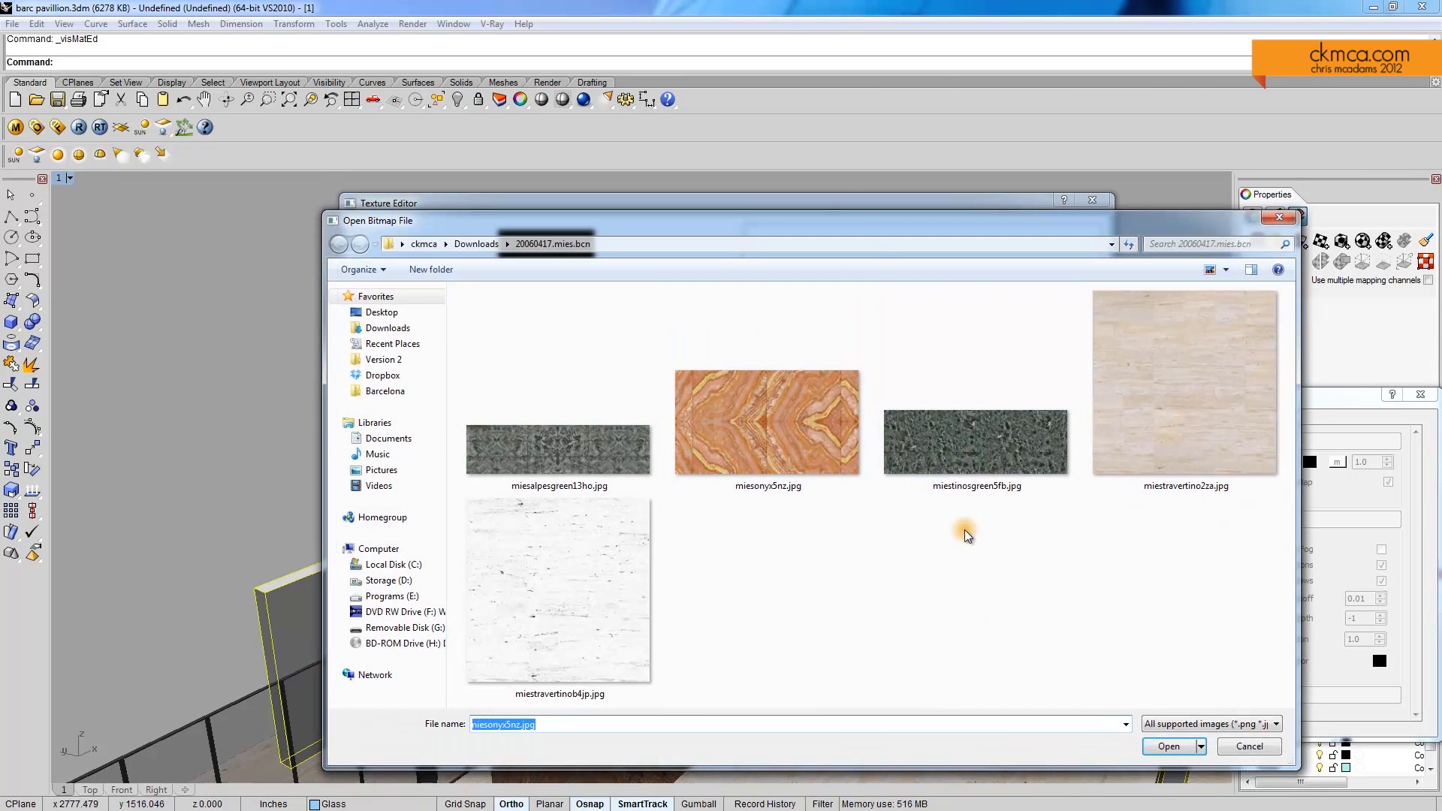
left_click(558, 449)
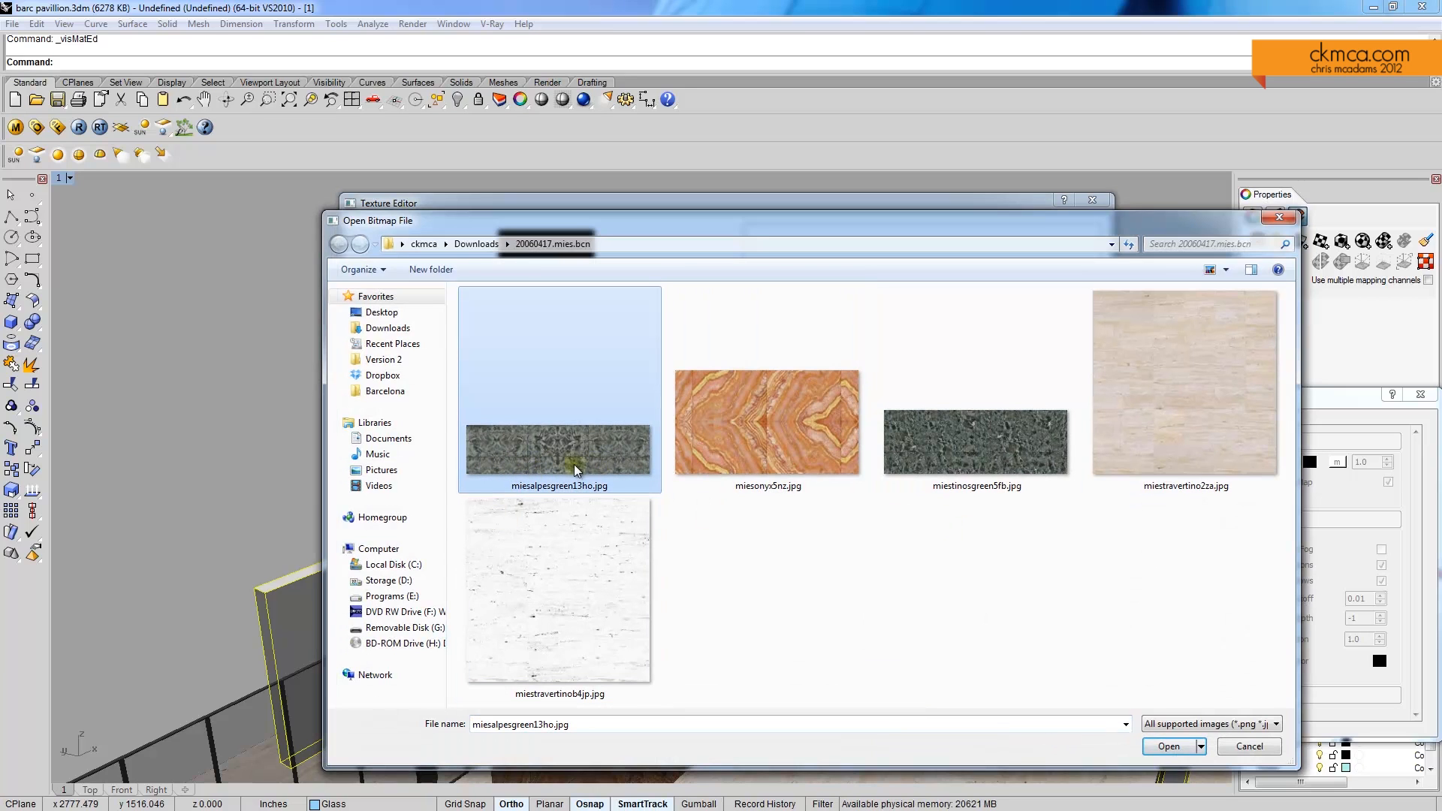
left_click(1169, 746)
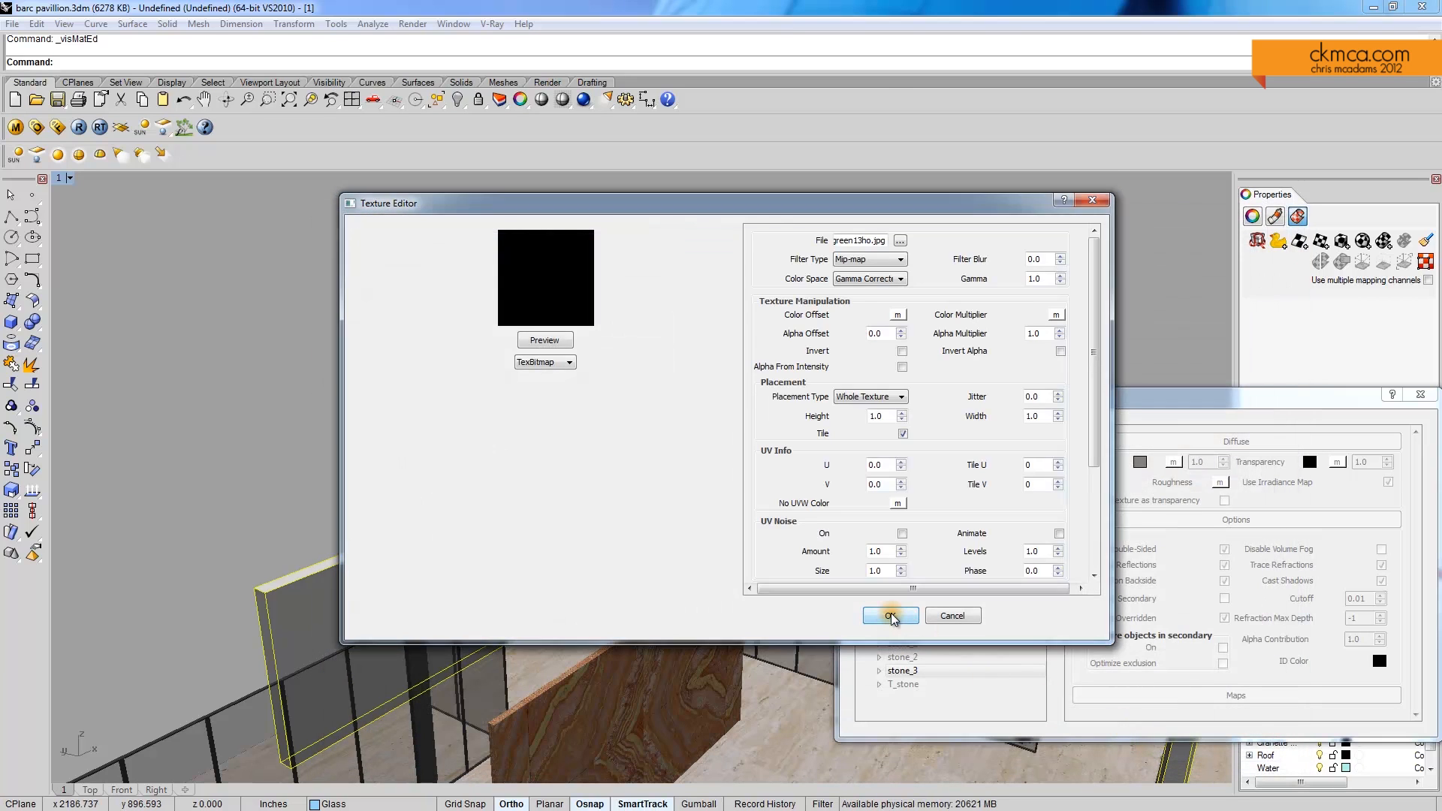
left_click(887, 616)
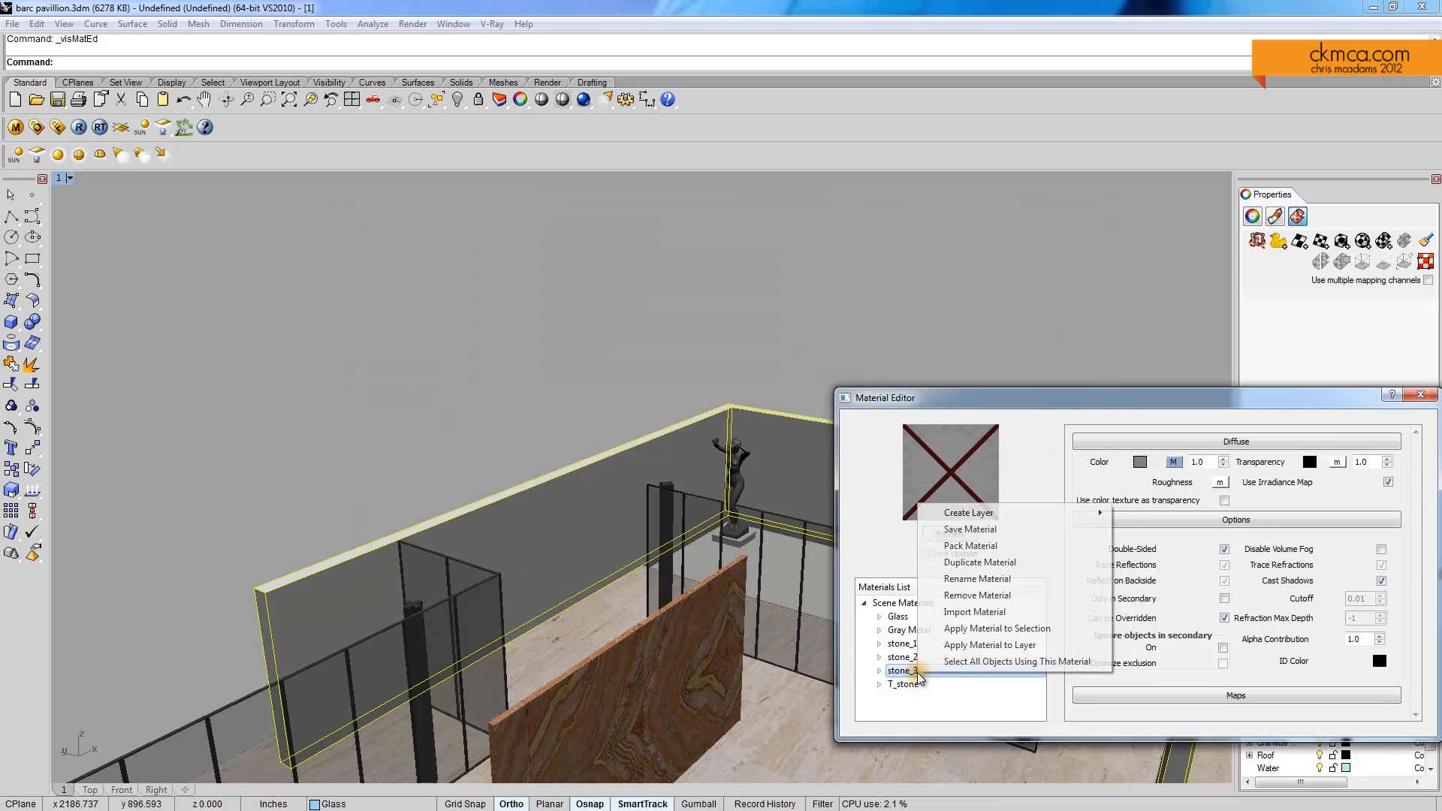
left_click(995, 627)
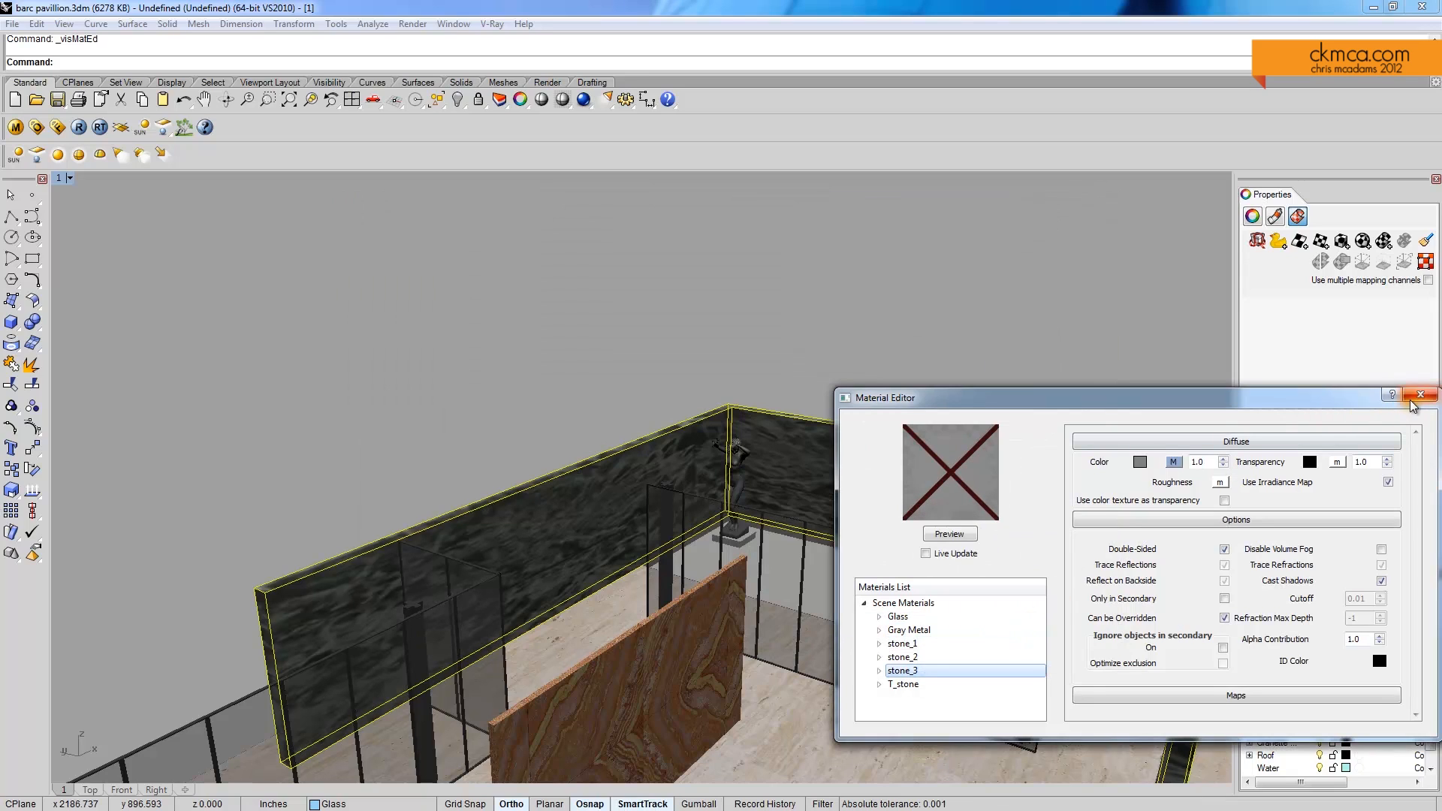
left_click(1428, 397)
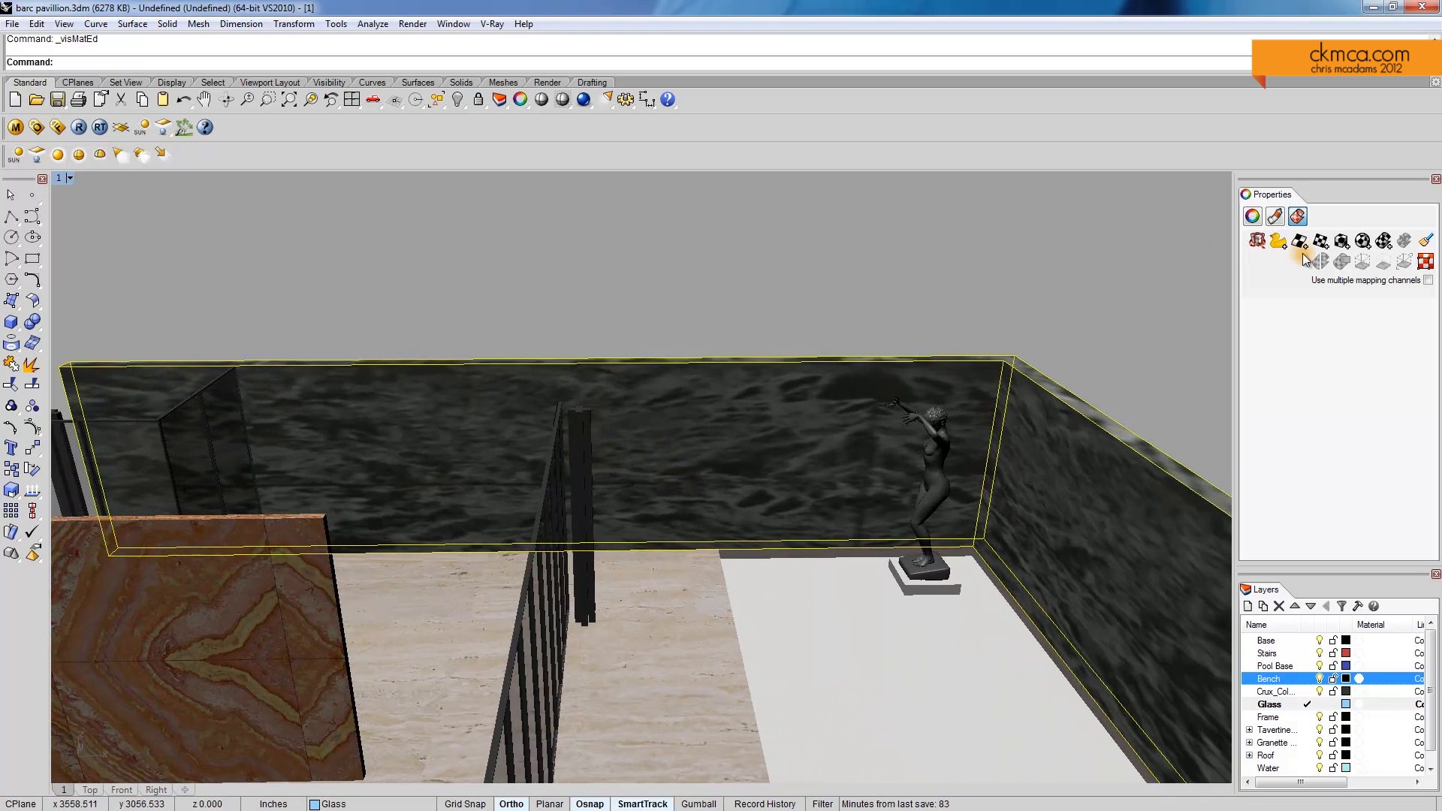
Map the green stone wall's texture, then apply T_stone to the statue's plinth
left_click(1297, 241)
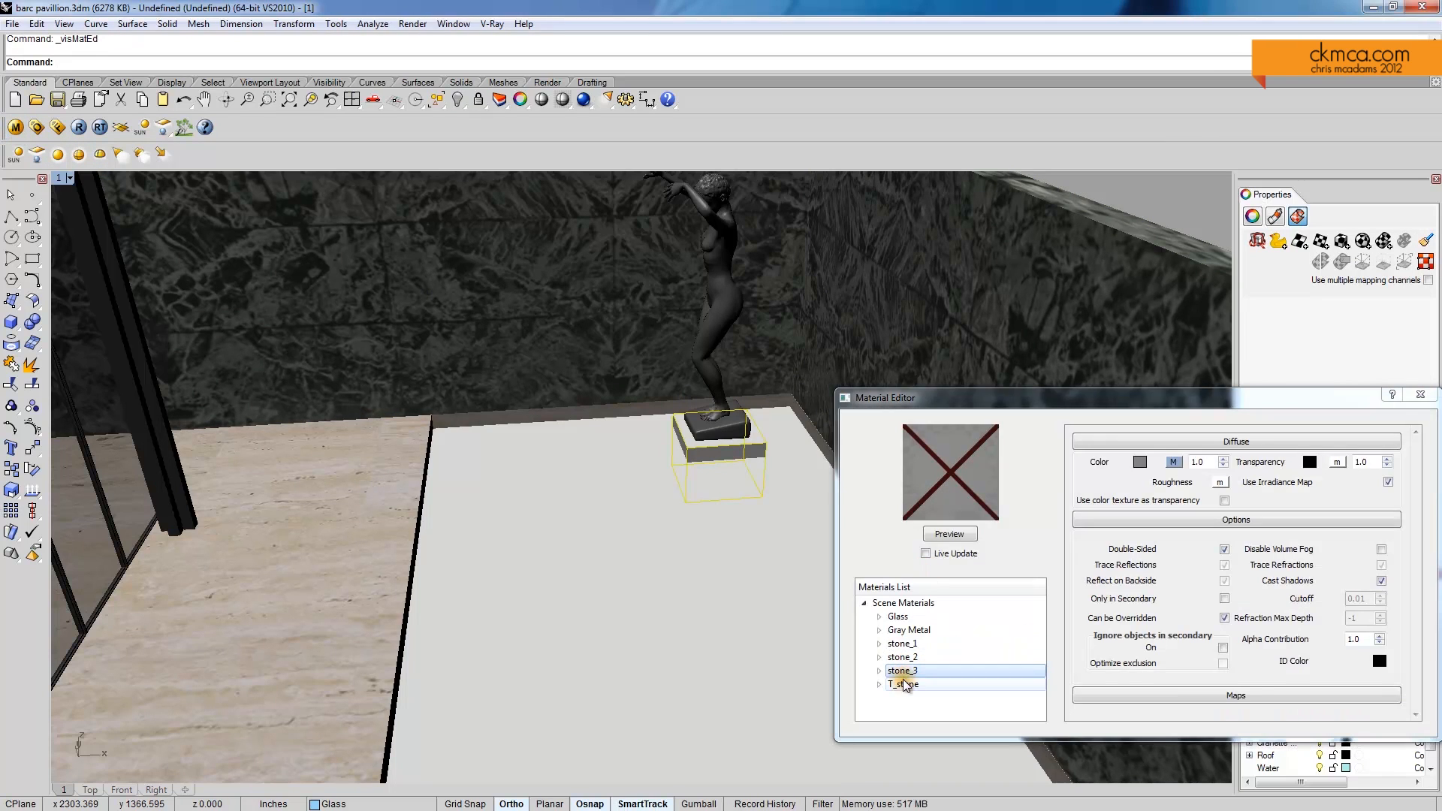
right_click(901, 670)
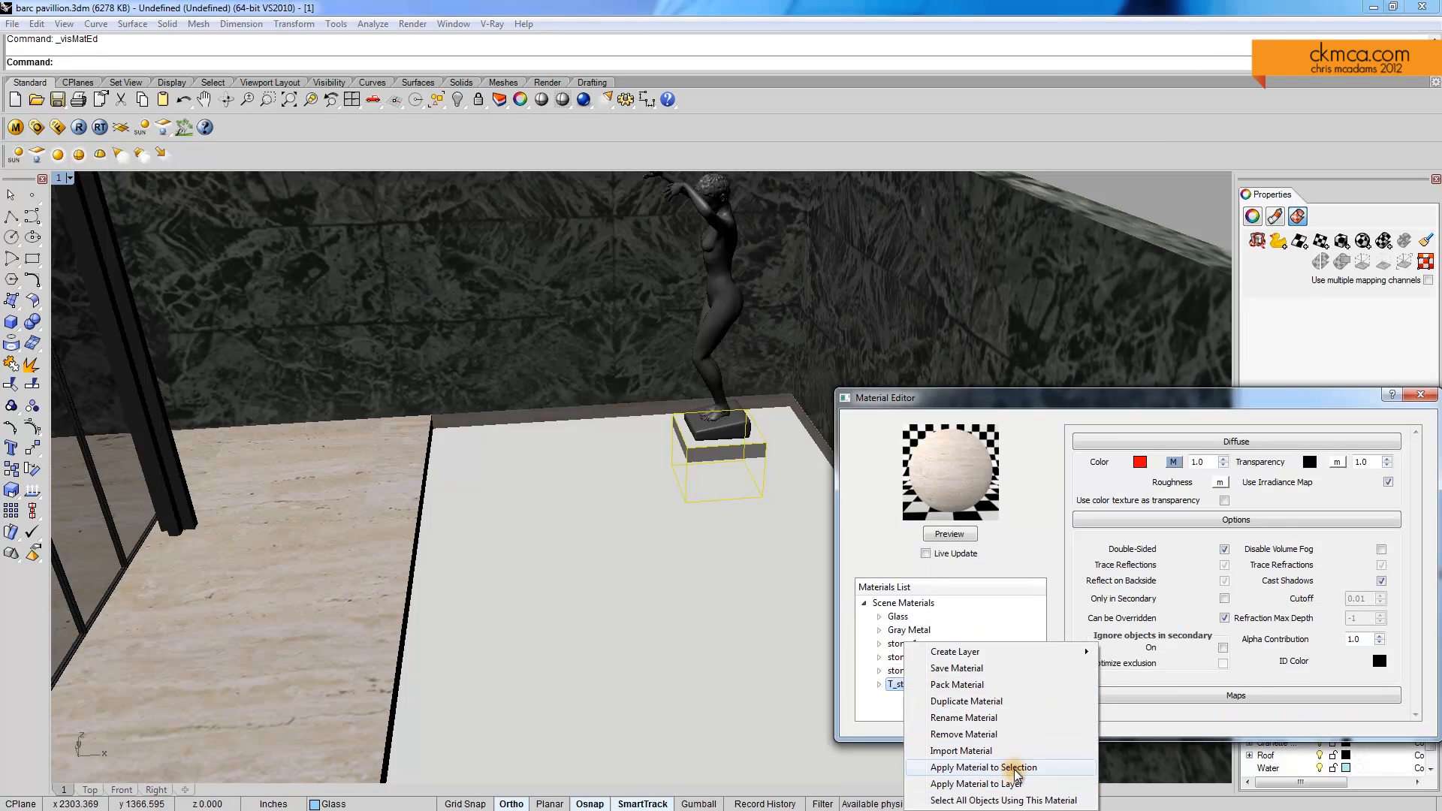
left_click(982, 767)
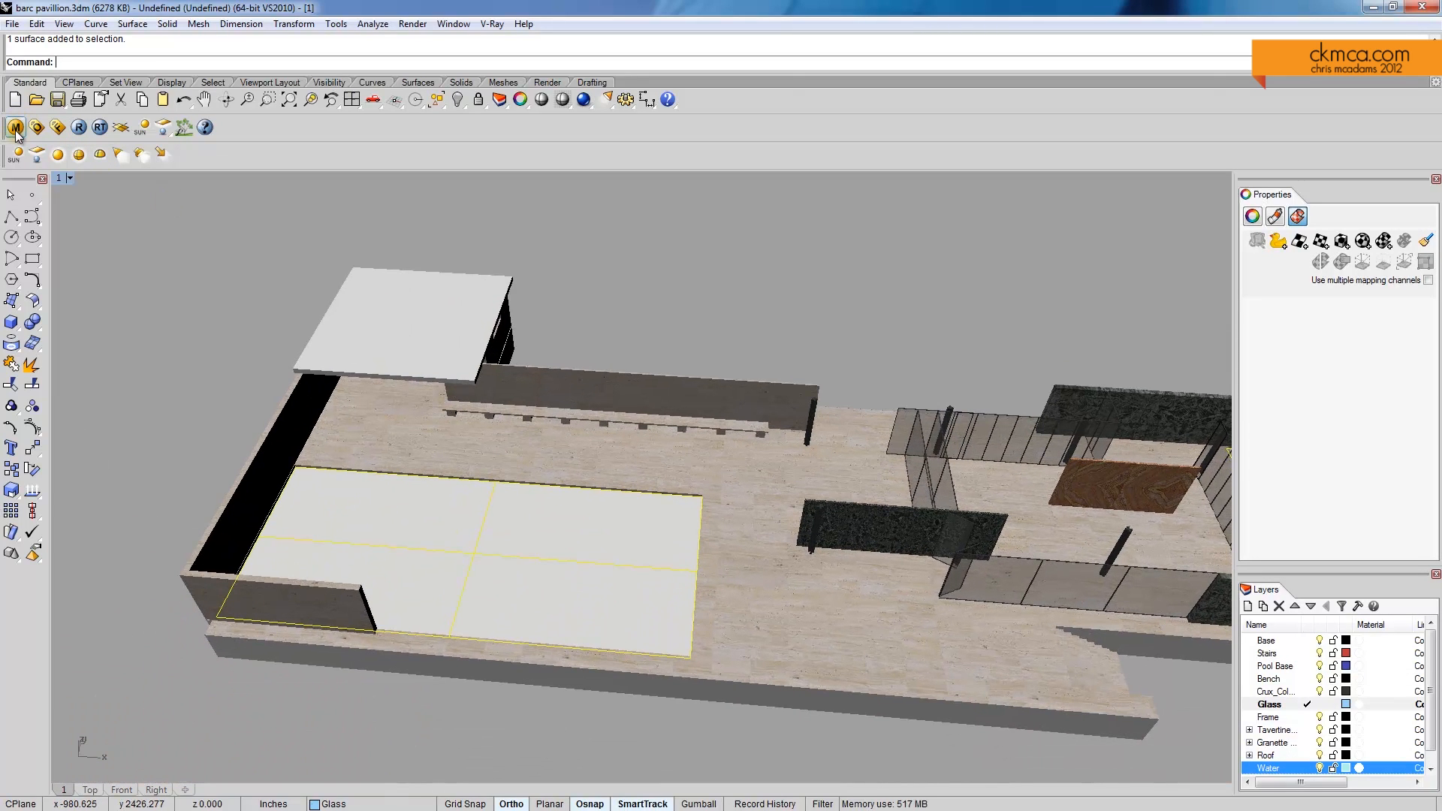
mouse_move(15, 126)
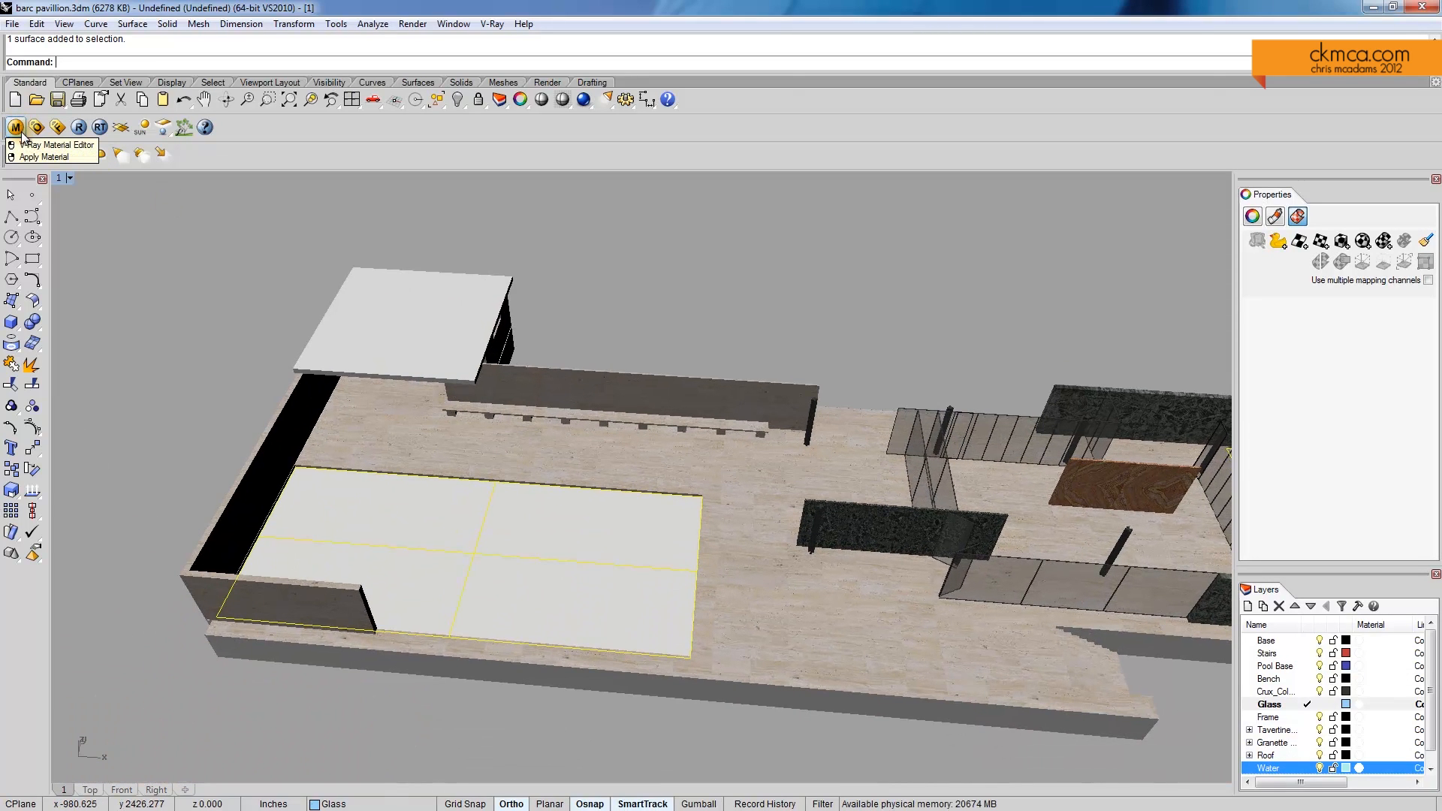
Add a new material named water and choose TexBitmap for its diffuse colour map
left_click(15, 126)
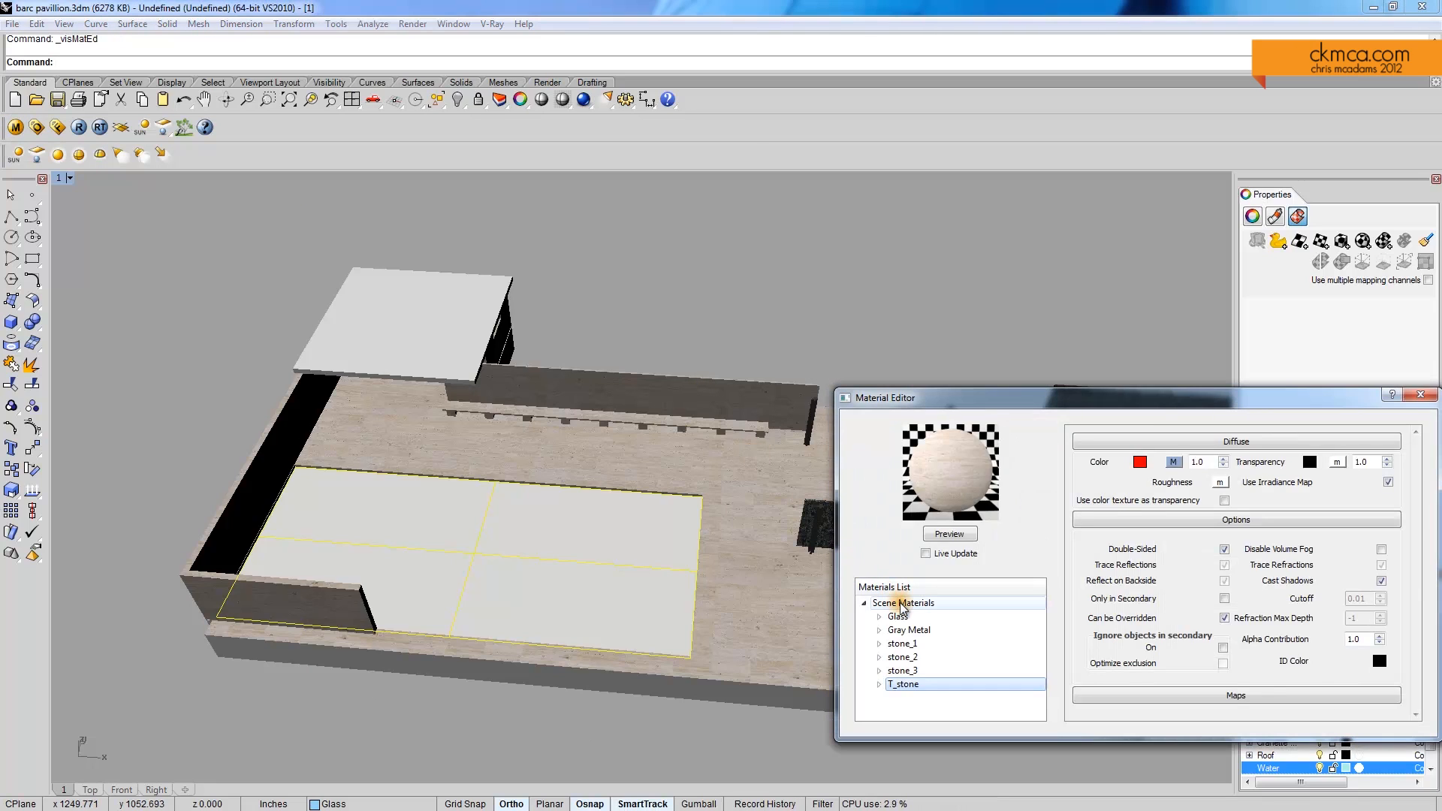
left_click(904, 602)
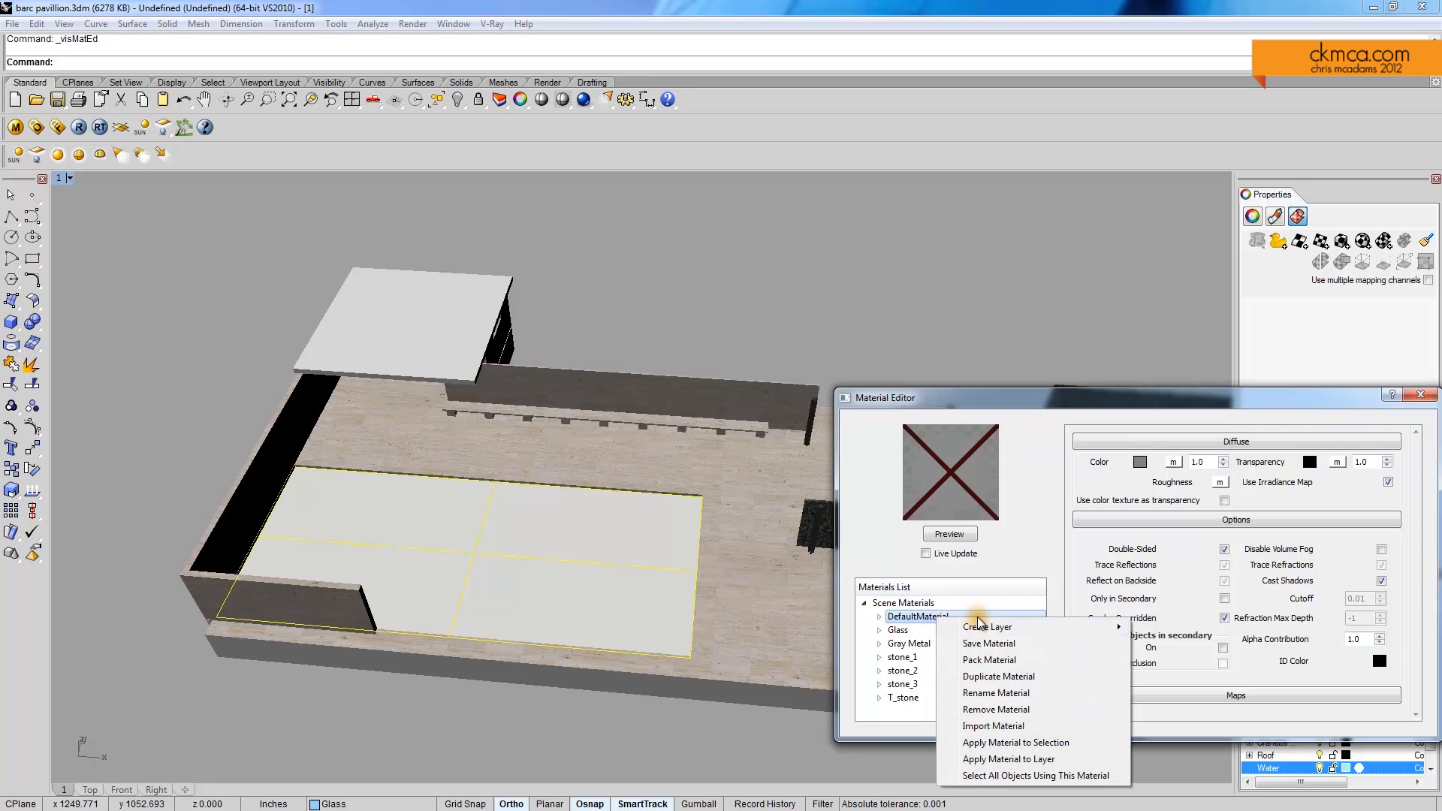
left_click(994, 692)
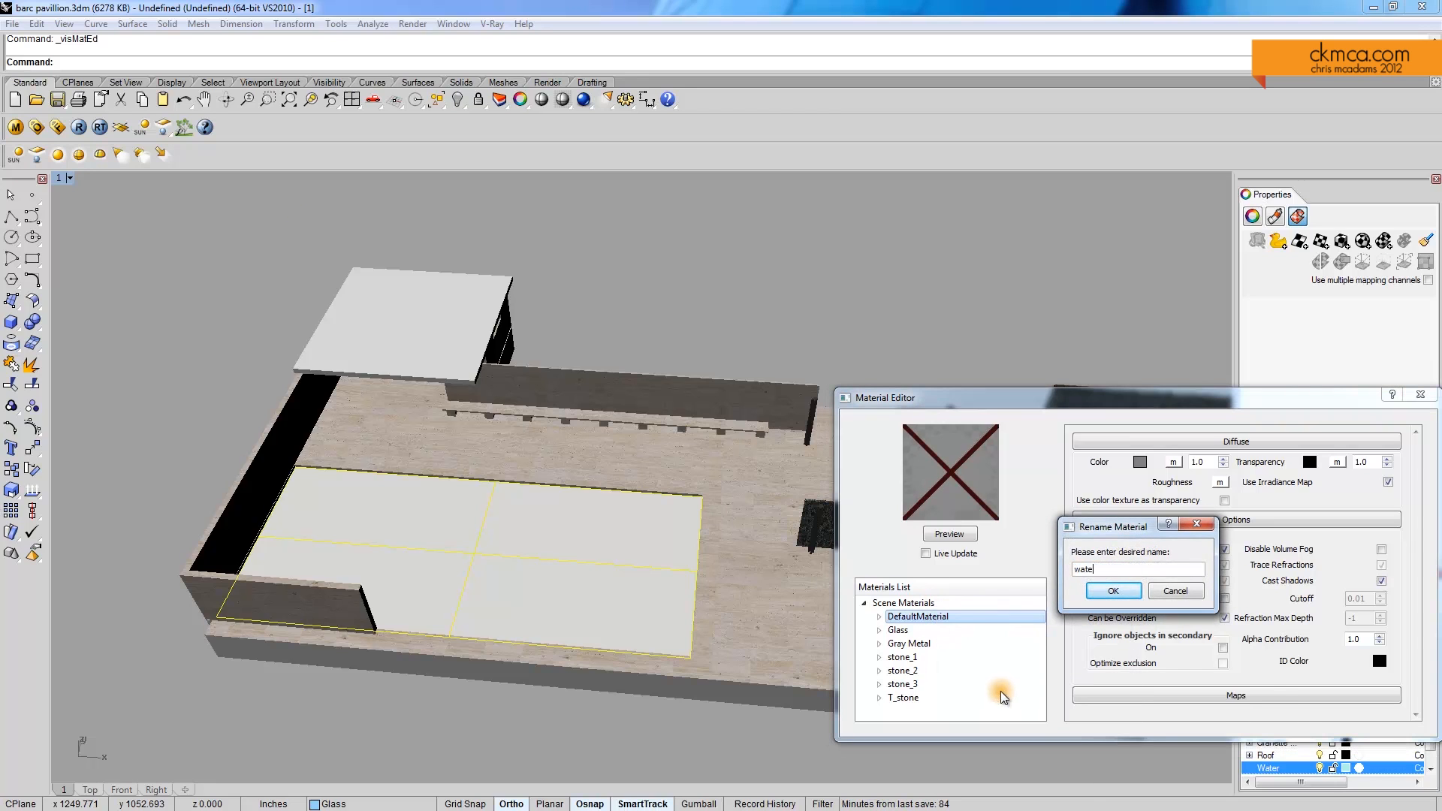
left_click(1111, 590)
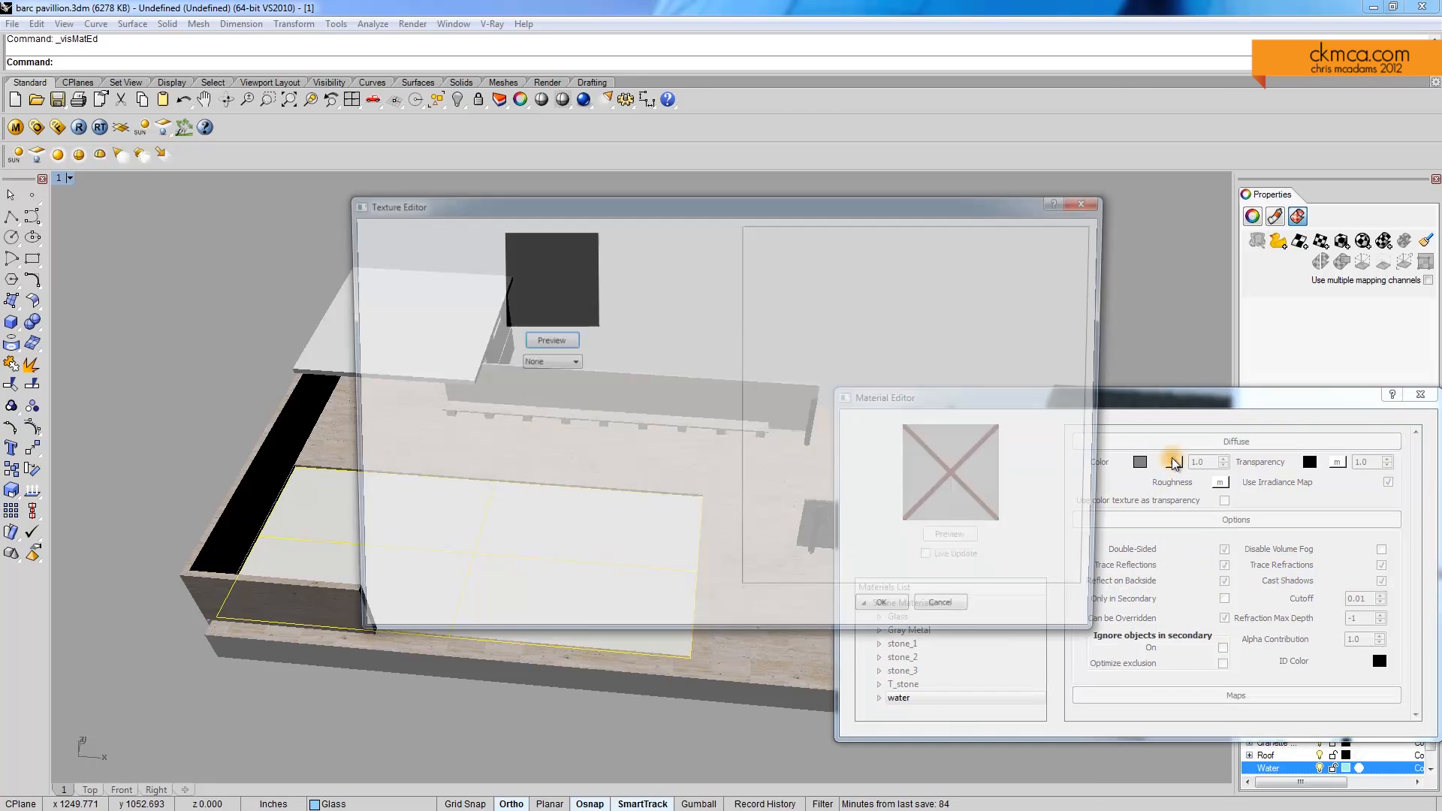
left_click(544, 362)
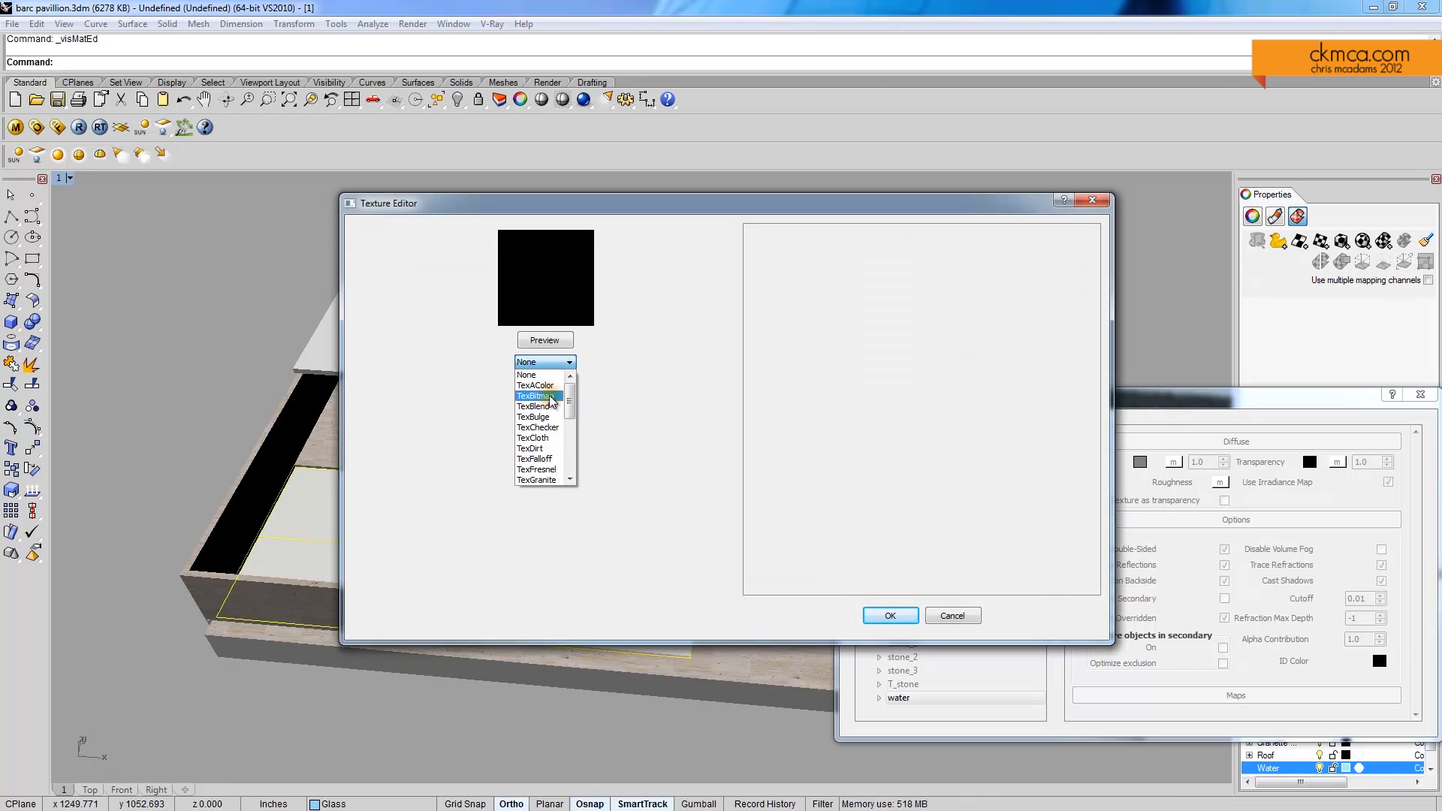
left_click(534, 394)
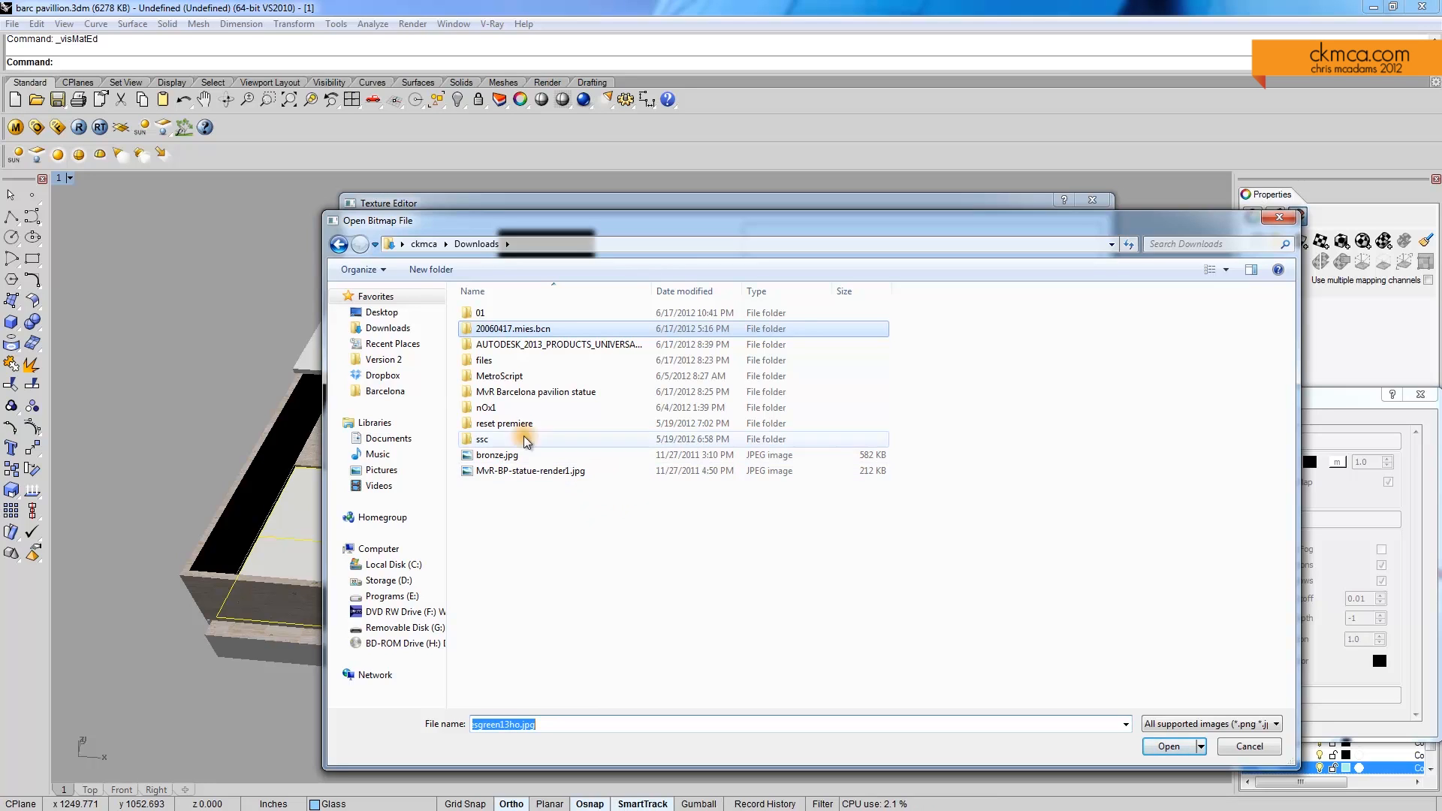
Browse to Storage (D:) > vray series > Barcelona and select 01_DIFFUSE.jpg as the bitmap
left_click(380, 312)
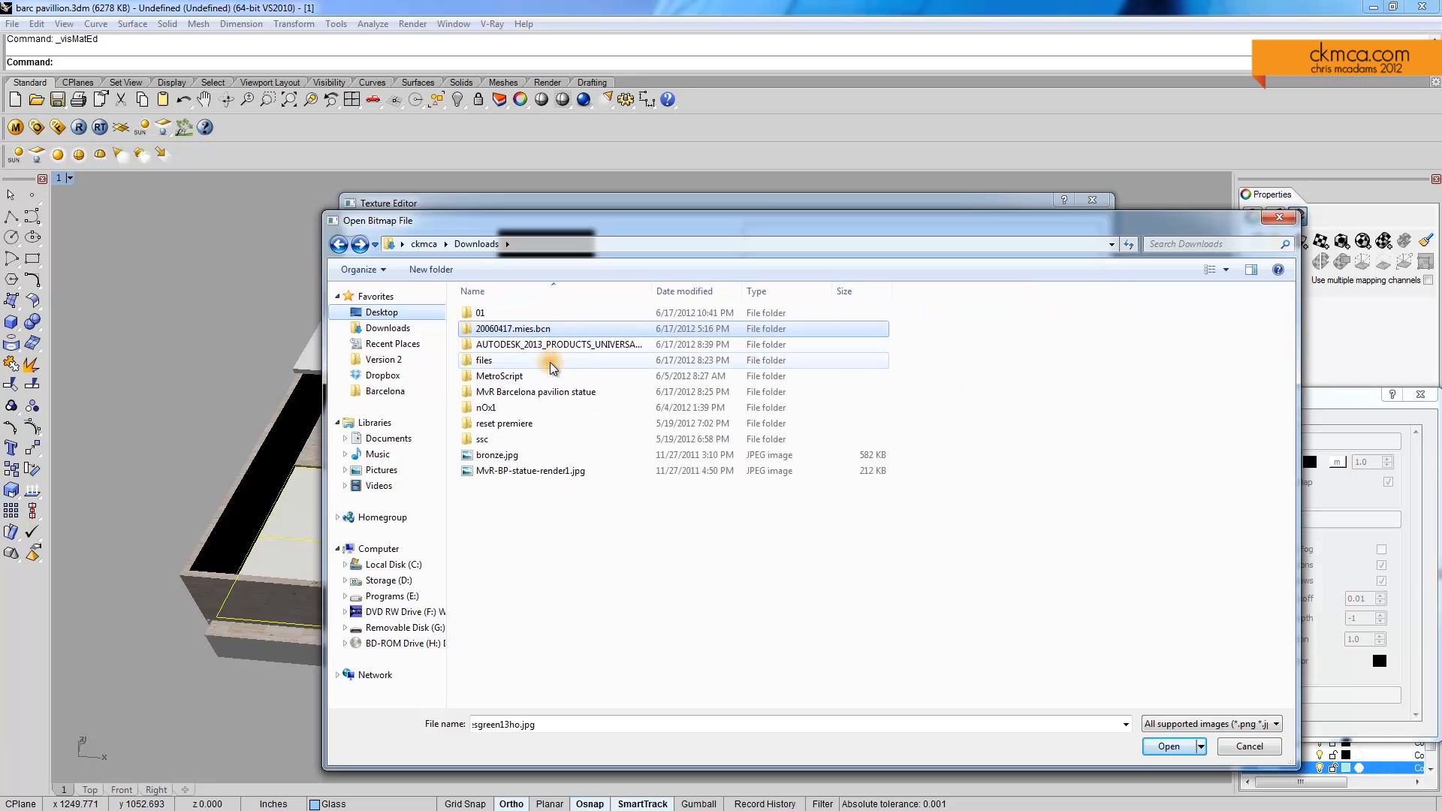
left_click(497, 454)
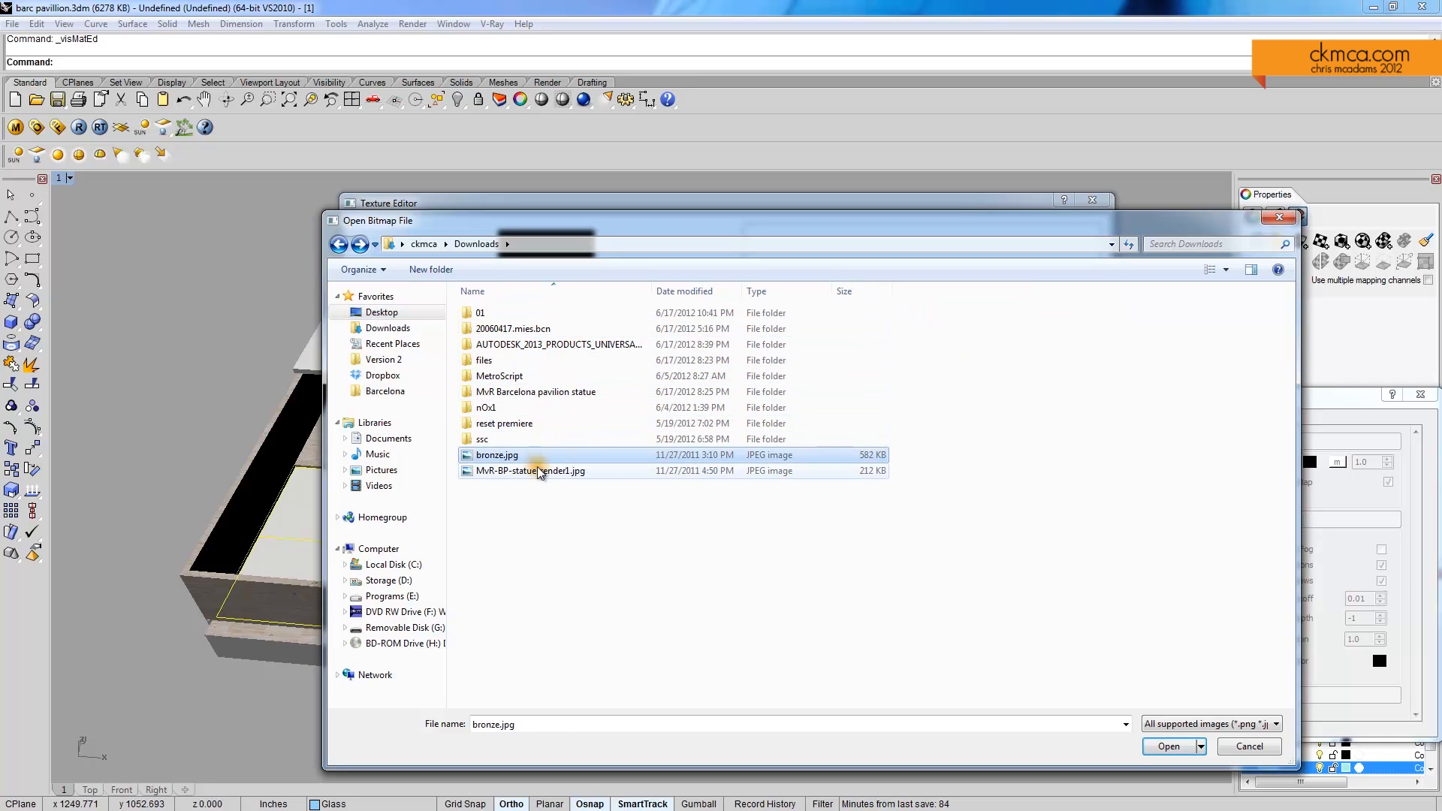
left_click(530, 470)
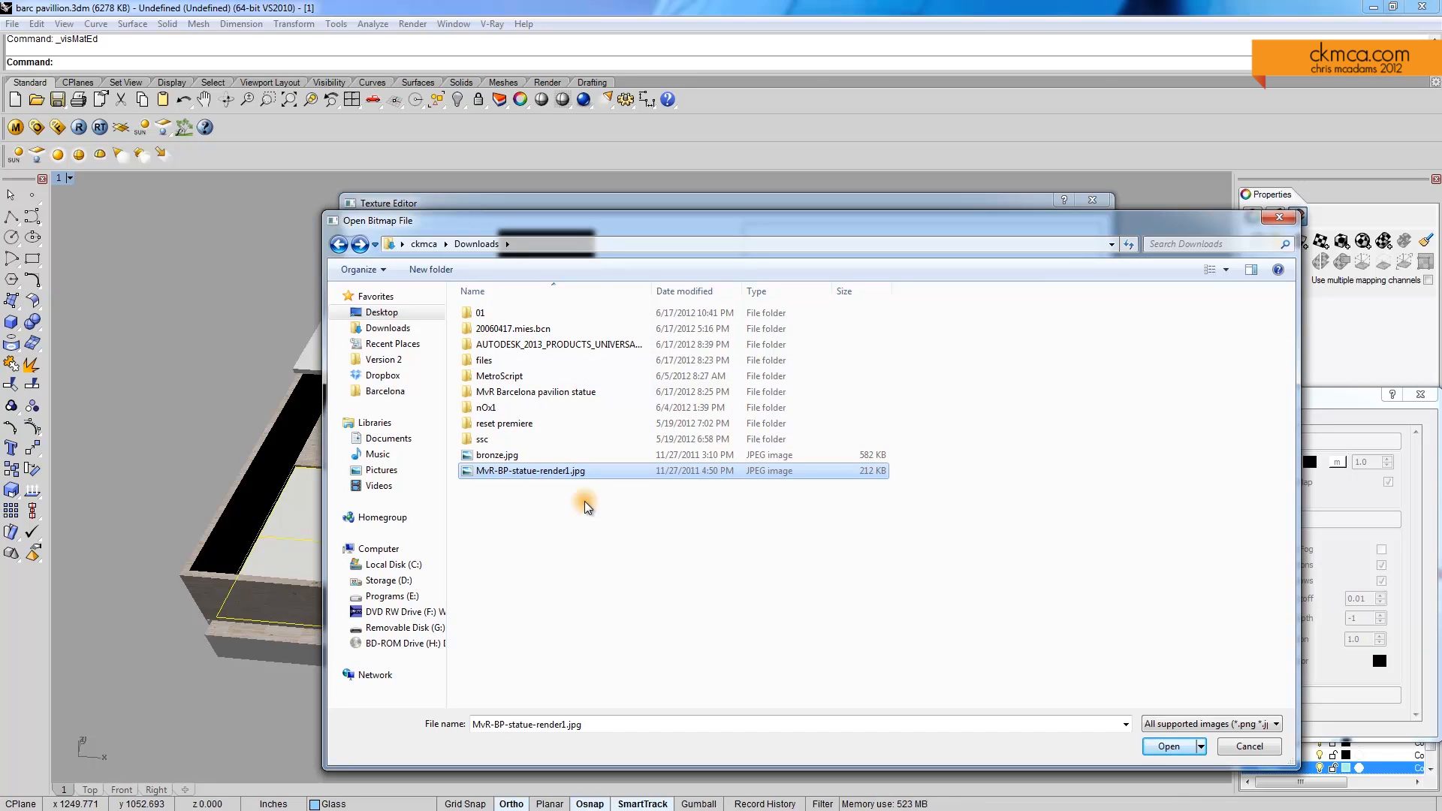
mouse_move(490, 538)
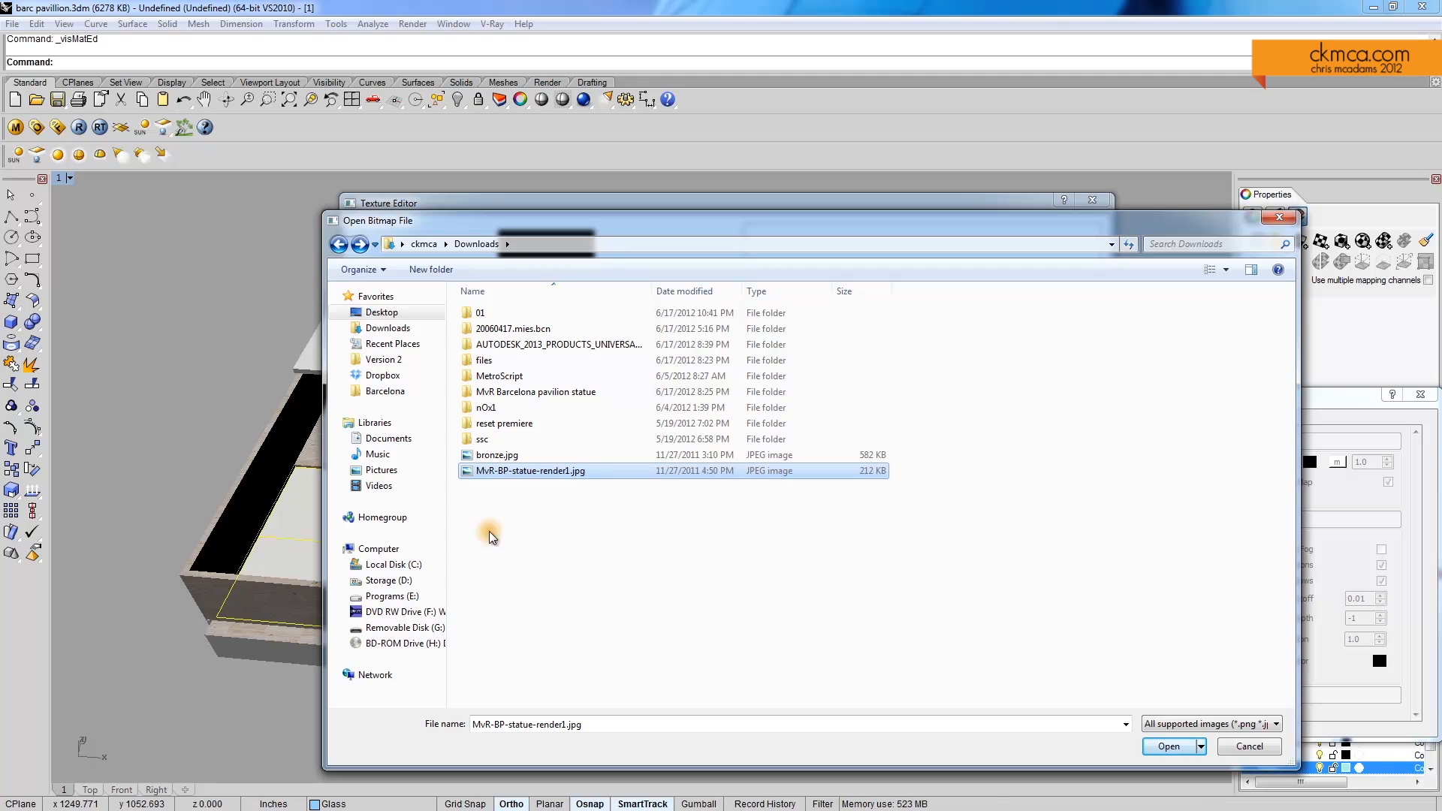
left_click(390, 579)
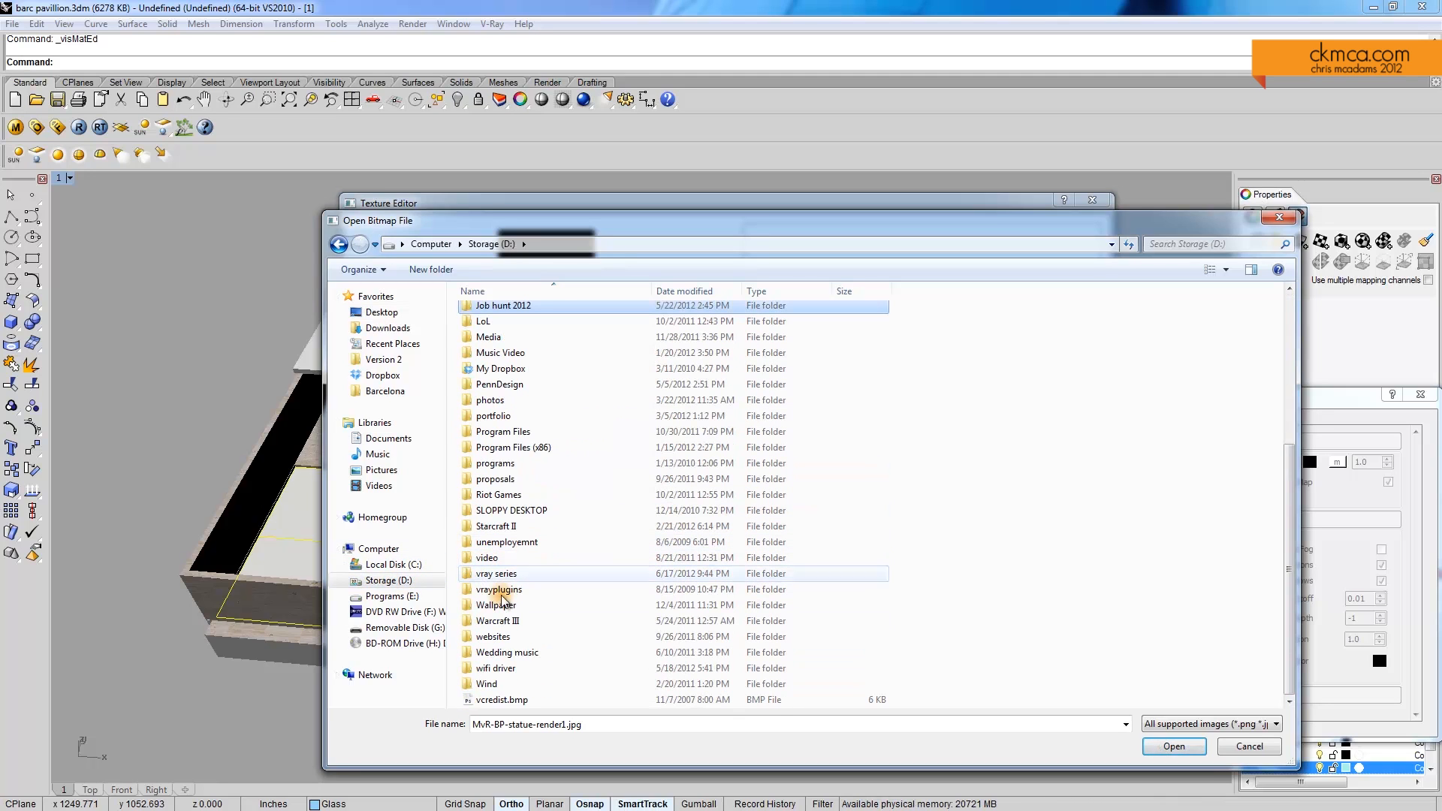
double_click(497, 573)
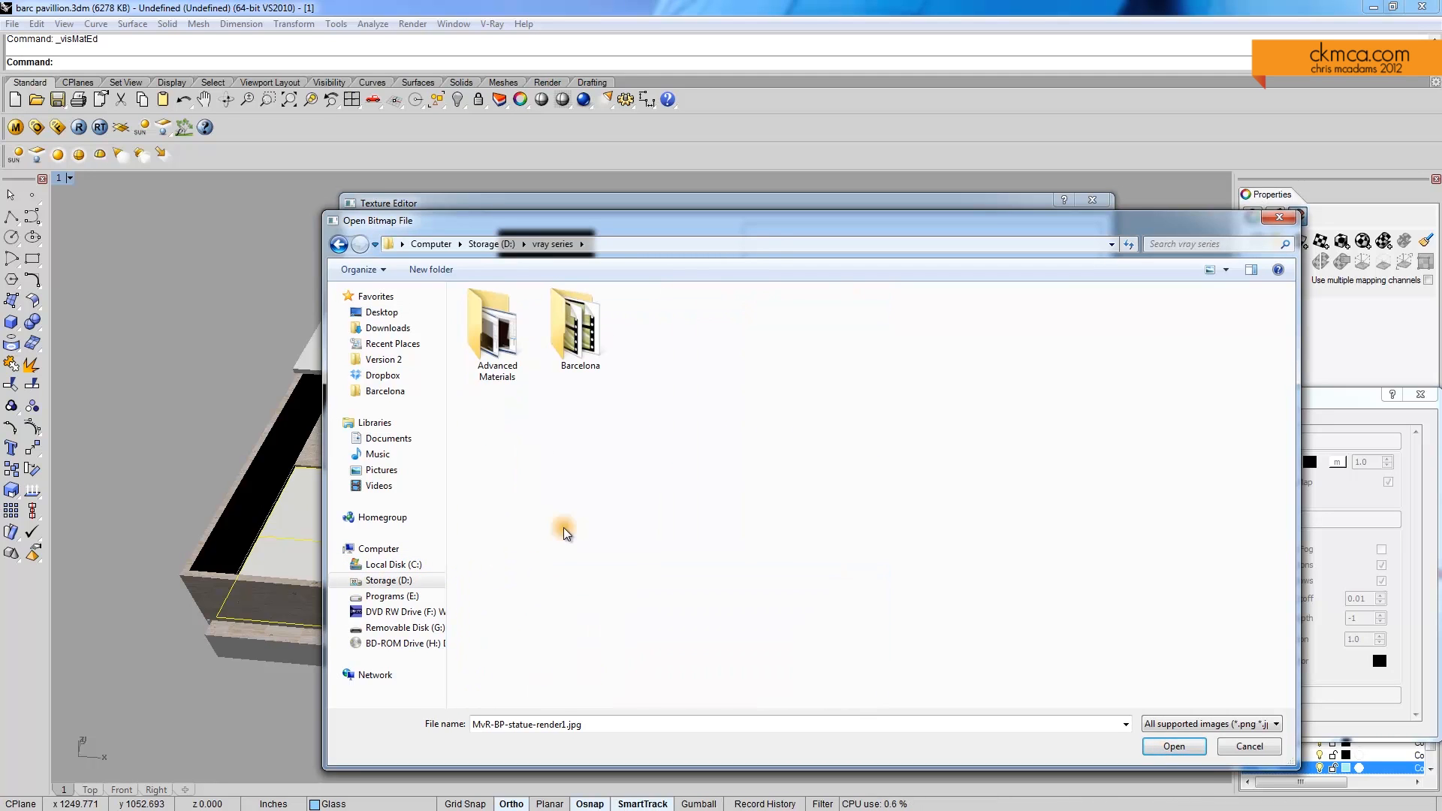
double_click(578, 329)
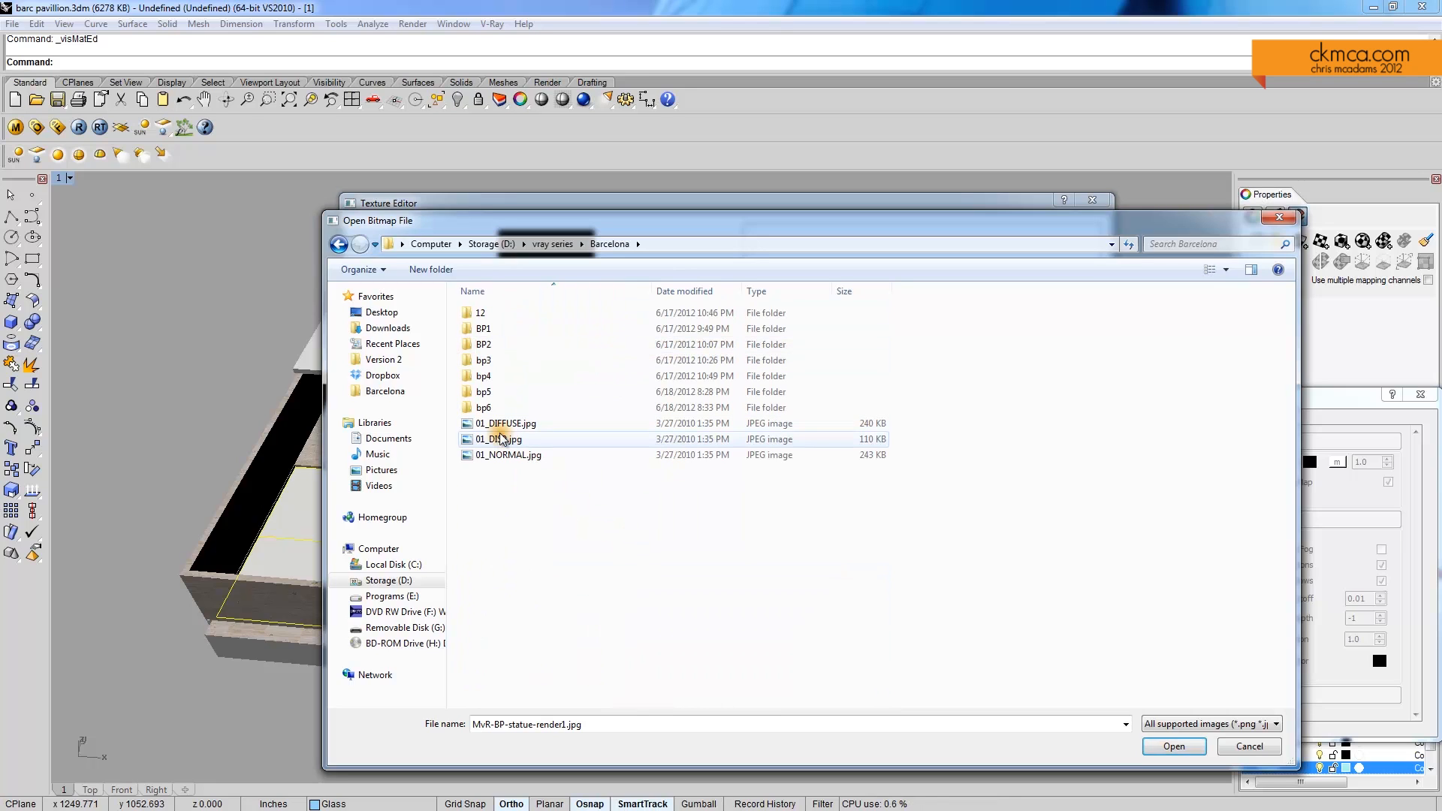
left_click(505, 424)
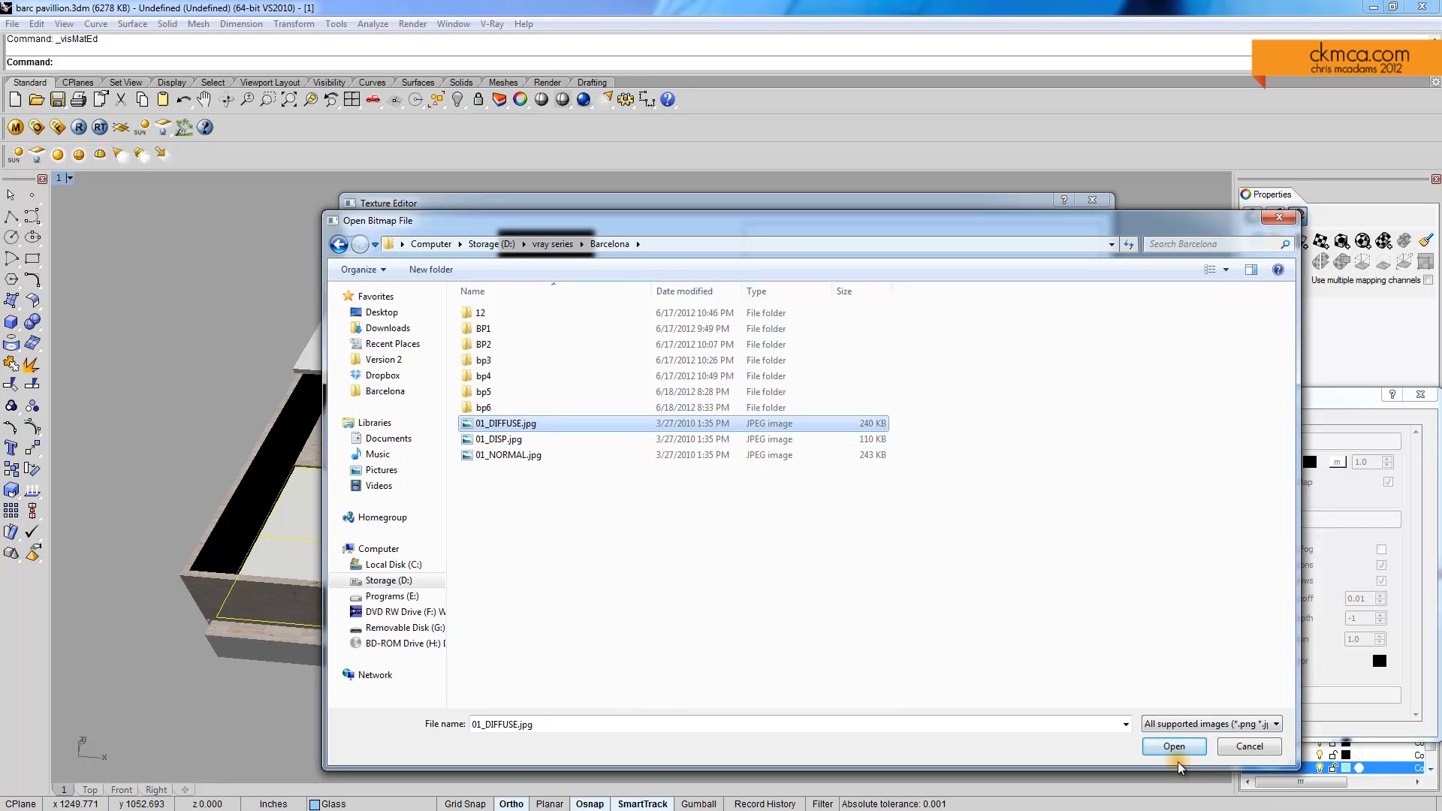
Load 01_DIFFUSE.jpg and render a preview showing the rippling water pattern
left_click(1172, 747)
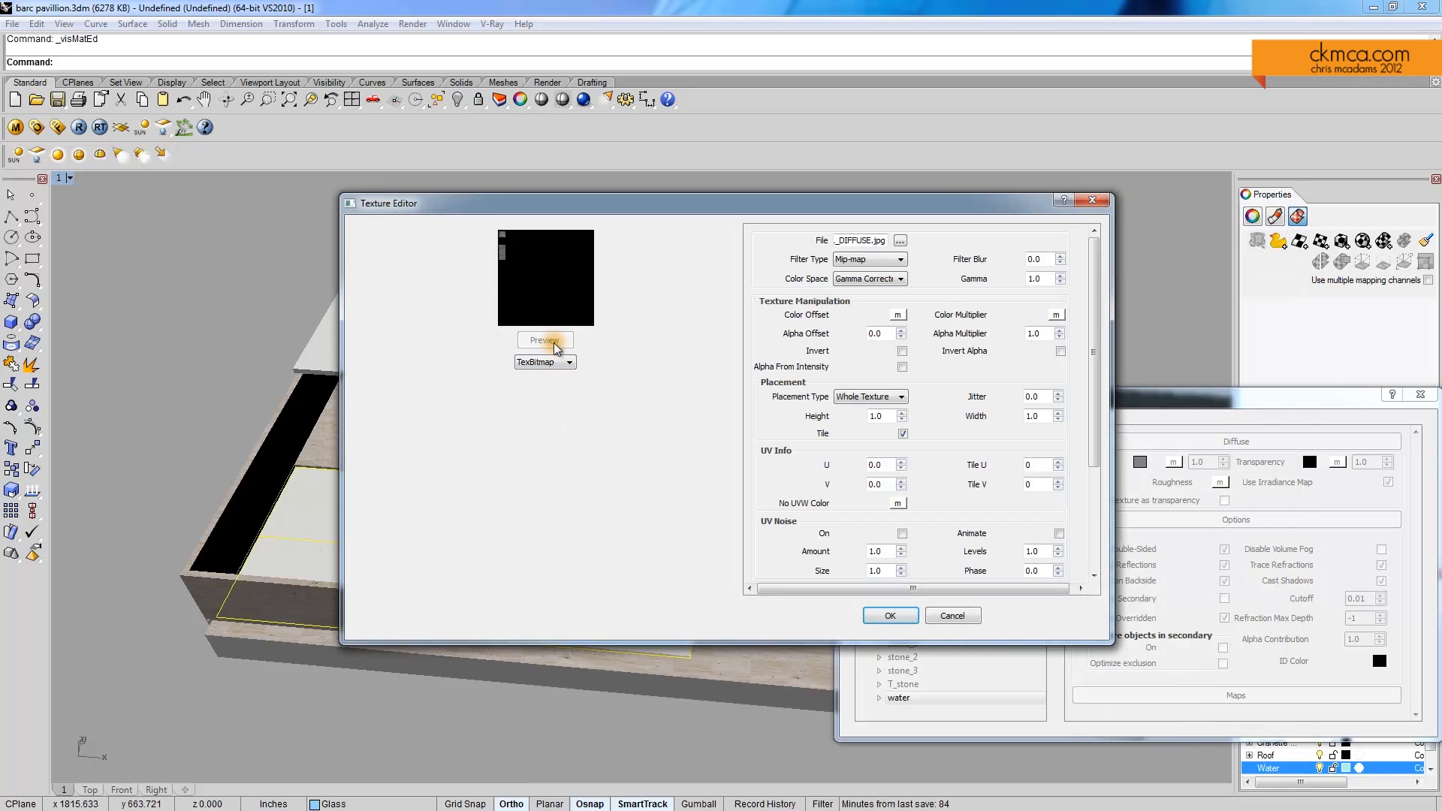
left_click(544, 339)
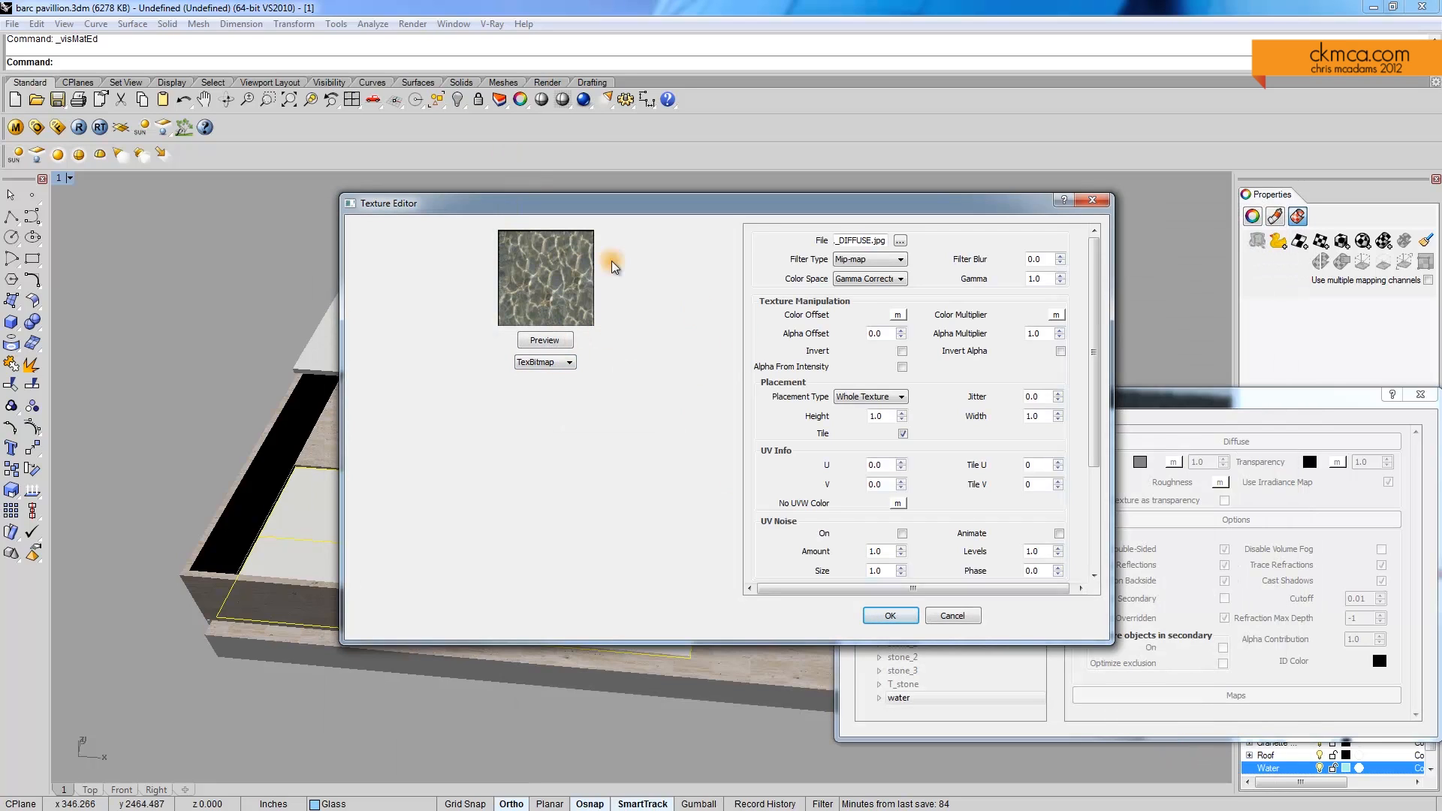
mouse_move(542, 294)
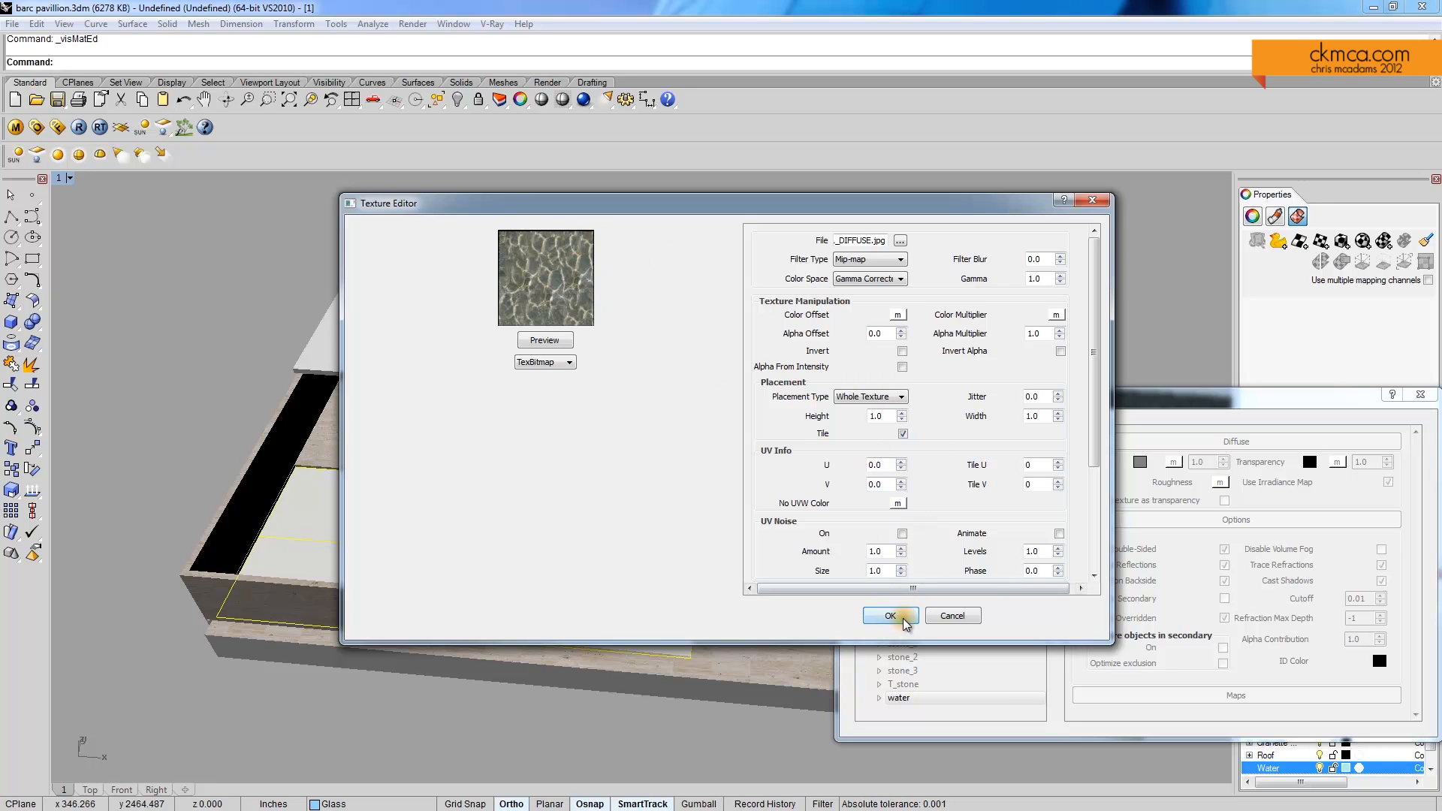
Accept the water bitmap, preview the rippling sphere, then edit the transparency amount and its colour
left_click(886, 616)
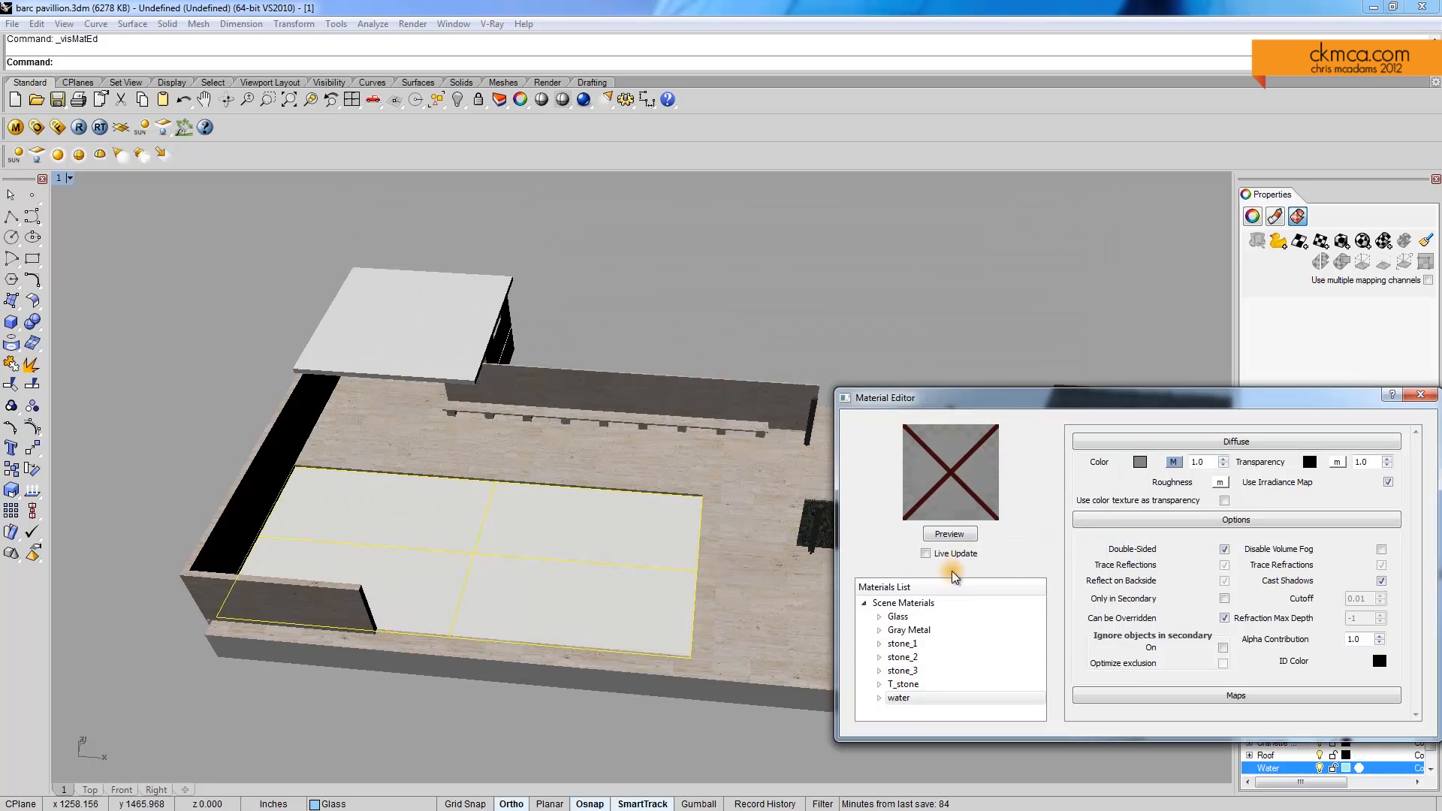
left_click(949, 533)
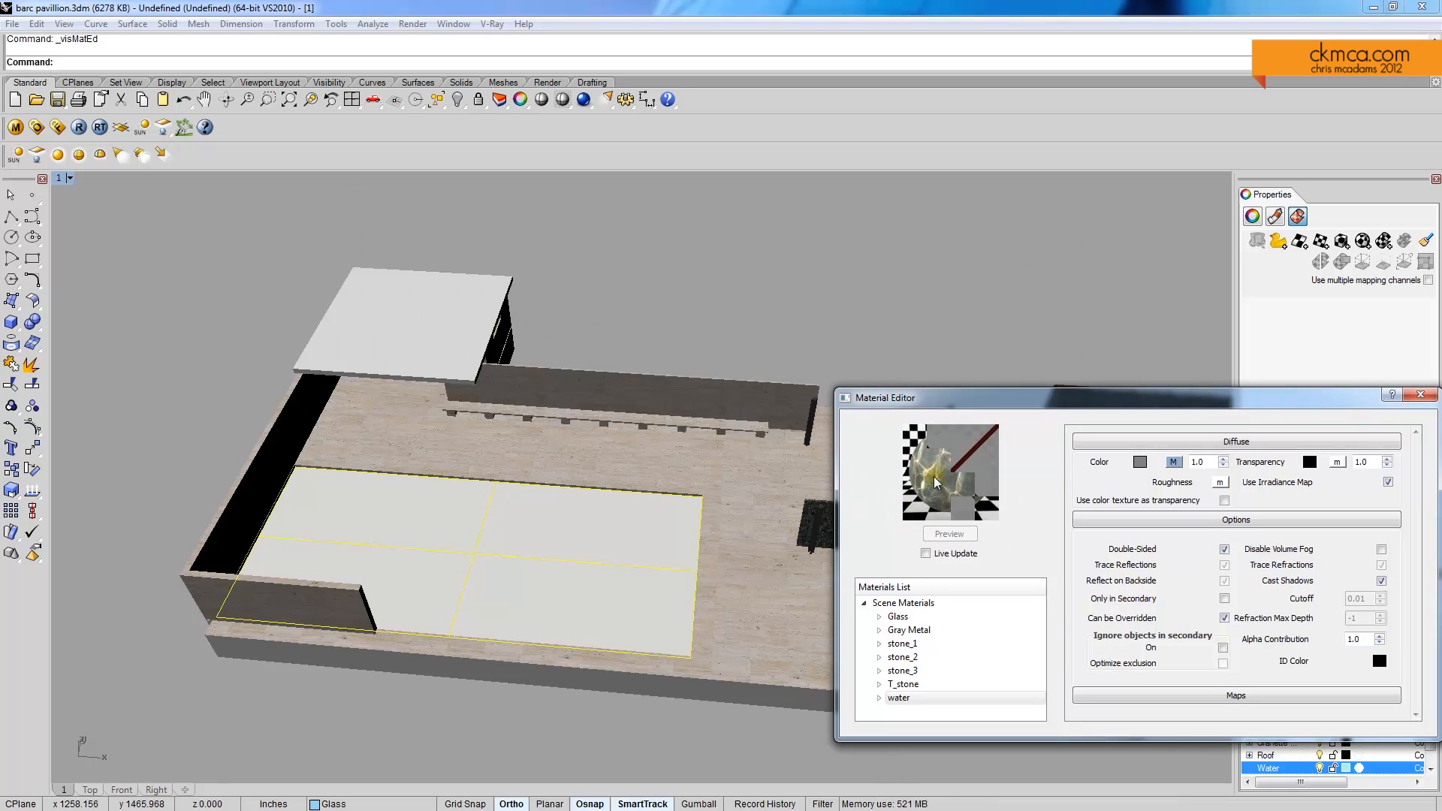
left_click(949, 533)
type("0.5")
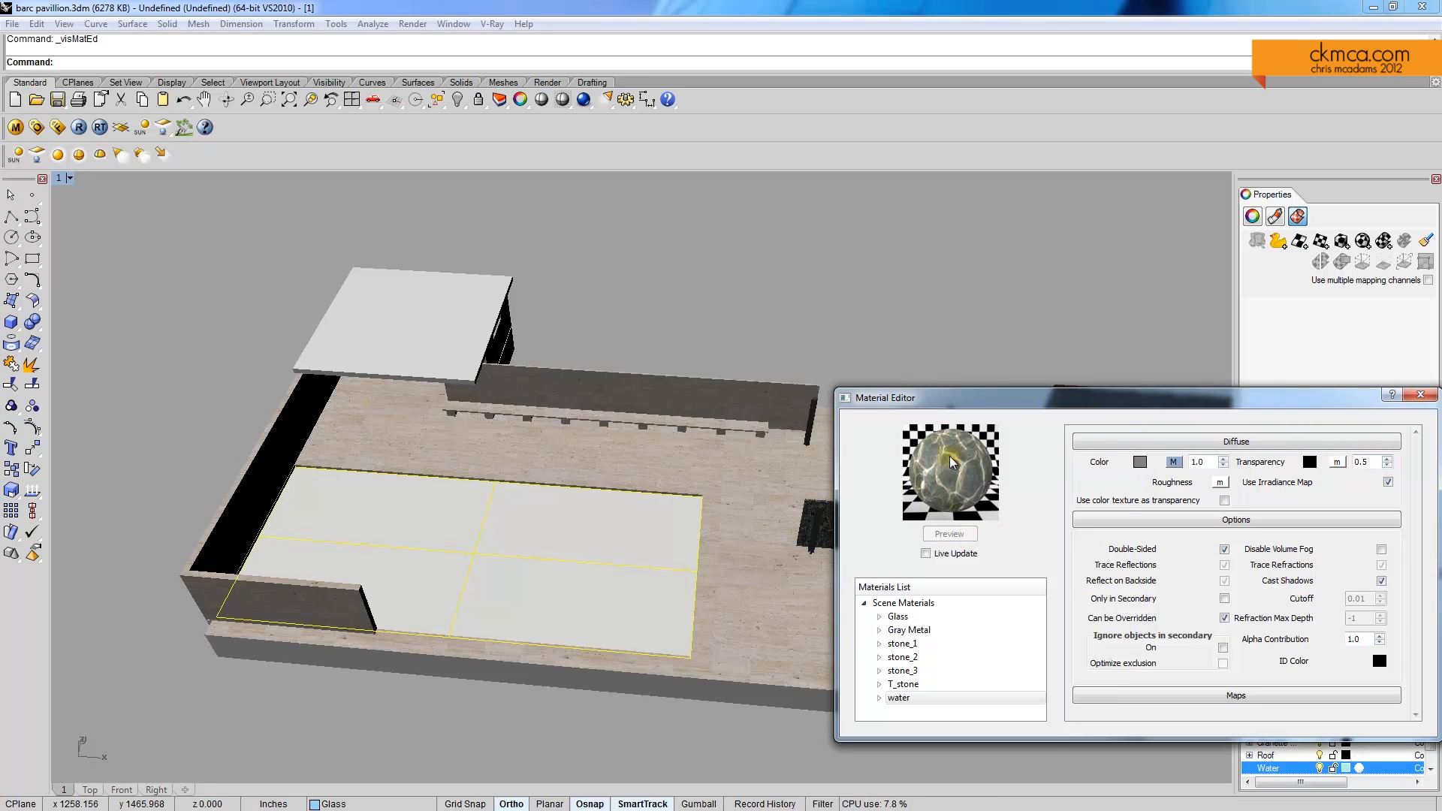
left_click(948, 533)
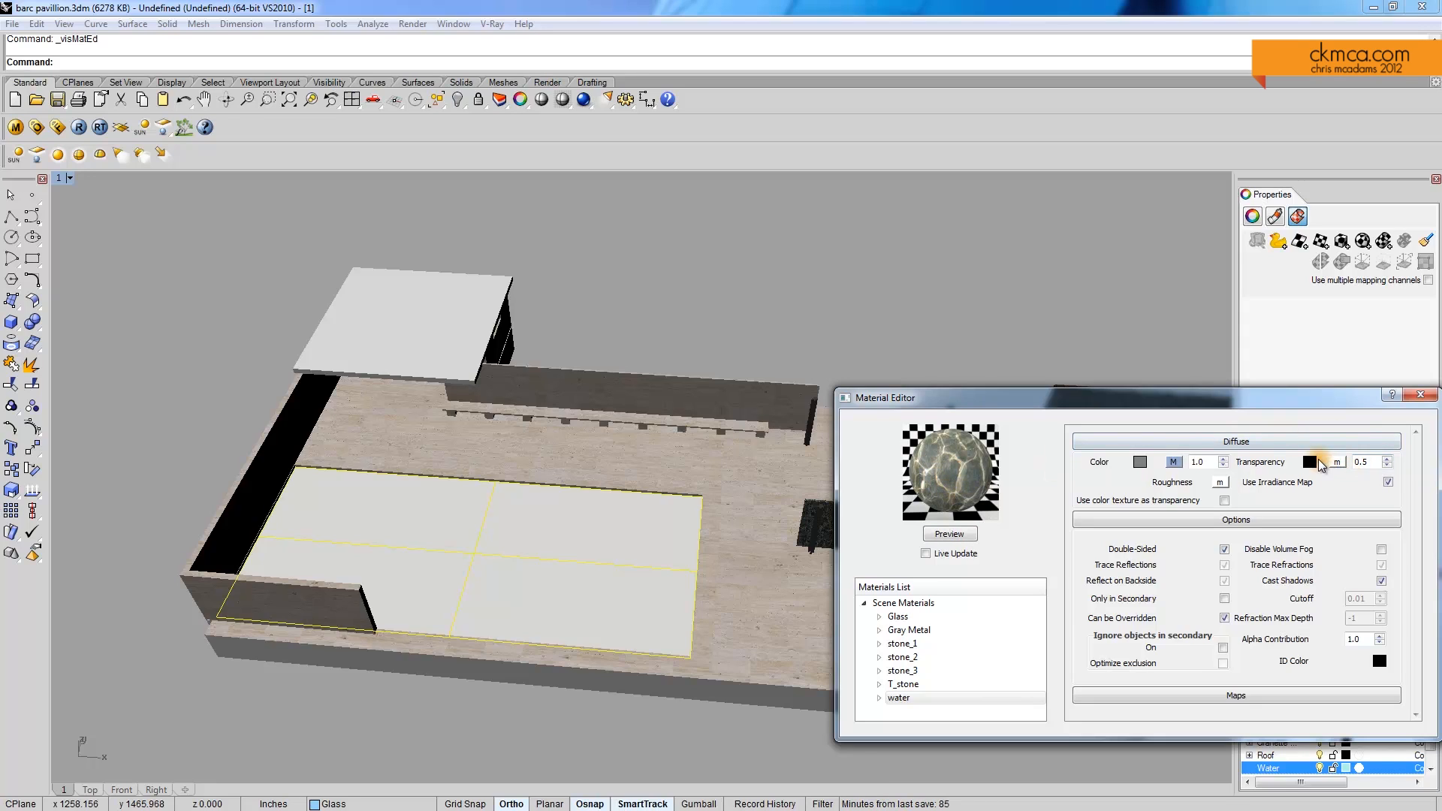
triple_click(1365, 461)
type("1")
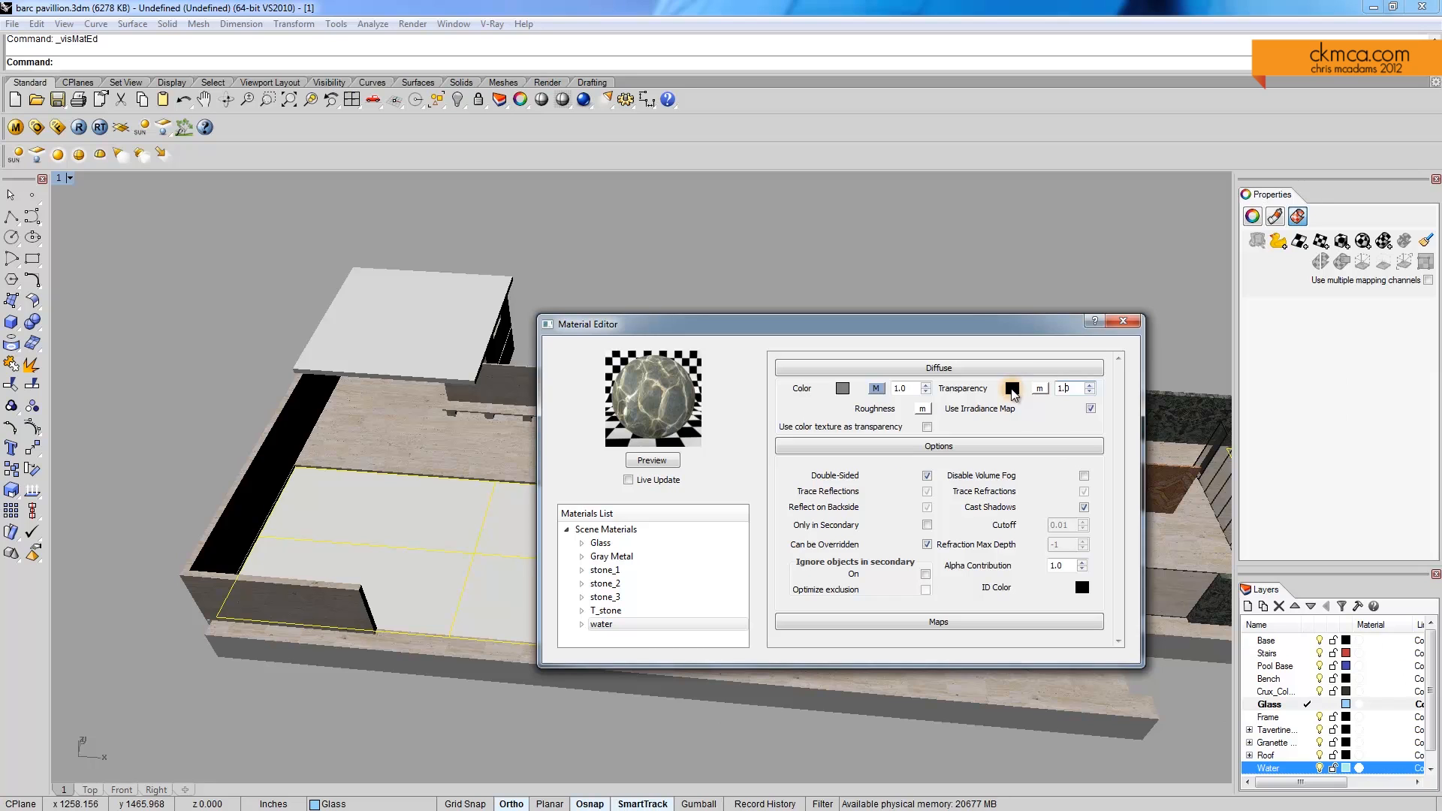
left_click(1010, 387)
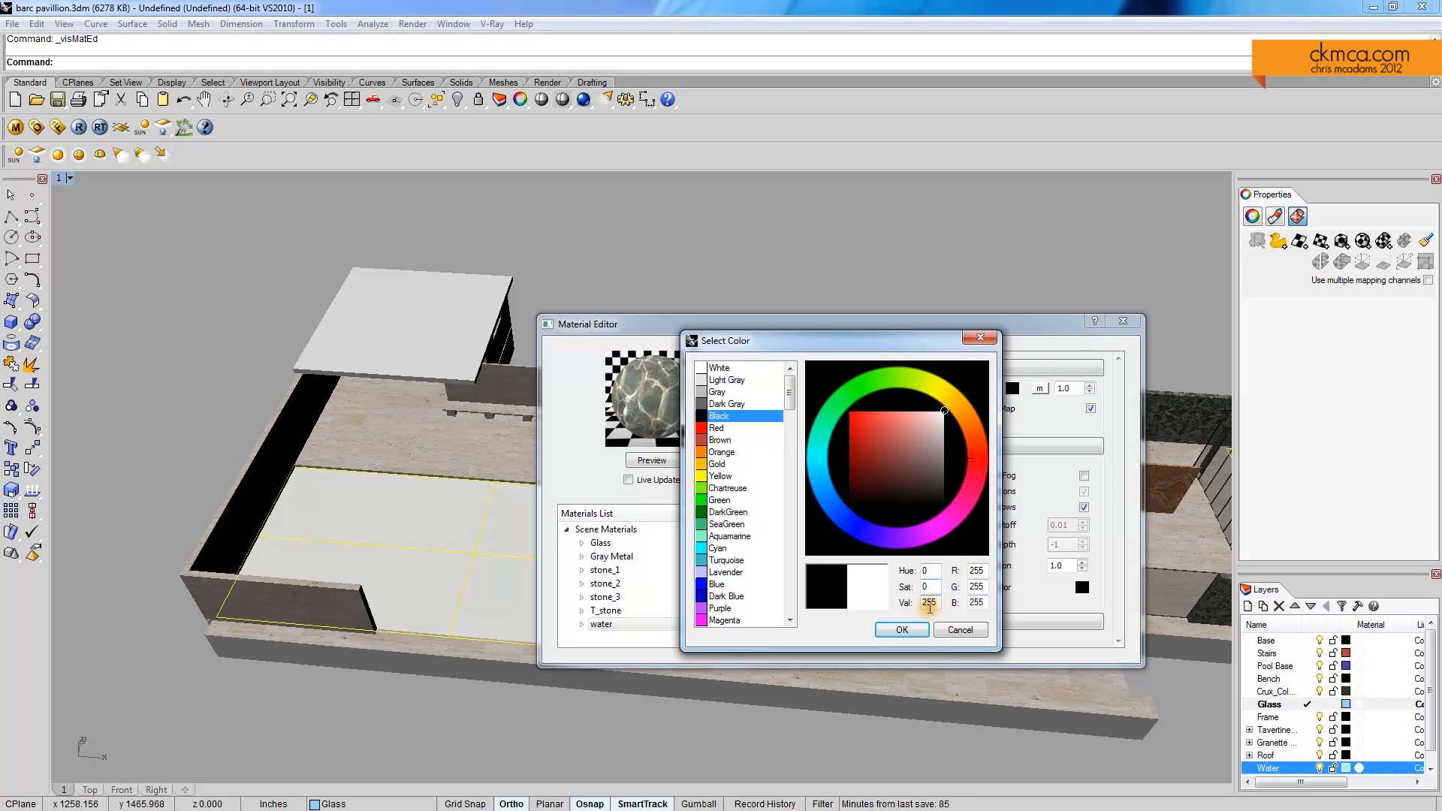
Set the water material's transparency colour to a mid grey with Val 123
left_click(943, 464)
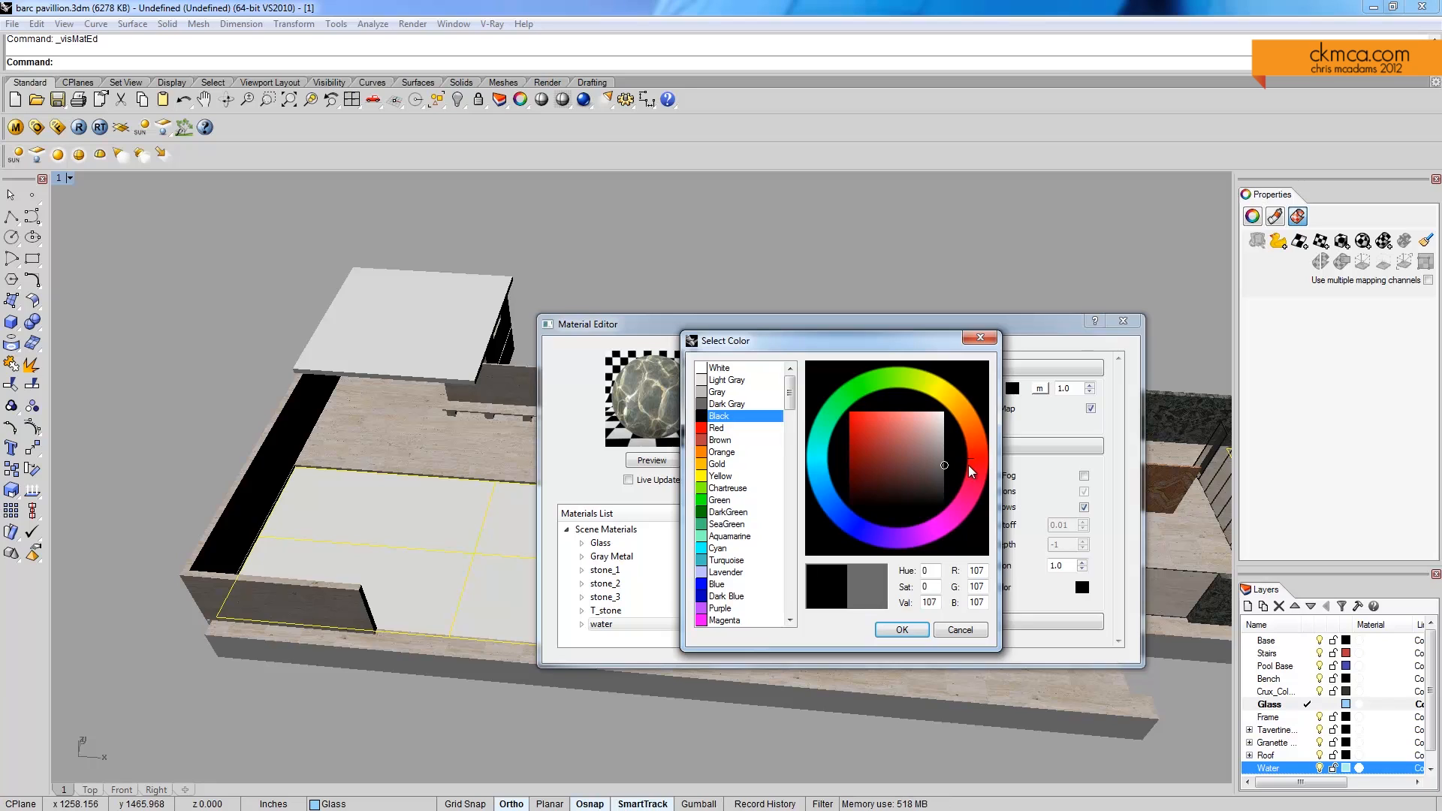
triple_click(928, 602)
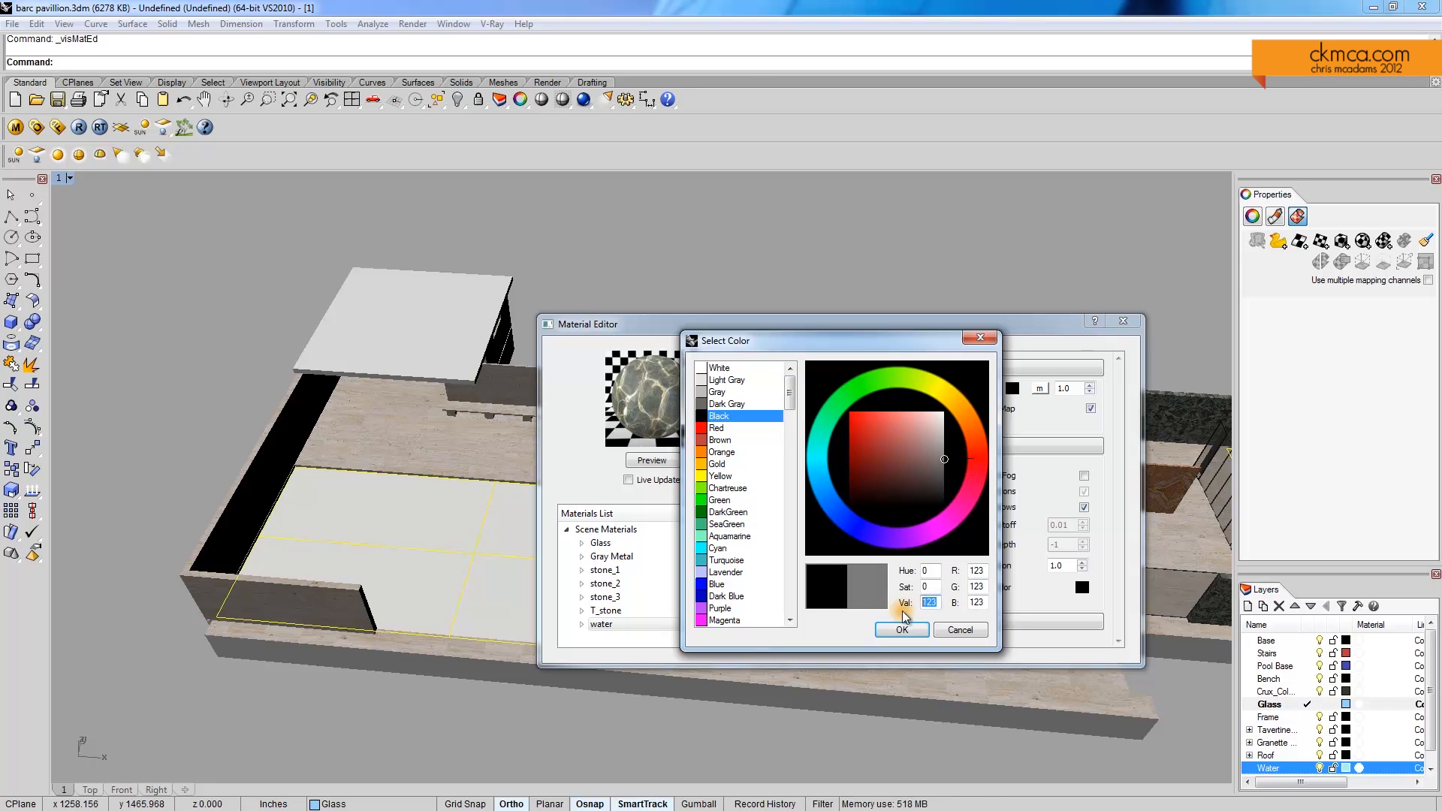
left_click(901, 629)
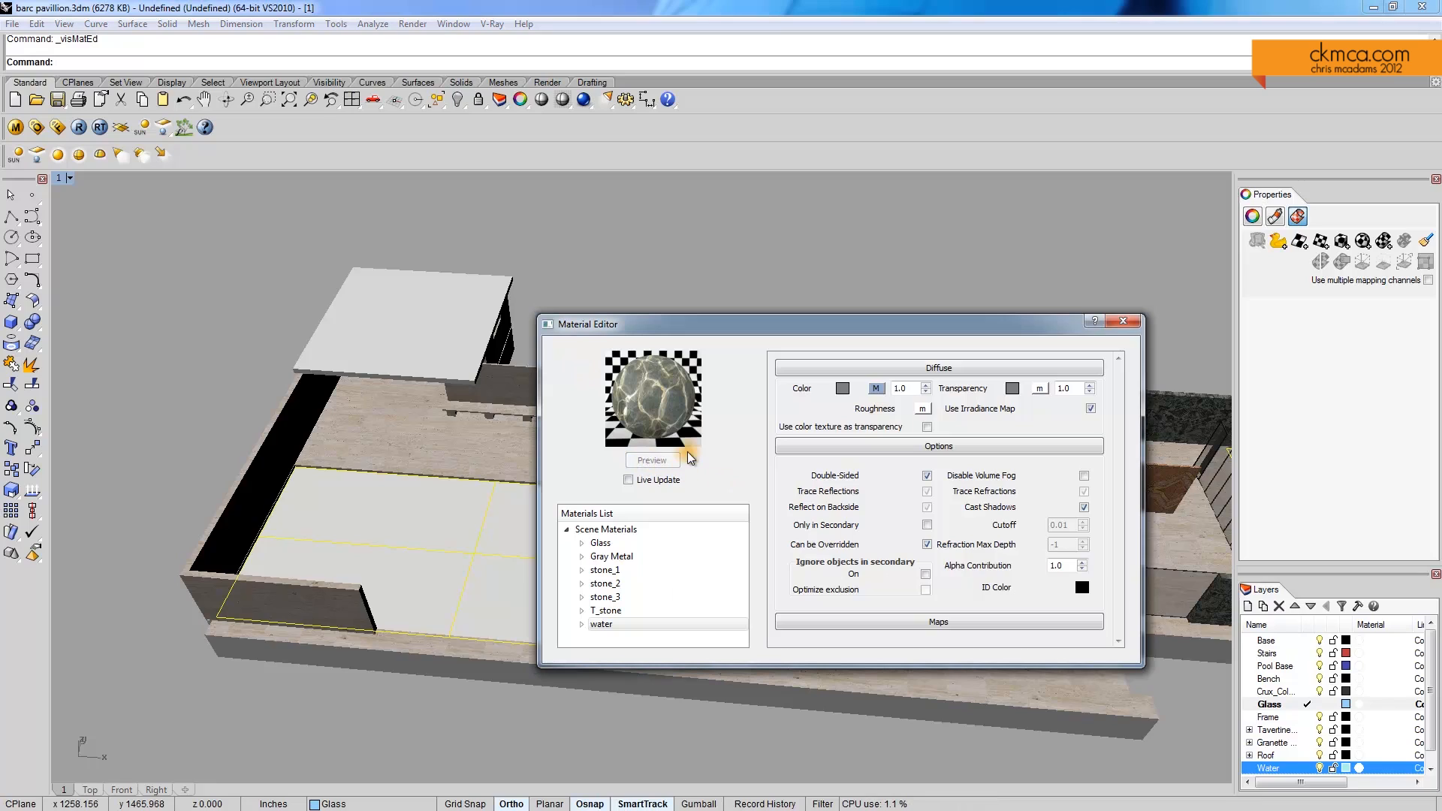
Re-preview the semi-transparent water and darken its transparency colour
left_click(652, 460)
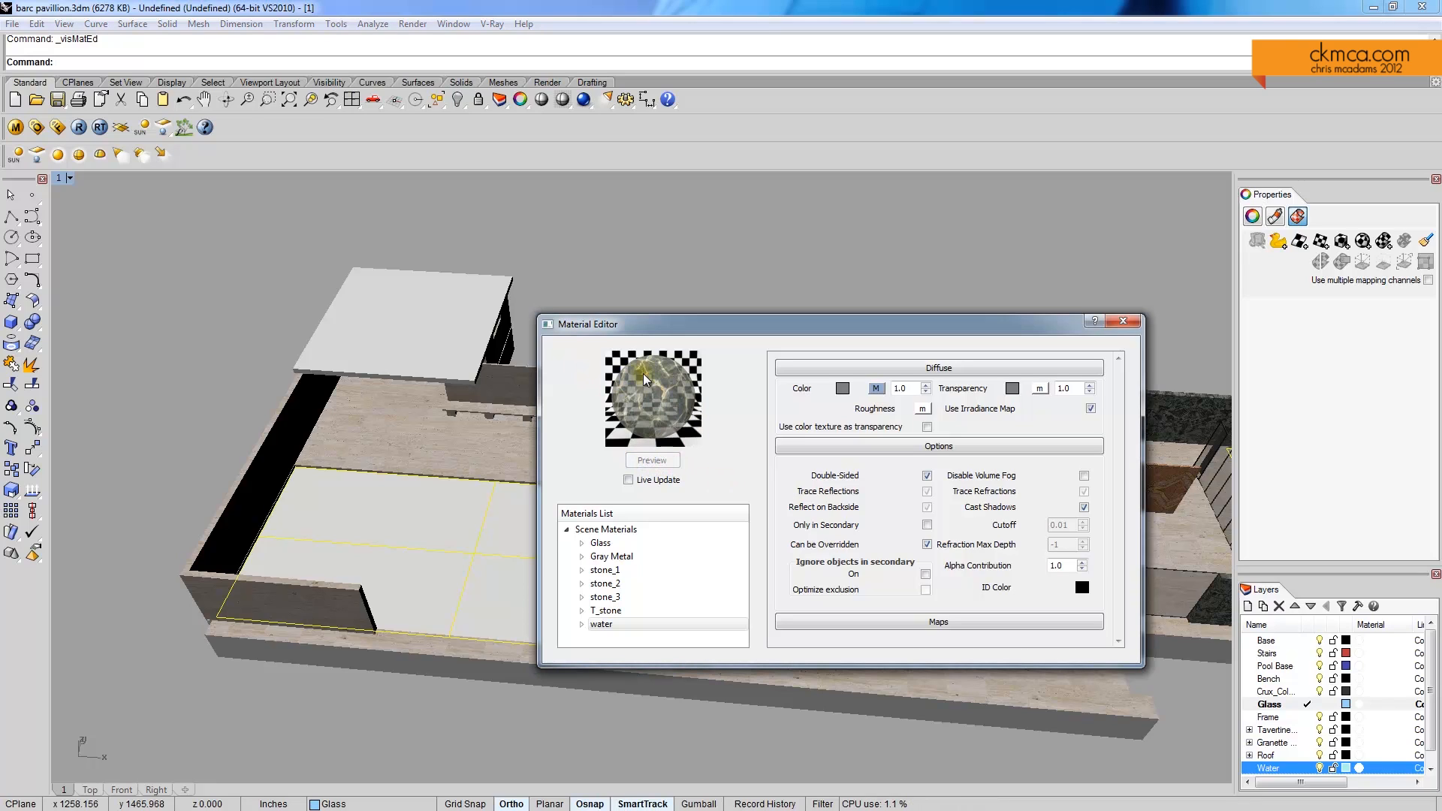
left_click(651, 459)
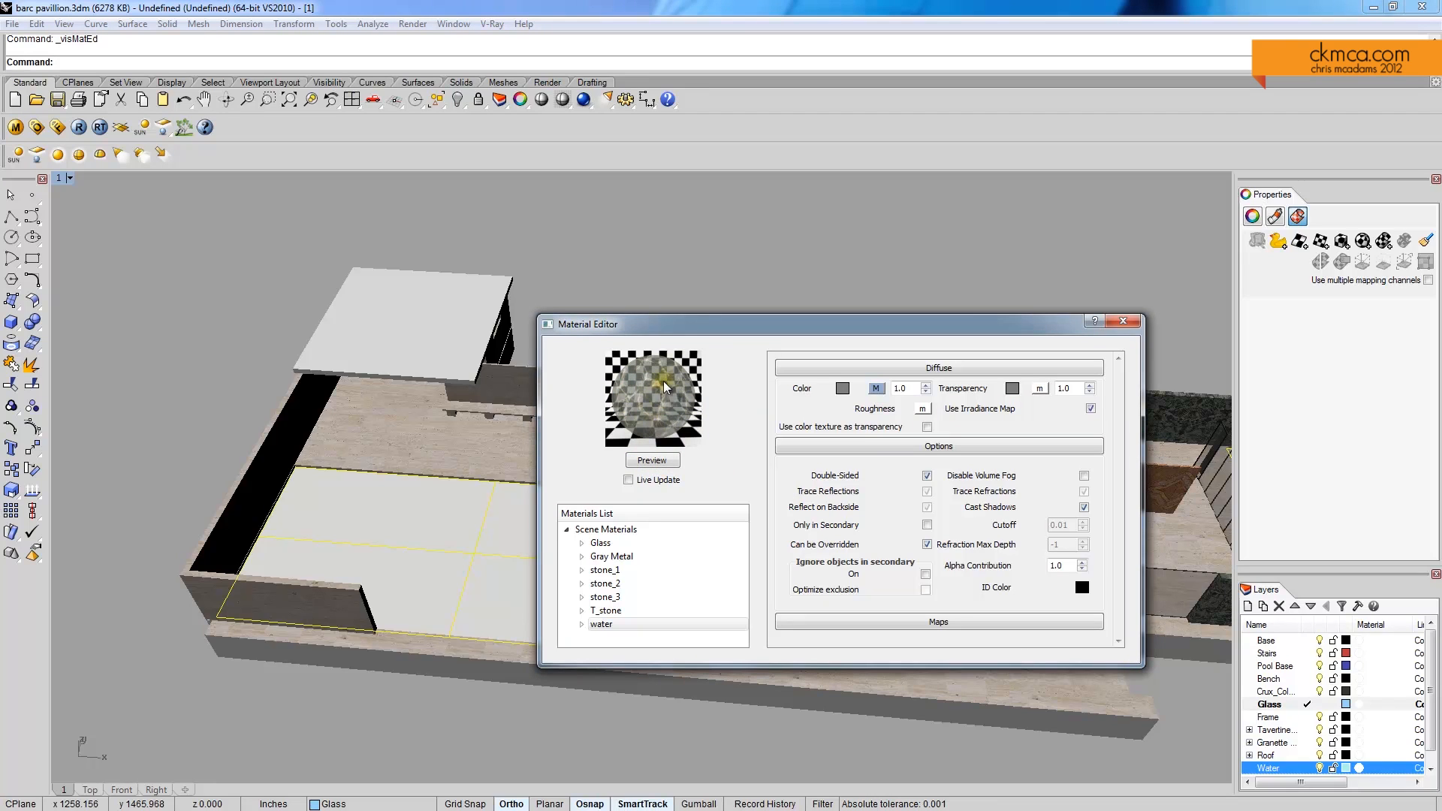
left_click(1010, 387)
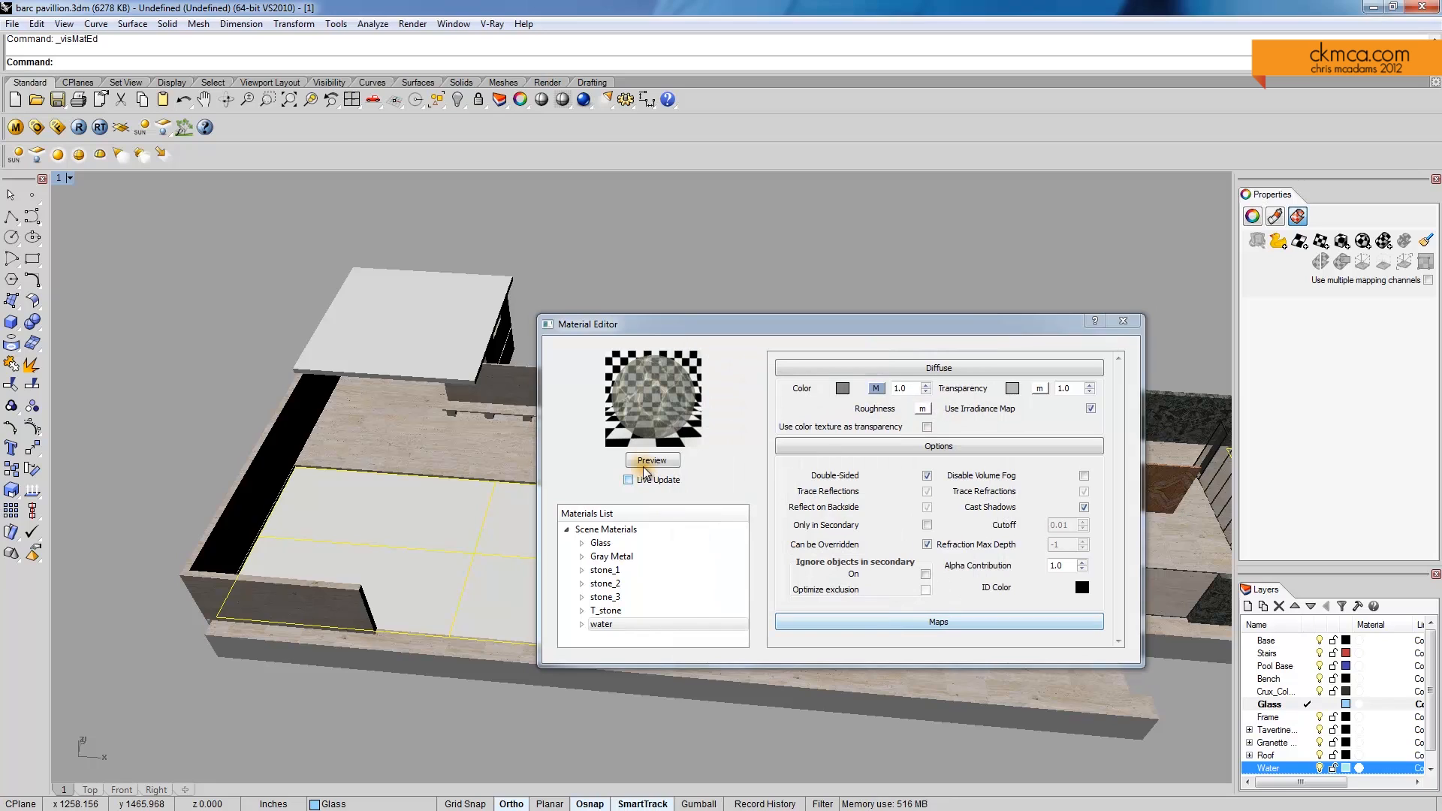
left_click(652, 459)
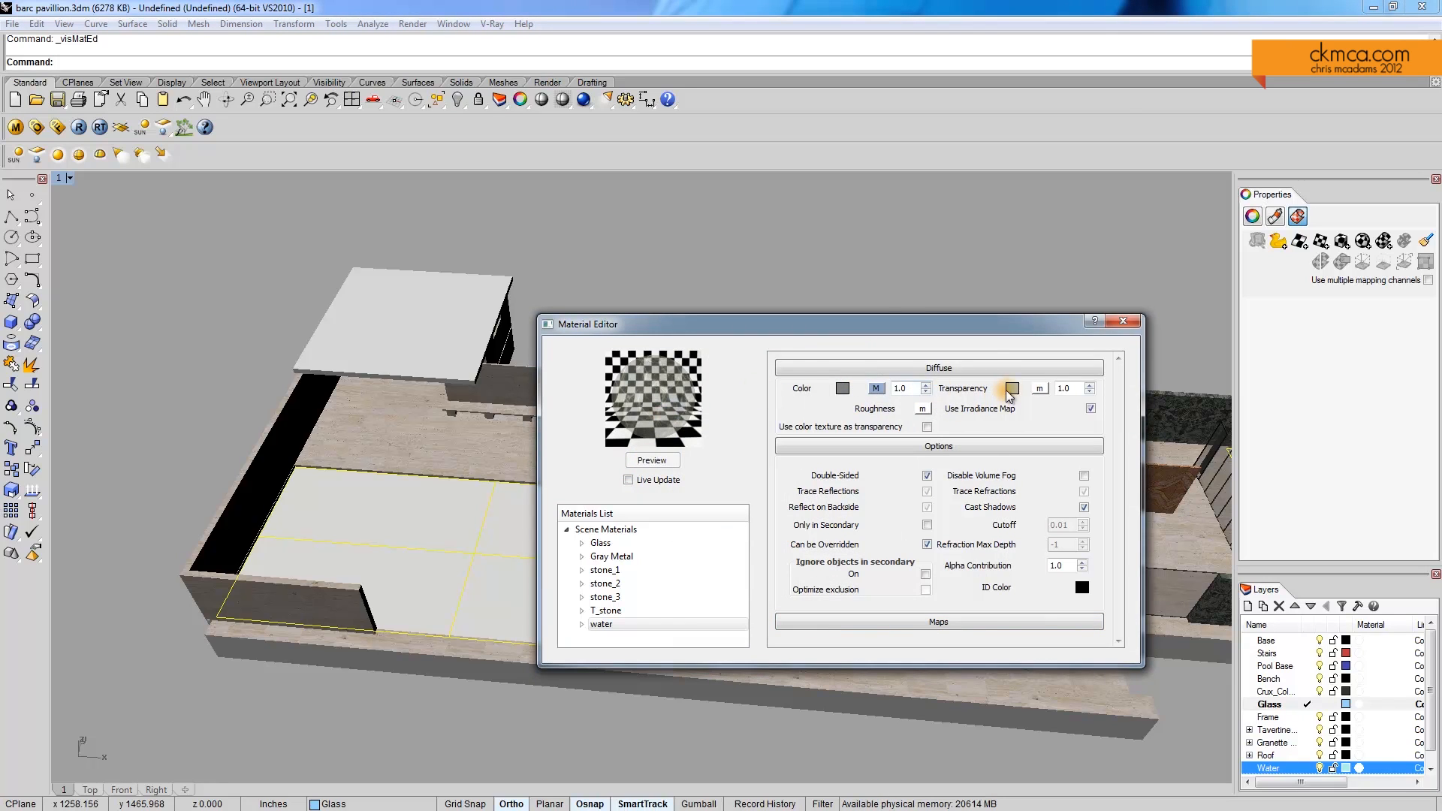
left_click(1009, 387)
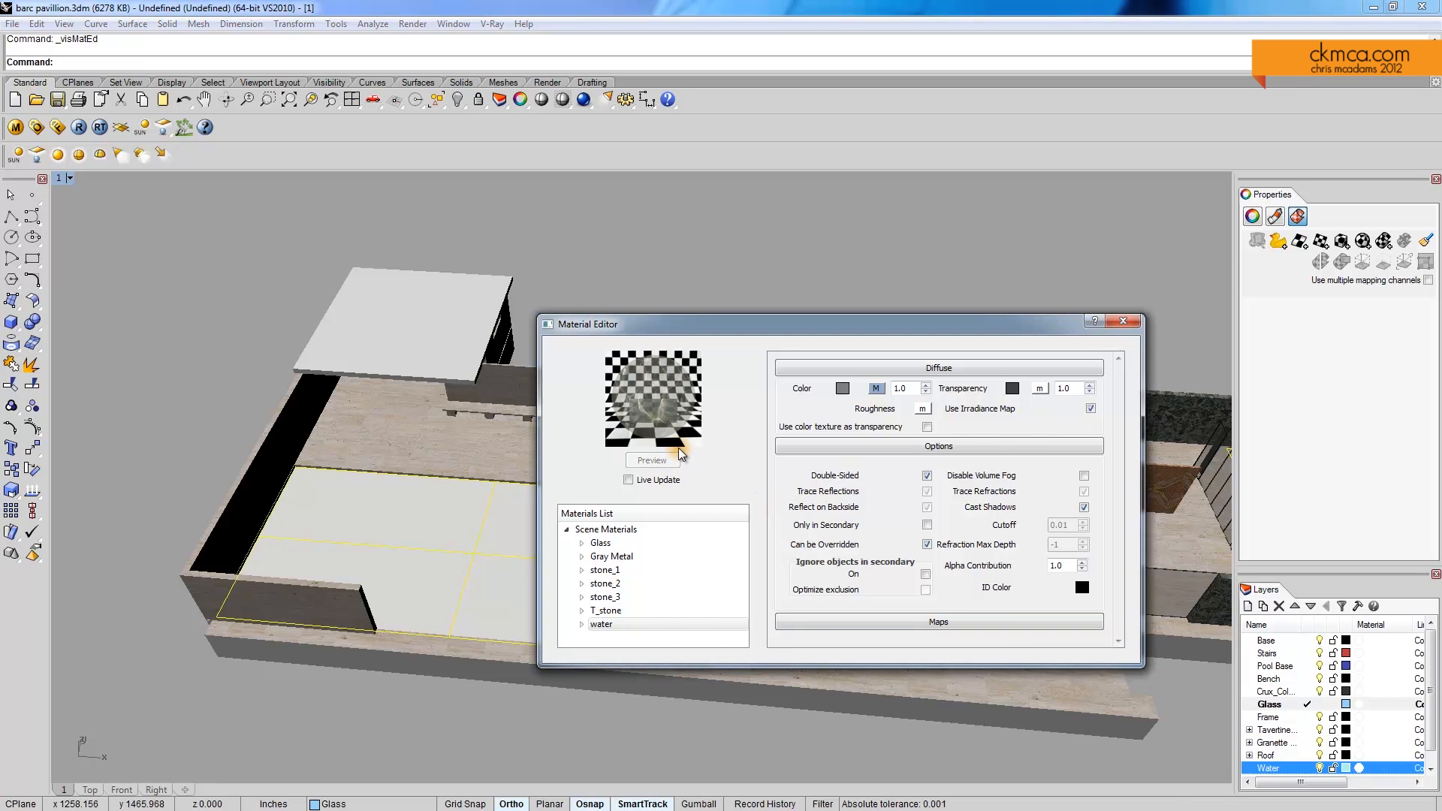
Preview once more, assign the water material to the pool surface and close the editor
left_click(599, 625)
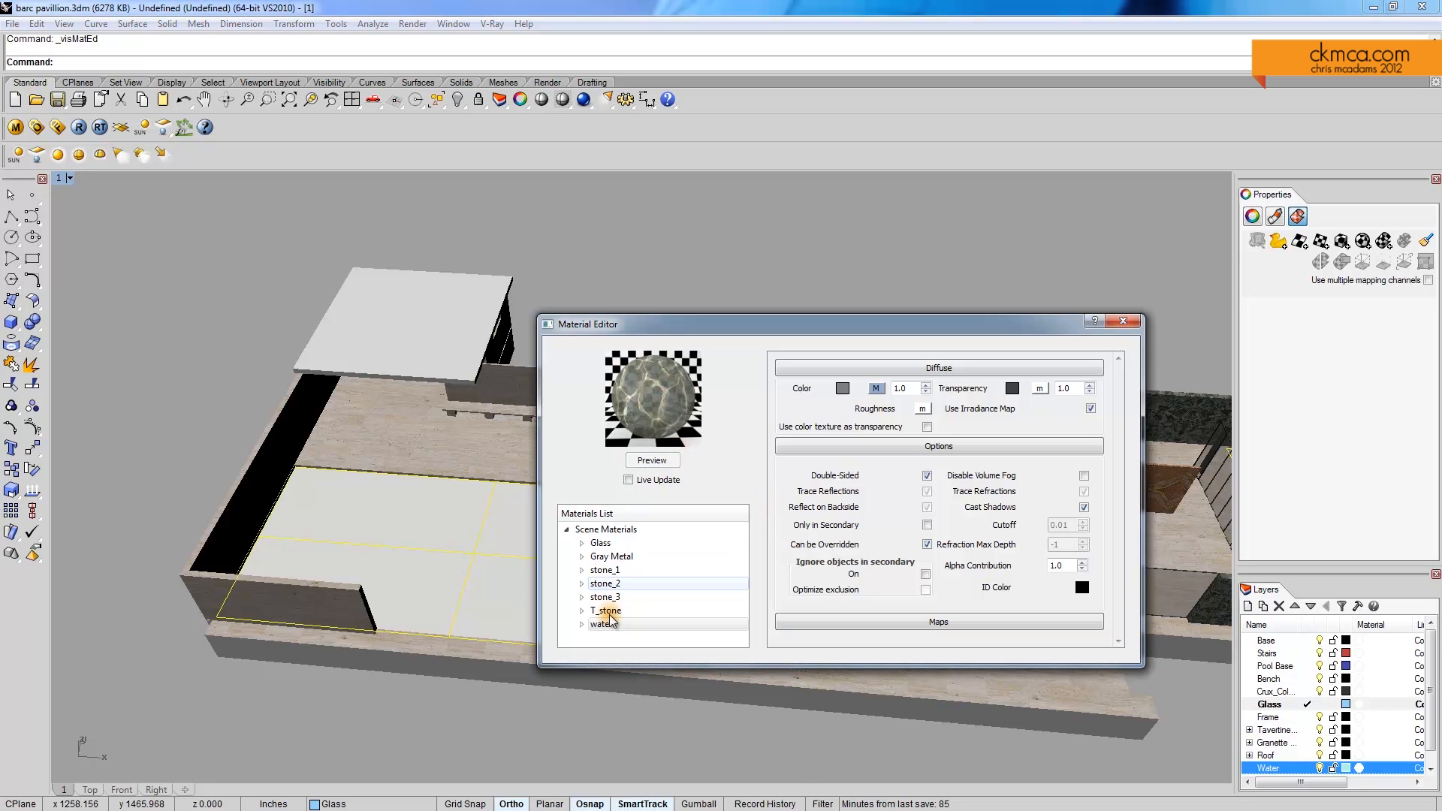
left_click(601, 624)
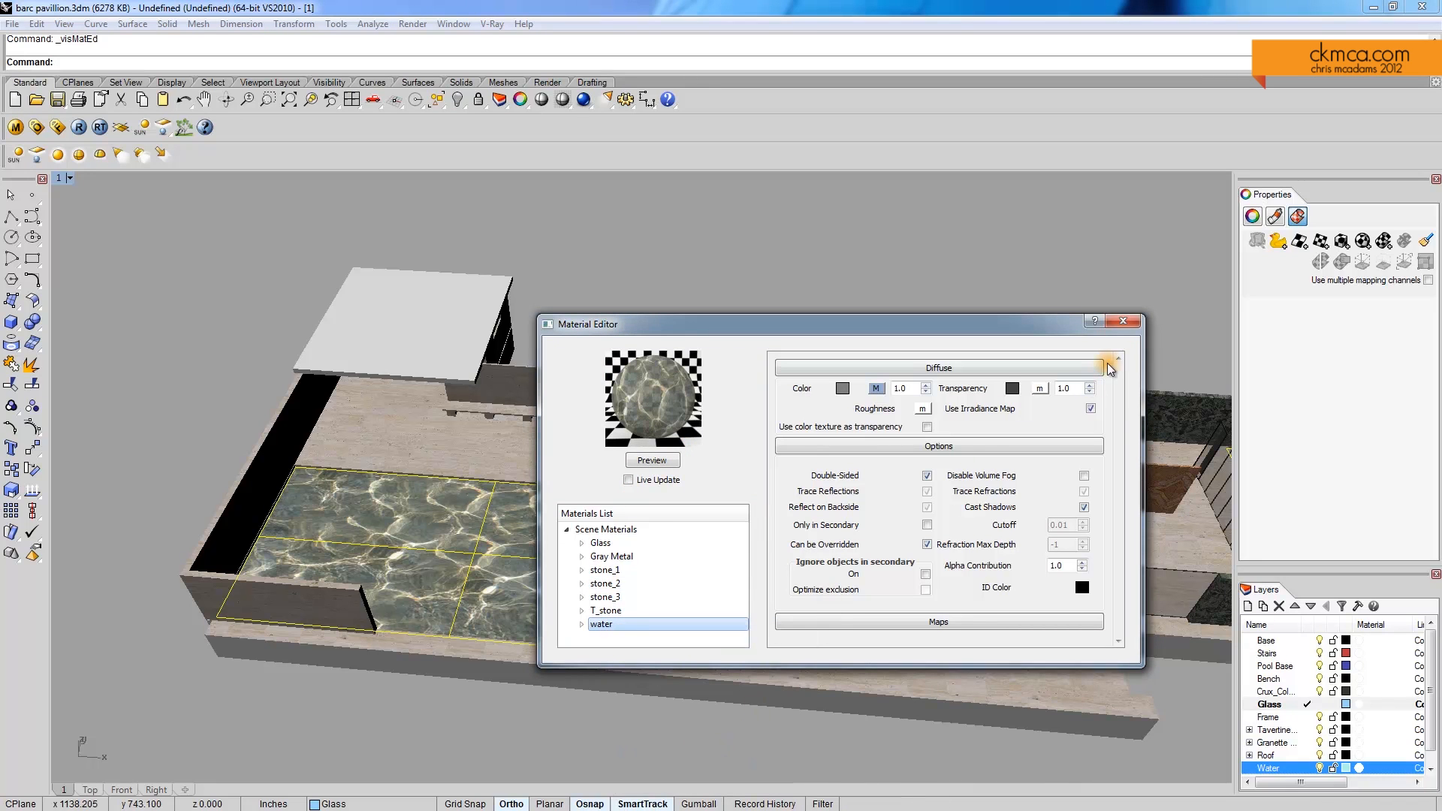
left_click(1123, 321)
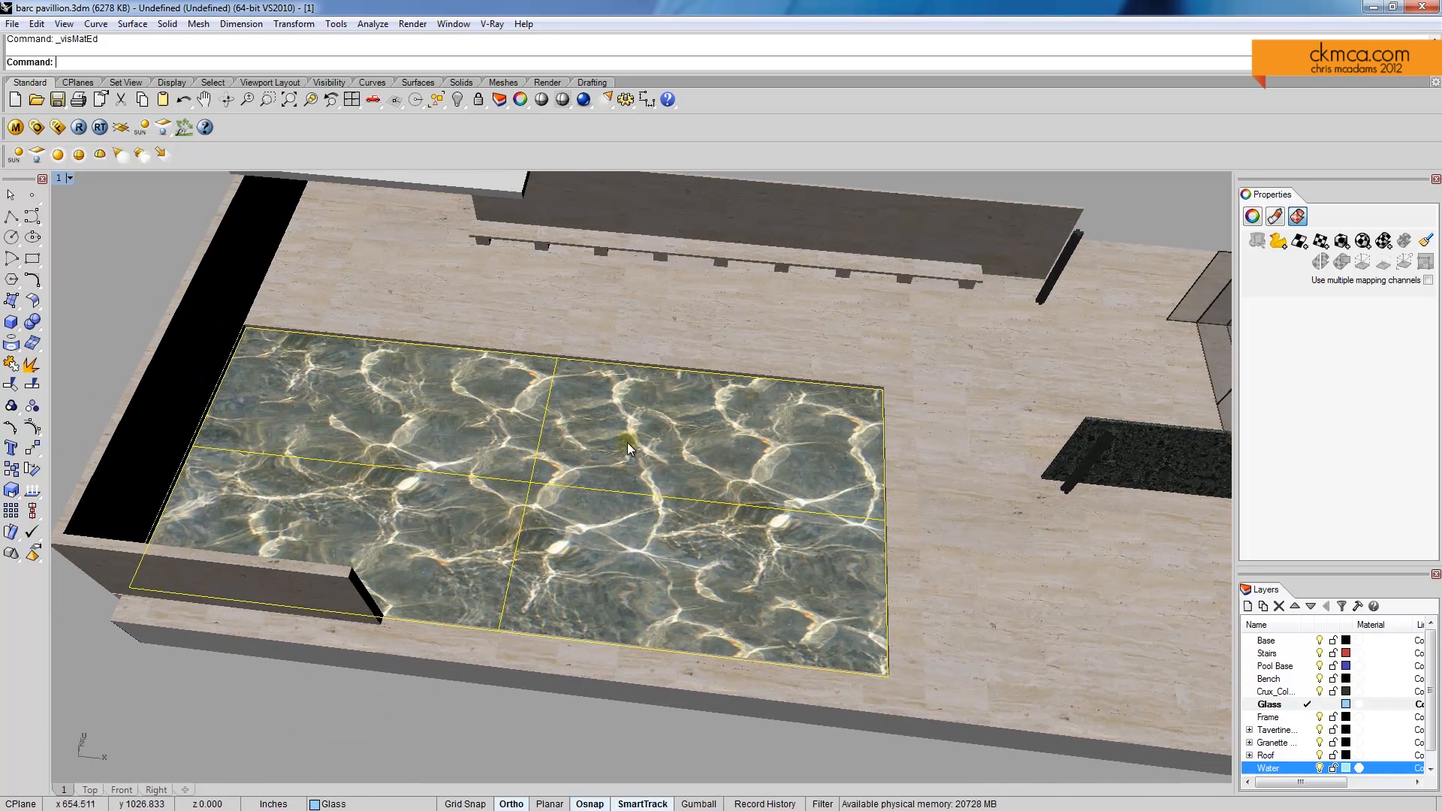
Select the large pool surface, apply planar texture mapping and enter 200.000 for the XYZ size
left_click(451, 419)
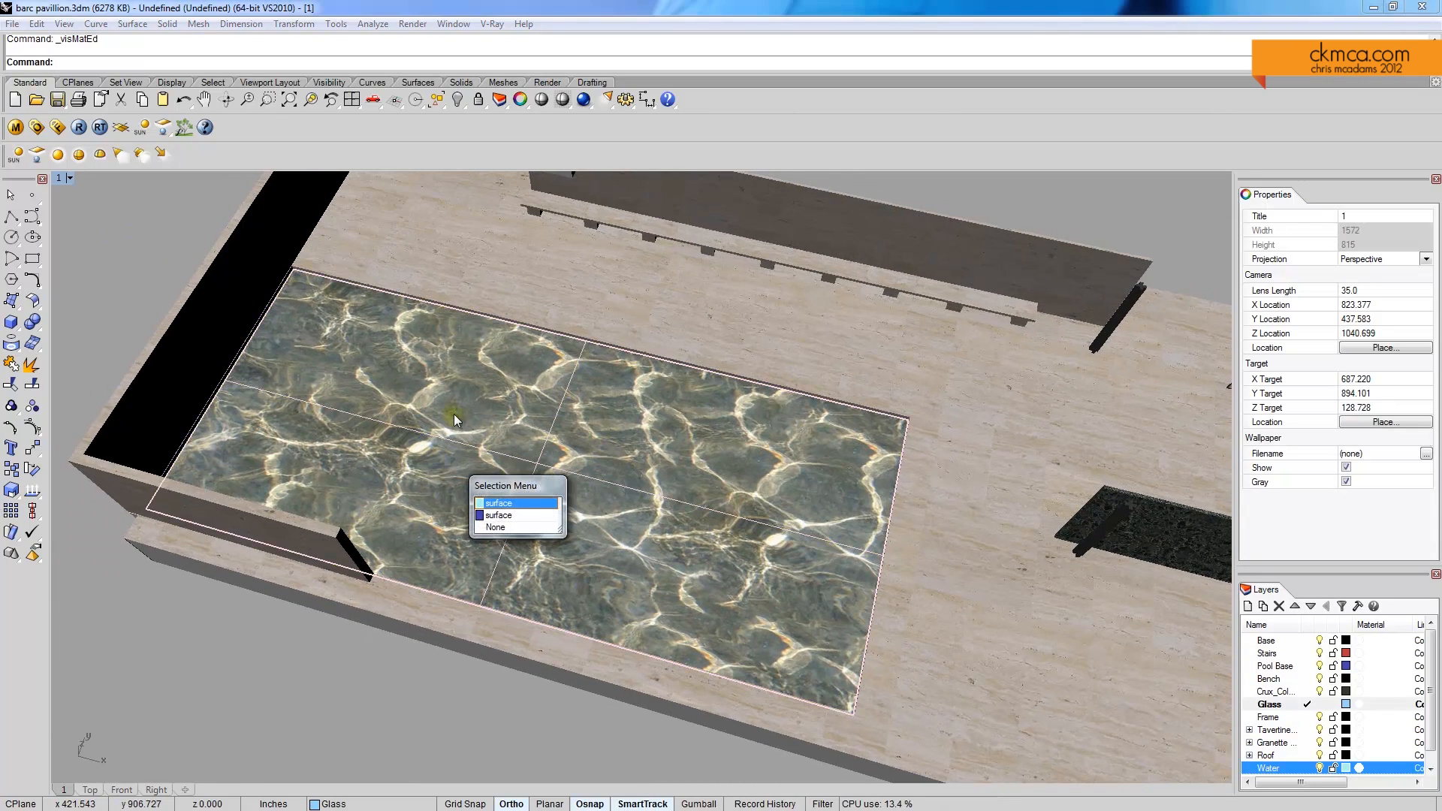
left_click(497, 502)
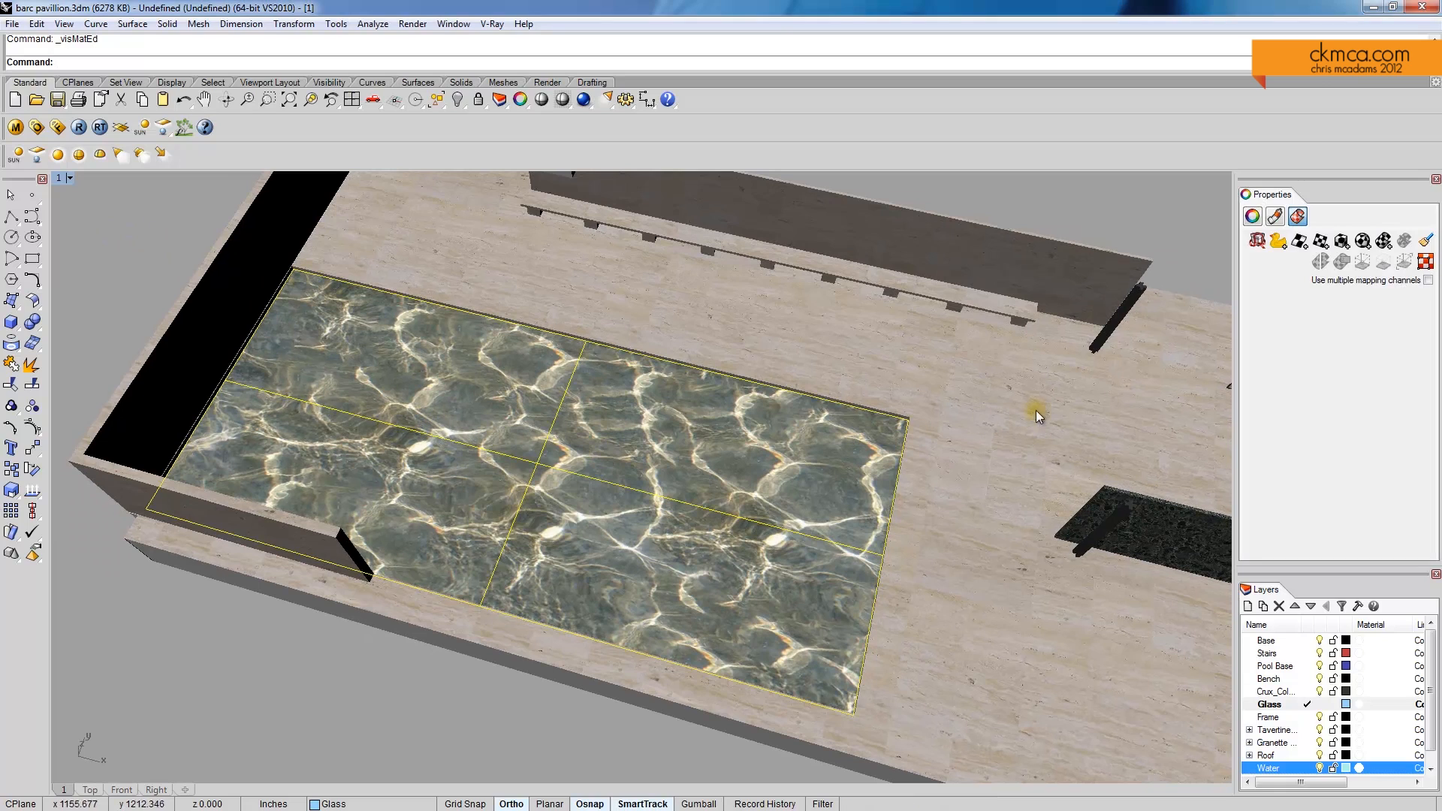
mouse_move(1321, 240)
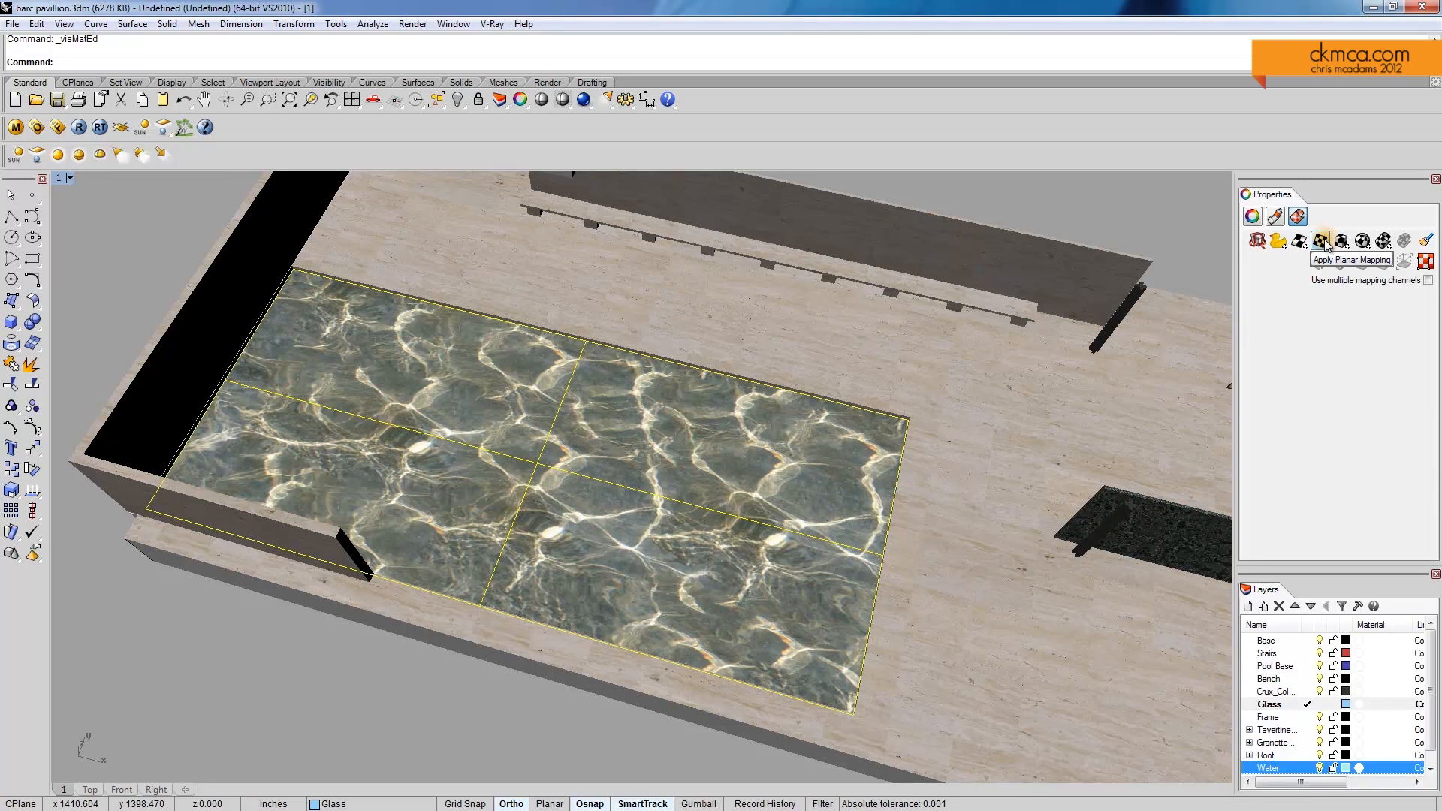
left_click(1321, 240)
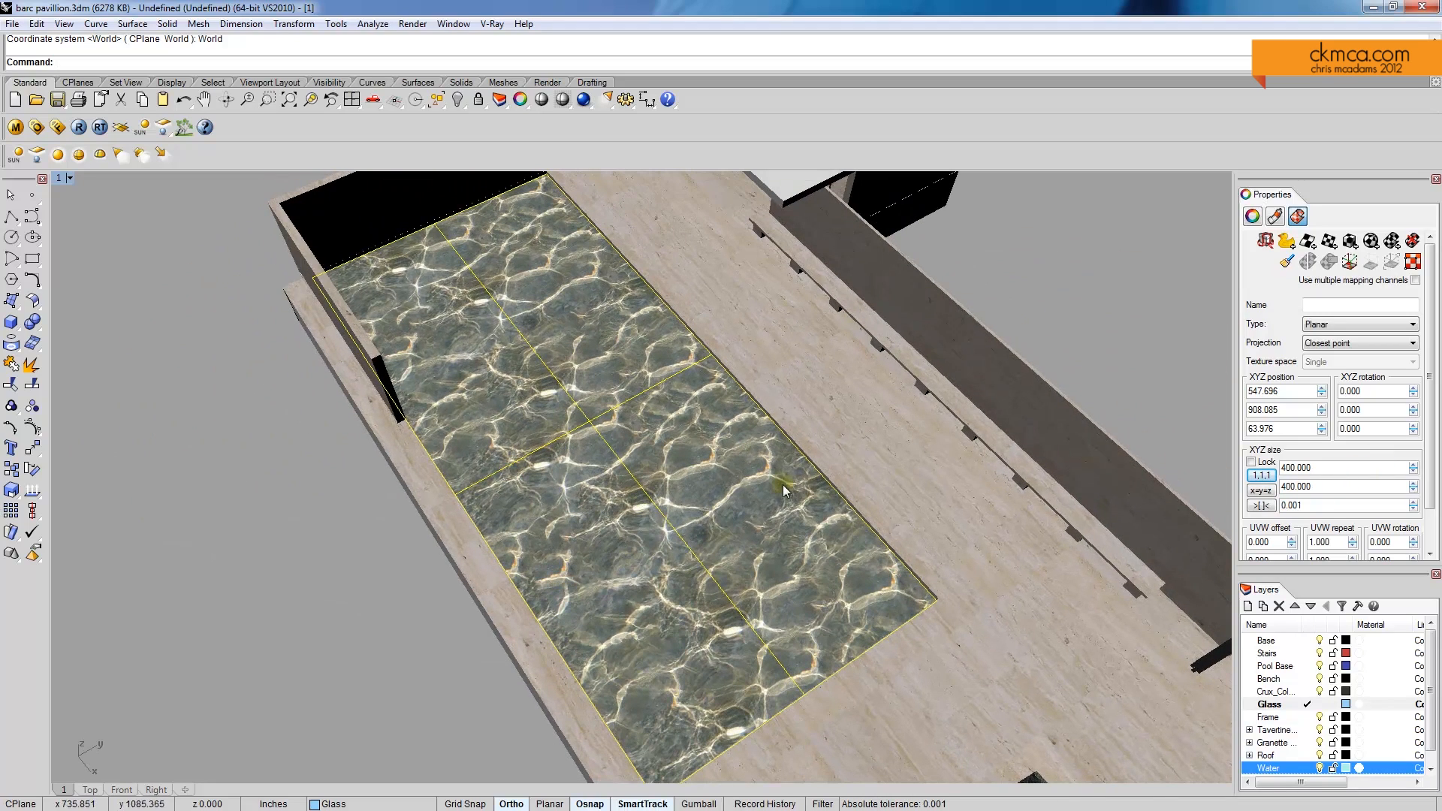
mouse_move(695, 497)
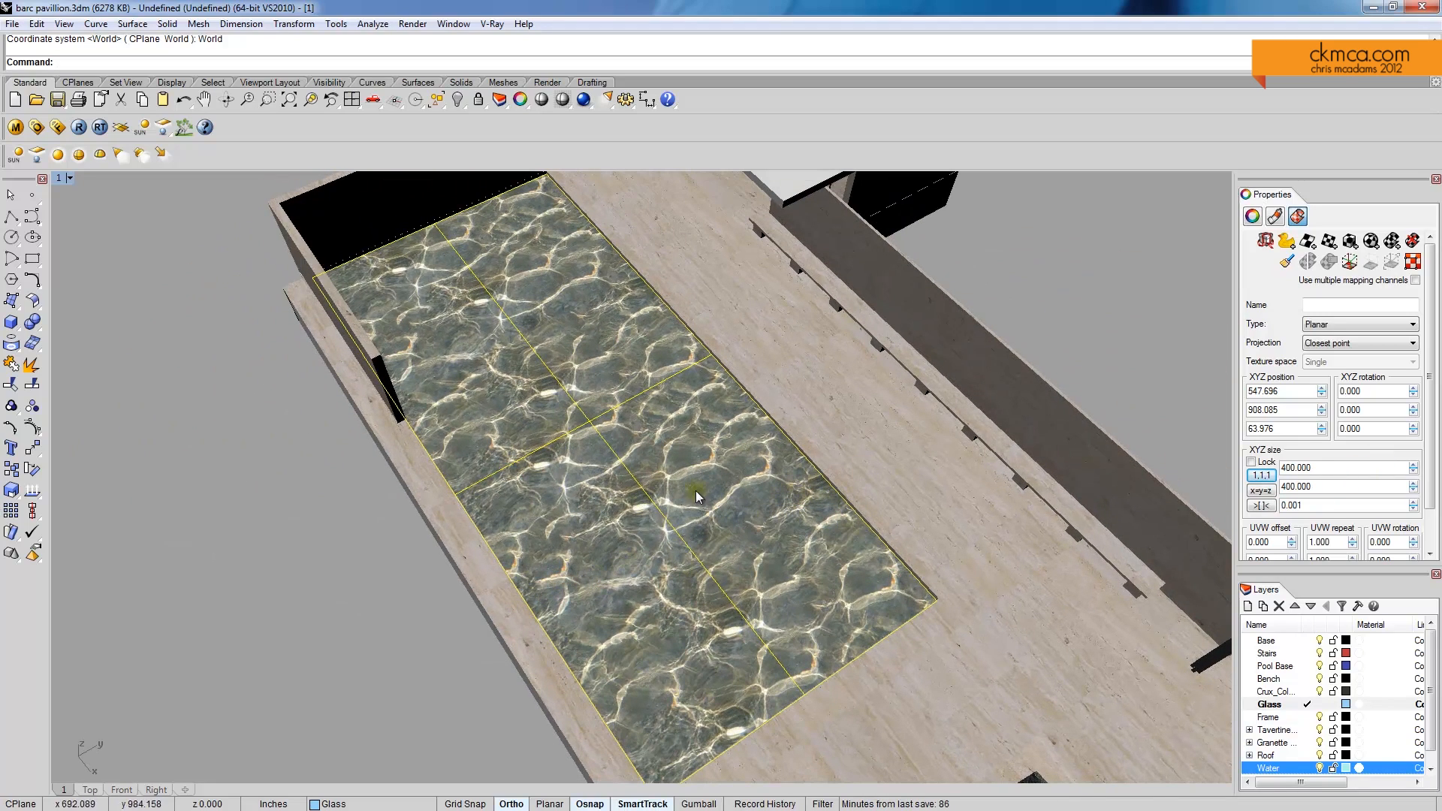
triple_click(1294, 465)
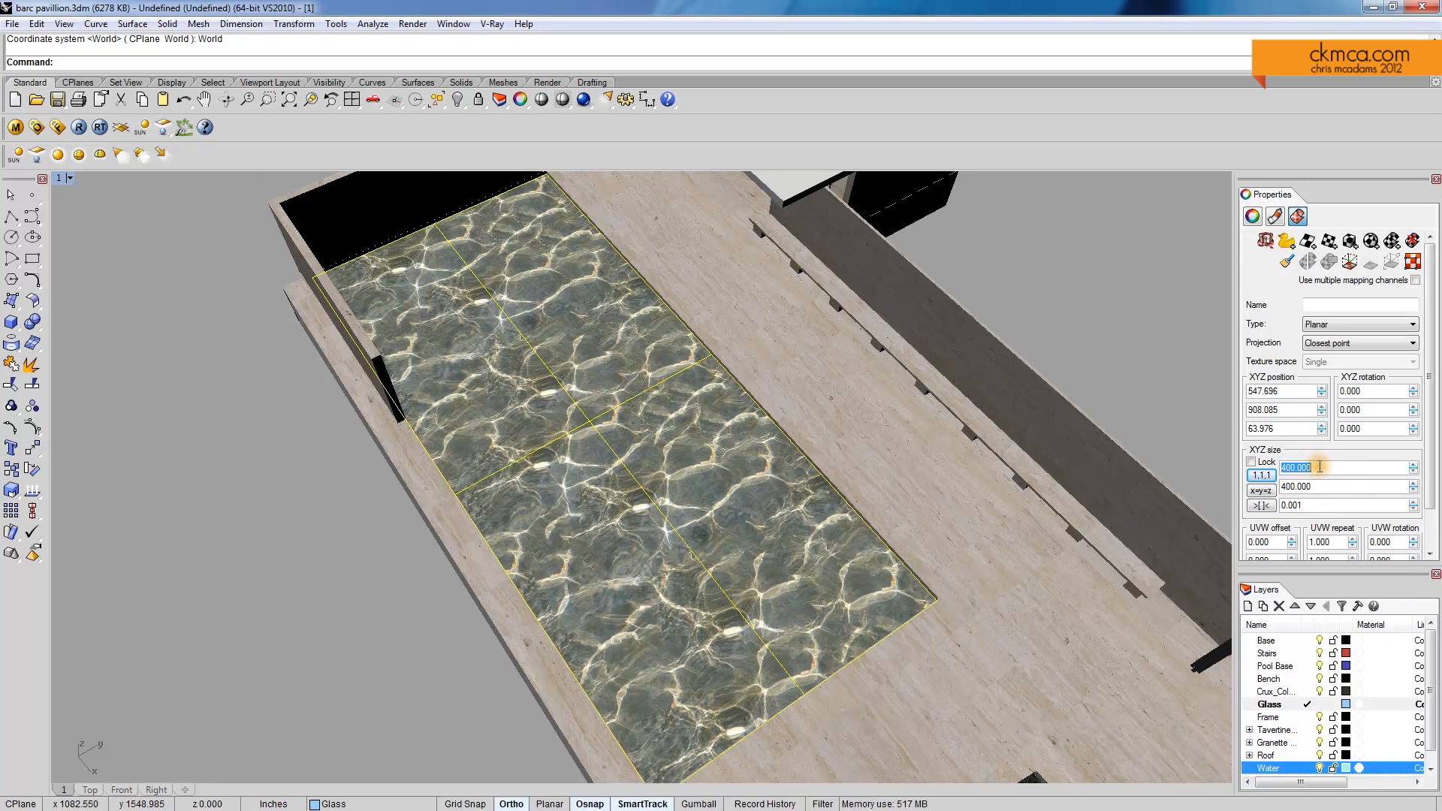
type("200.000")
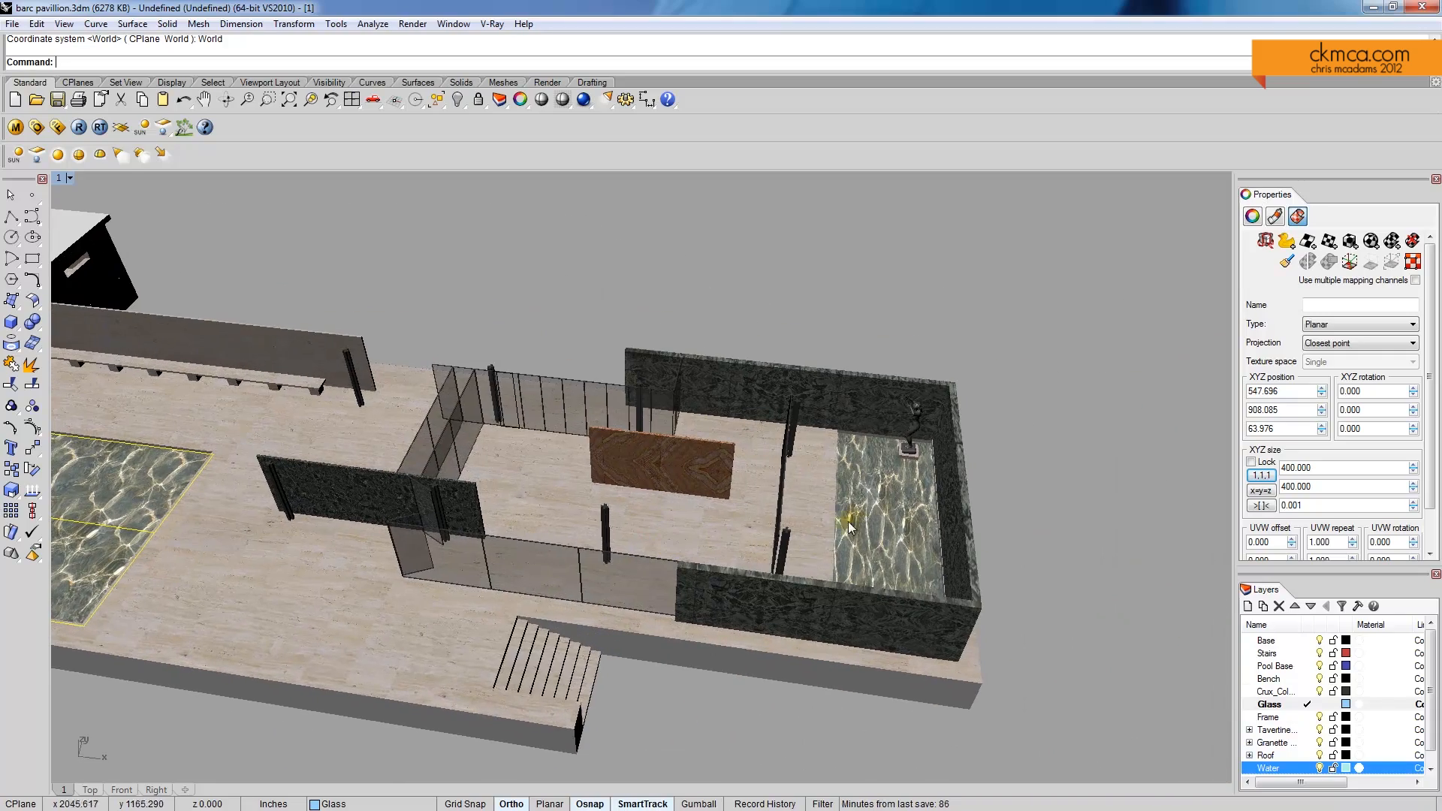
Select the smaller pool's floor surface from the overlapping candidates
left_click(904, 503)
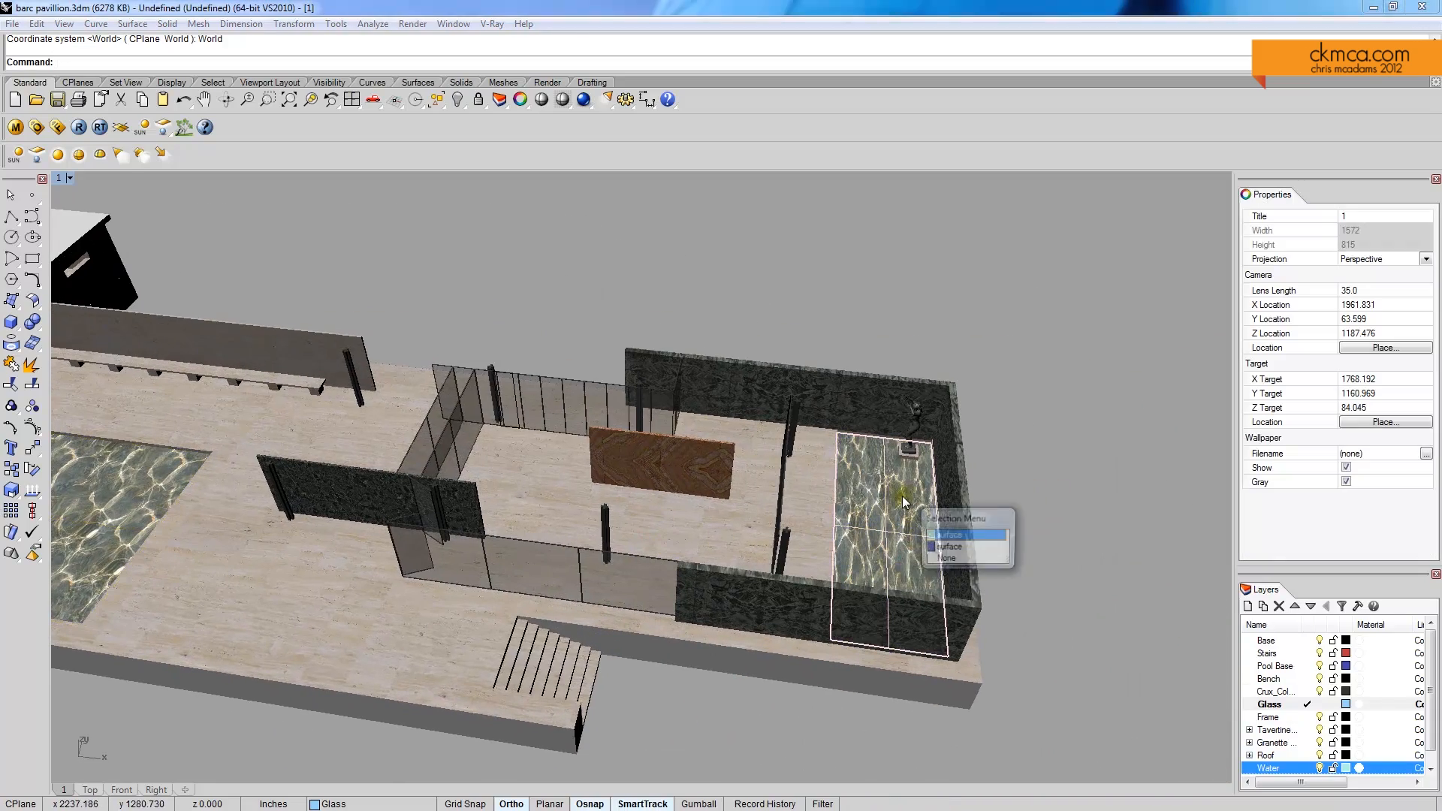
left_click(948, 535)
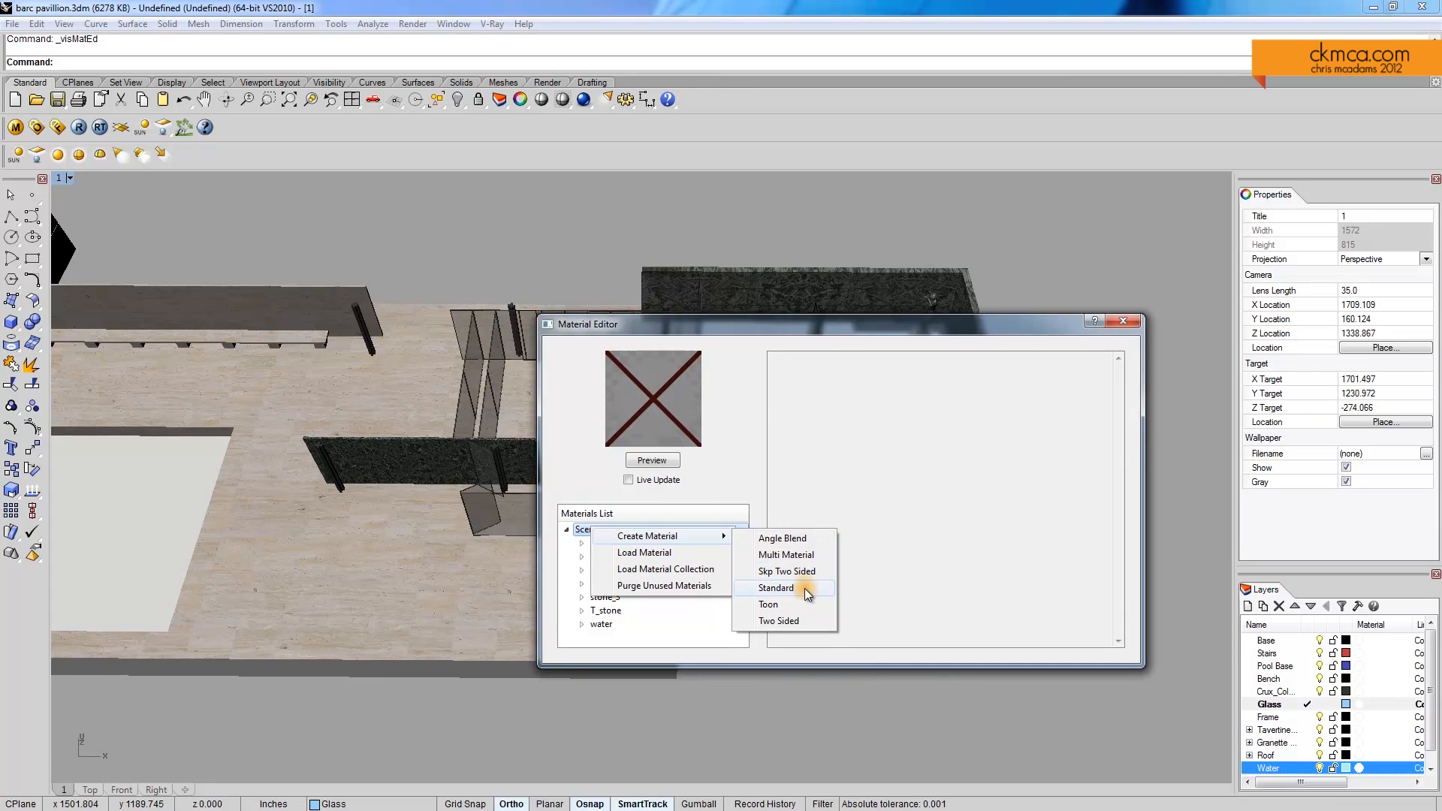
Create a Standard material and add a TexBitmap map to its diffuse colour
left_click(776, 587)
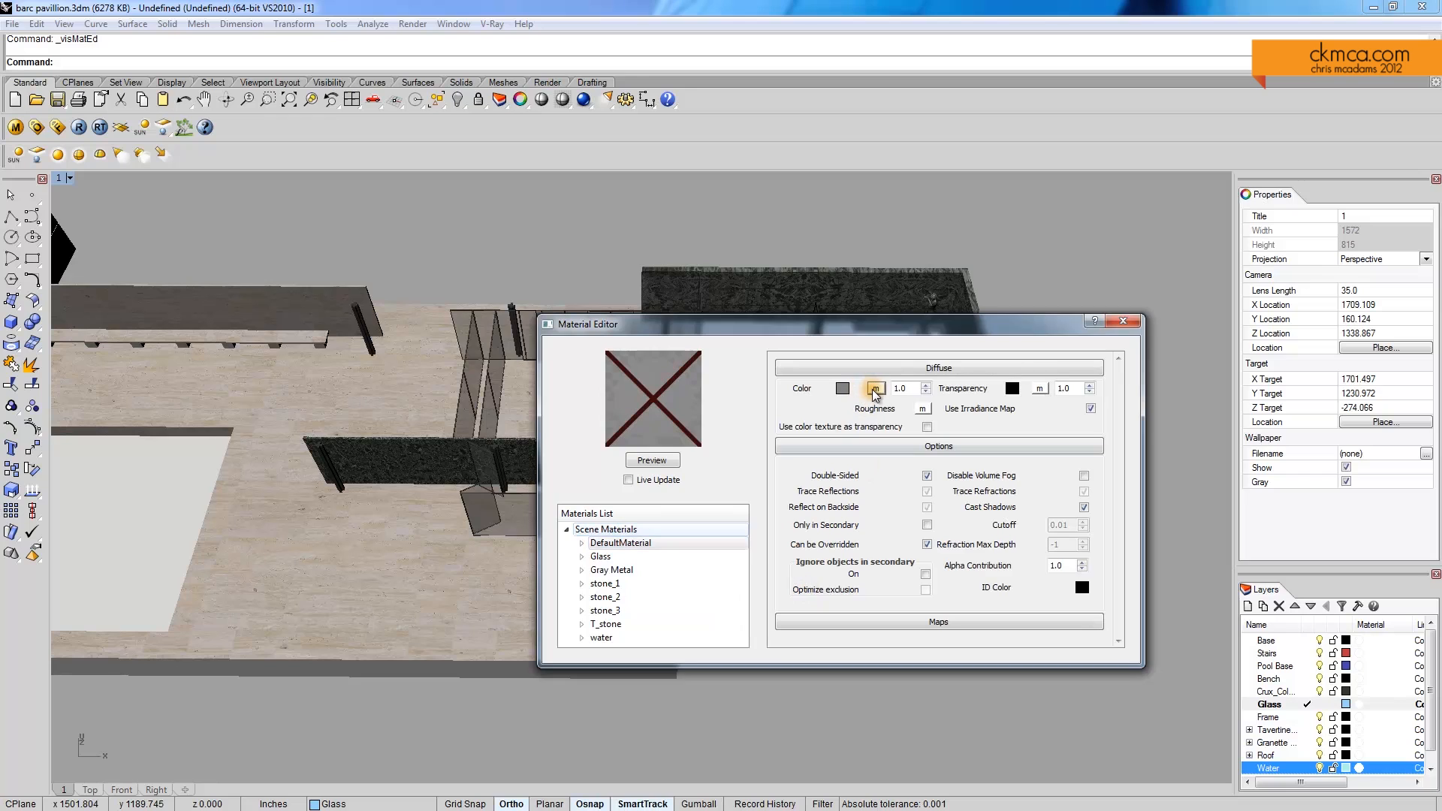
left_click(872, 387)
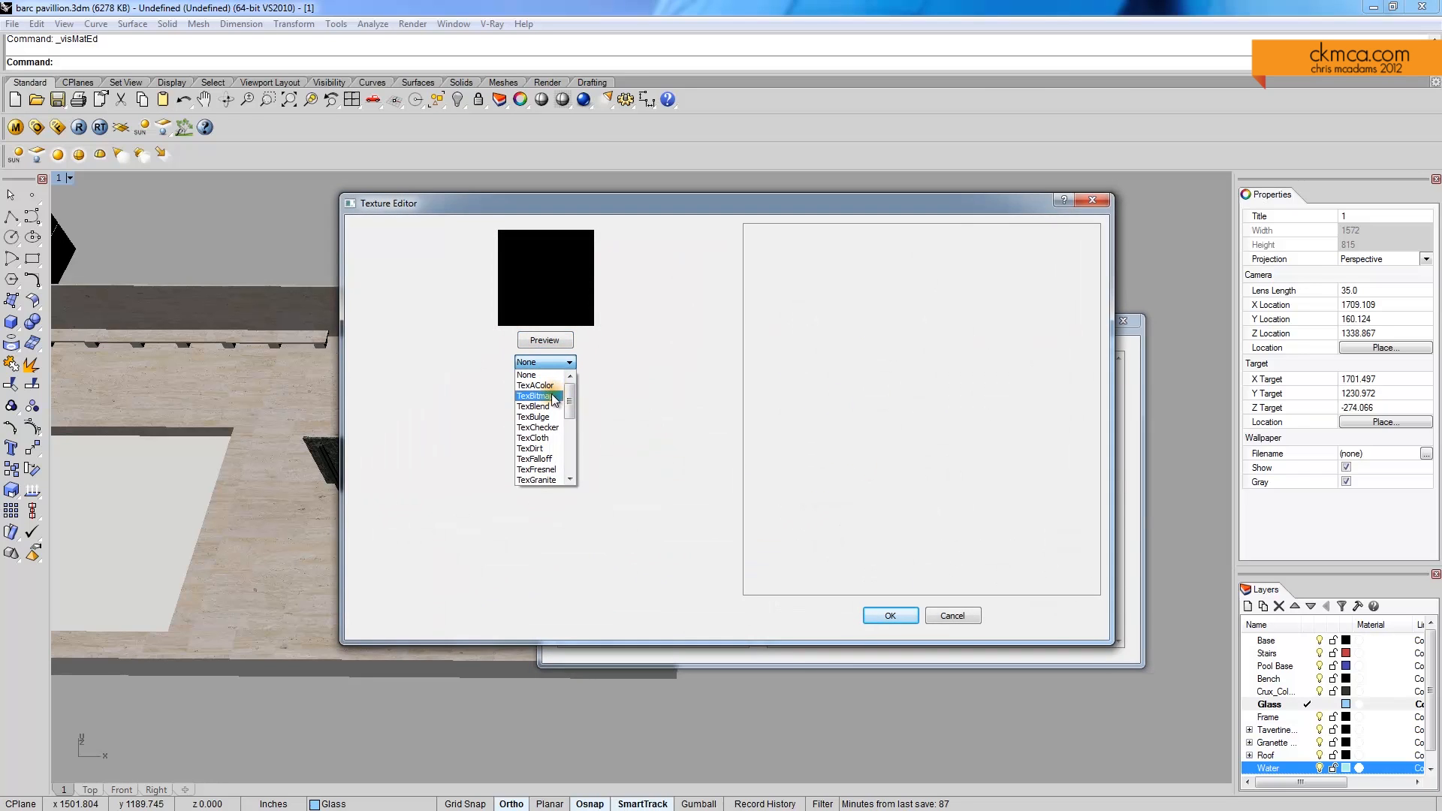
left_click(535, 394)
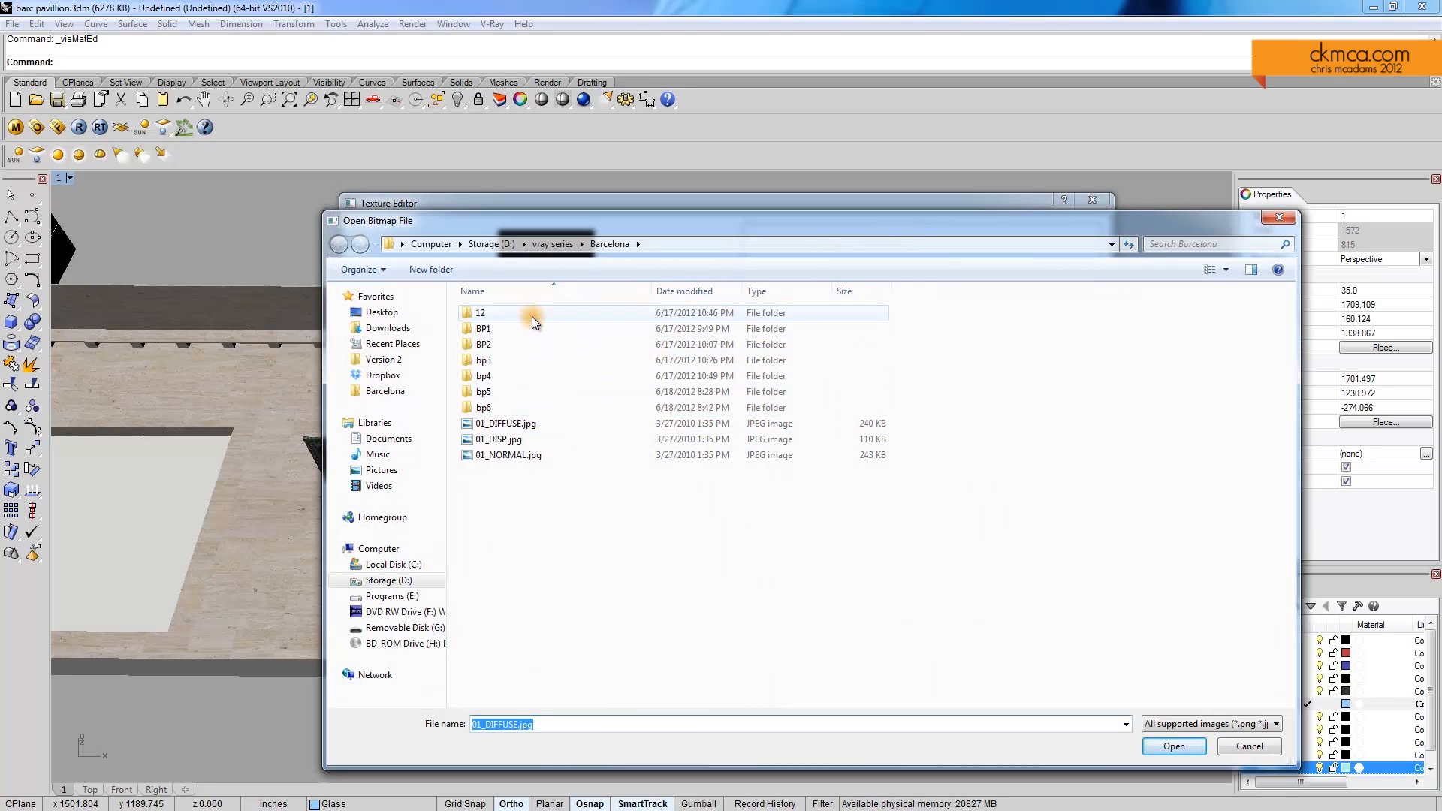
Load 12_DIFFUSE.jpg from folder 12, preview the stone texture and accept it
double_click(479, 312)
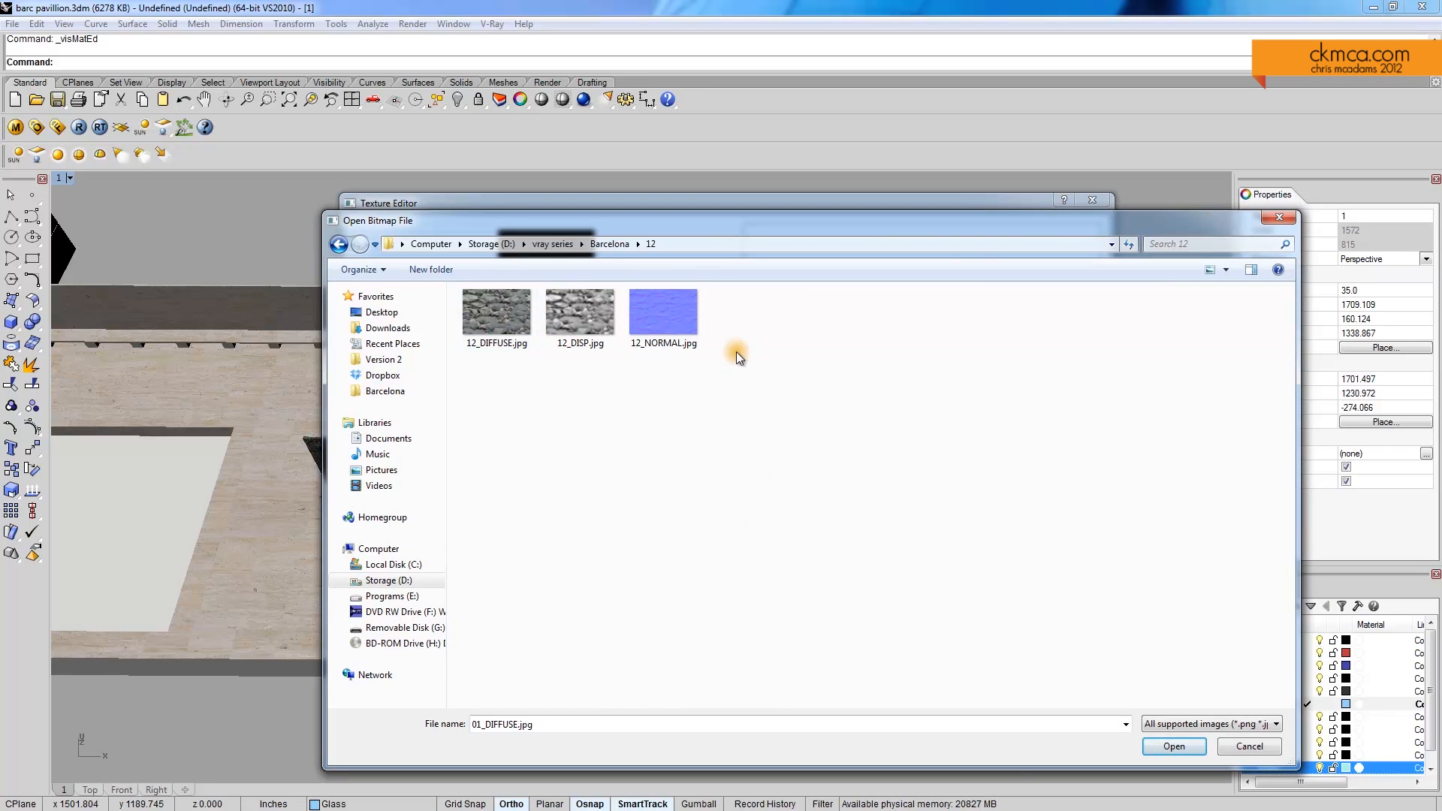
mouse_move(494, 359)
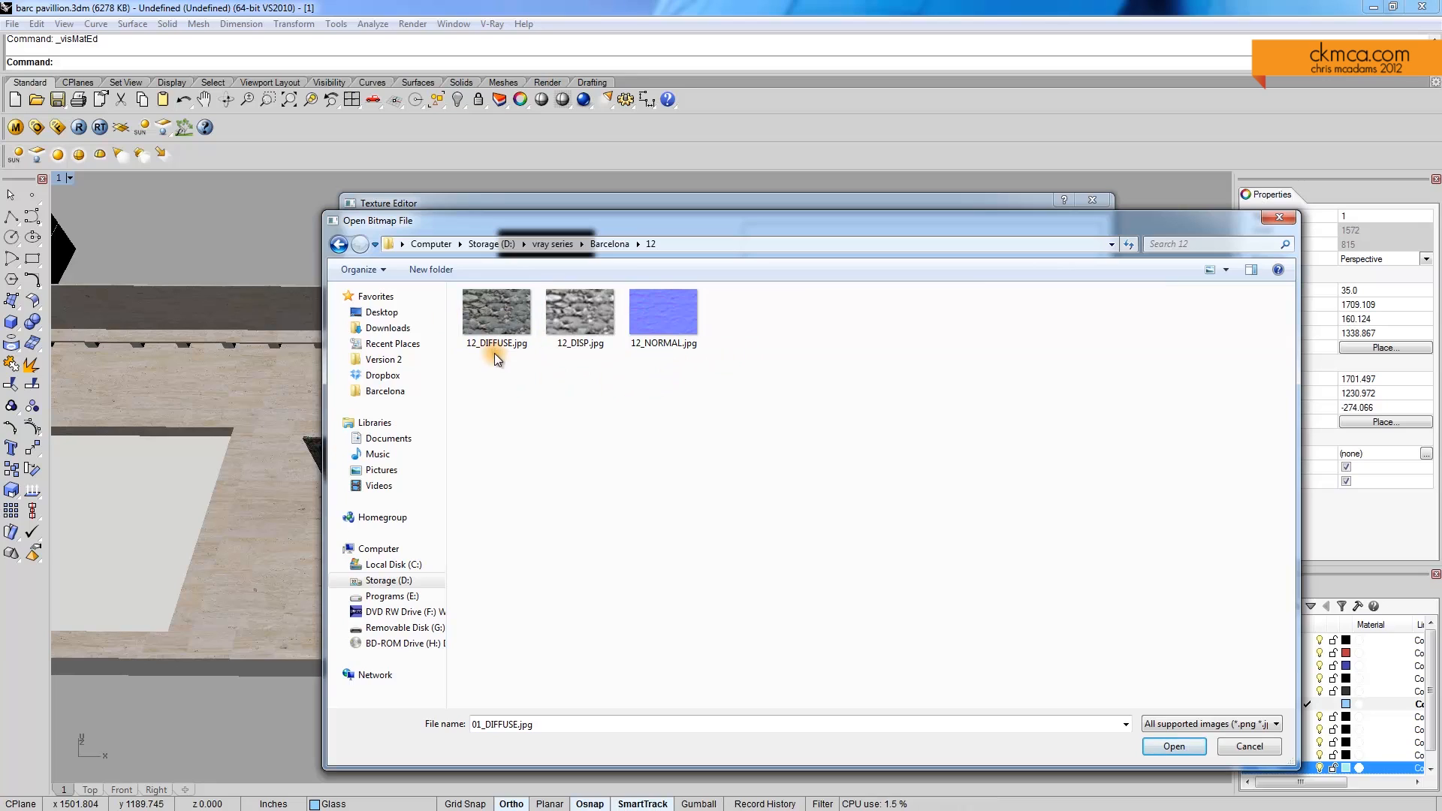
mouse_move(424, 280)
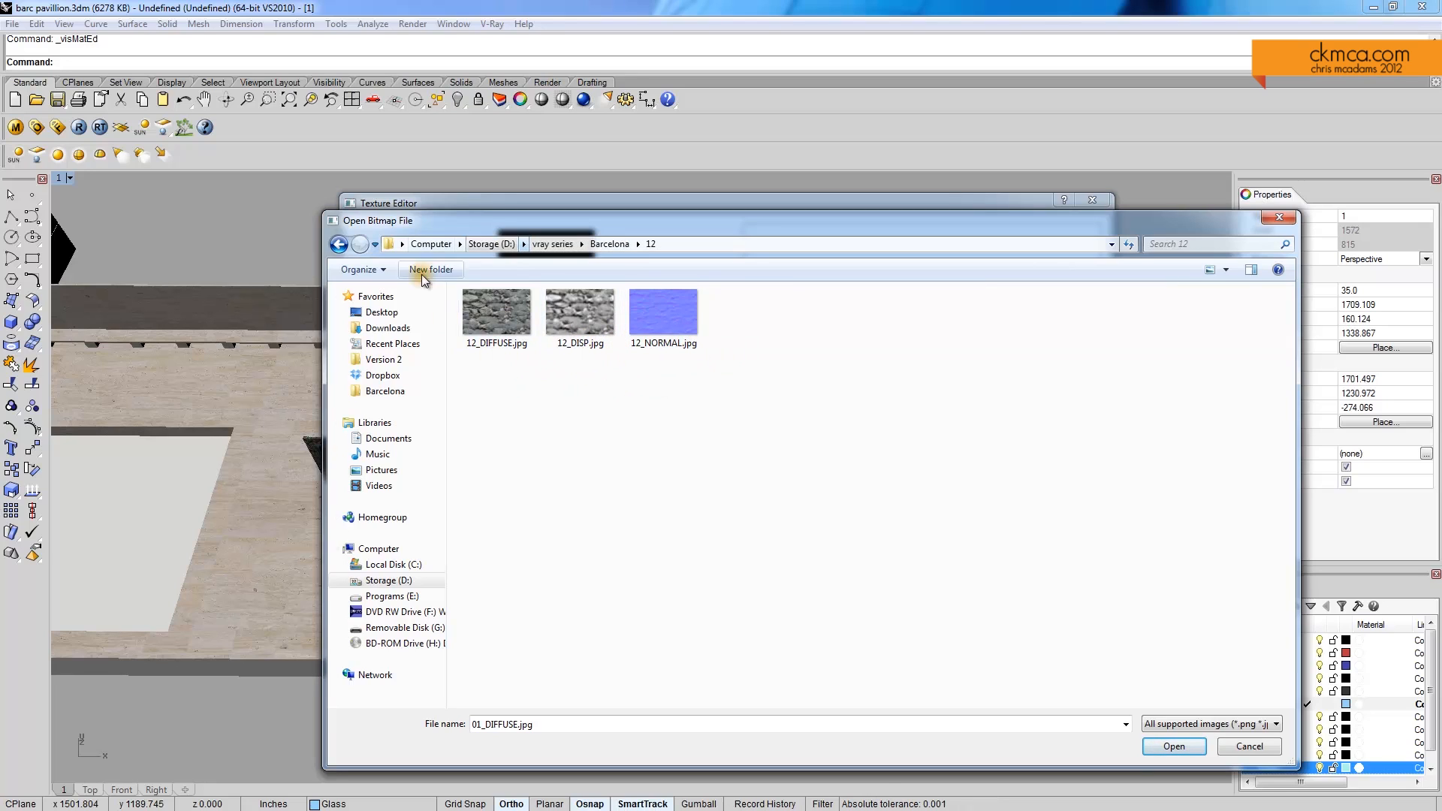
left_click(497, 312)
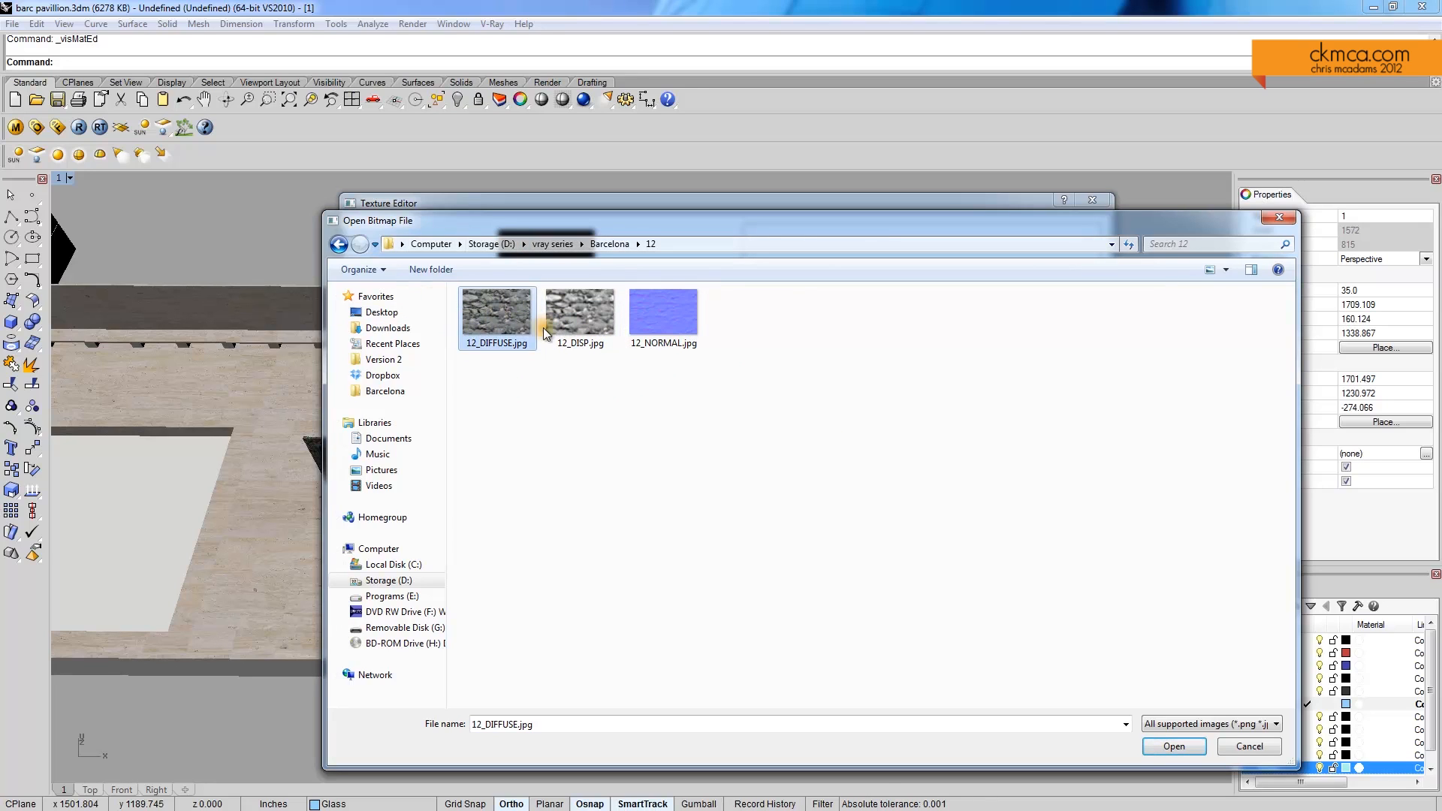
left_click(1173, 746)
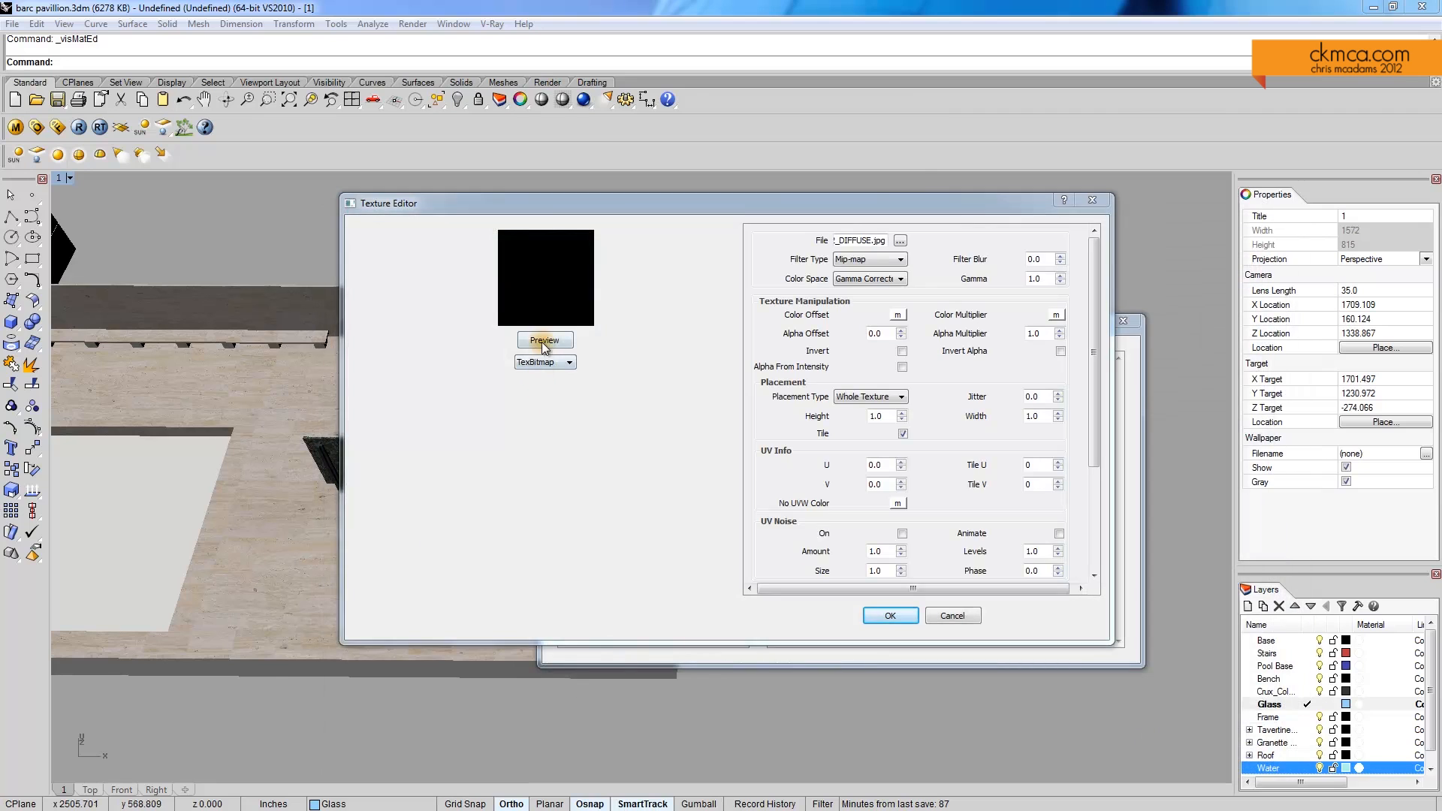
left_click(543, 341)
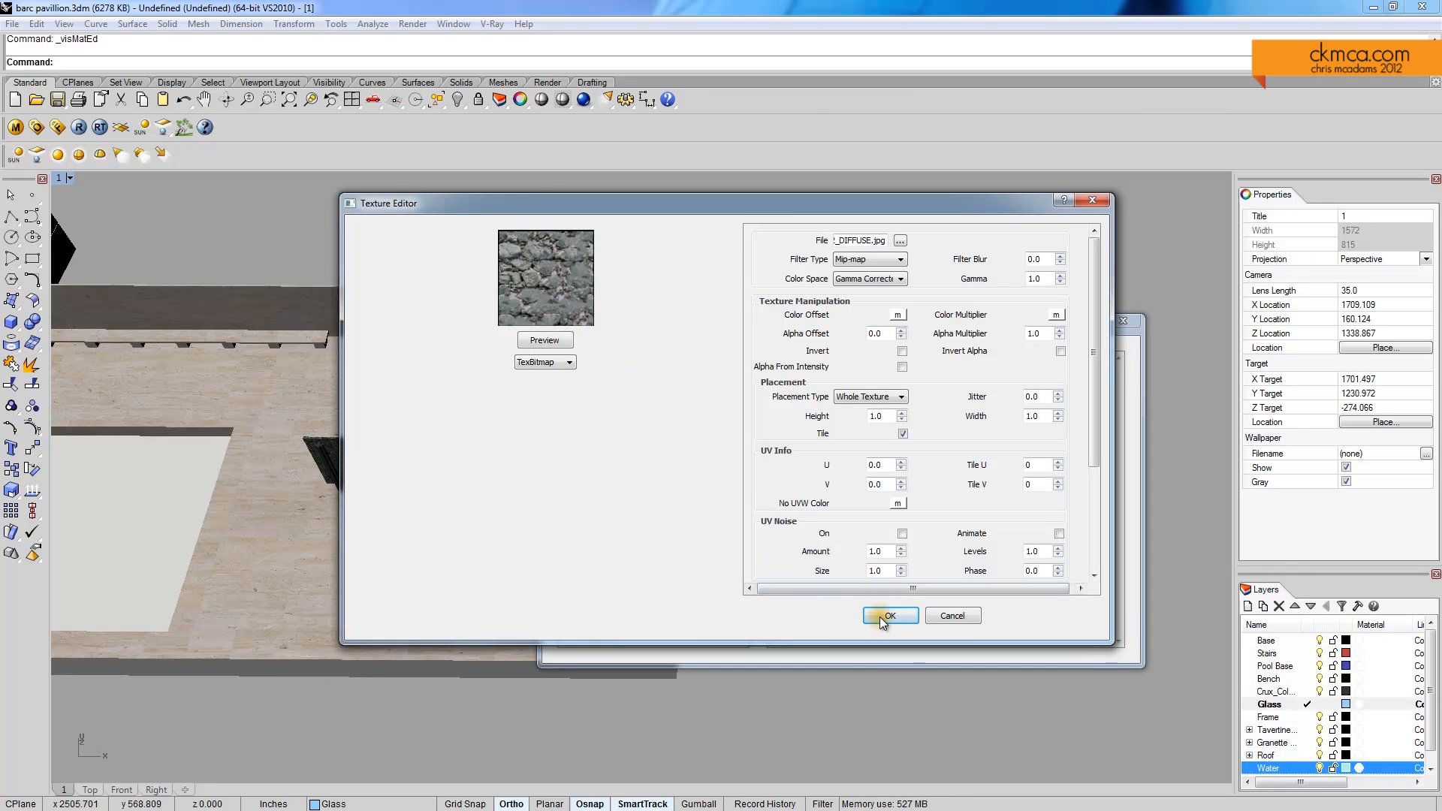
left_click(888, 616)
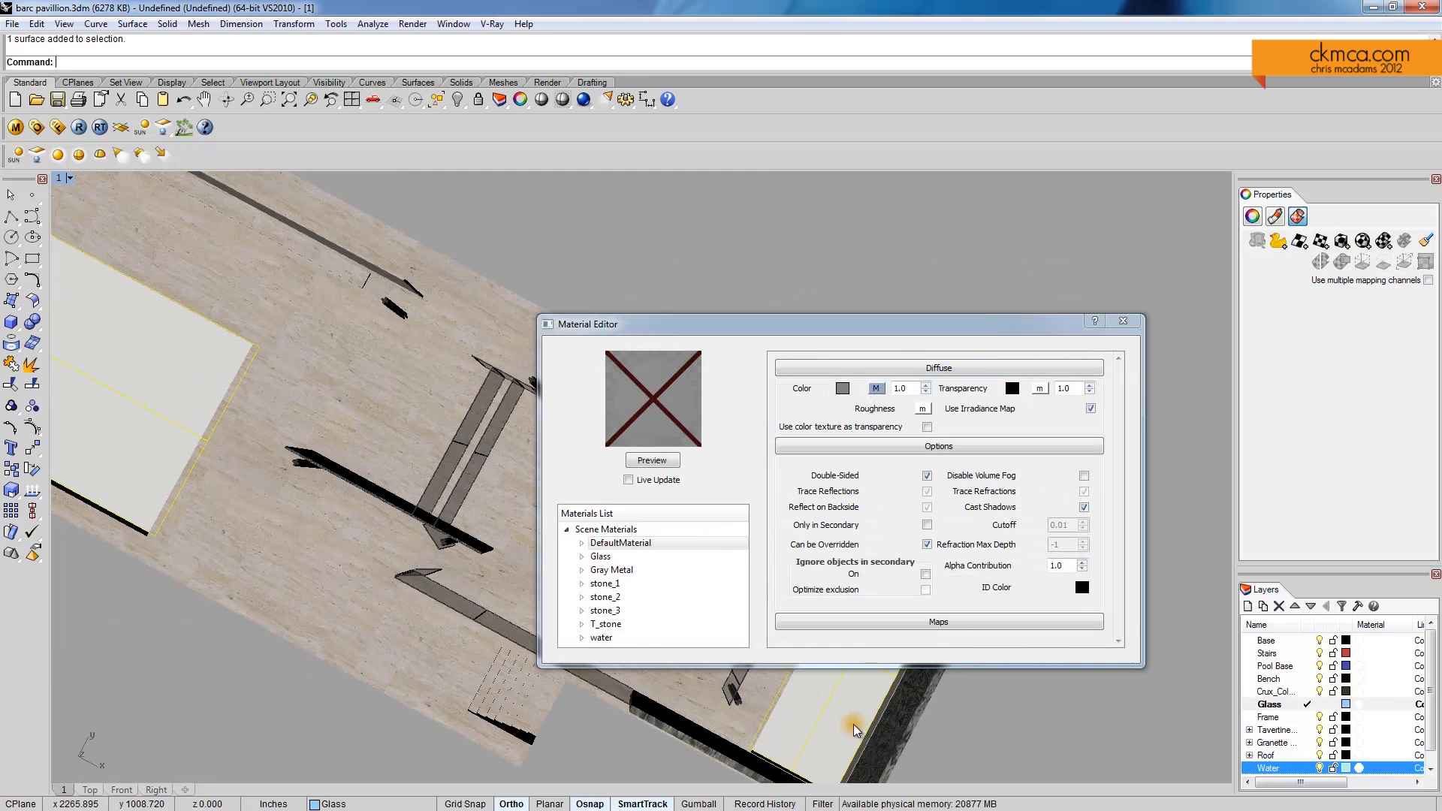
Rename the material river_stone, apply it to the selected small pool floor and close the editor
right_click(620, 542)
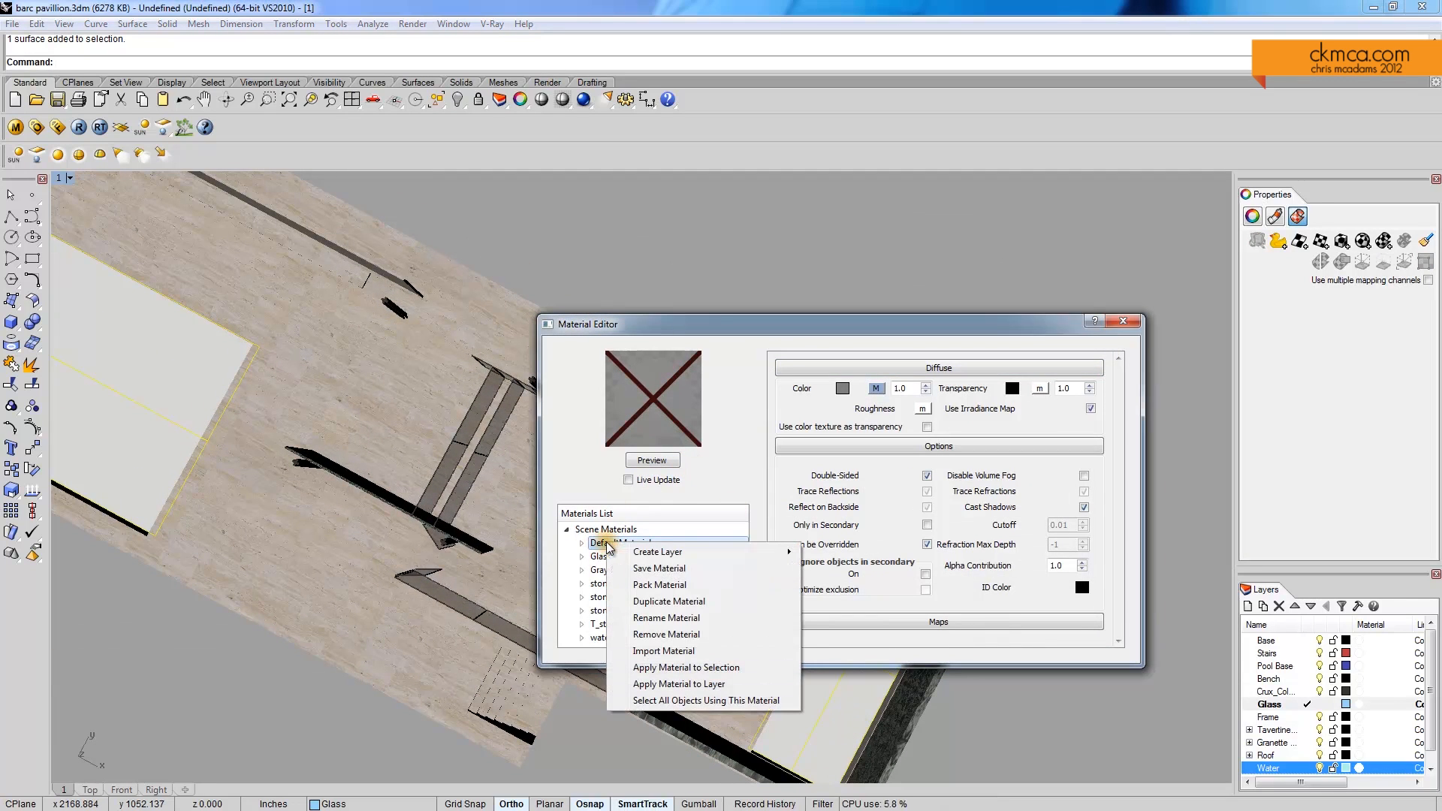
left_click(665, 617)
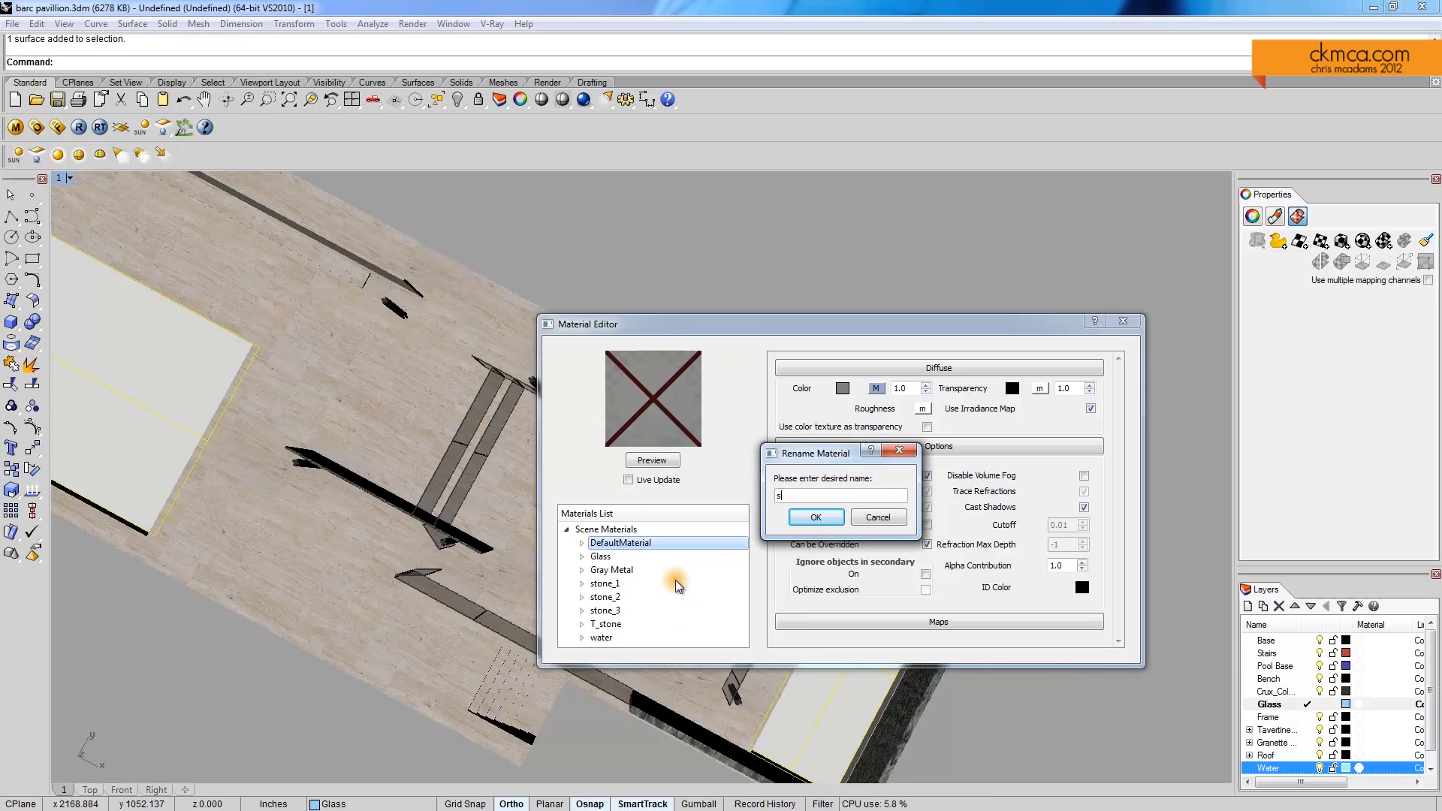
type("river_sto")
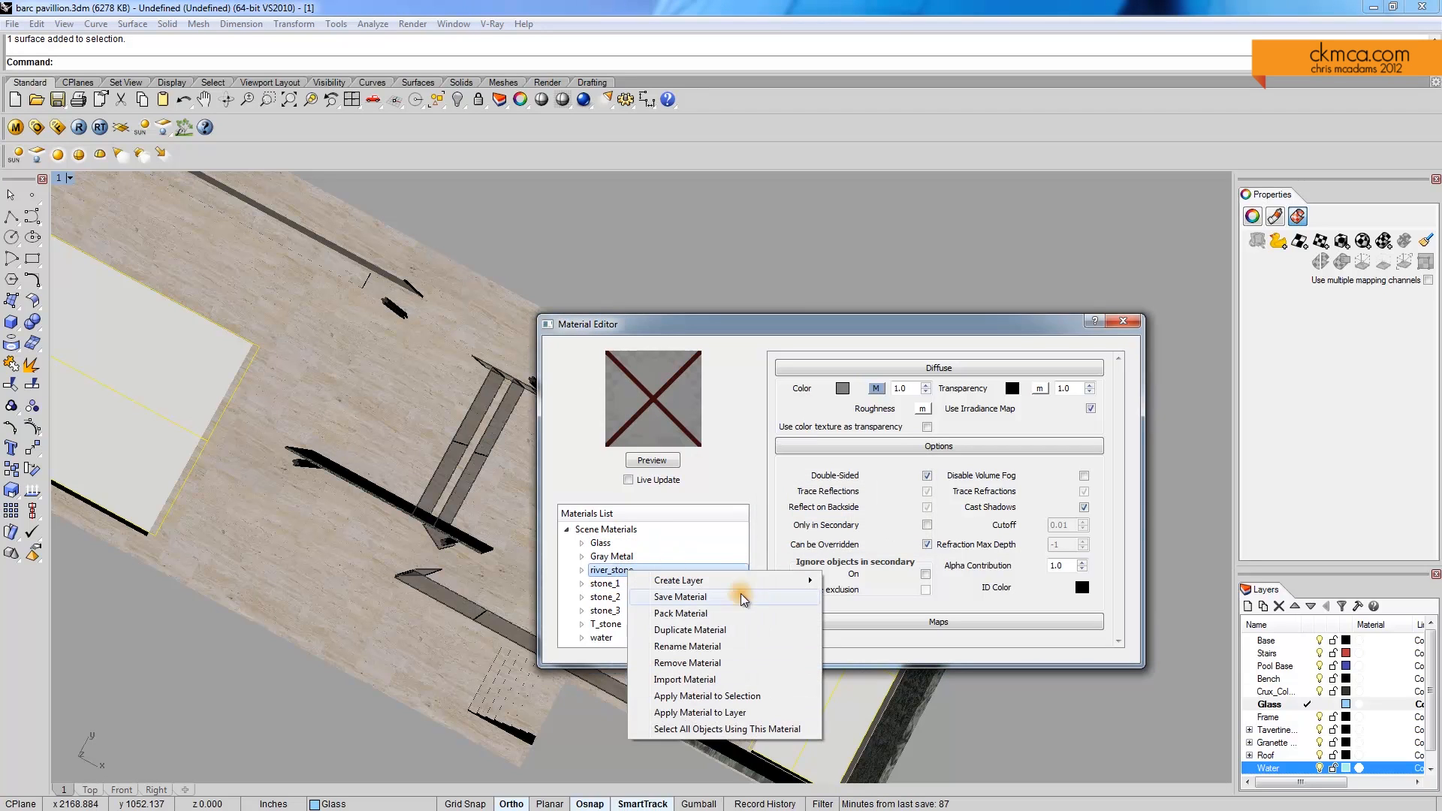
left_click(708, 695)
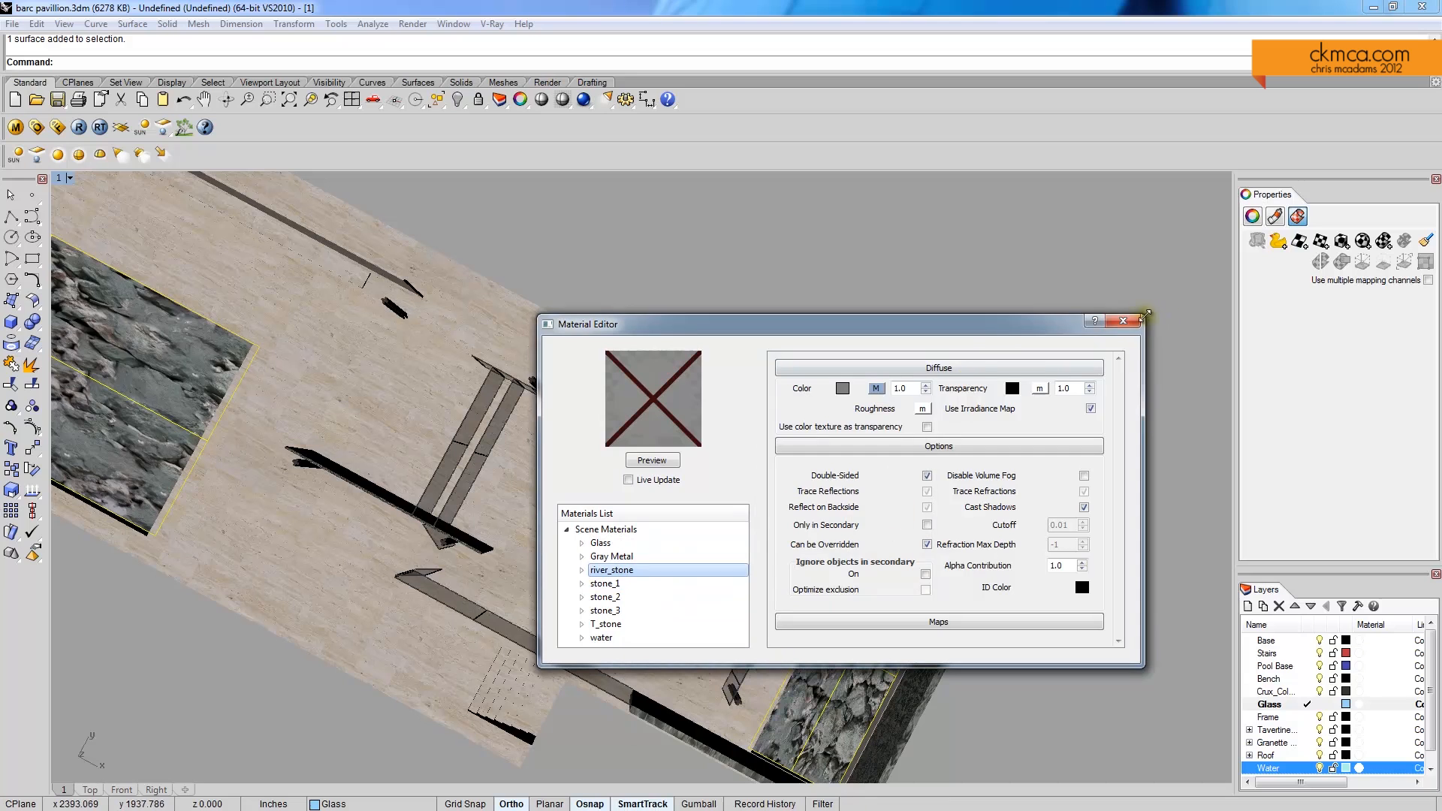
left_click(1123, 321)
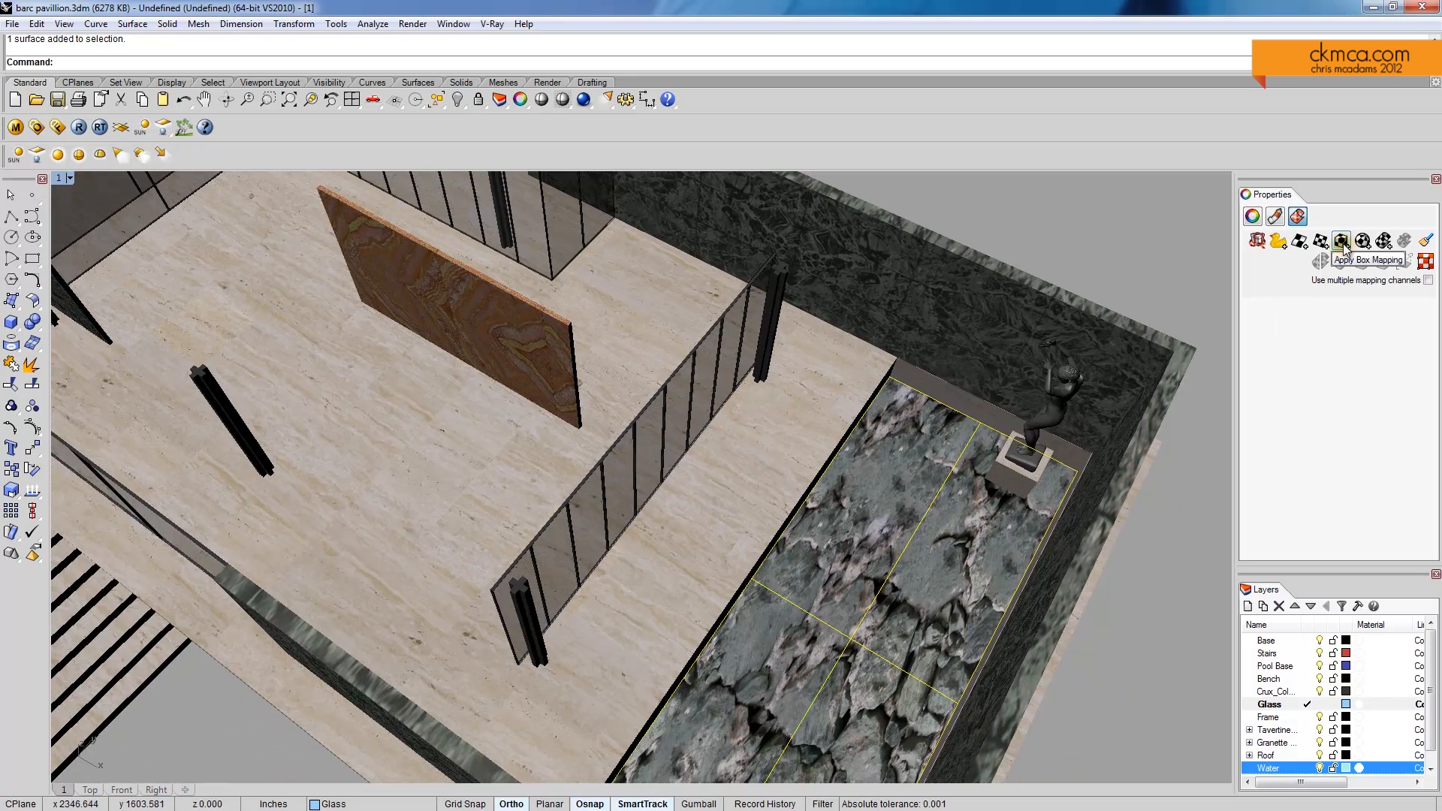
Apply planar mapping to the stone floor and set its XYZ size to 50
left_click(1320, 240)
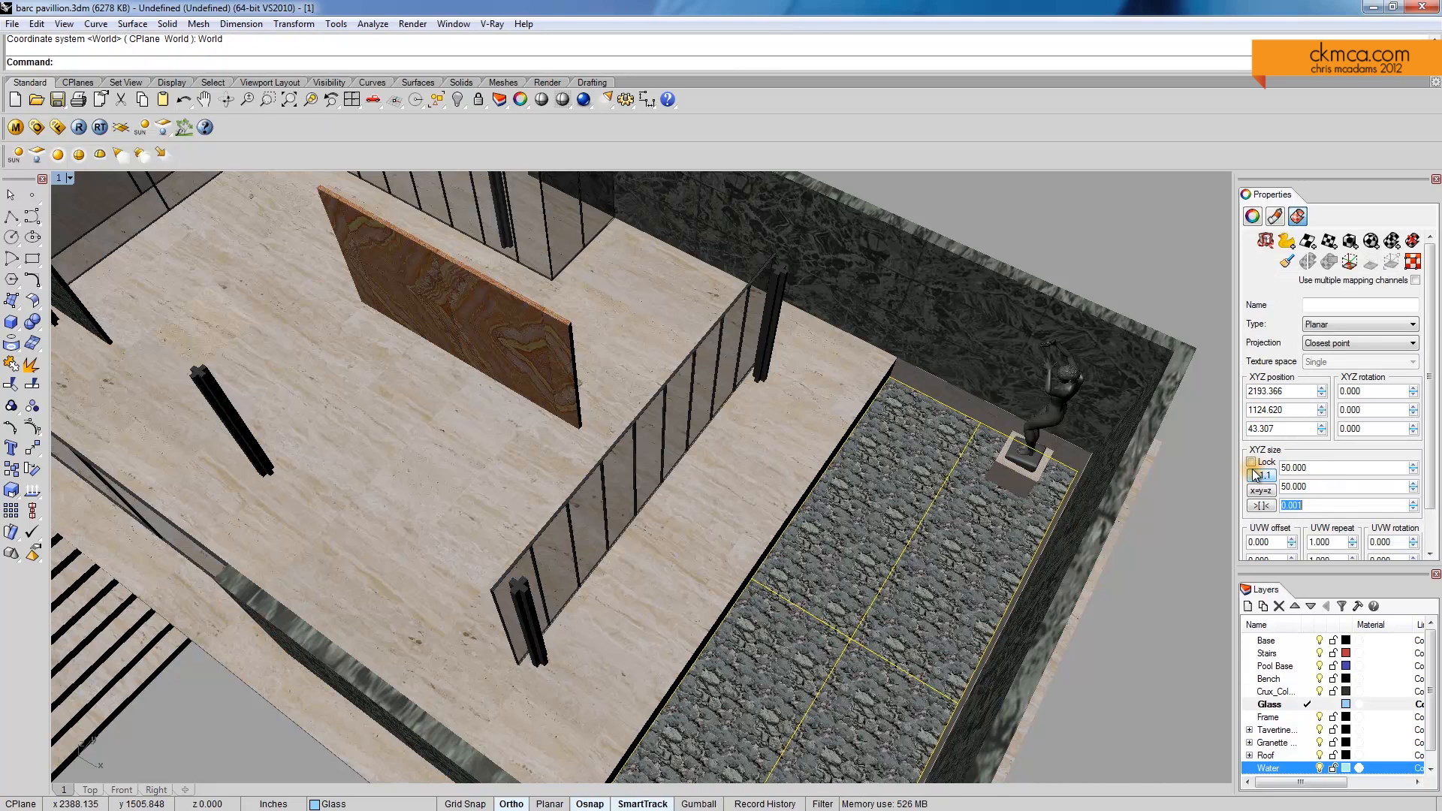
left_click(1261, 493)
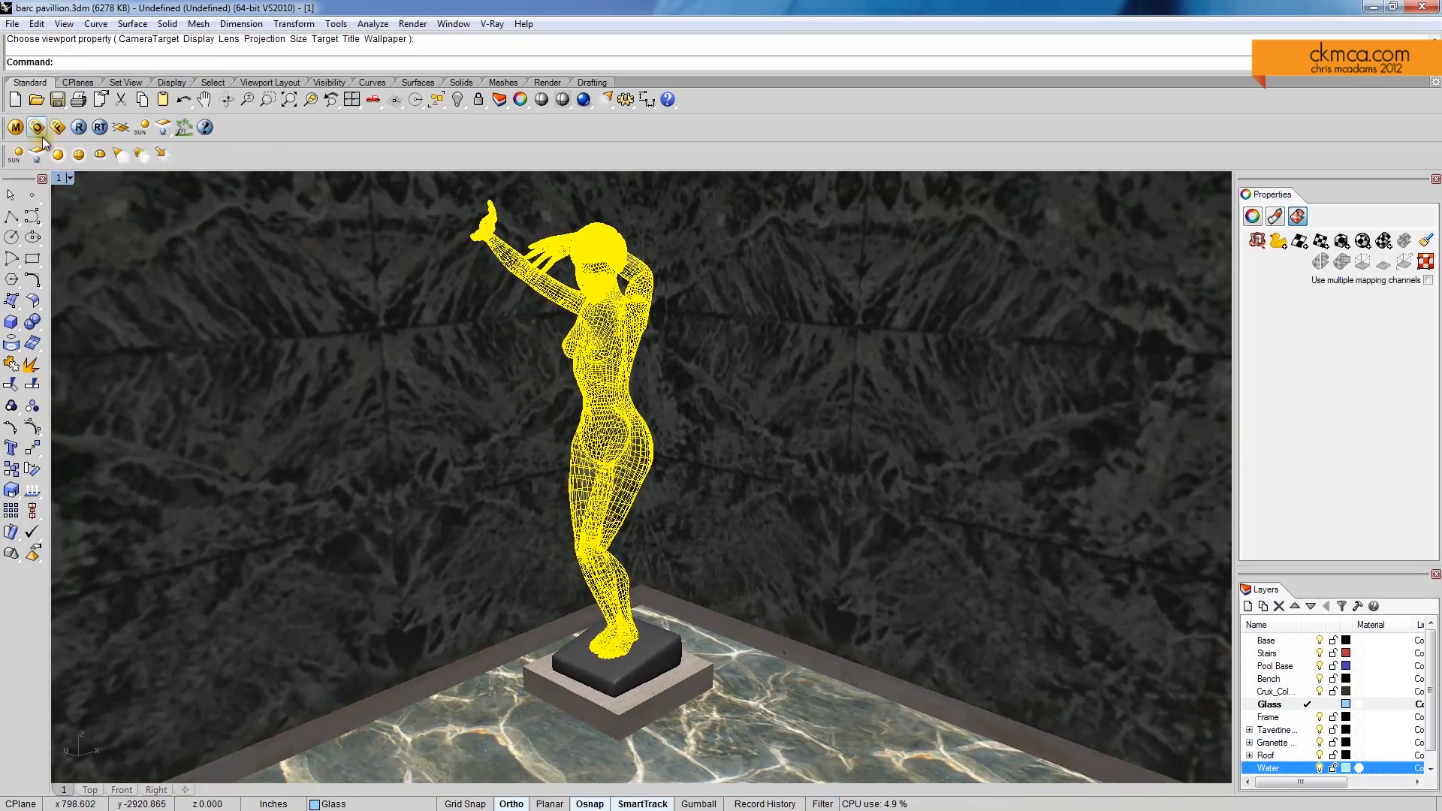
Load the gold_yellow_matte material from the metal library into Scene Materials
left_click(36, 126)
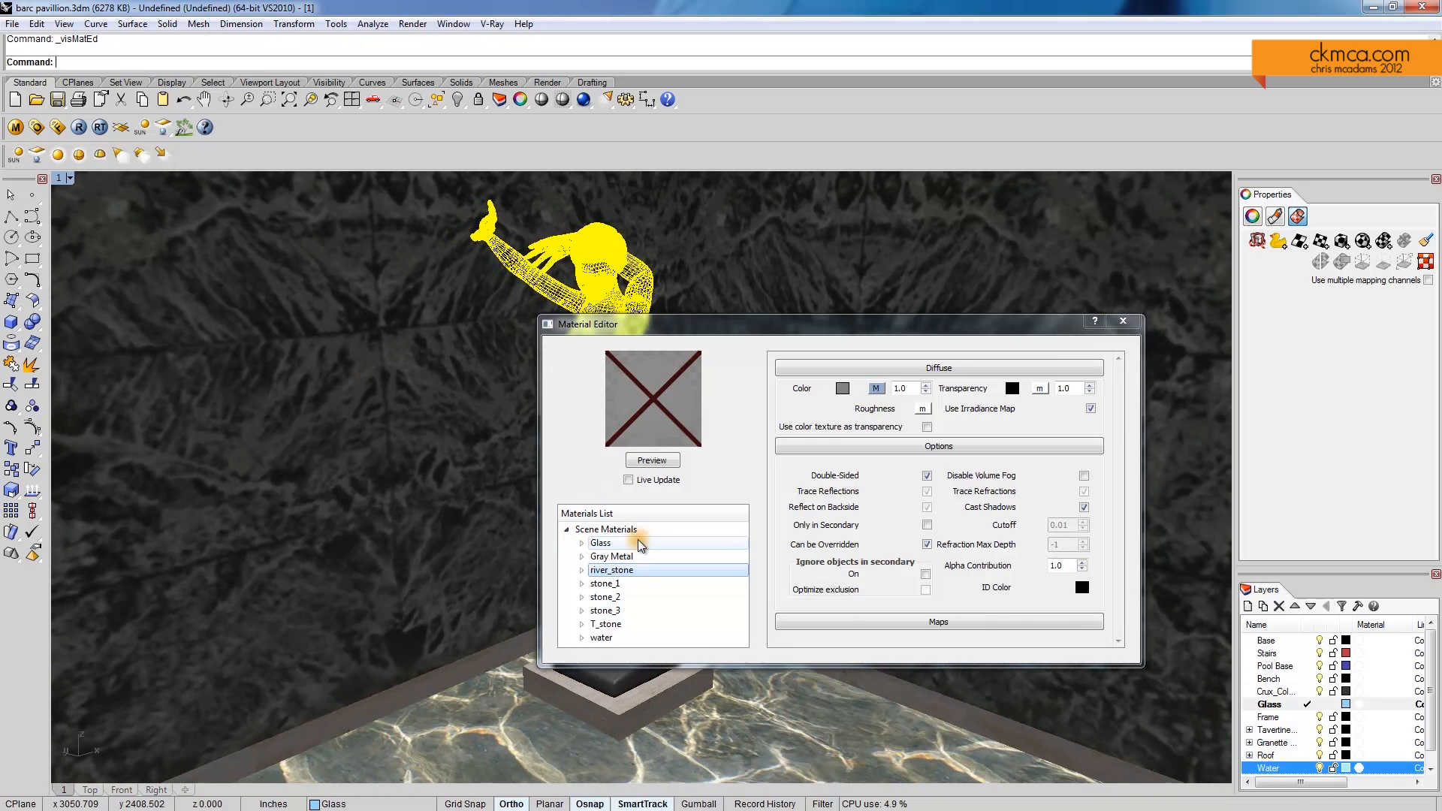
right_click(605, 529)
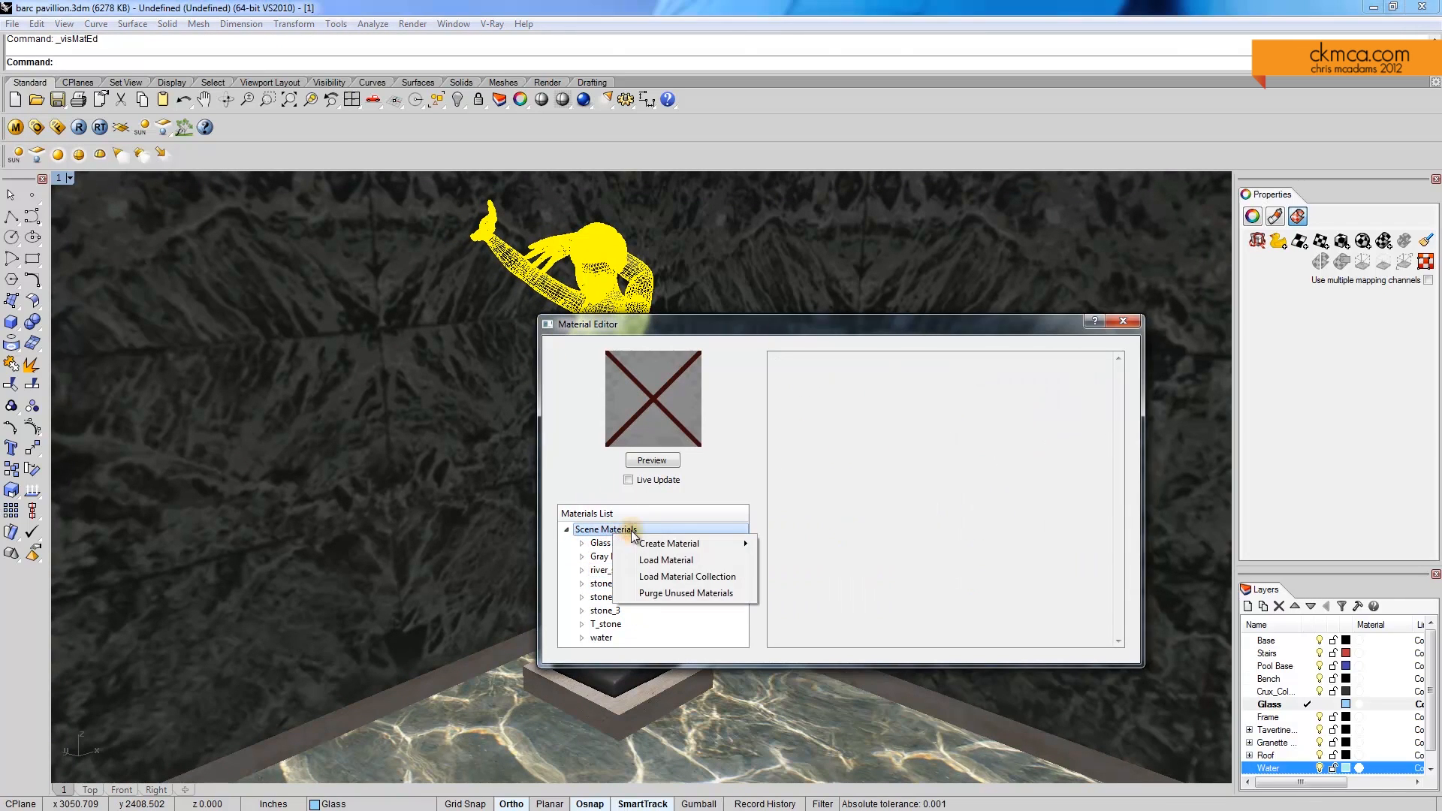
left_click(665, 558)
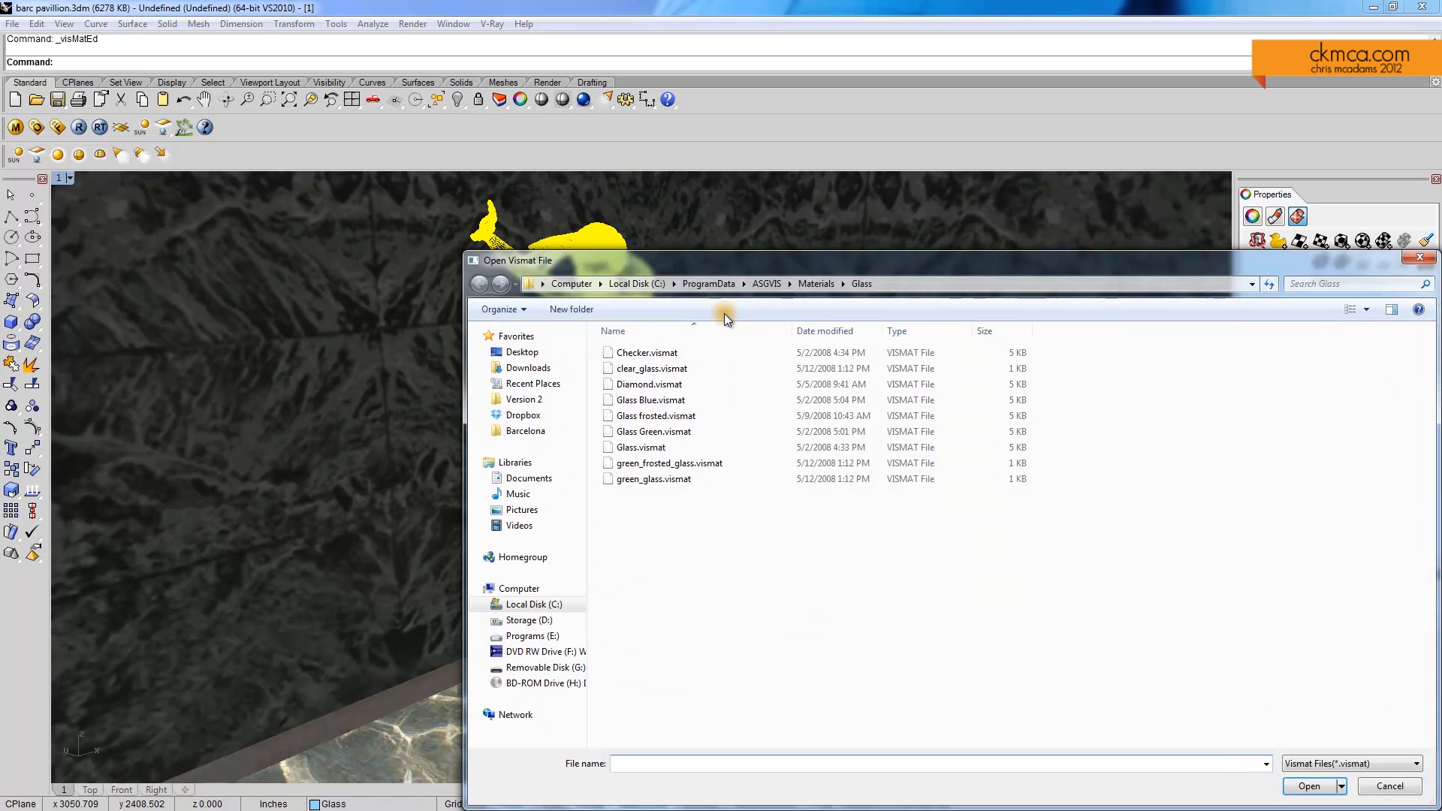
left_click(815, 281)
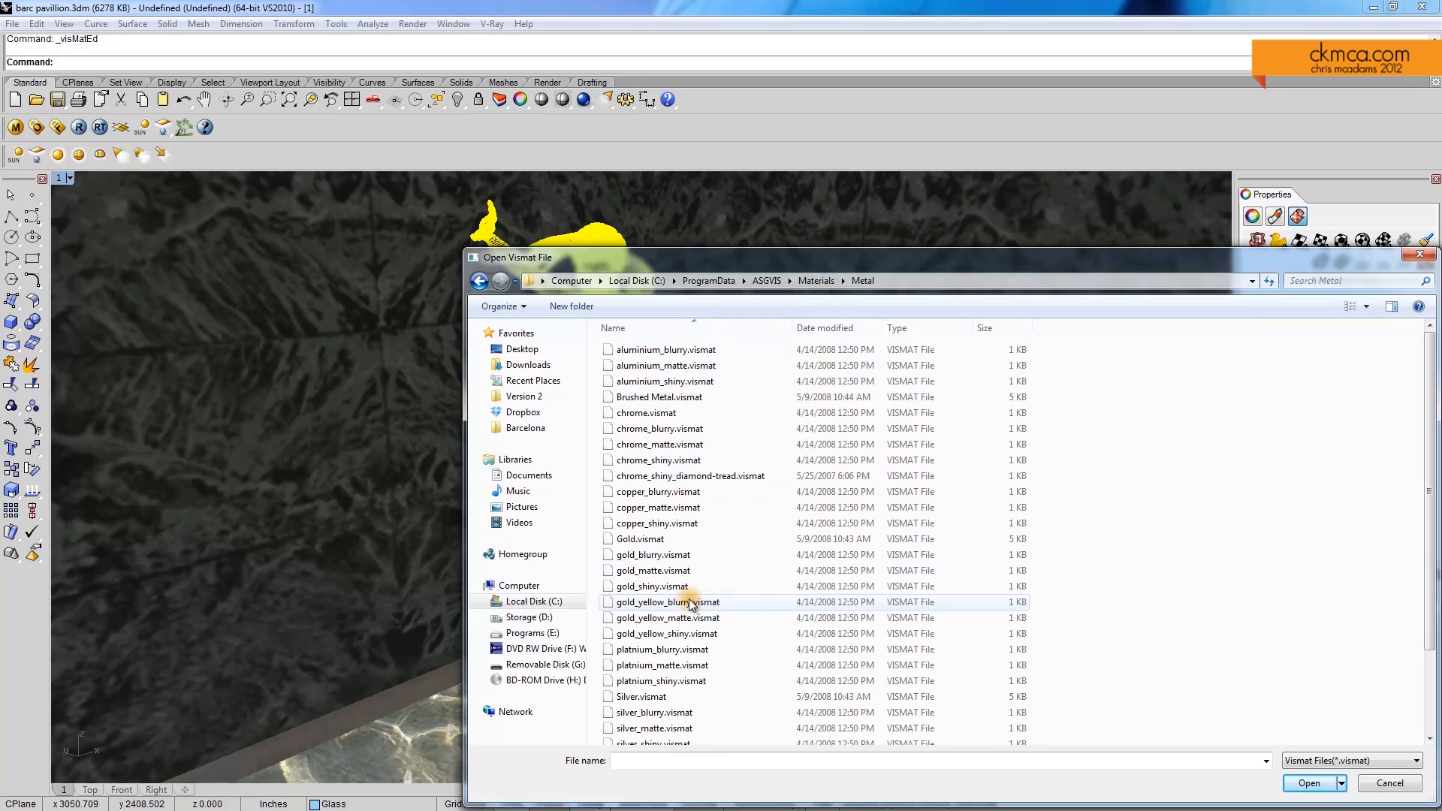
left_click(665, 634)
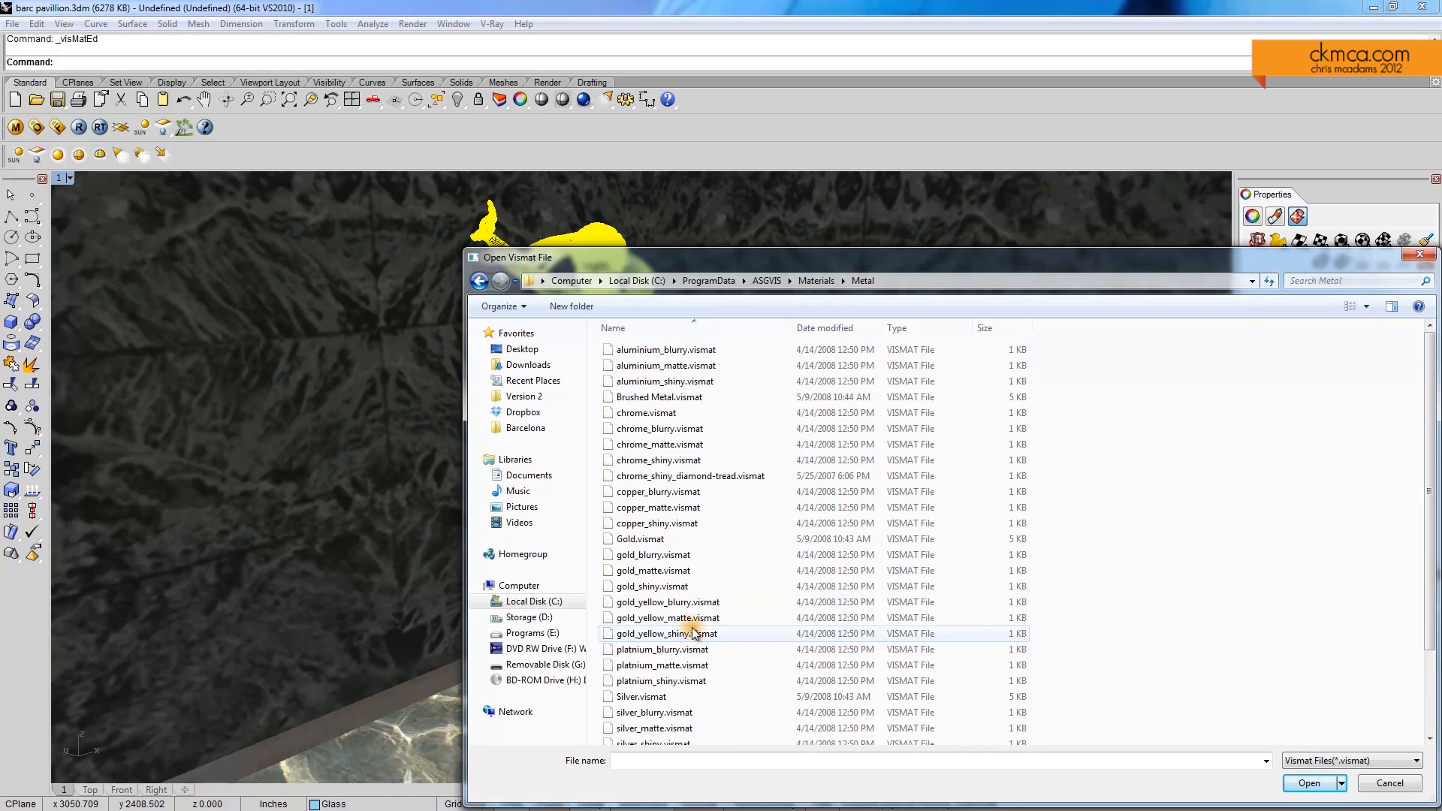
left_click(666, 618)
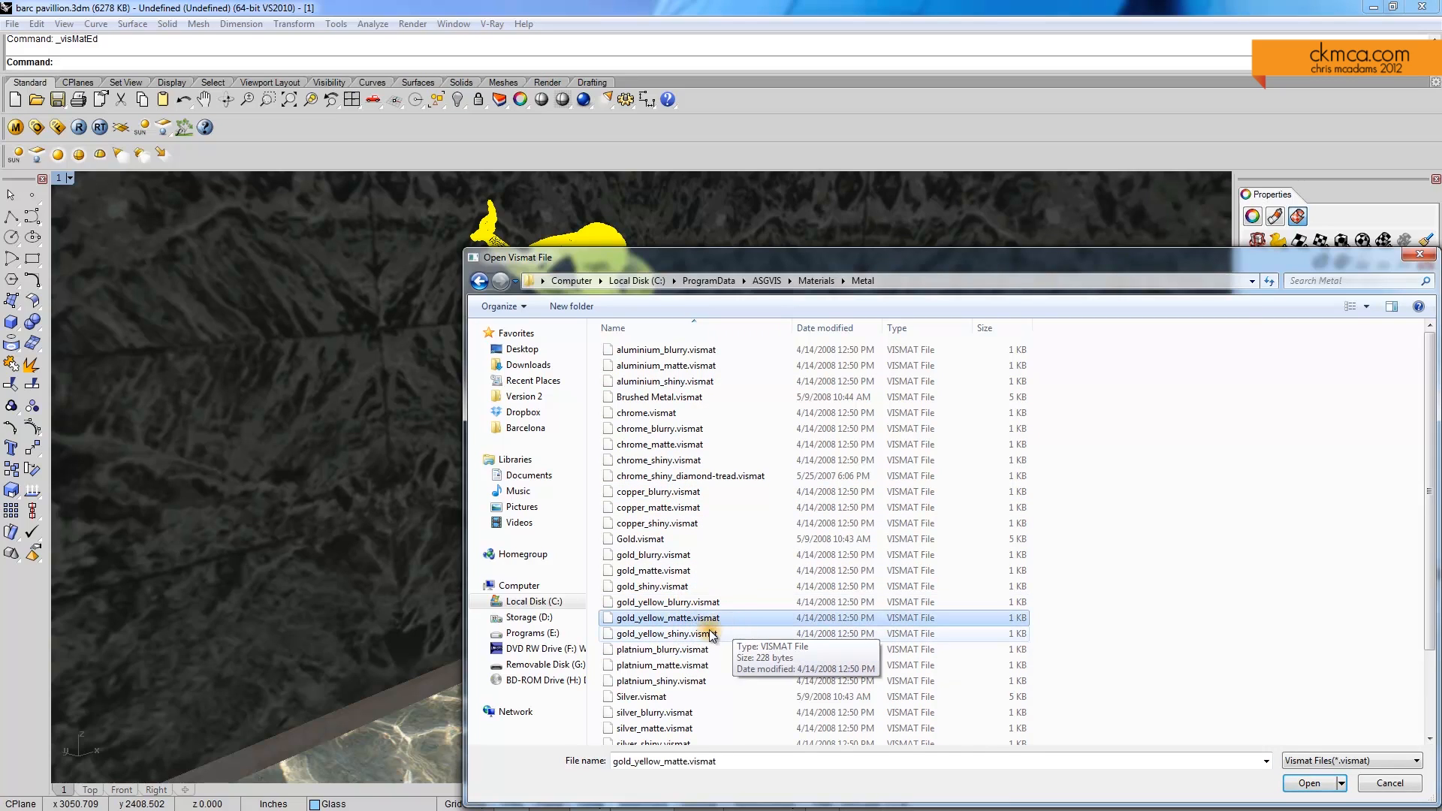
left_click(1308, 782)
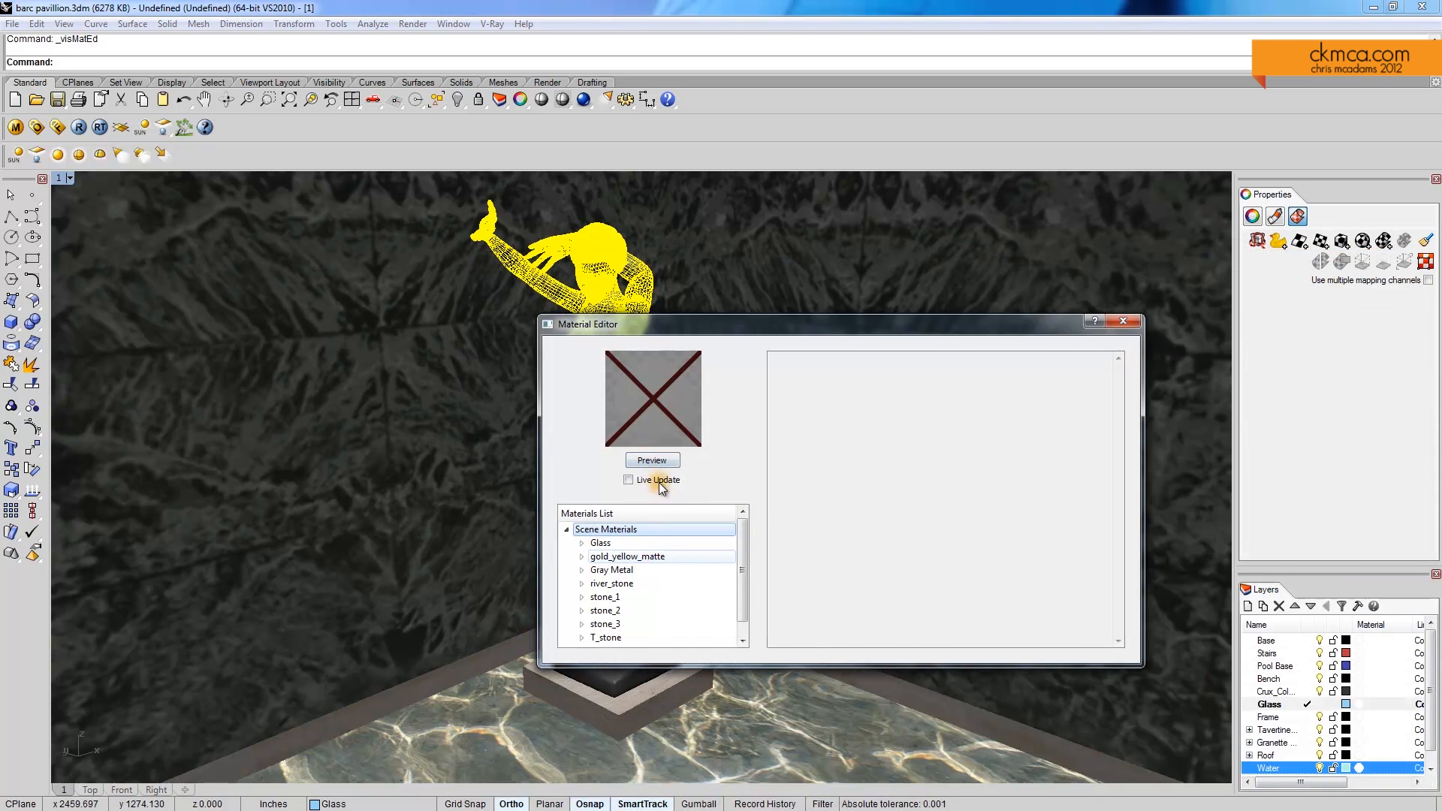
Preview gold_yellow_matte and change its diffuse colour to dark brown
left_click(650, 459)
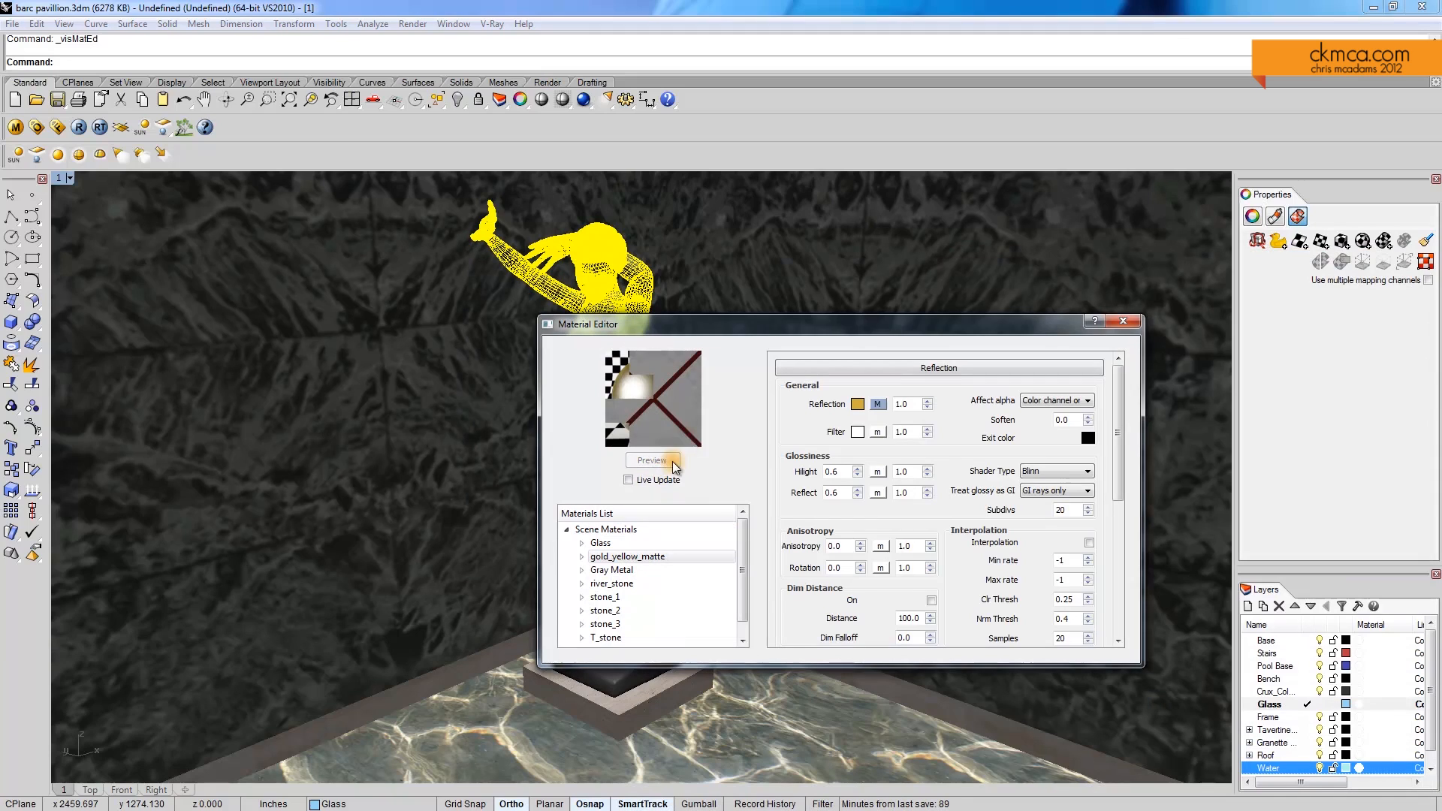
left_click(652, 460)
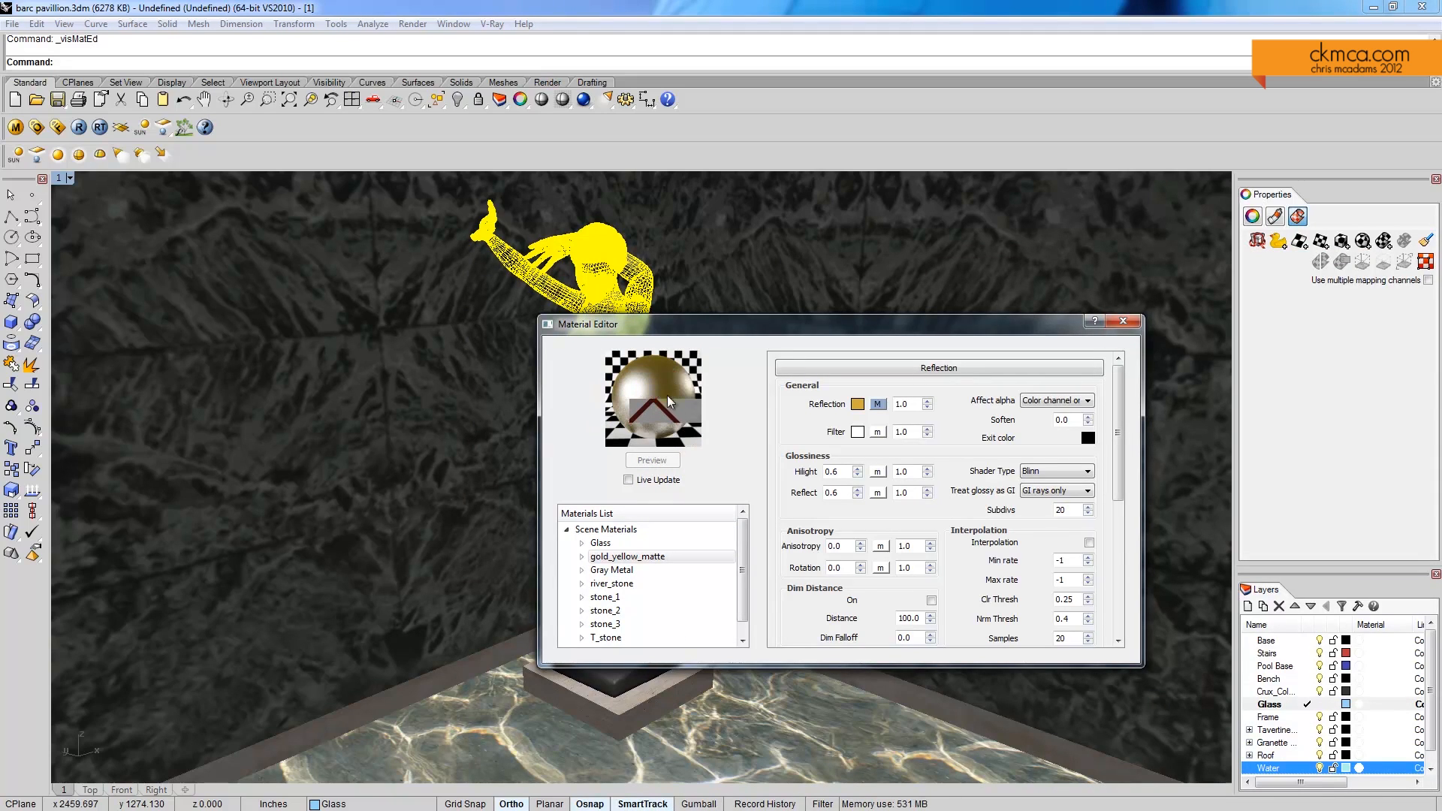
left_click(651, 460)
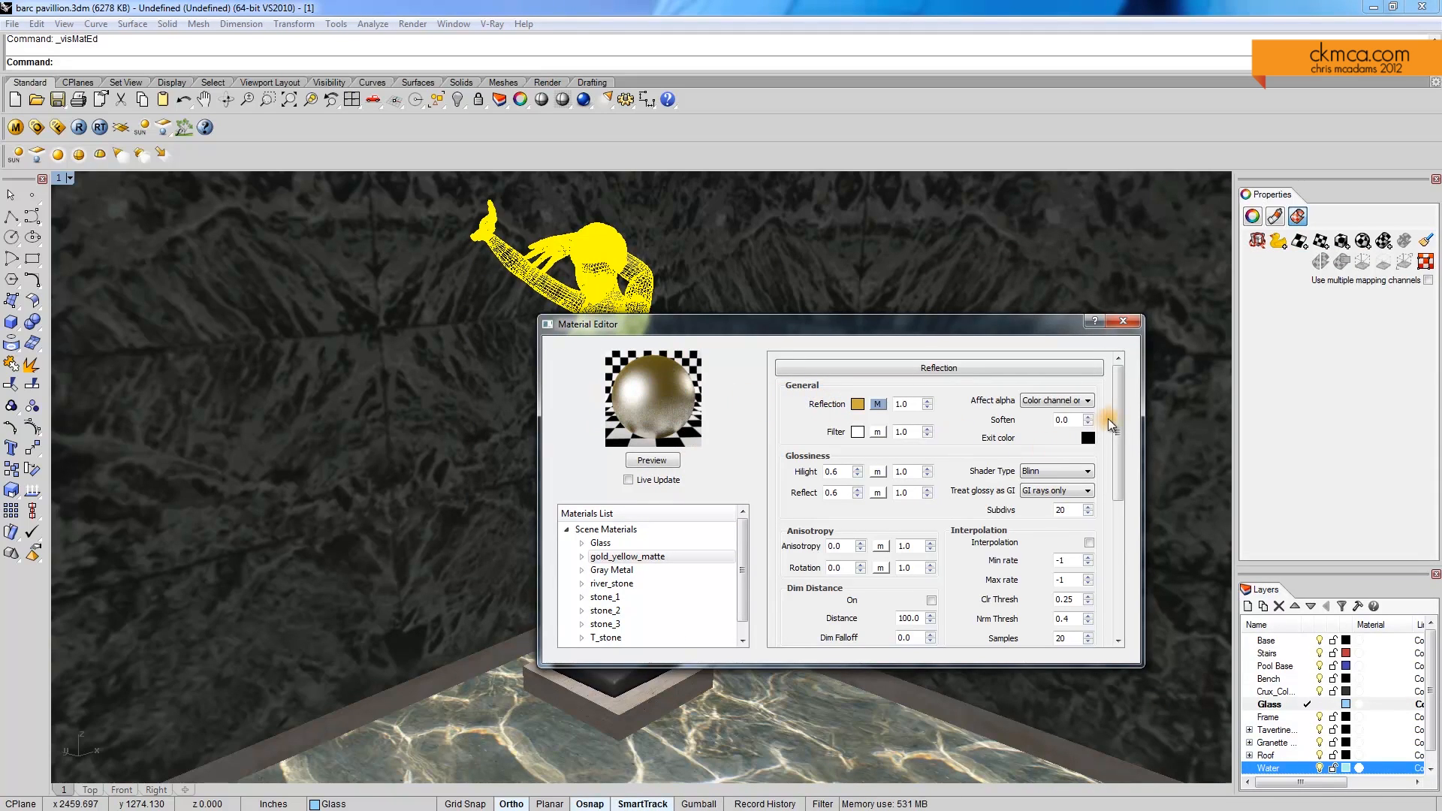
left_click(856, 404)
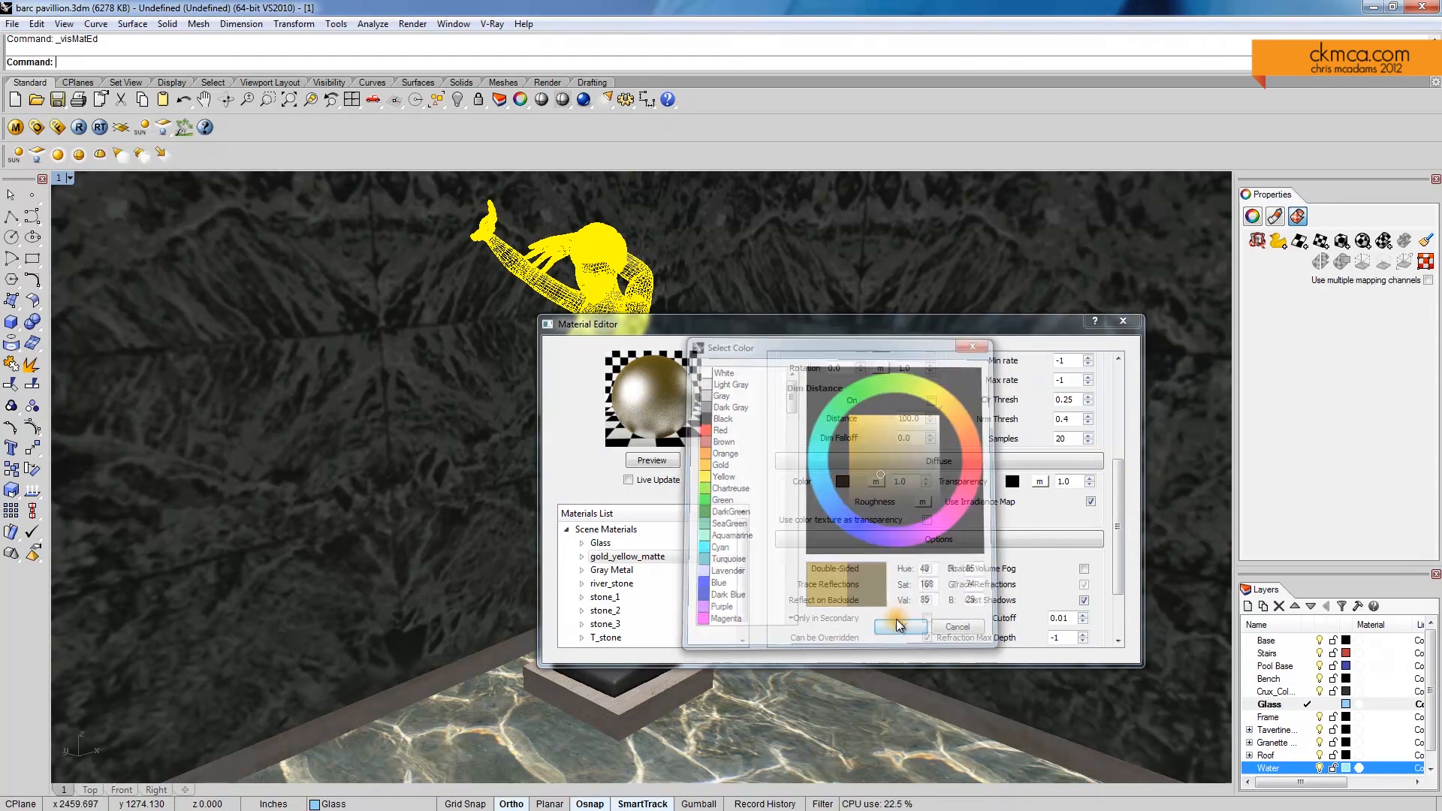
left_click(957, 626)
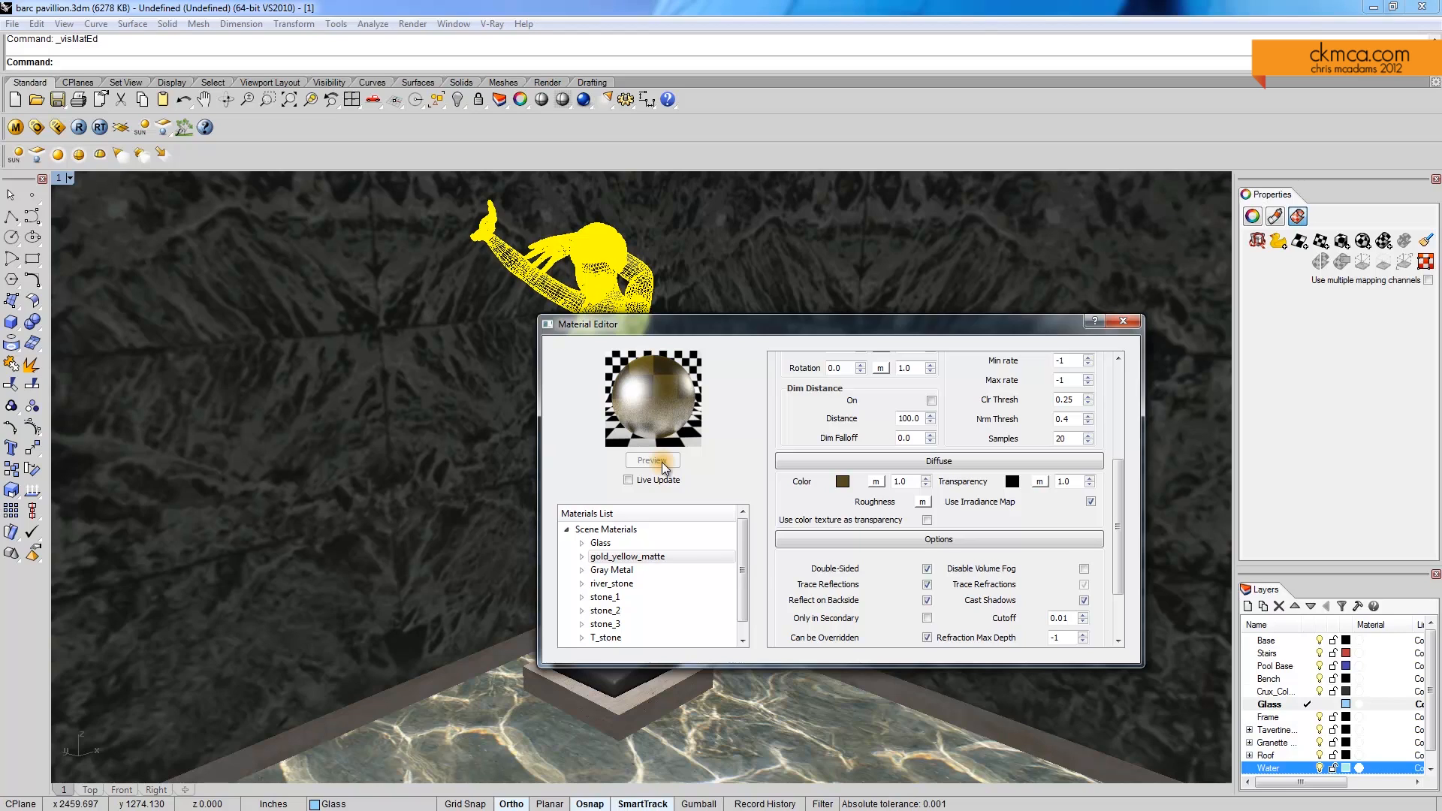
left_click(651, 459)
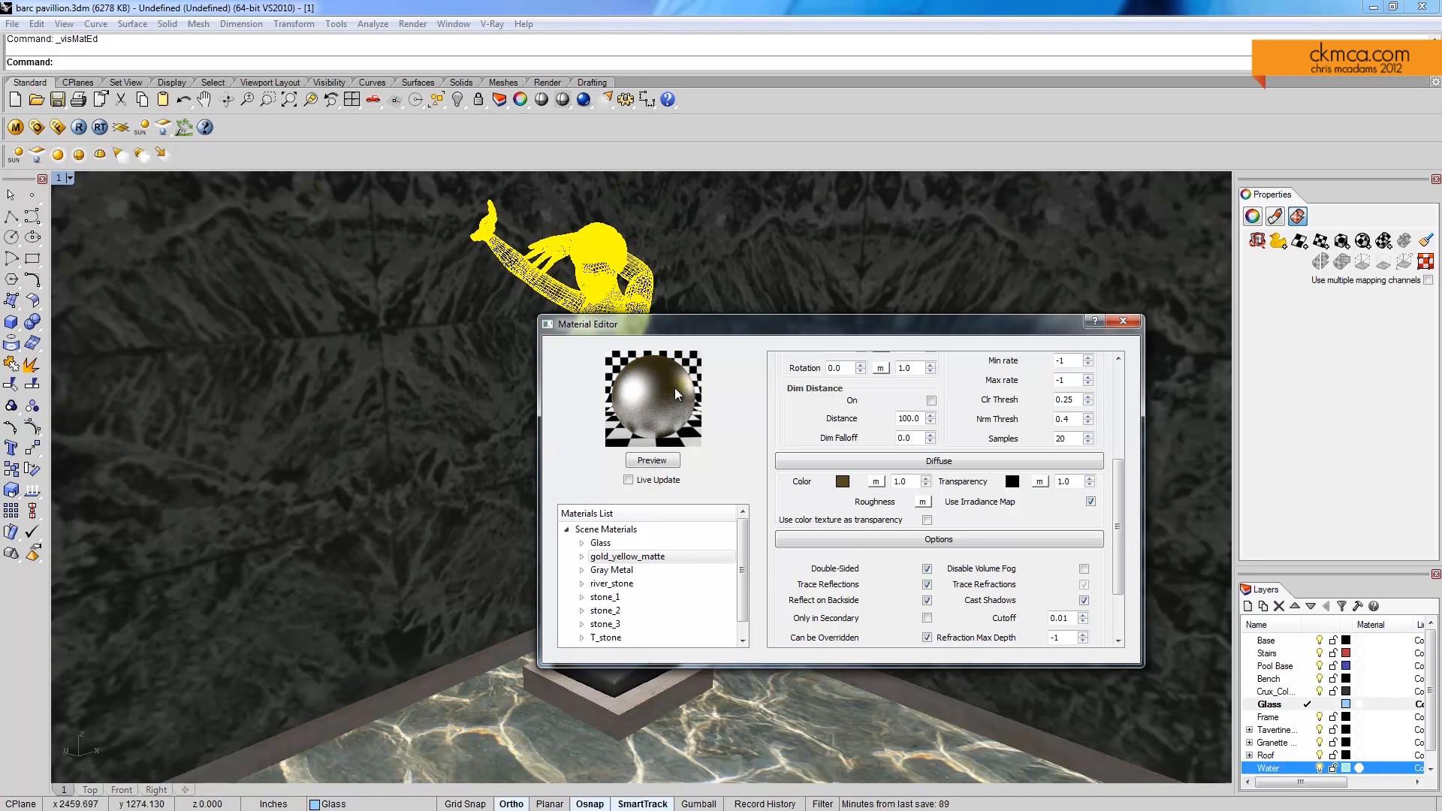
mouse_move(679, 395)
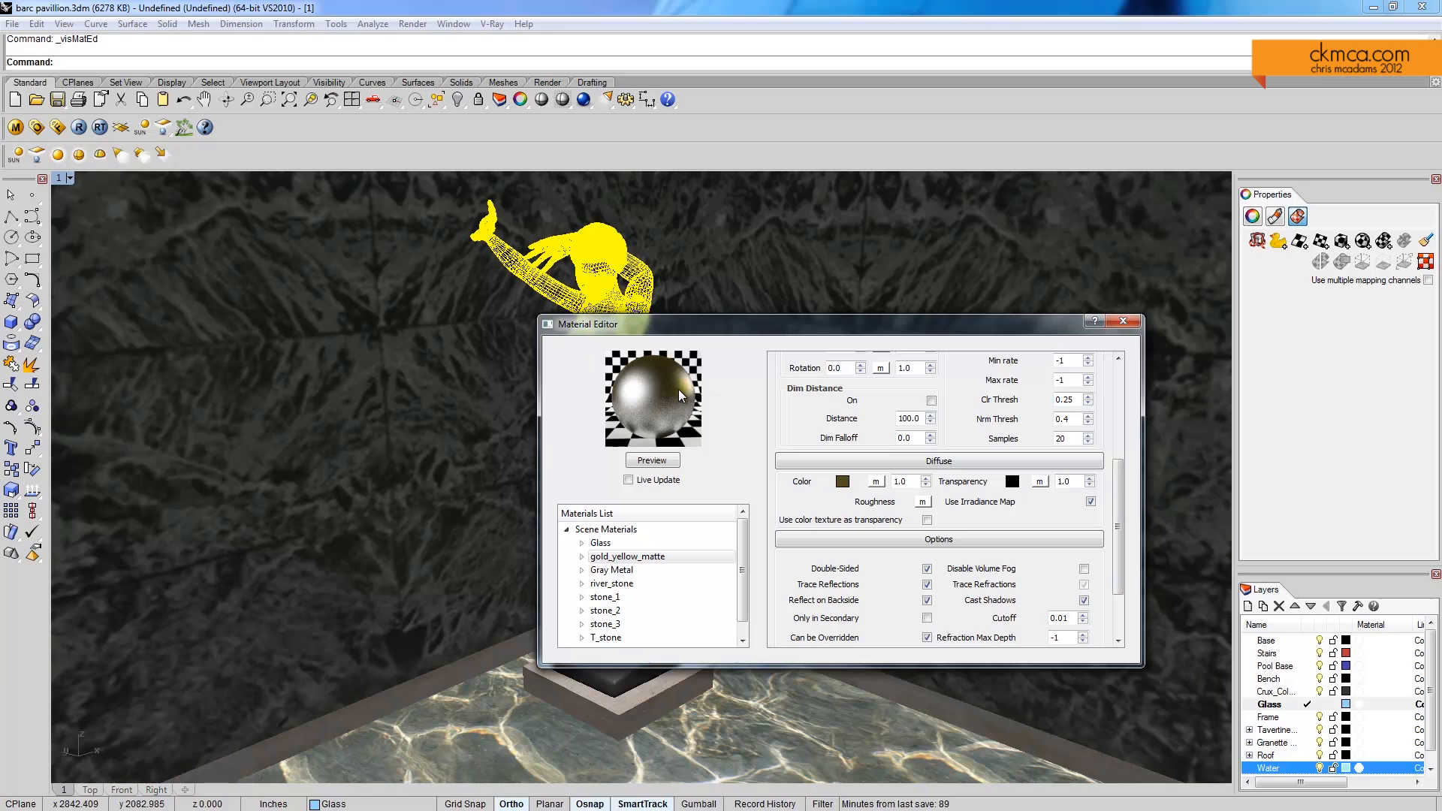
mouse_move(675, 346)
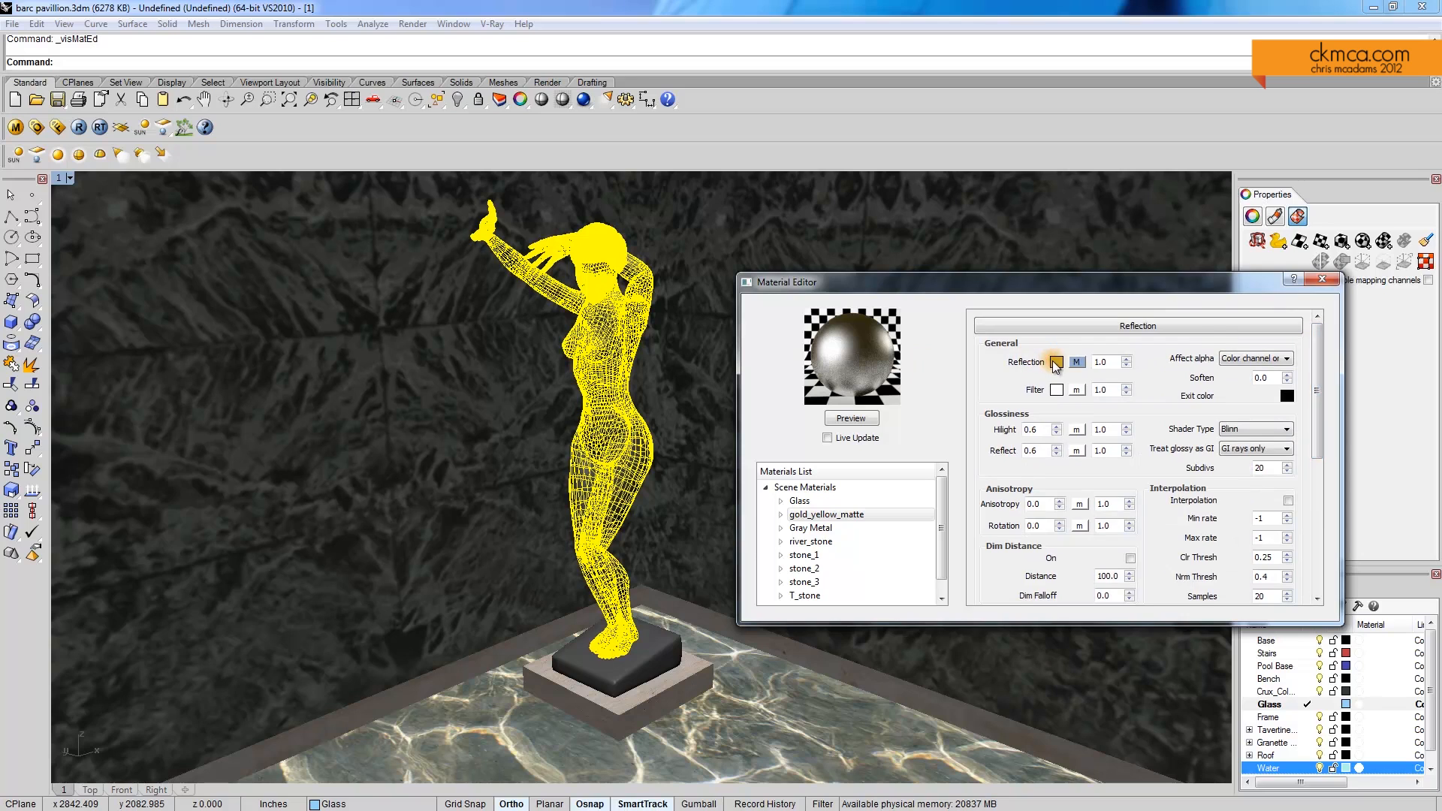
Give it a red reflection colour, preview the bronze sphere and apply it to the selected statue
left_click(1056, 362)
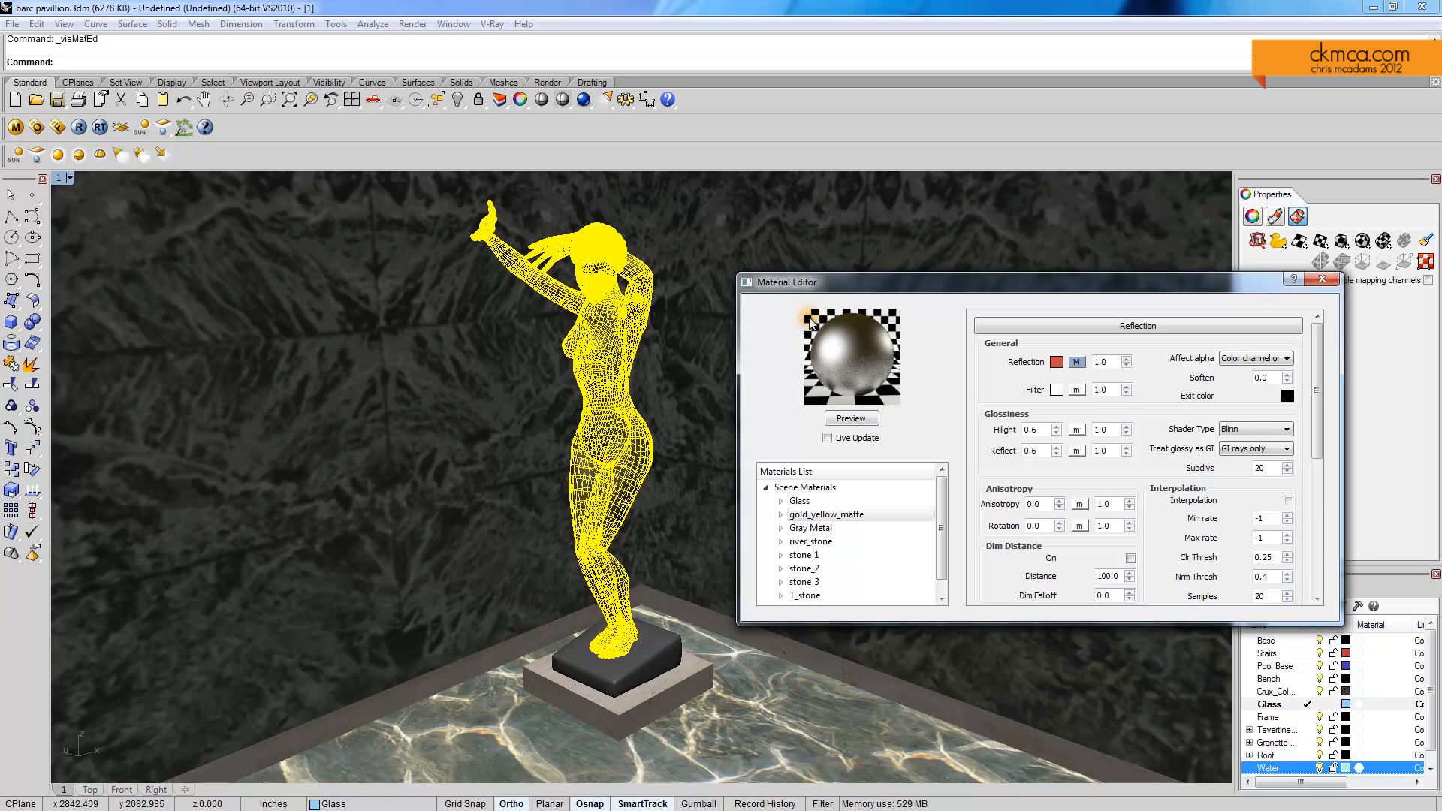
mouse_move(882, 383)
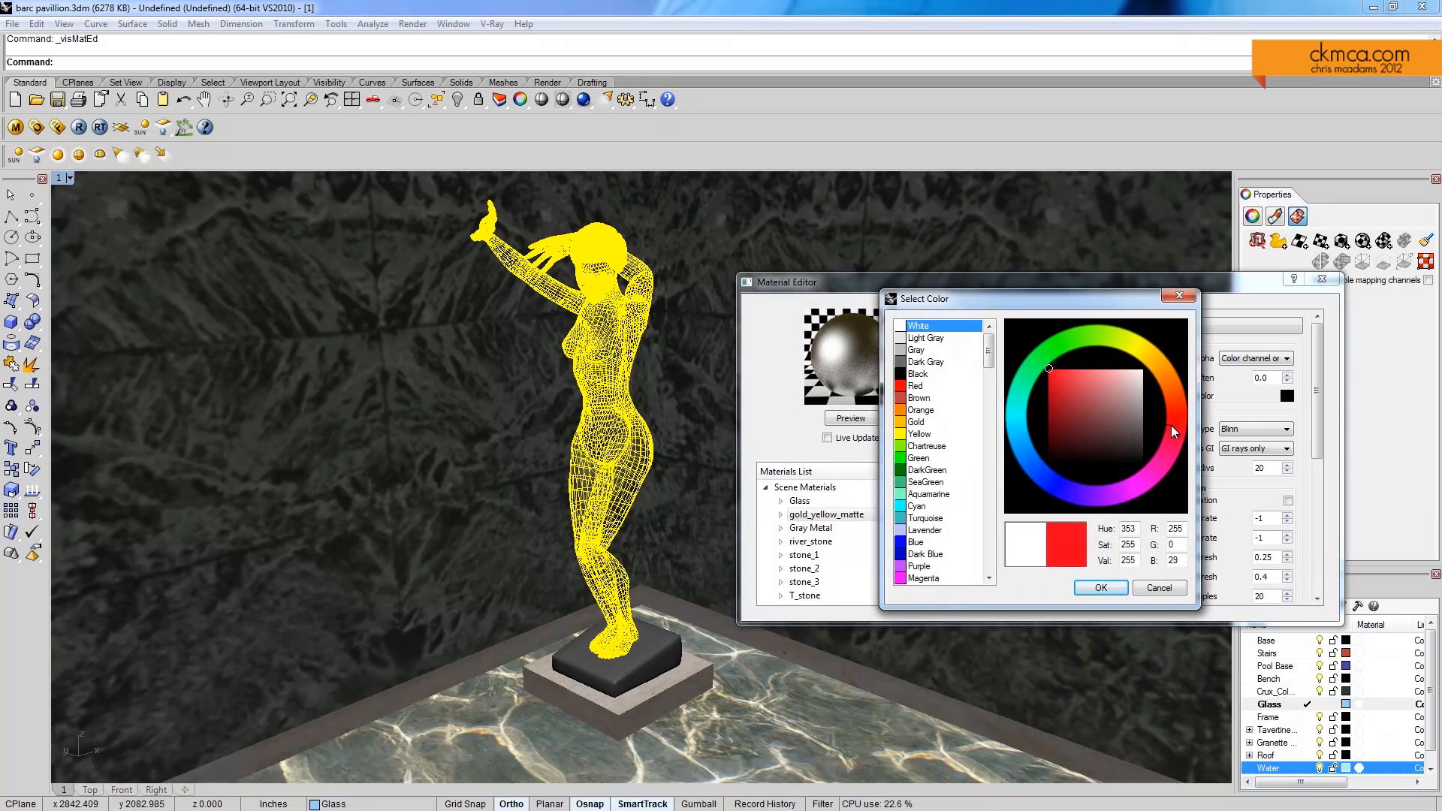
left_click(1126, 373)
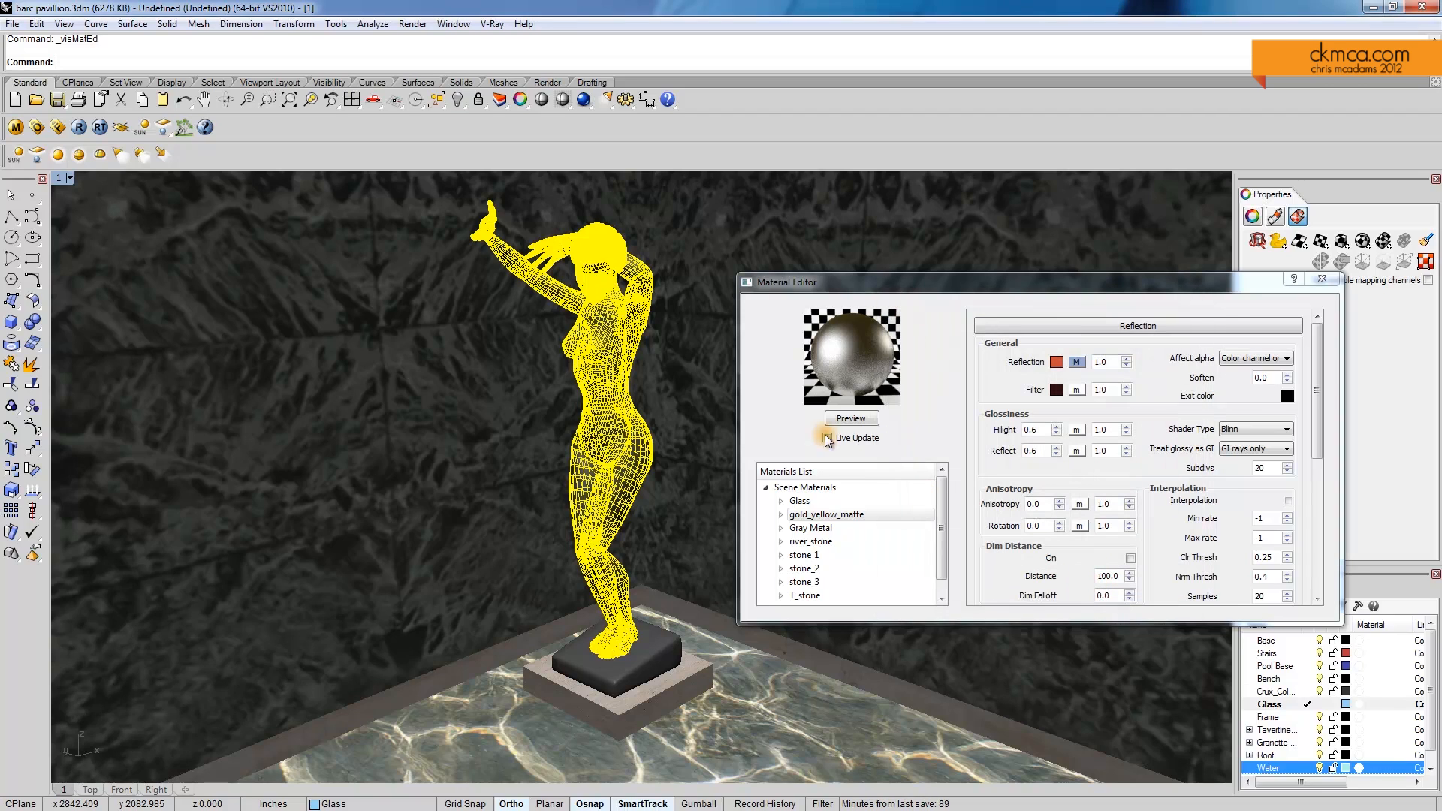
left_click(849, 419)
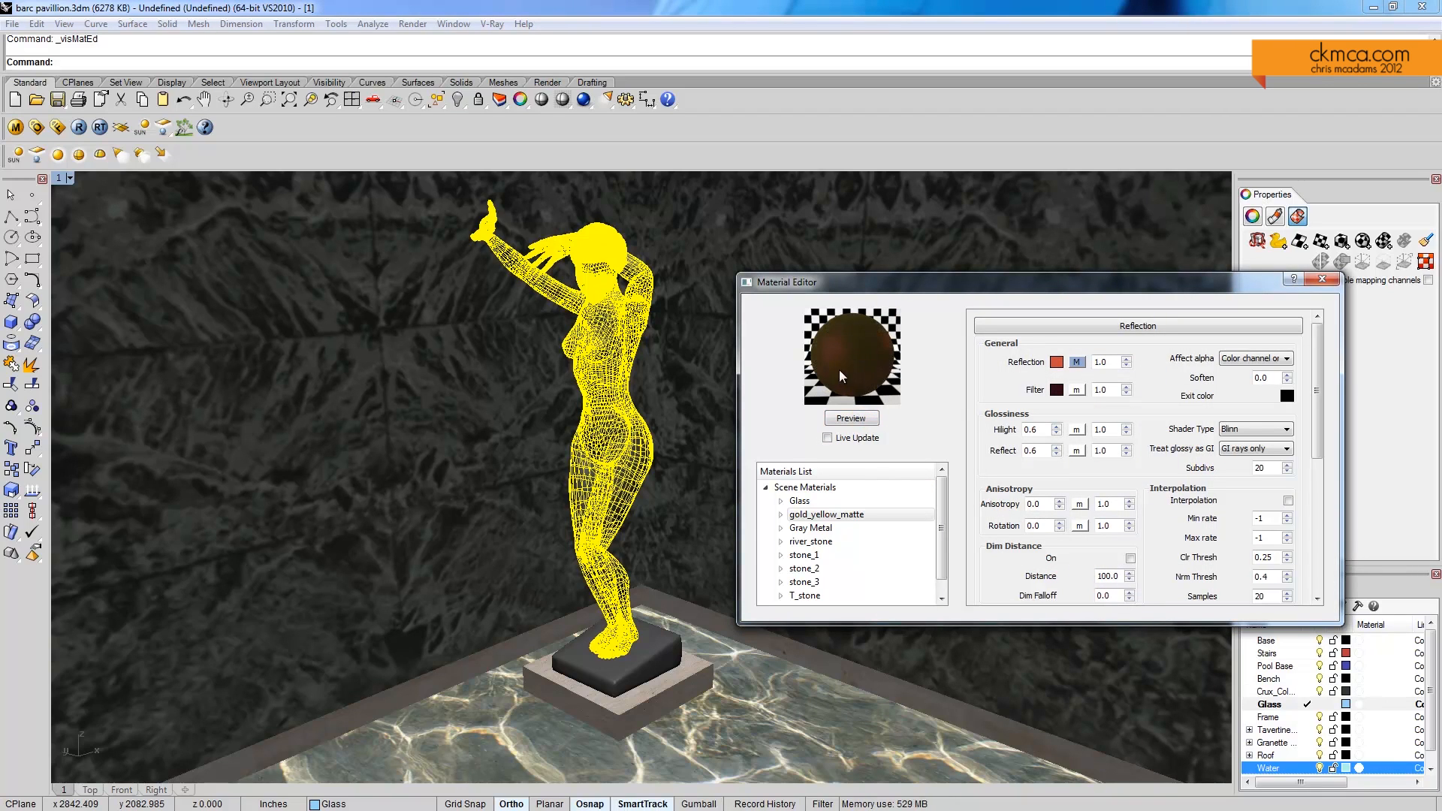
mouse_move(880, 353)
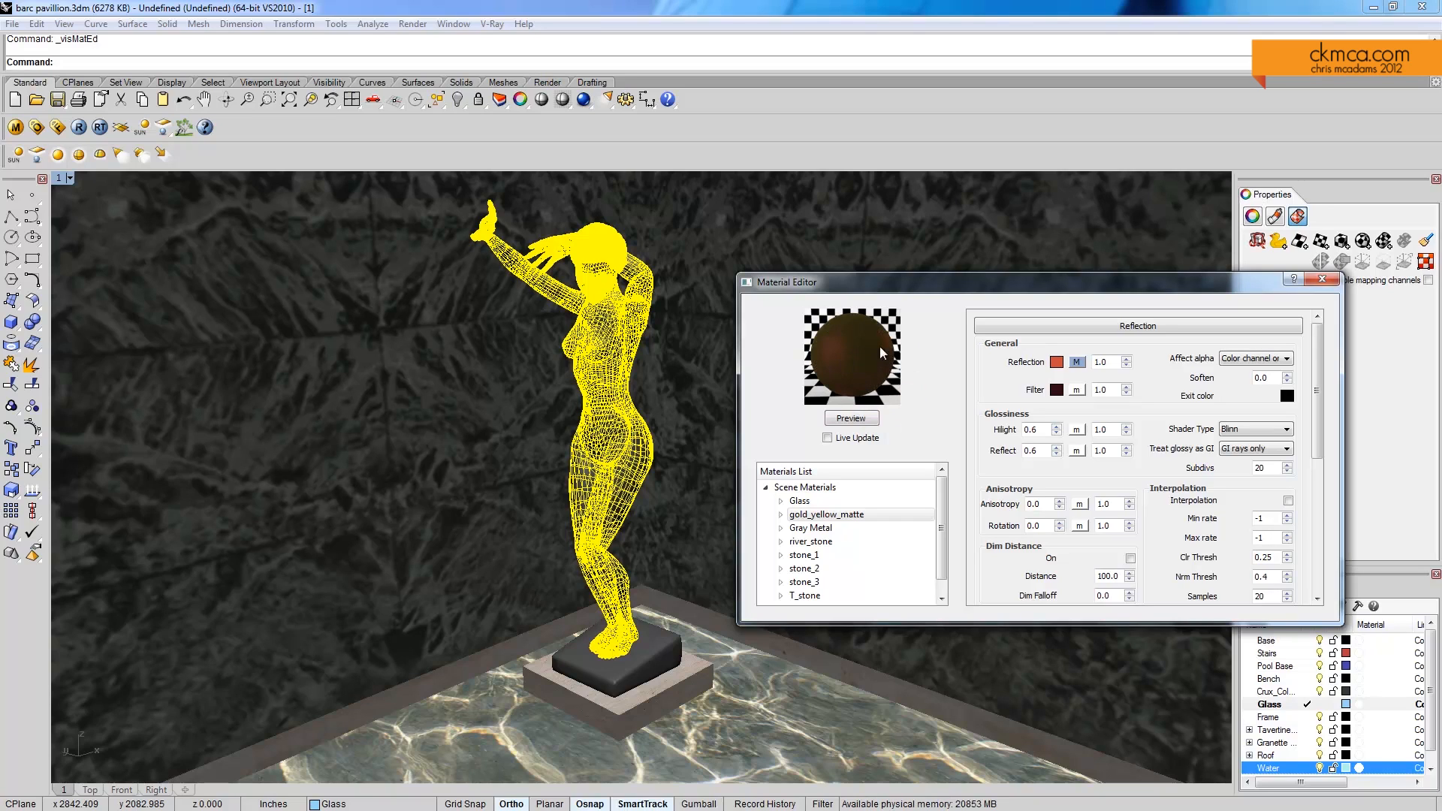
right_click(825, 514)
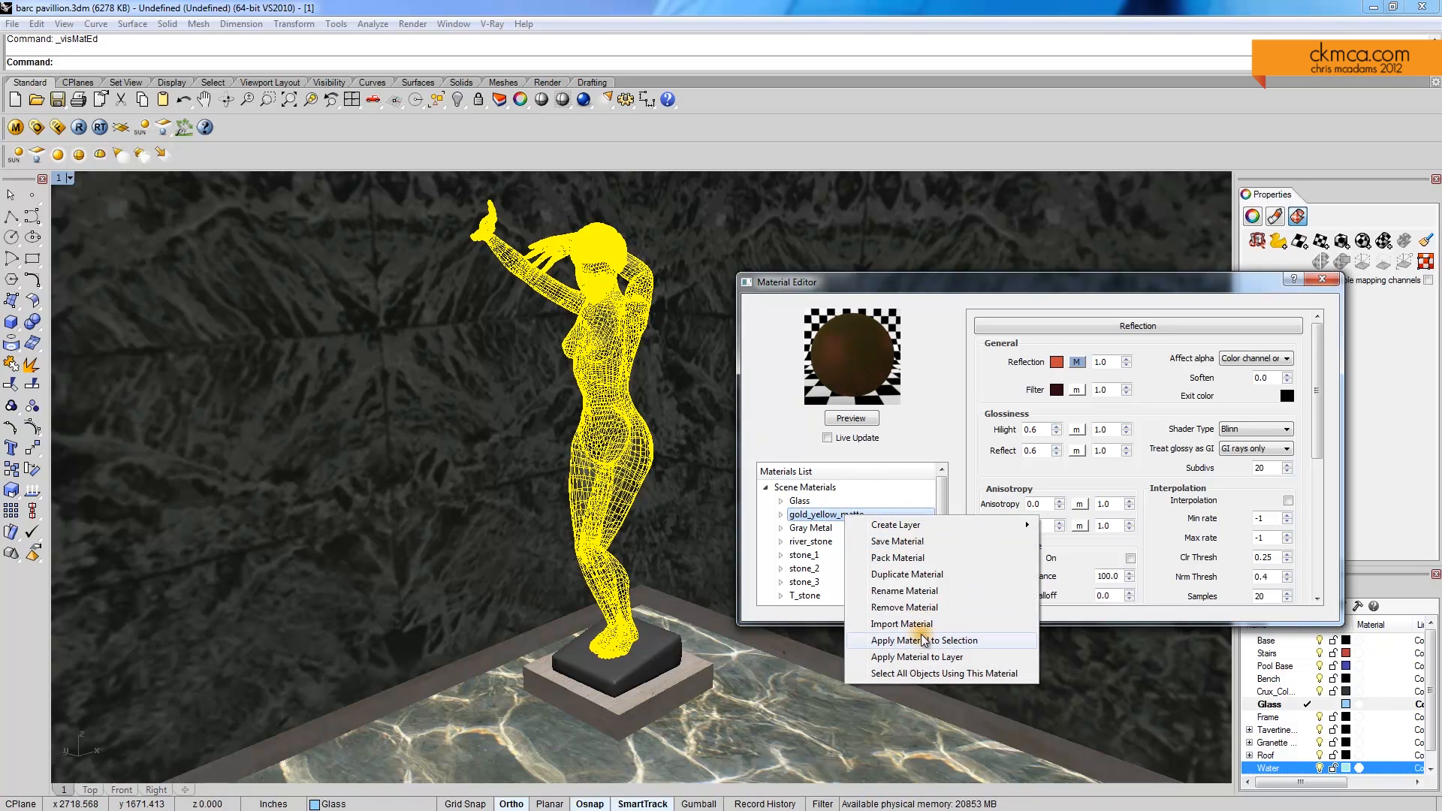
left_click(924, 640)
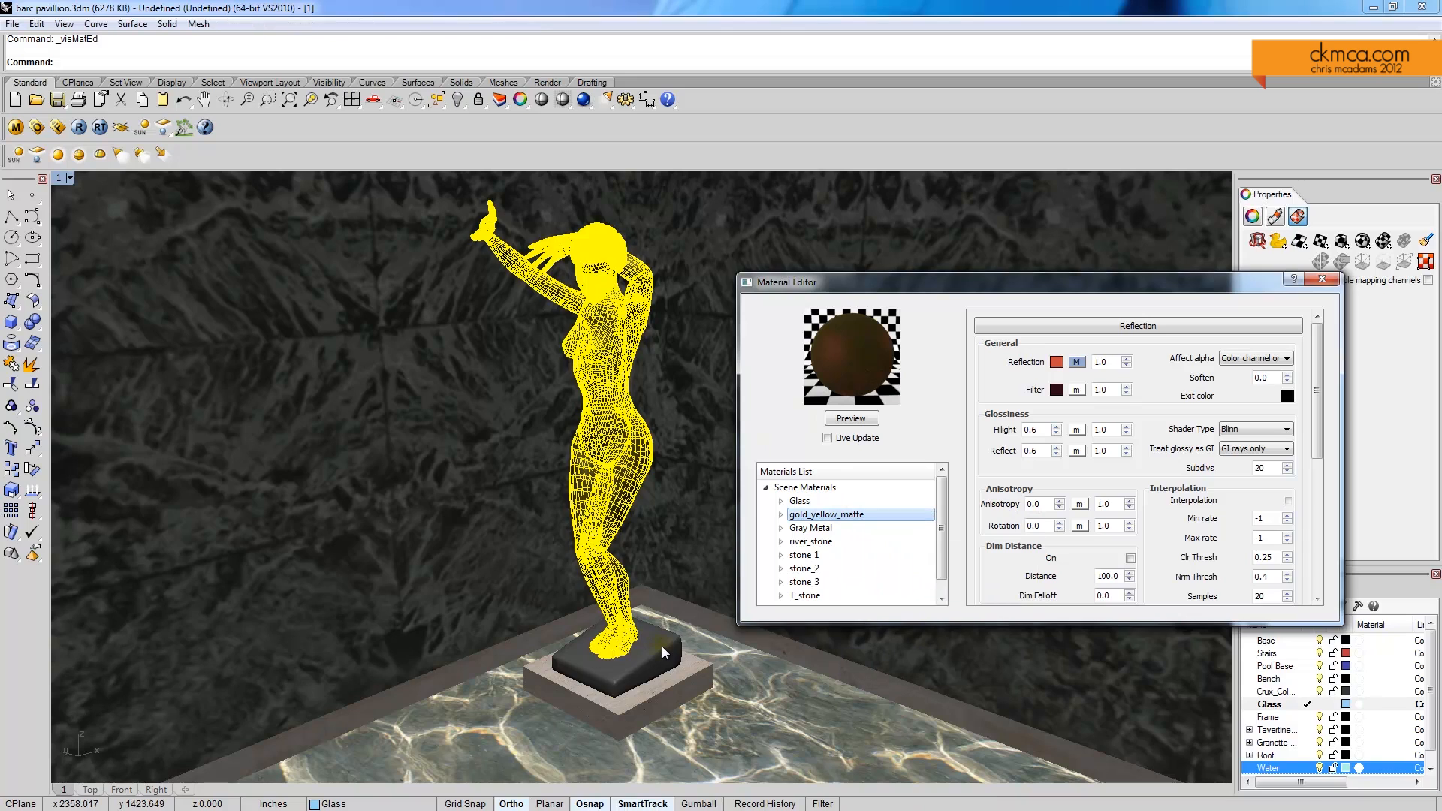
Apply gold_yellow_matte to the selected pedestal, then select the statue for mapping
right_click(824, 513)
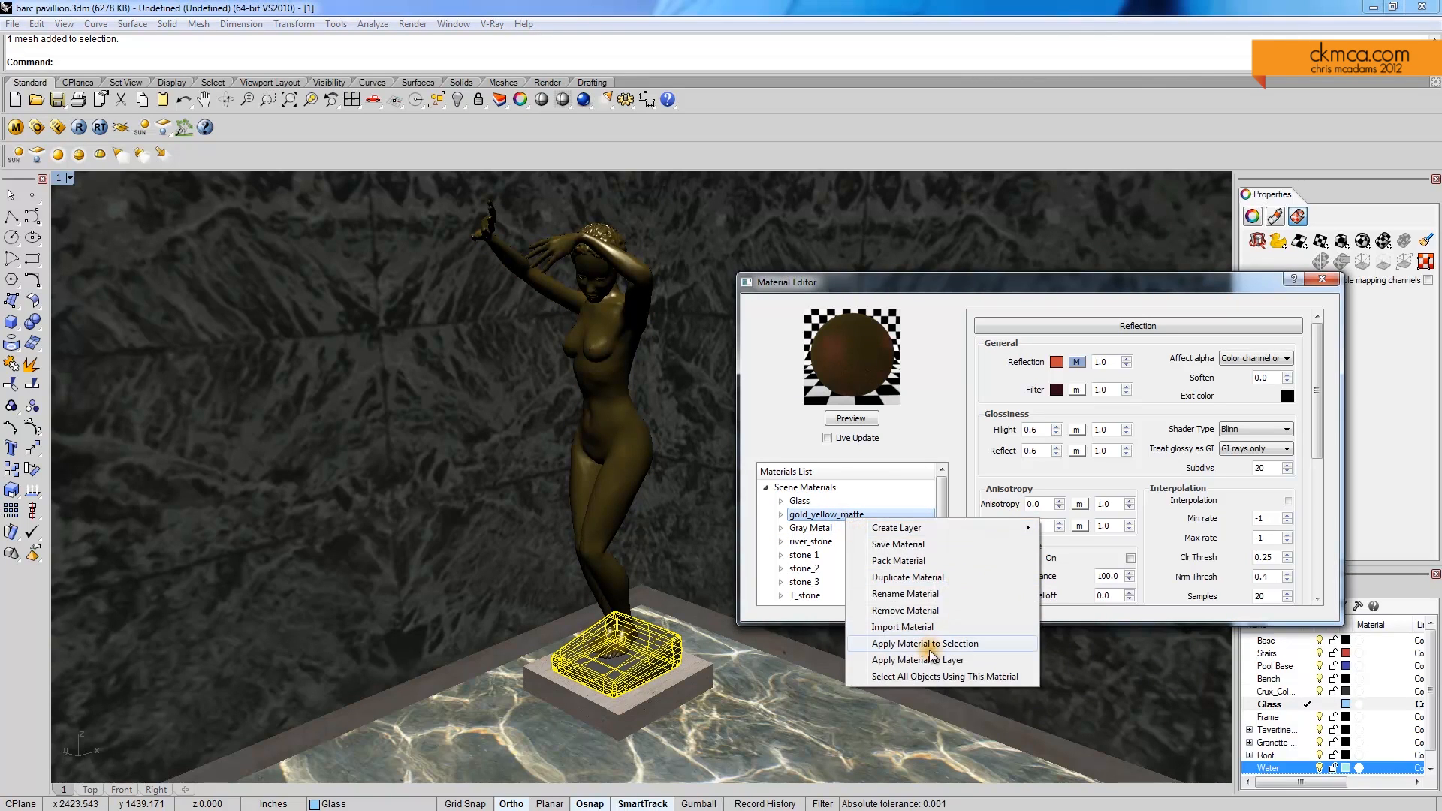
left_click(925, 643)
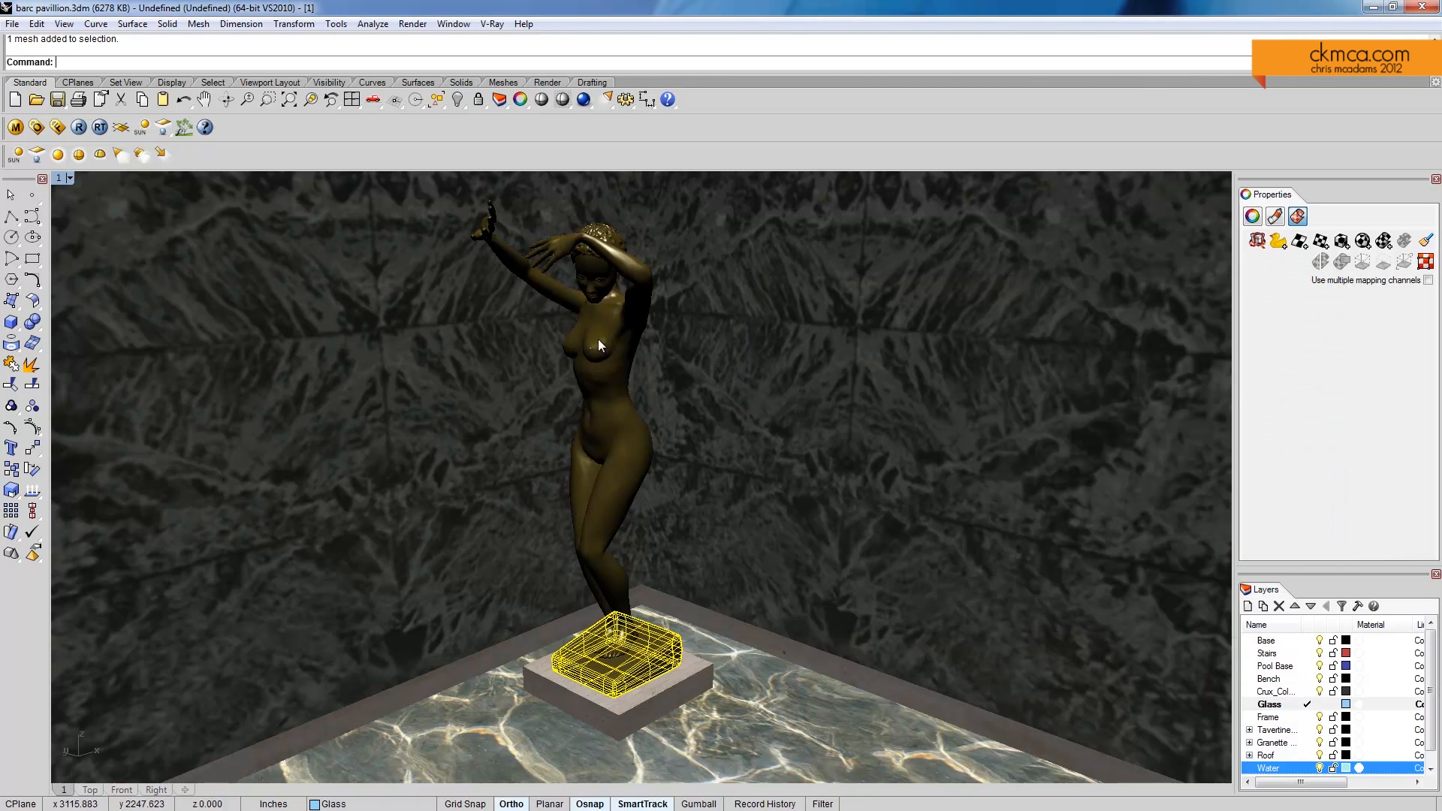
left_click(1339, 240)
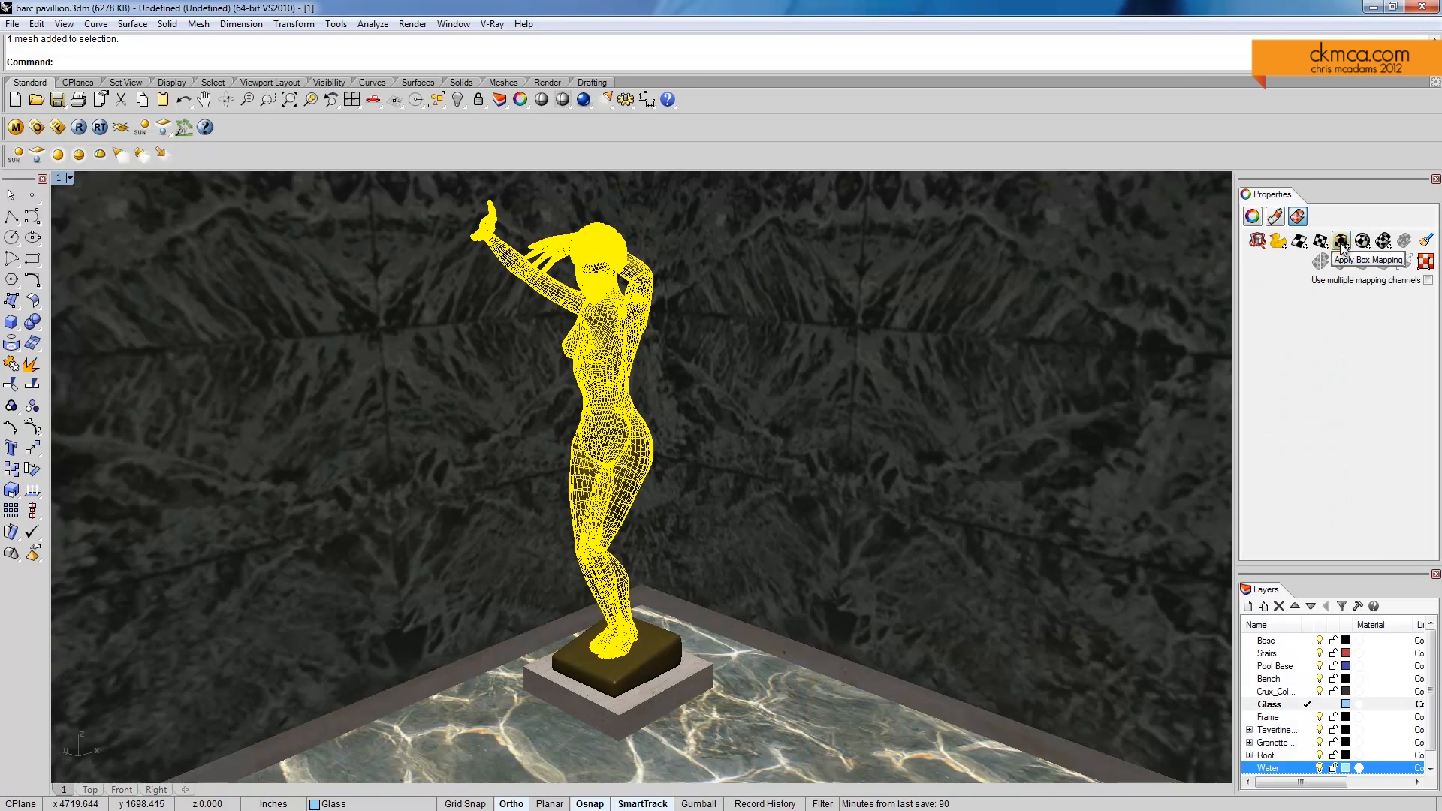
mouse_move(1381, 241)
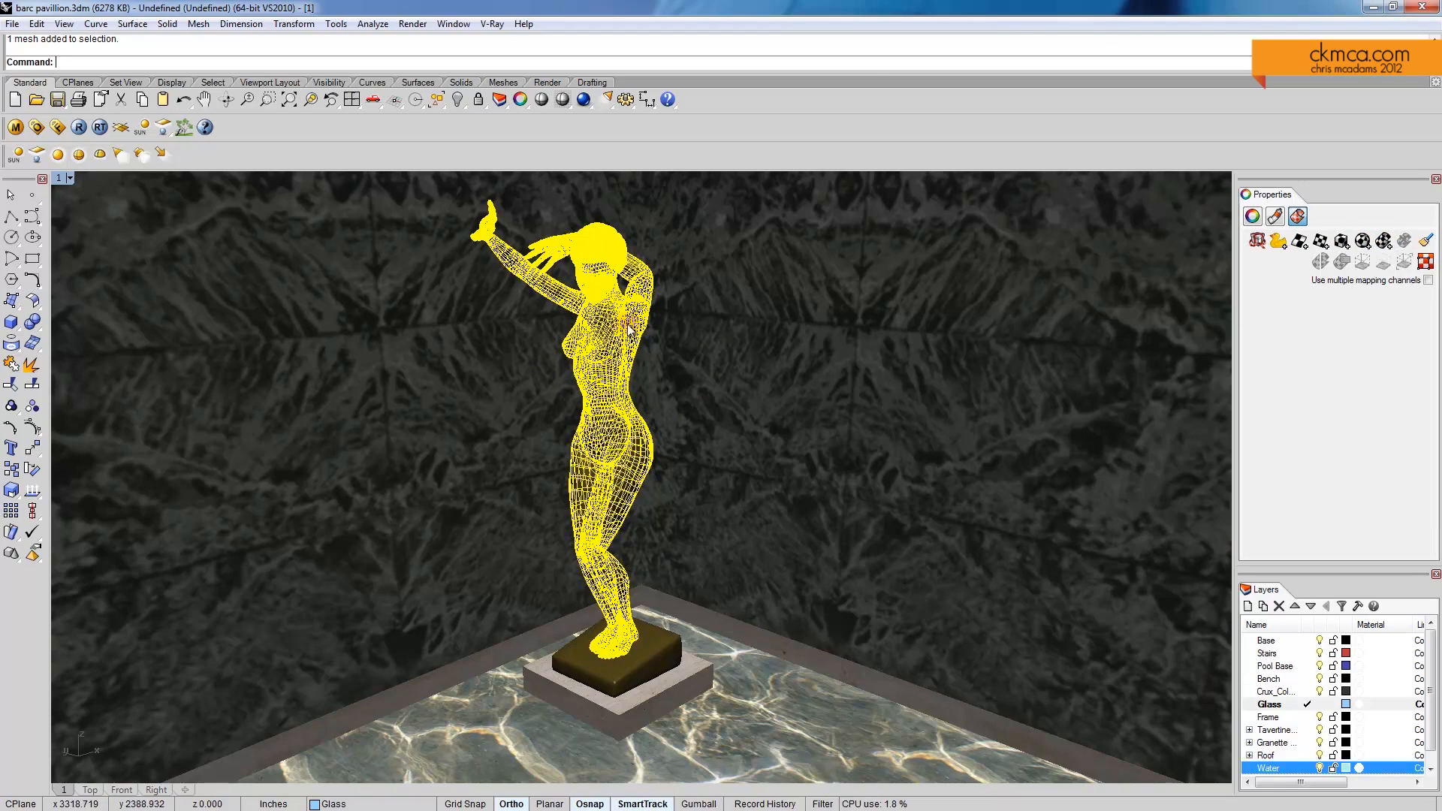
mouse_move(615, 366)
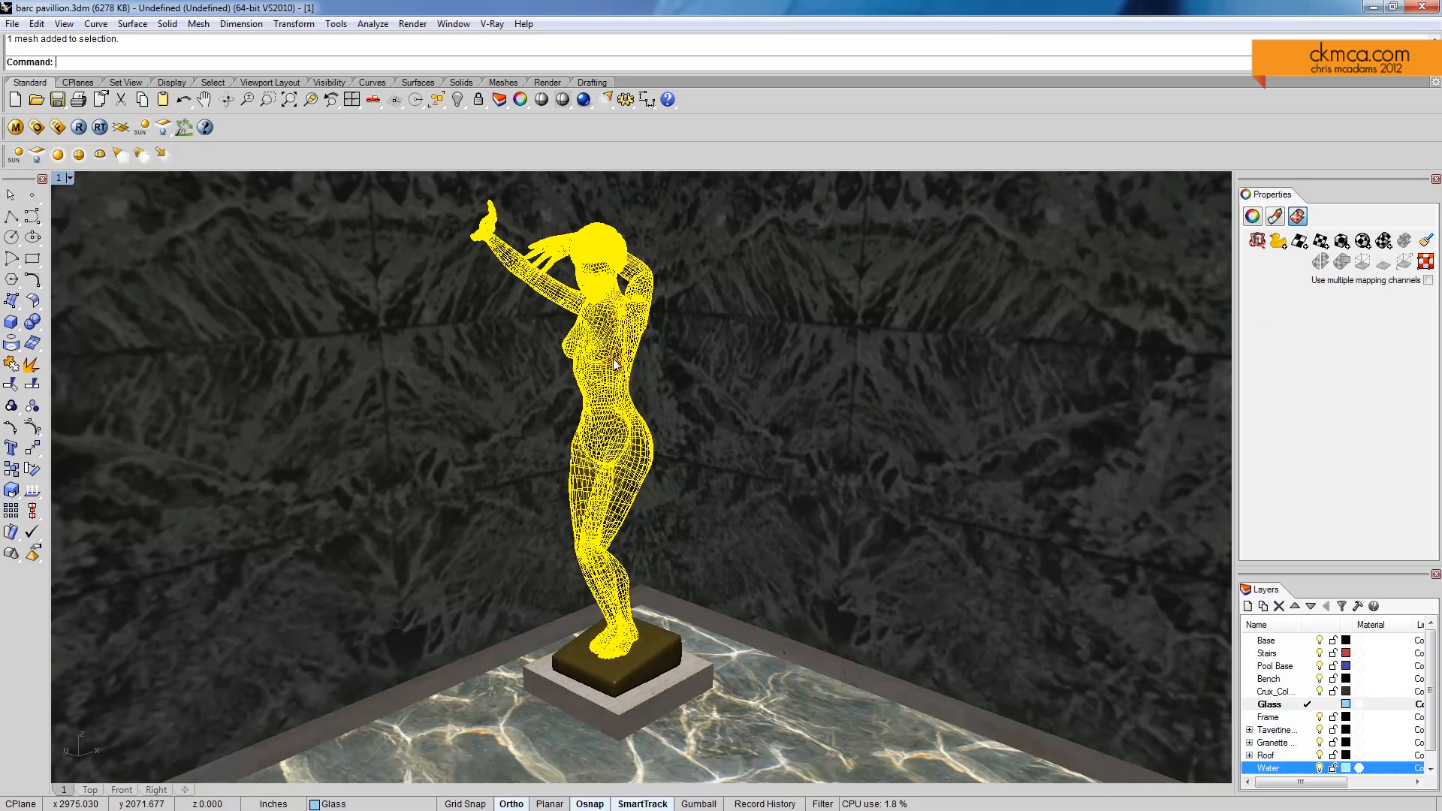
mouse_move(1383, 240)
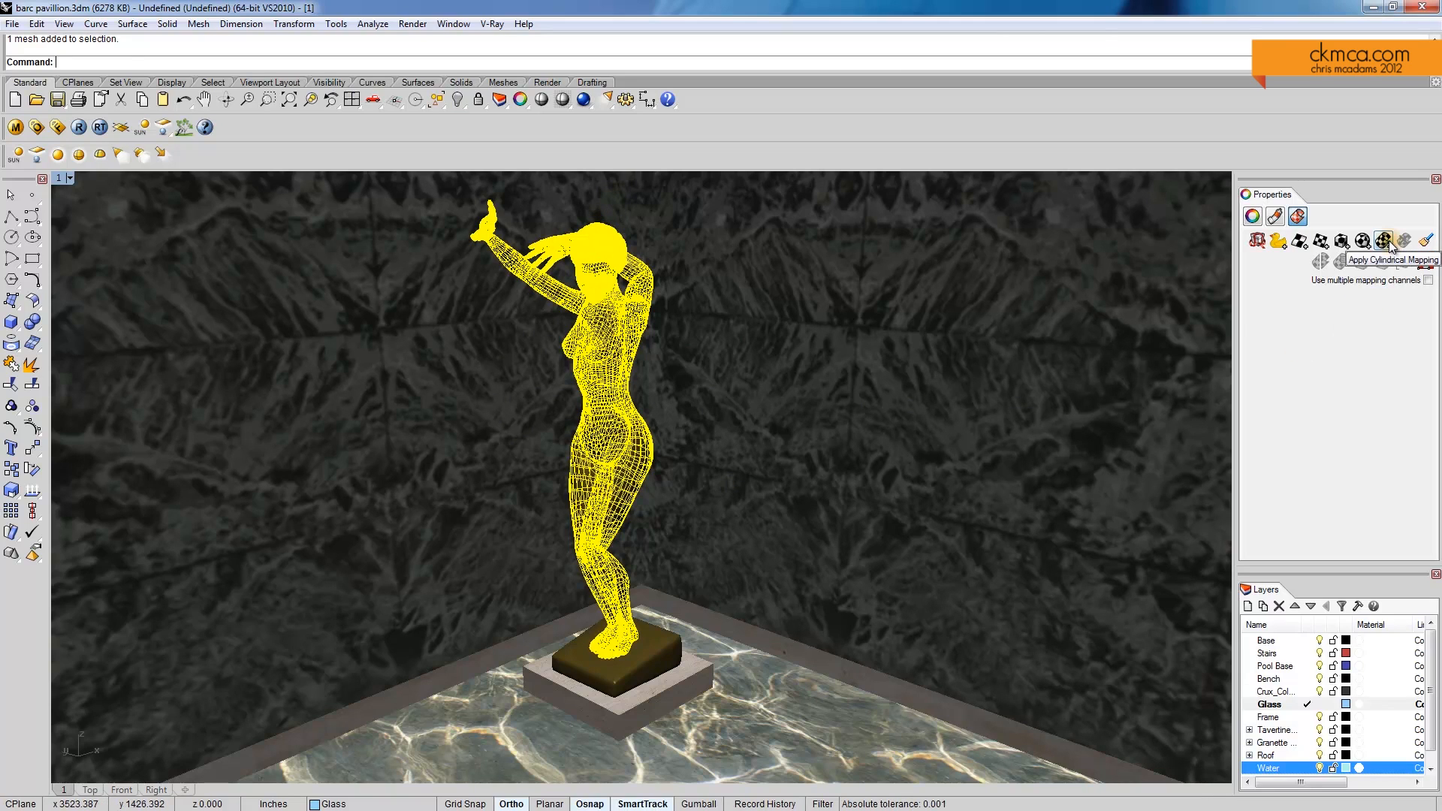
Apply a solid, capped cylindrical mapping around the statue, picking its base and top
left_click(1383, 240)
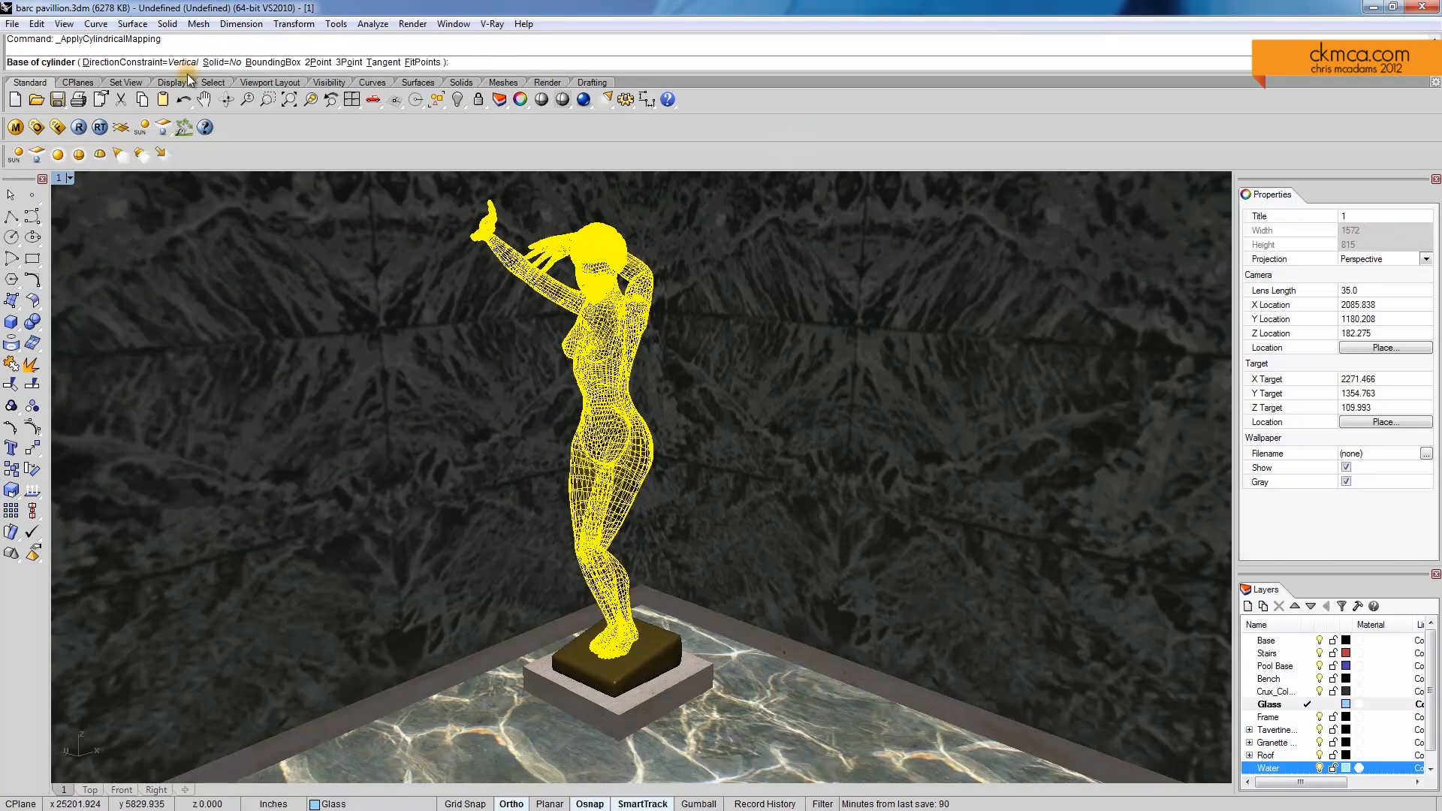
mouse_move(317, 62)
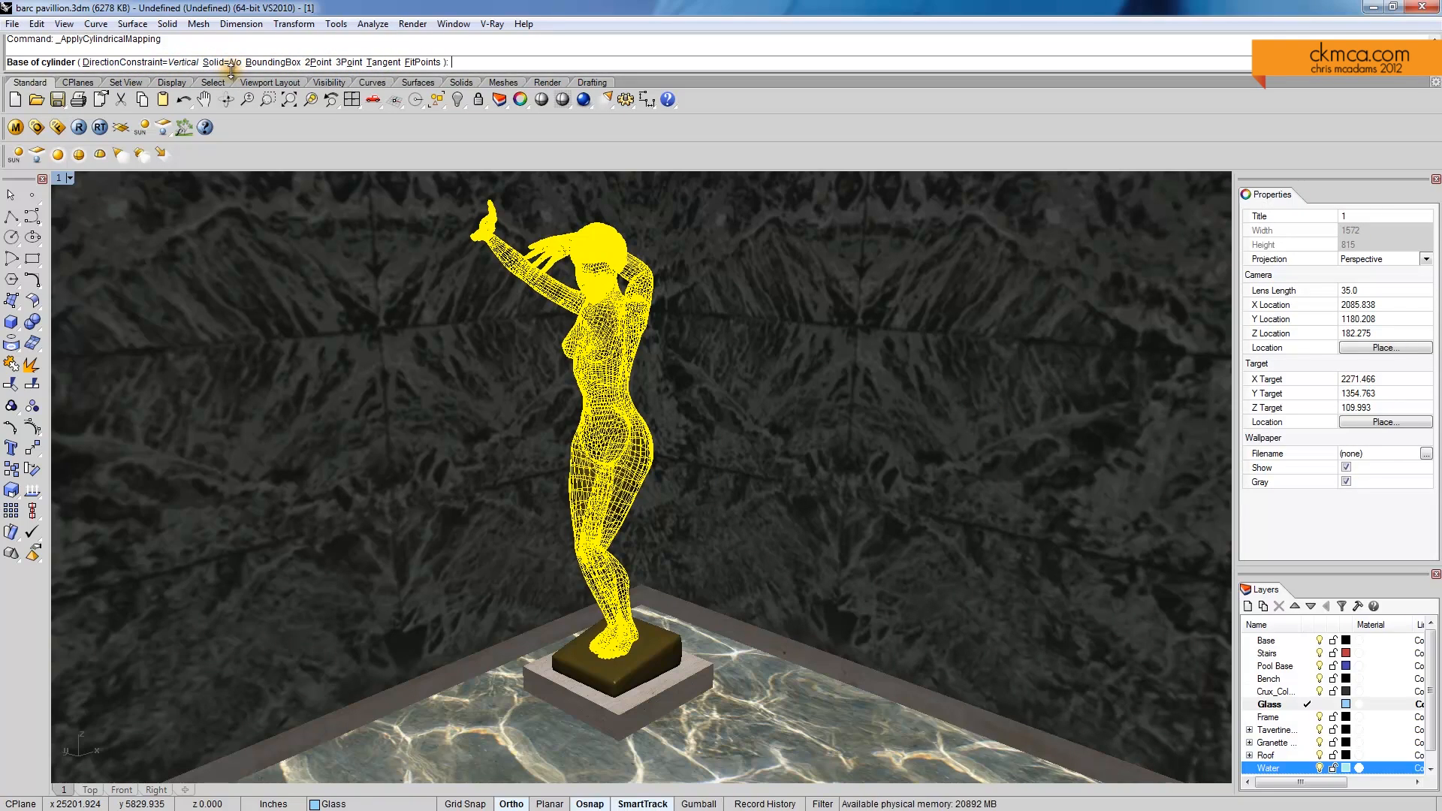
left_click(221, 61)
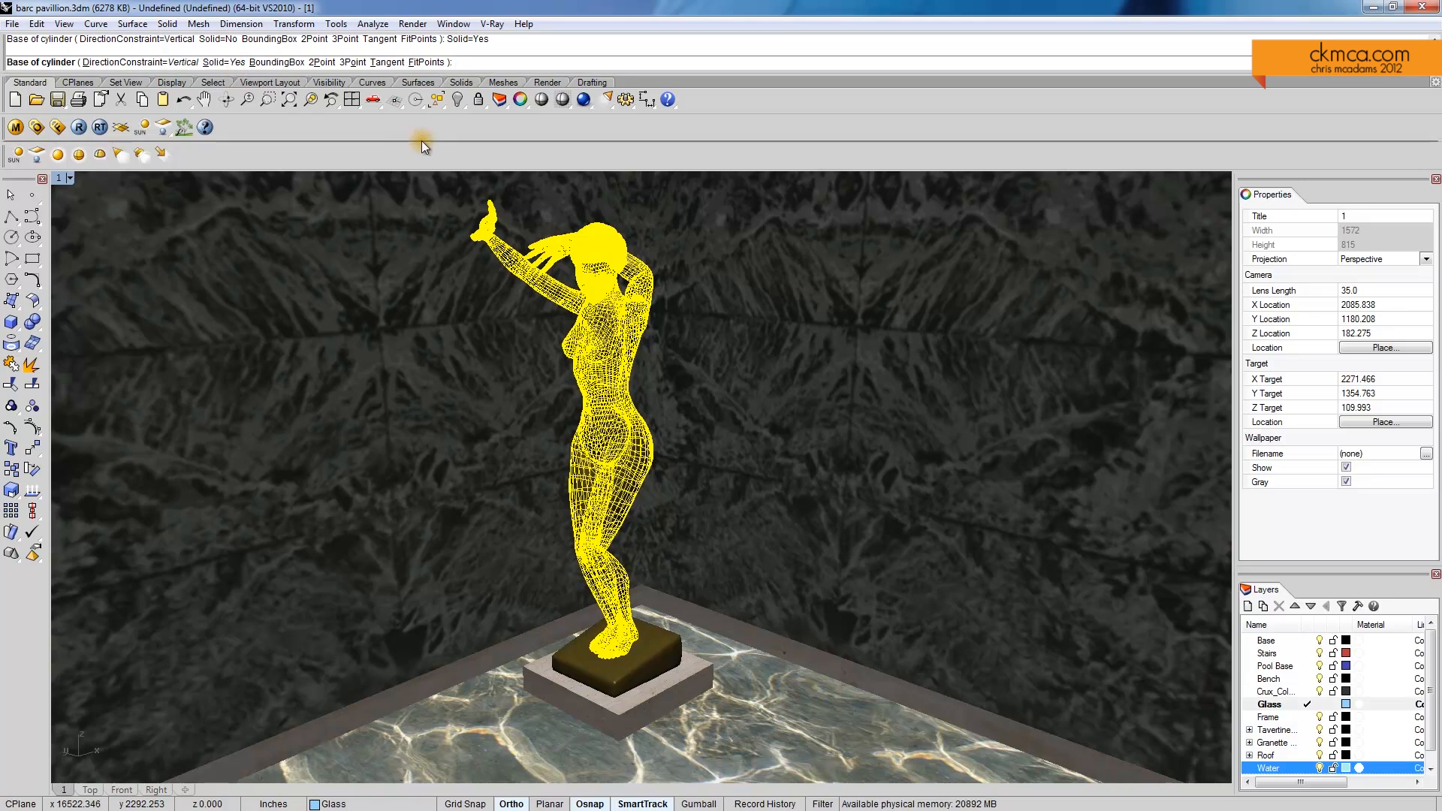
mouse_move(665, 594)
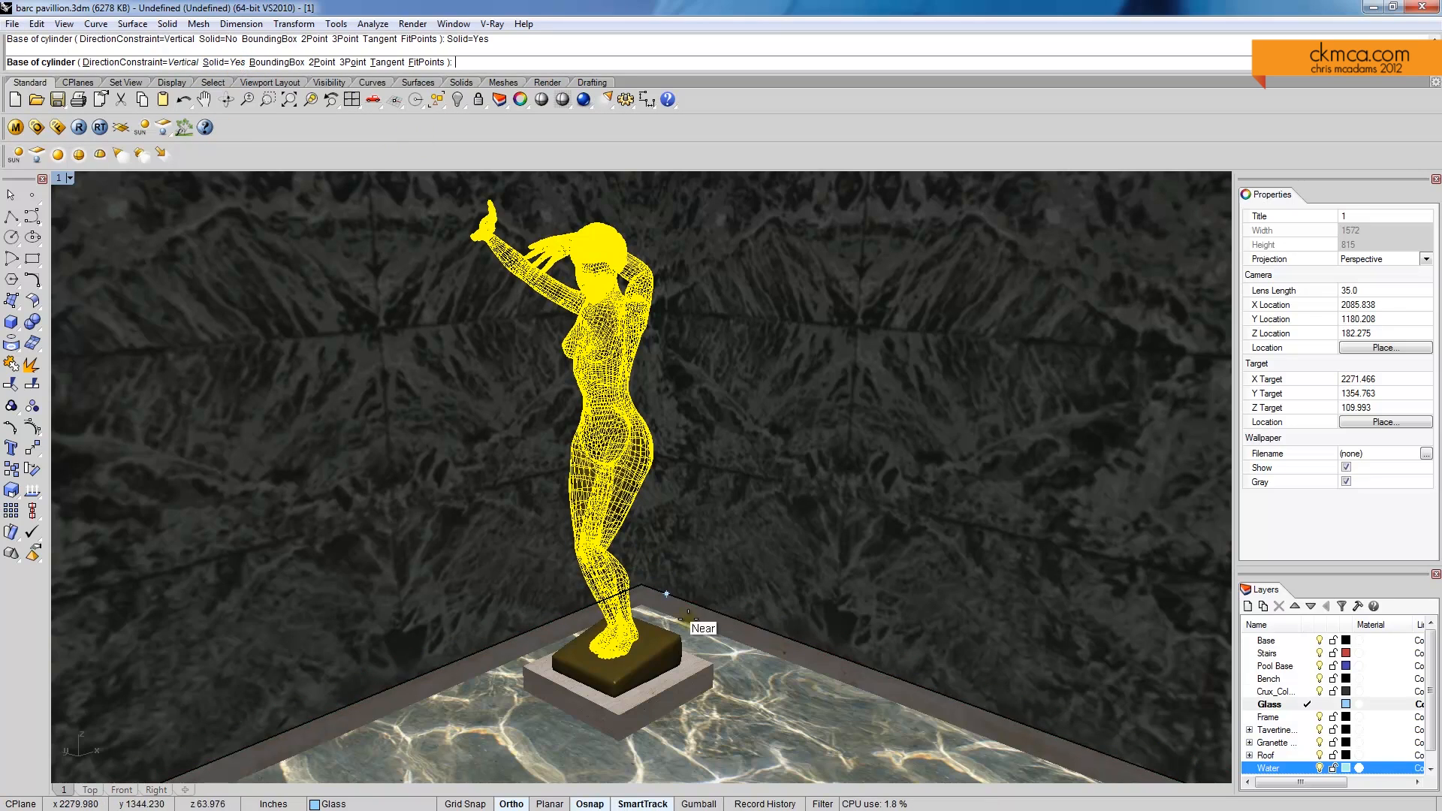
mouse_move(556, 686)
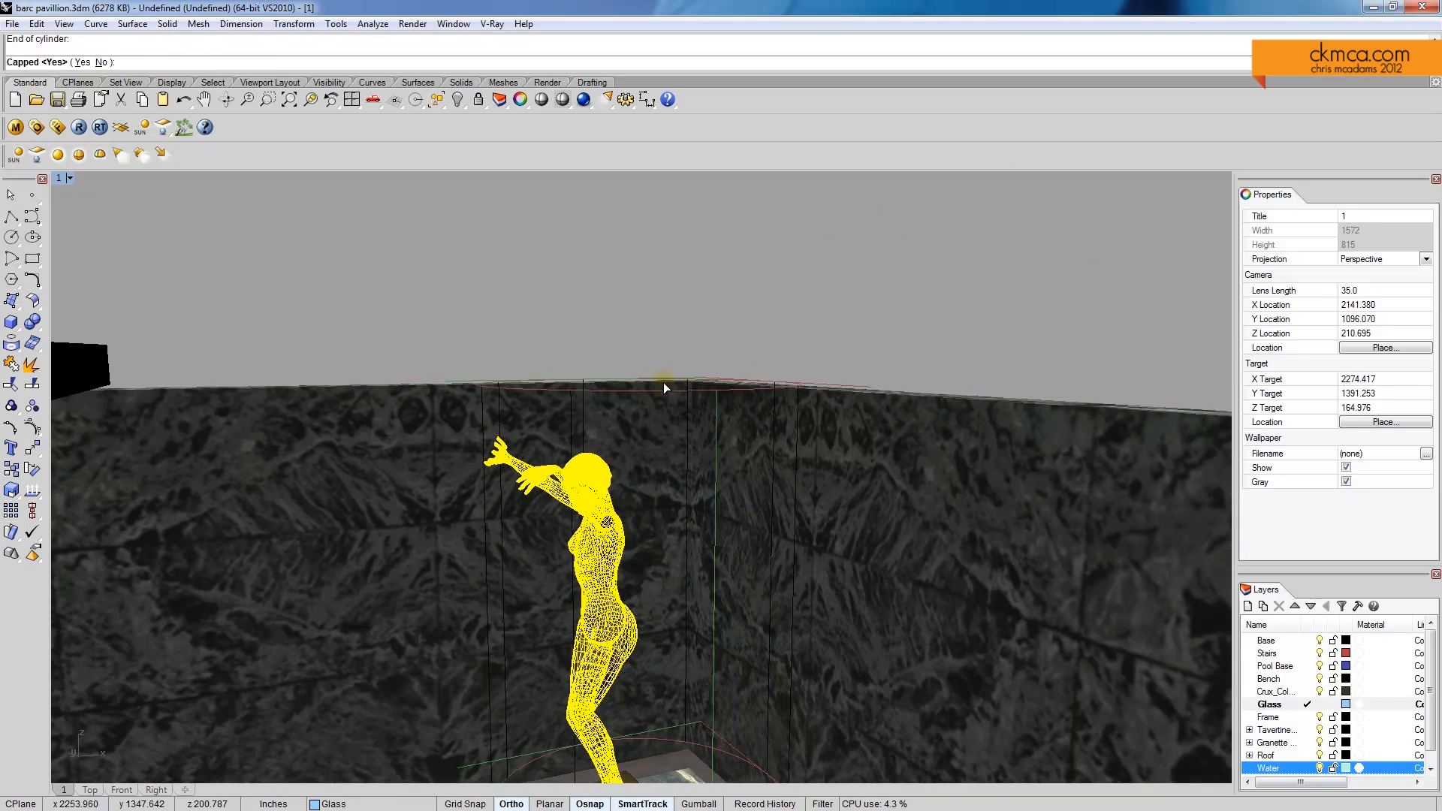
left_click(81, 61)
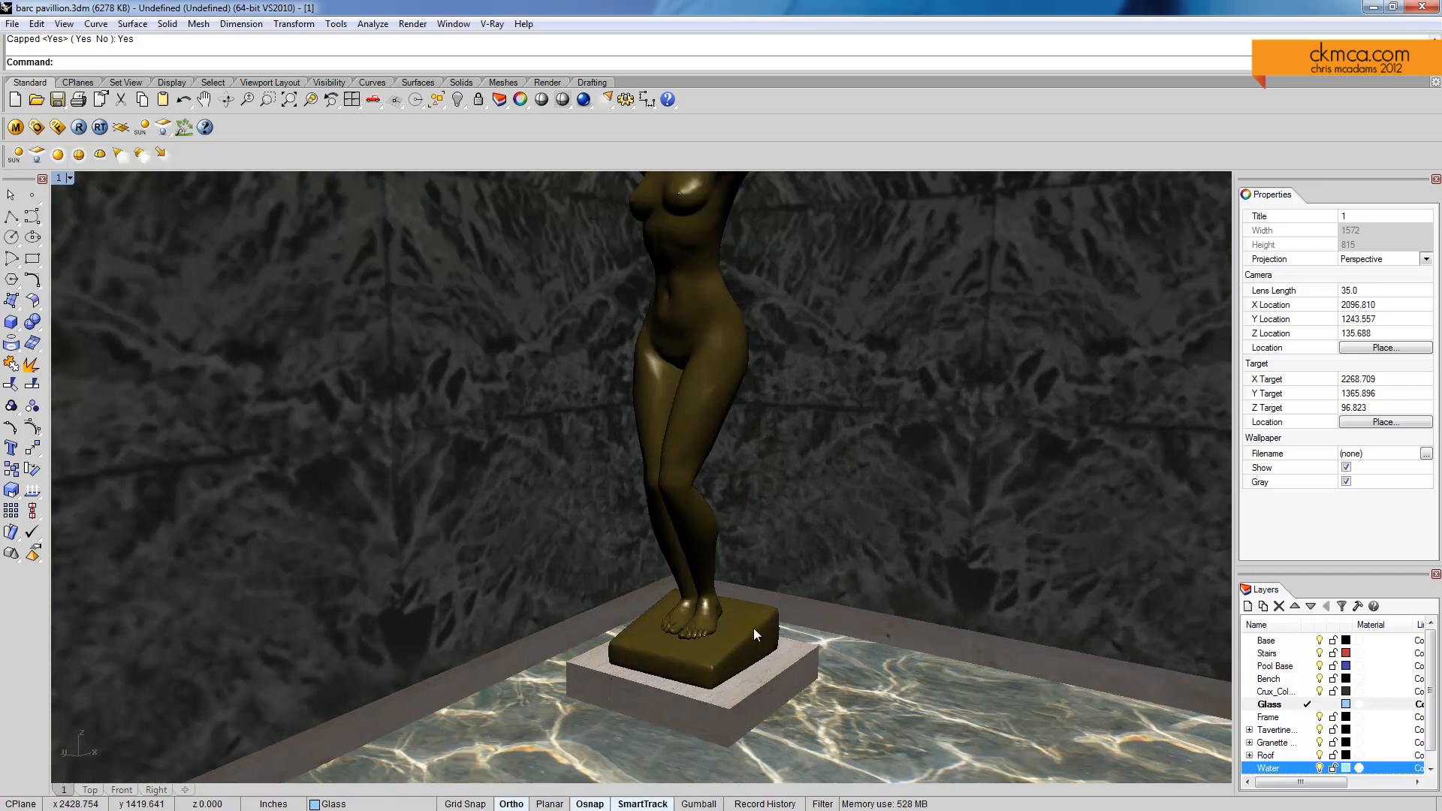
Select the pedestal and give it its own capped cylindrical mapping
left_click(707, 645)
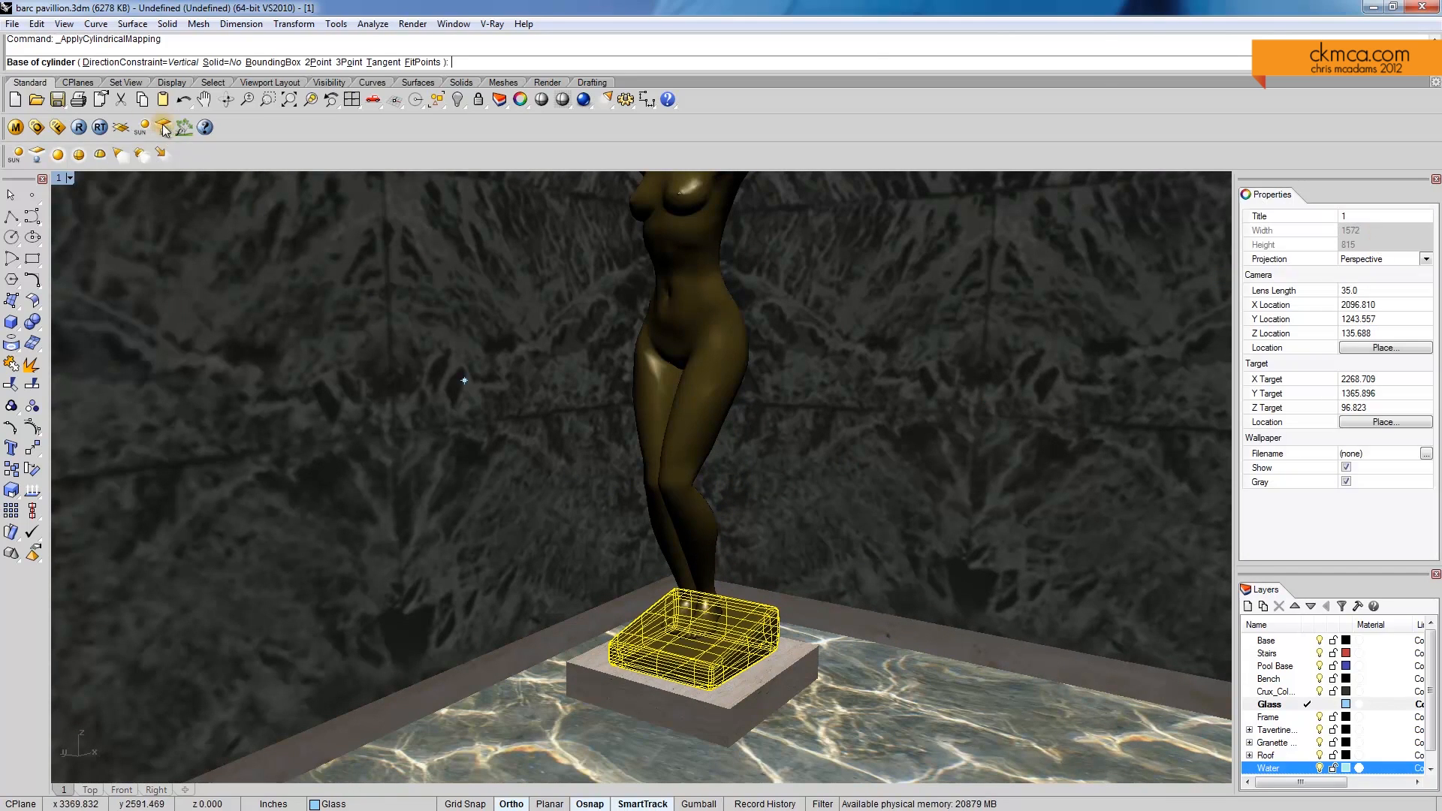
left_click(745, 708)
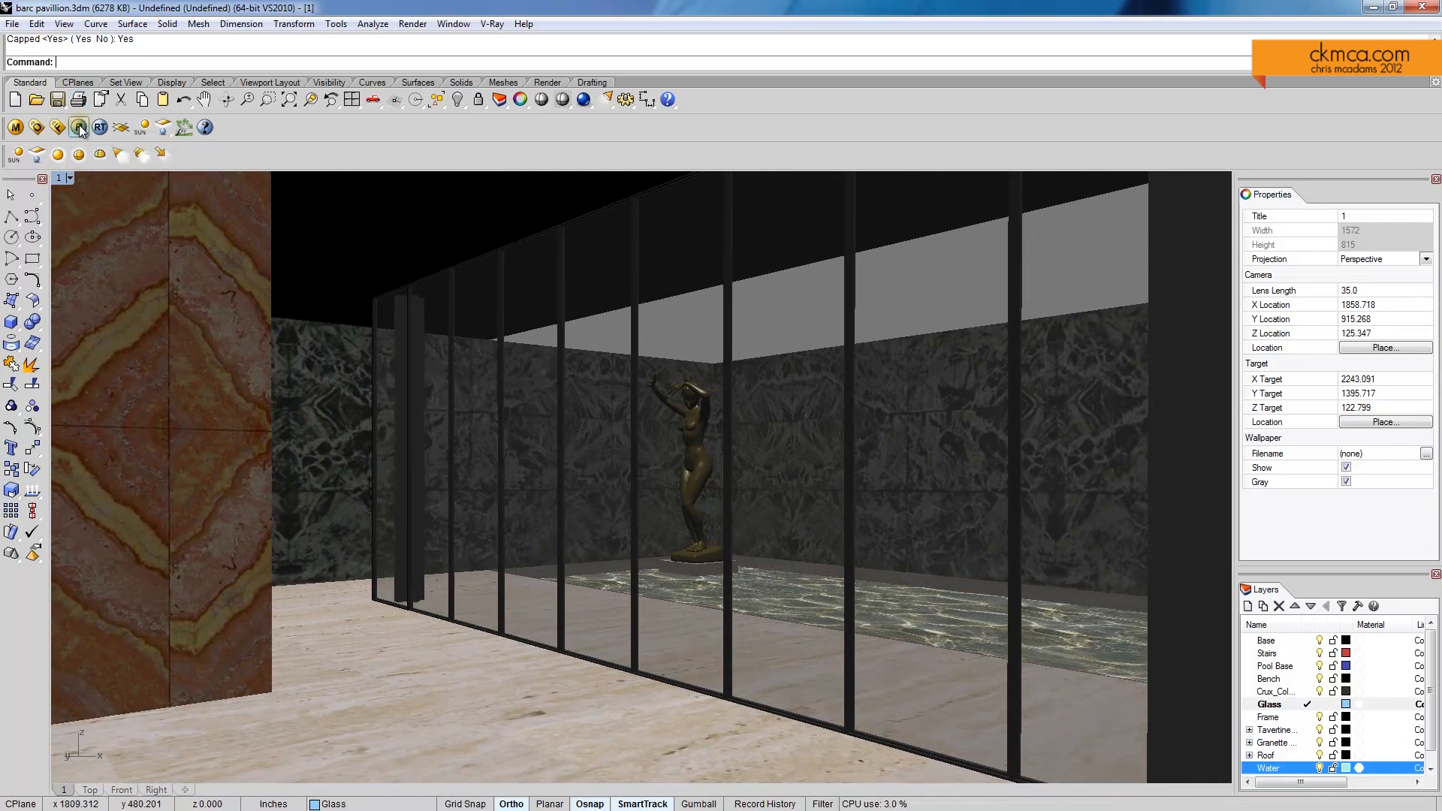
Start a V-Ray region render of the pavilion interior with the travertine floor and statue
left_click(77, 126)
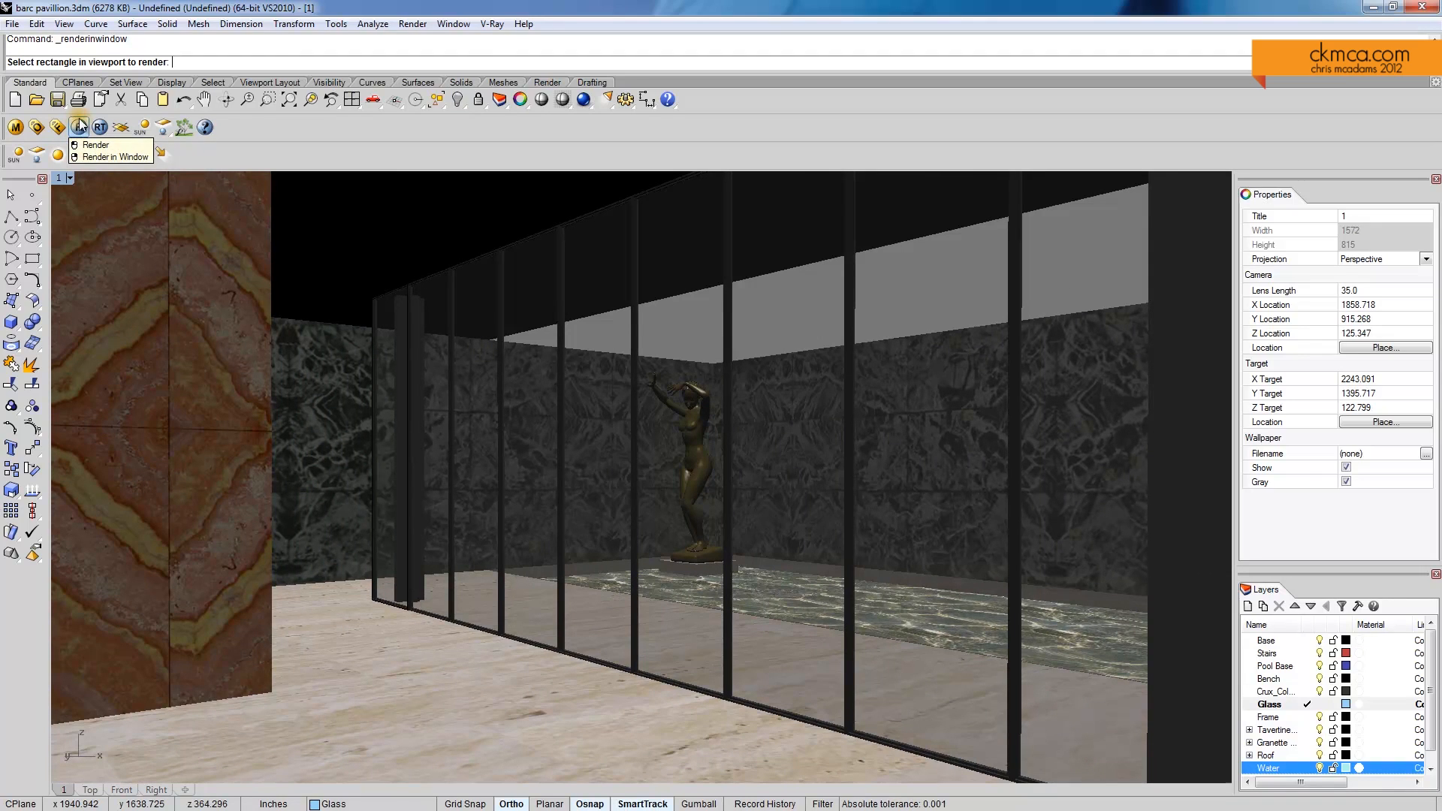
mouse_move(469, 341)
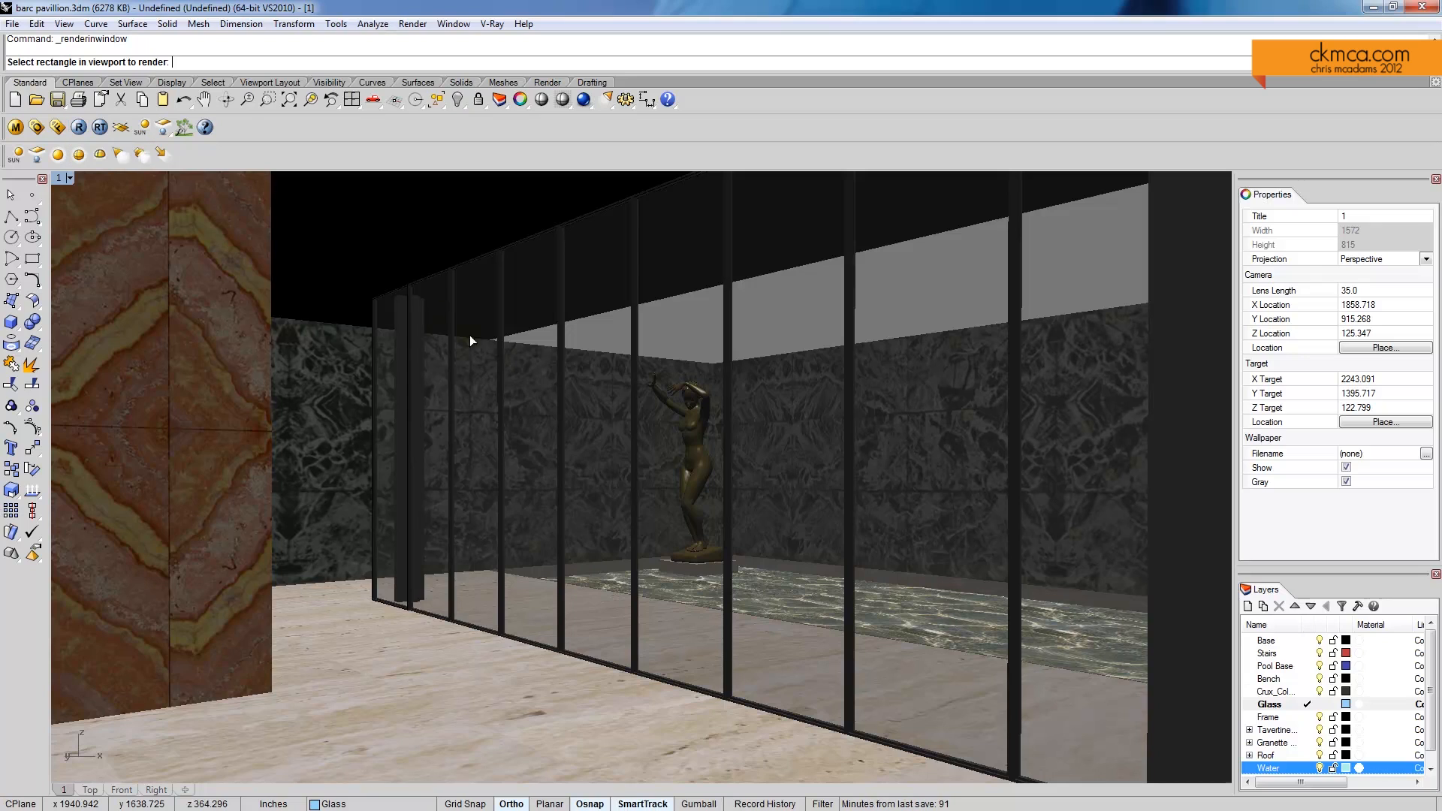
left_click(706, 503)
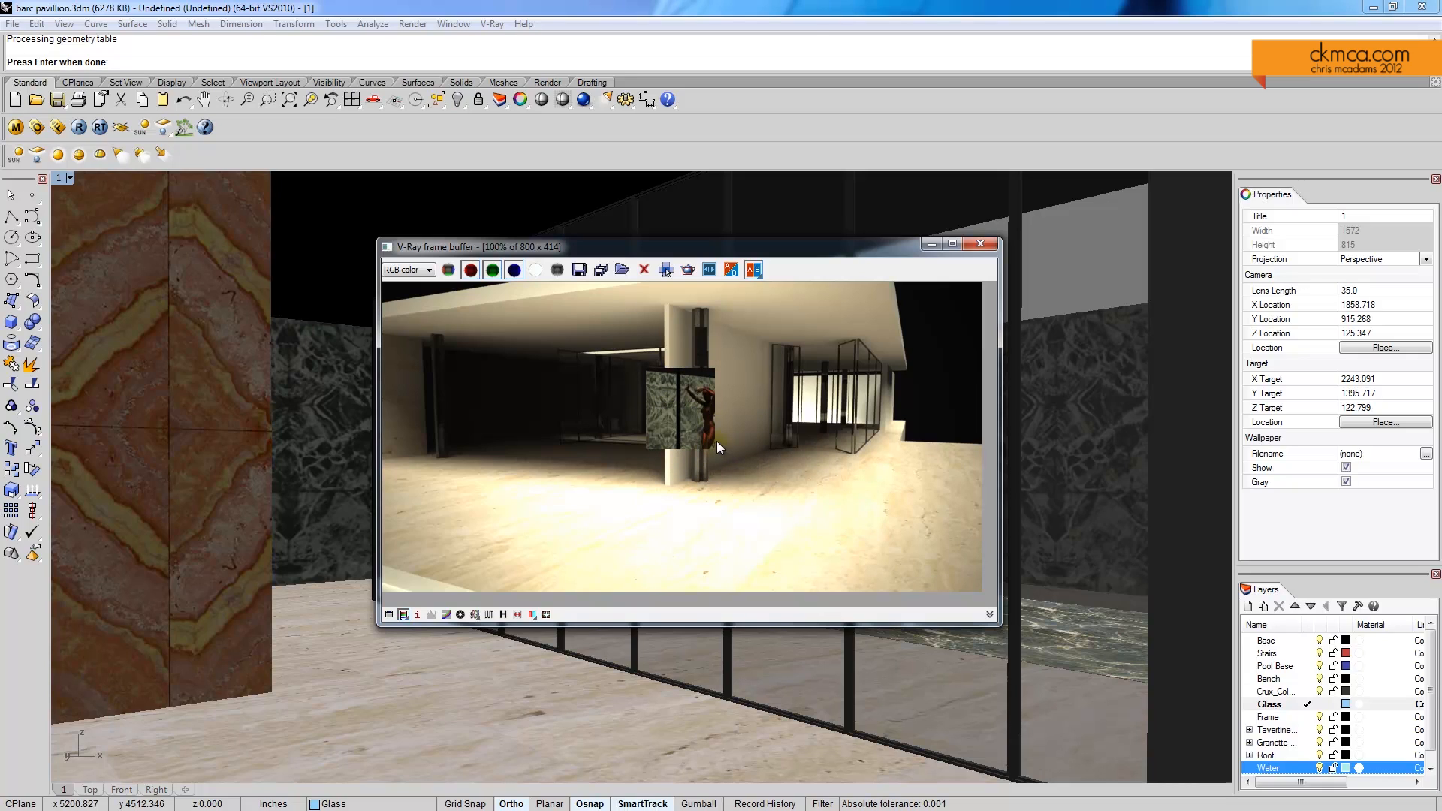
mouse_move(801, 377)
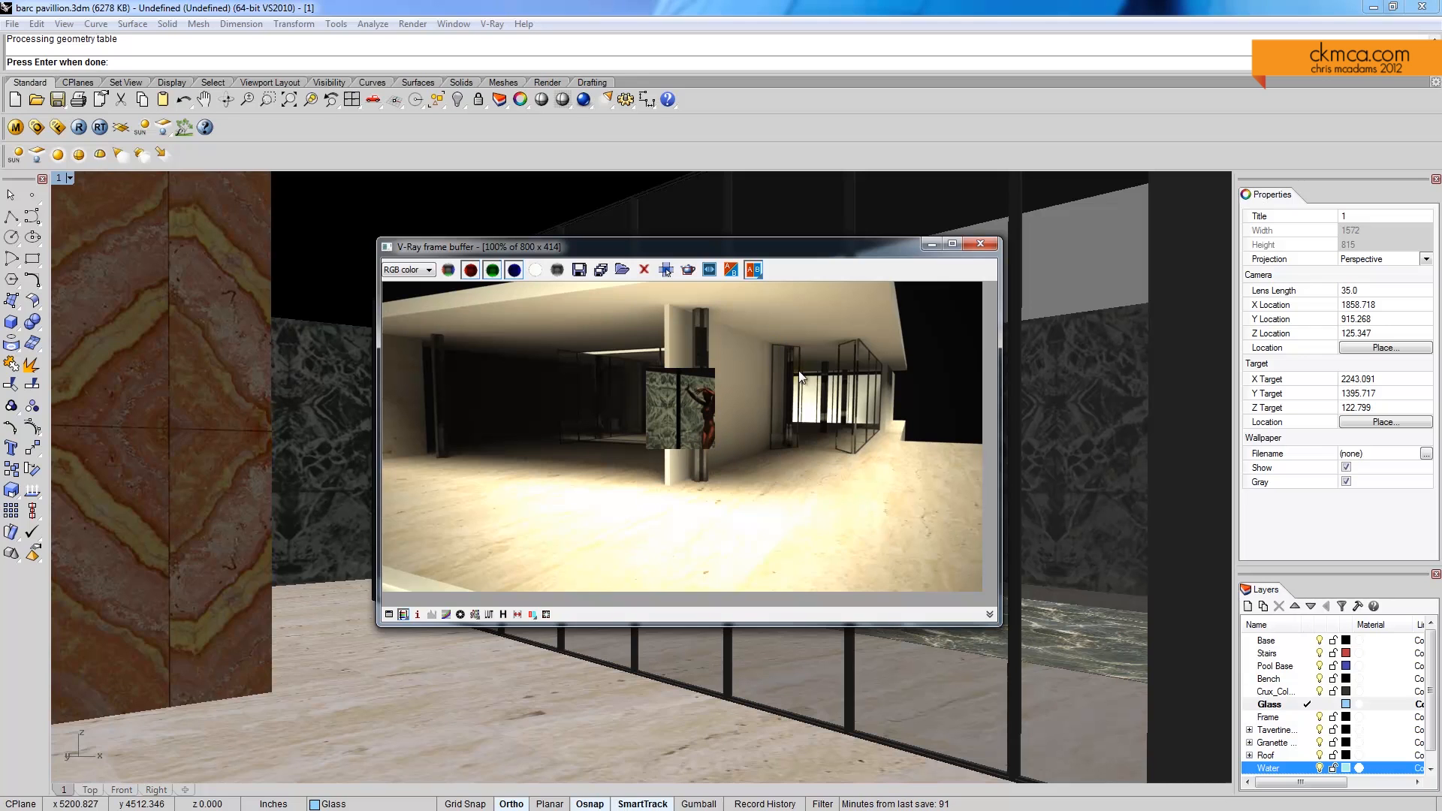
Change gold_yellow_matte's reflection colour from red to near-white in the V-Ray Material Editor and close it
left_click(17, 126)
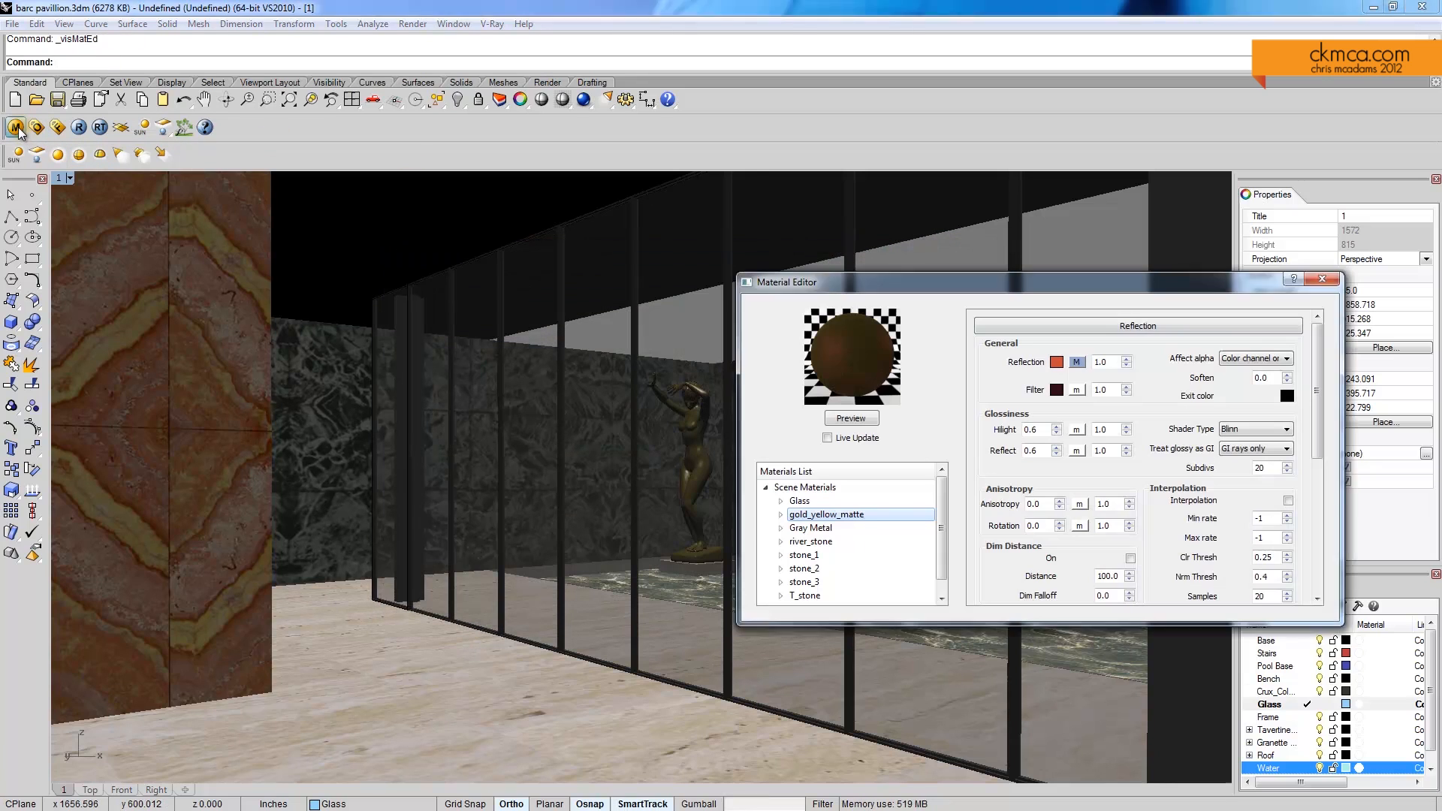
left_click(1060, 362)
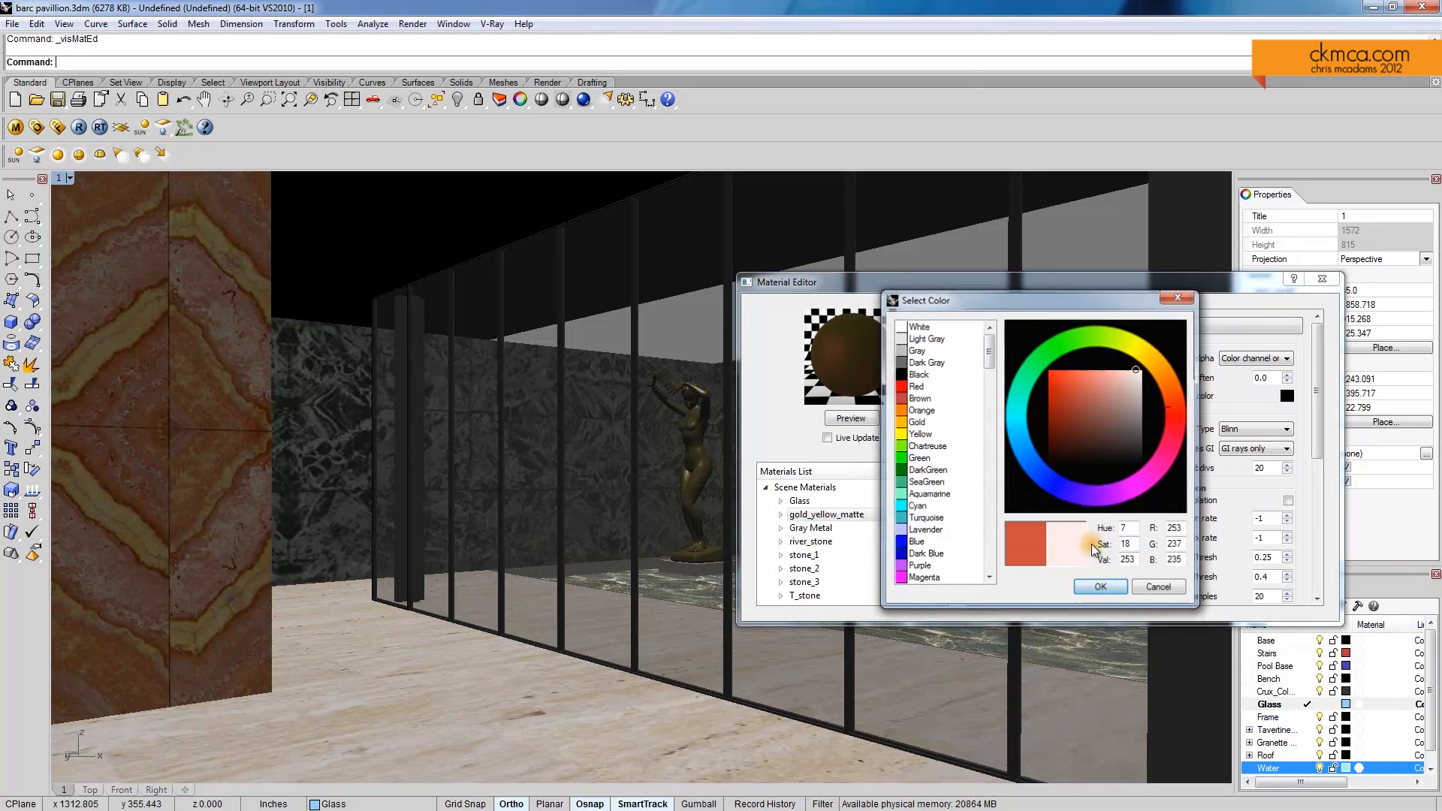
left_click(1131, 457)
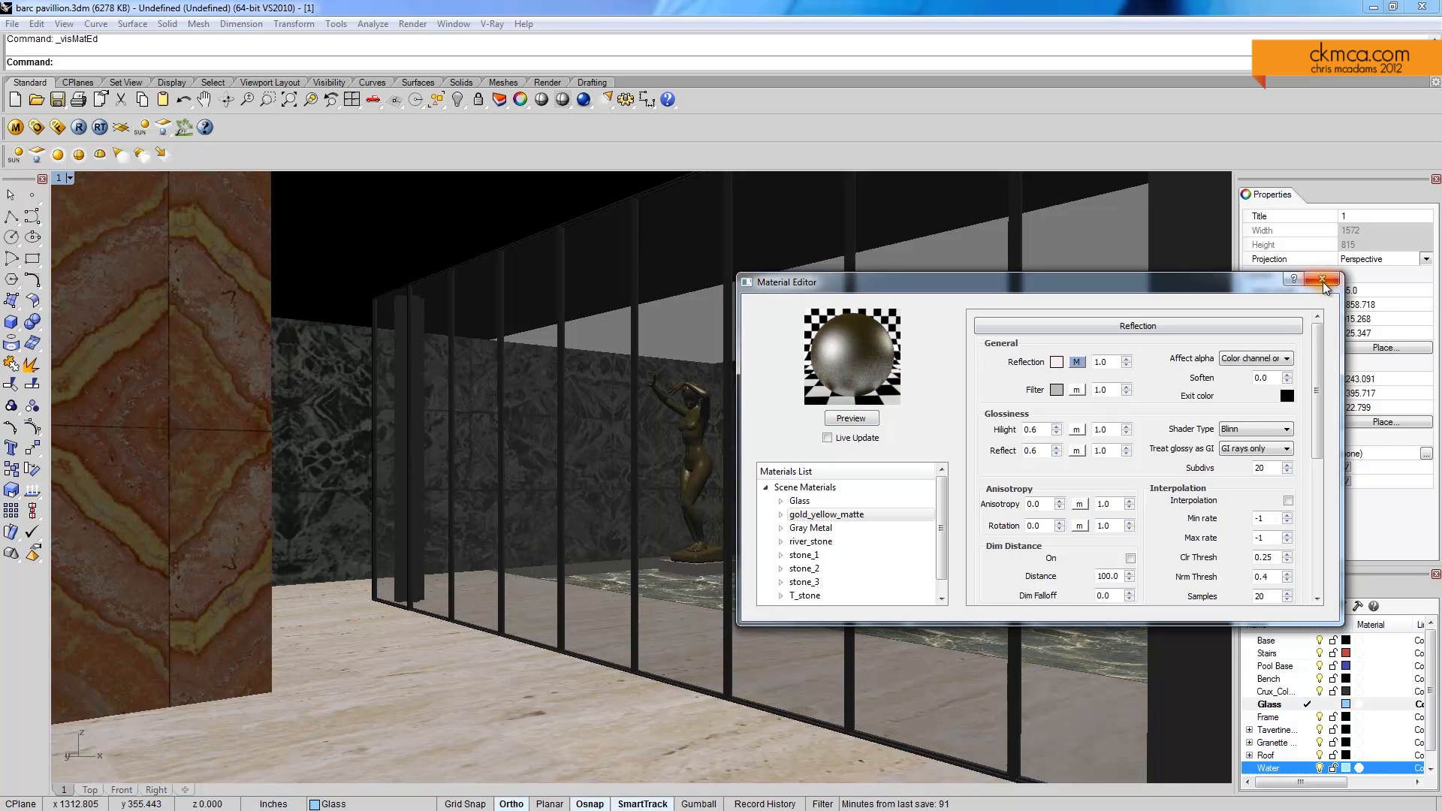
left_click(1321, 281)
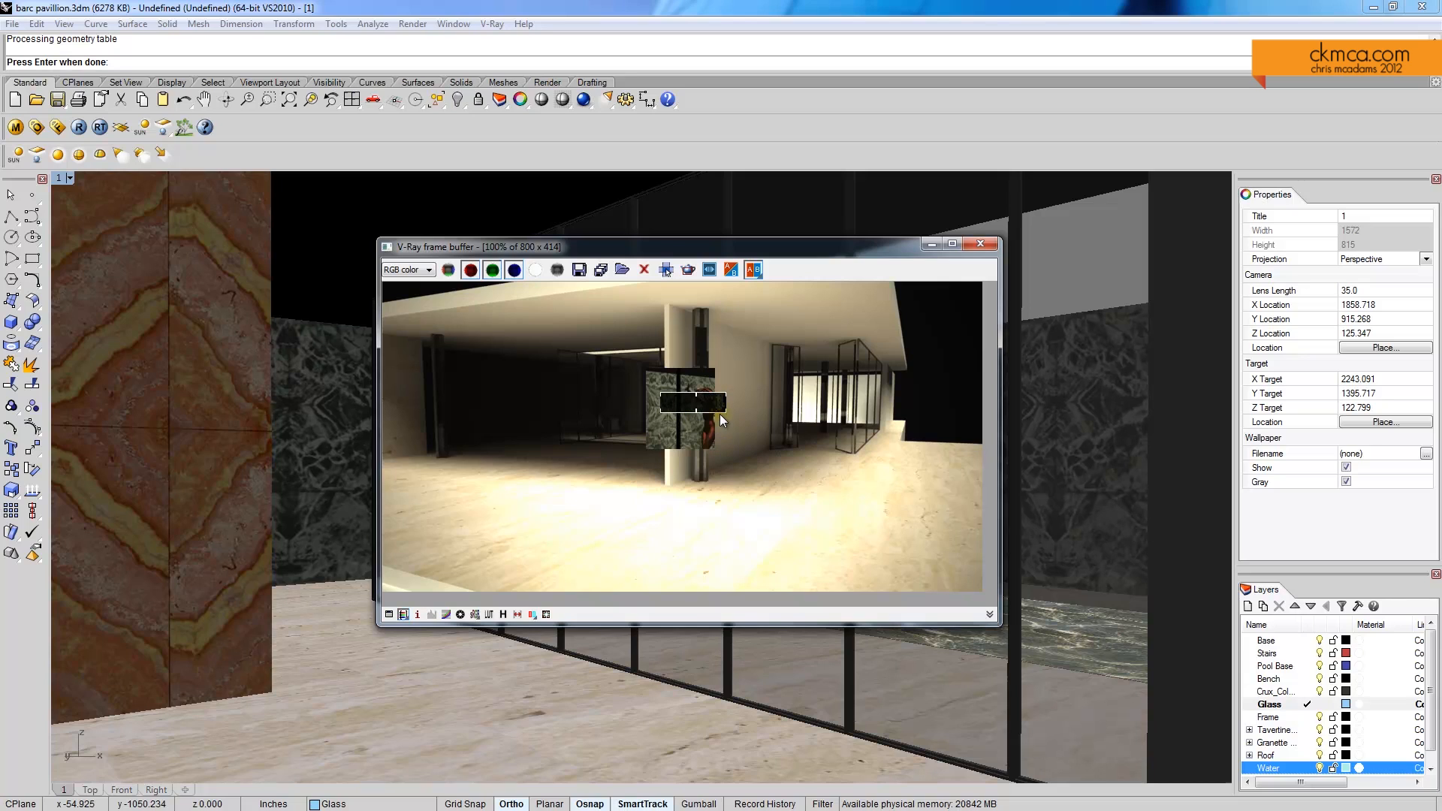
mouse_move(801, 464)
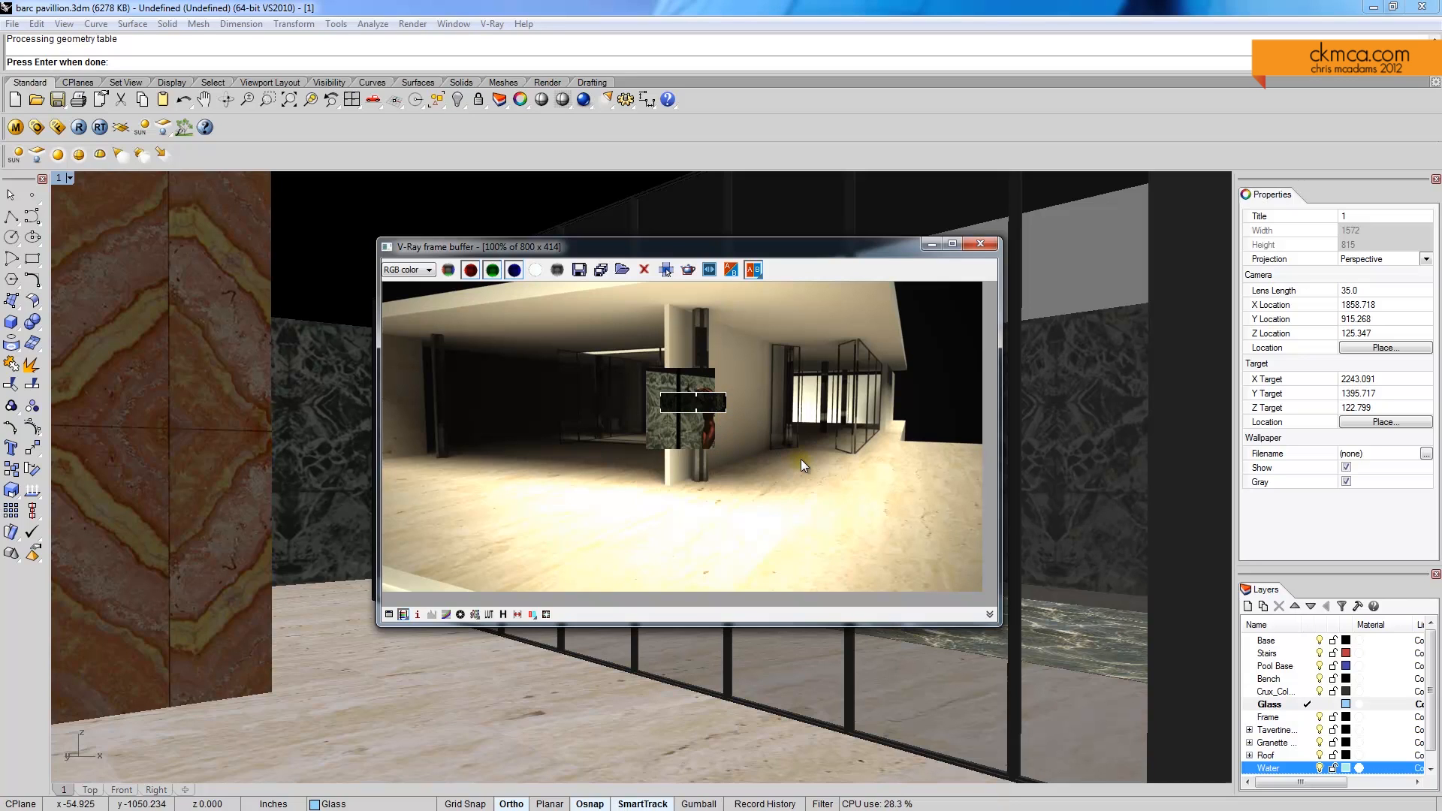
Re-render the test view so the statue shows the lighter reflective finish
left_click(688, 269)
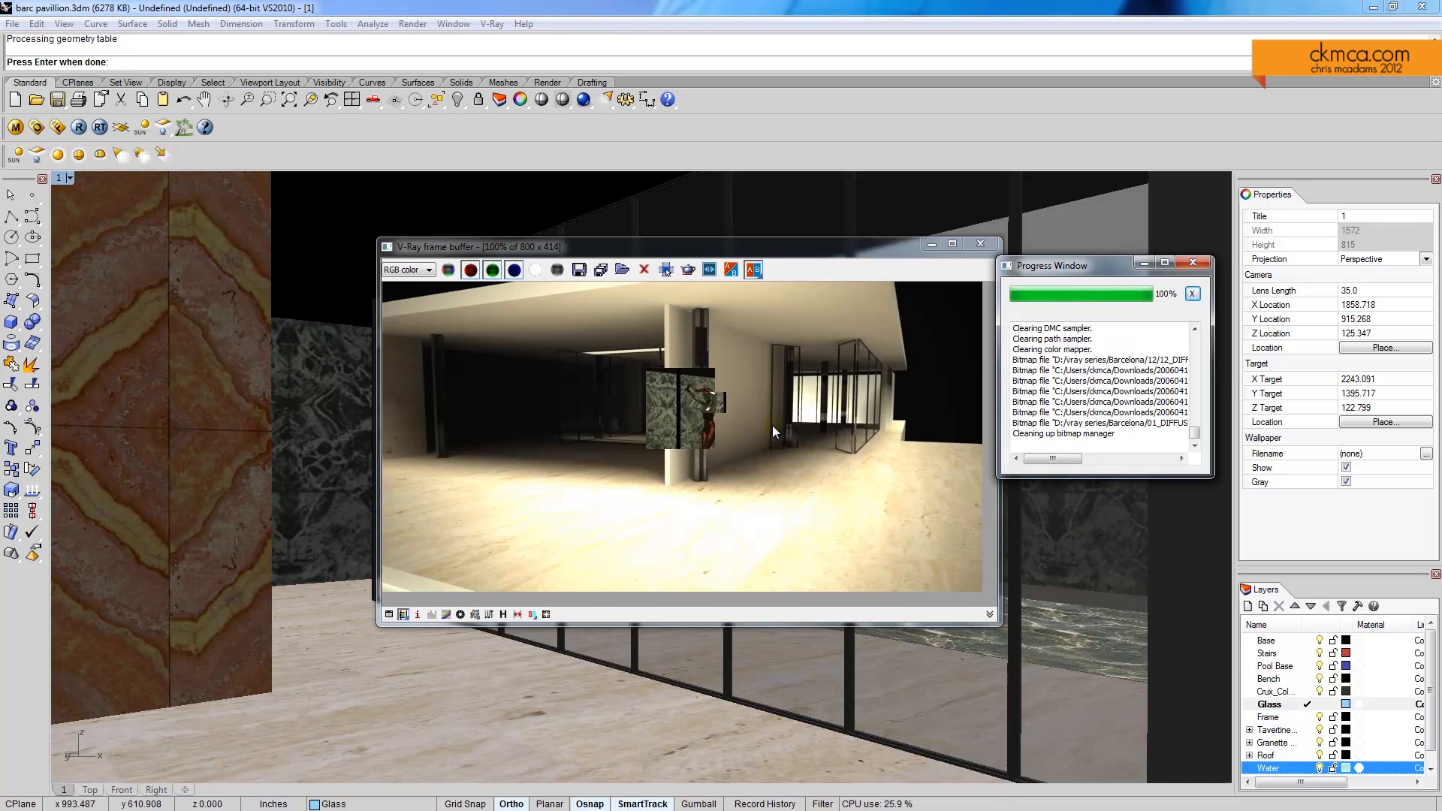
mouse_move(715, 421)
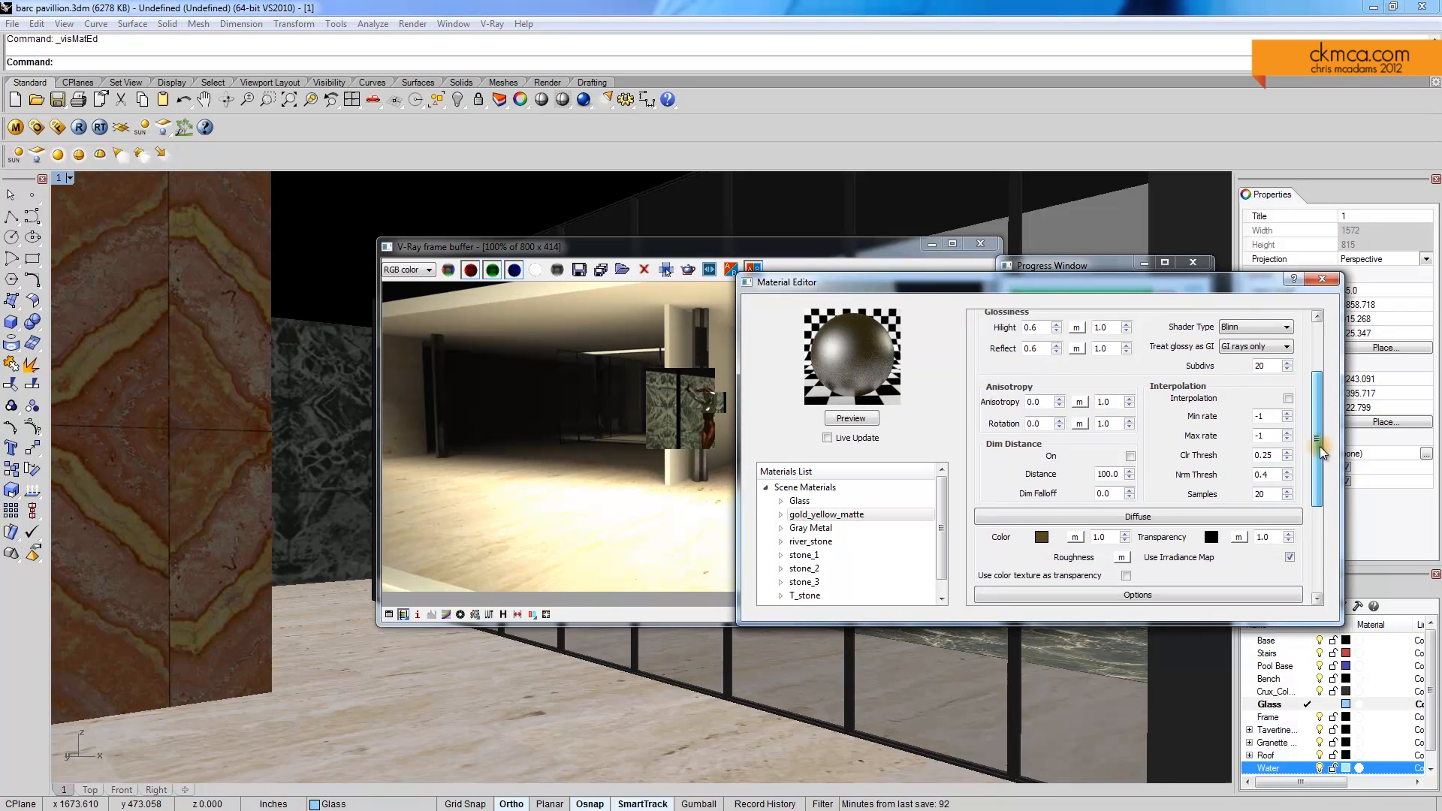
Give gold_yellow_matte a TexFresnel reflection map with adjusted IOR and pure white reflection colour, and preview it
scroll("up", 3)
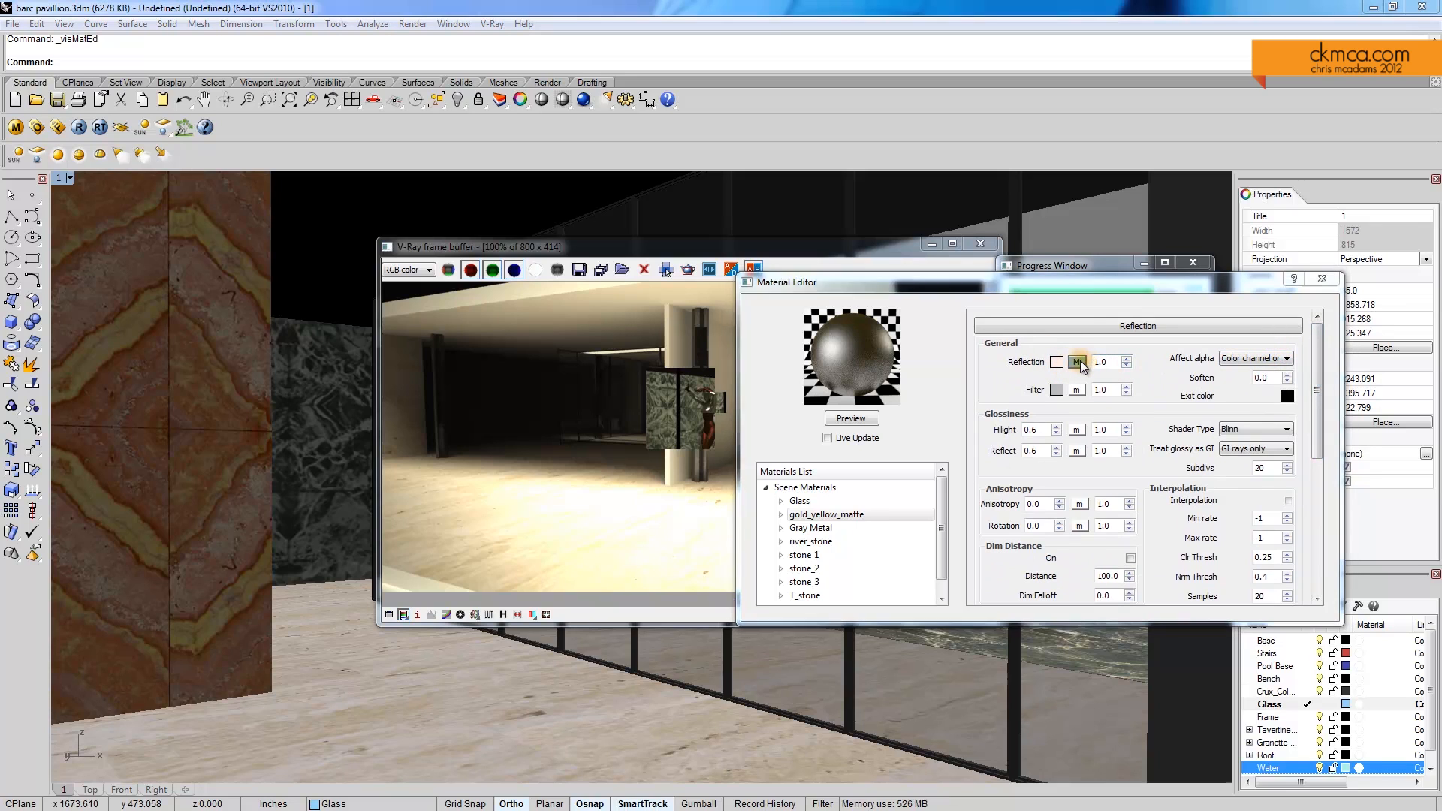
left_click(1077, 362)
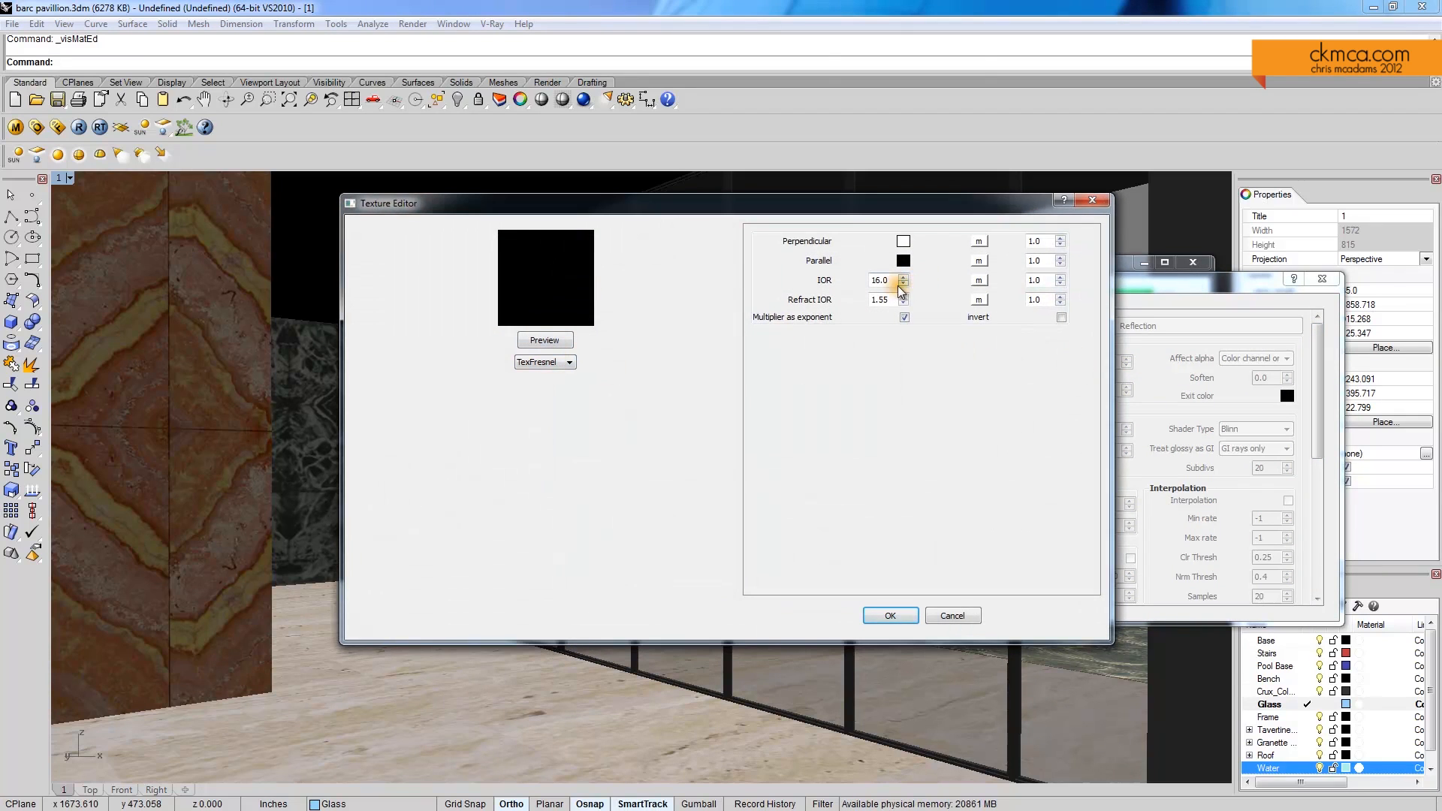
left_click(888, 616)
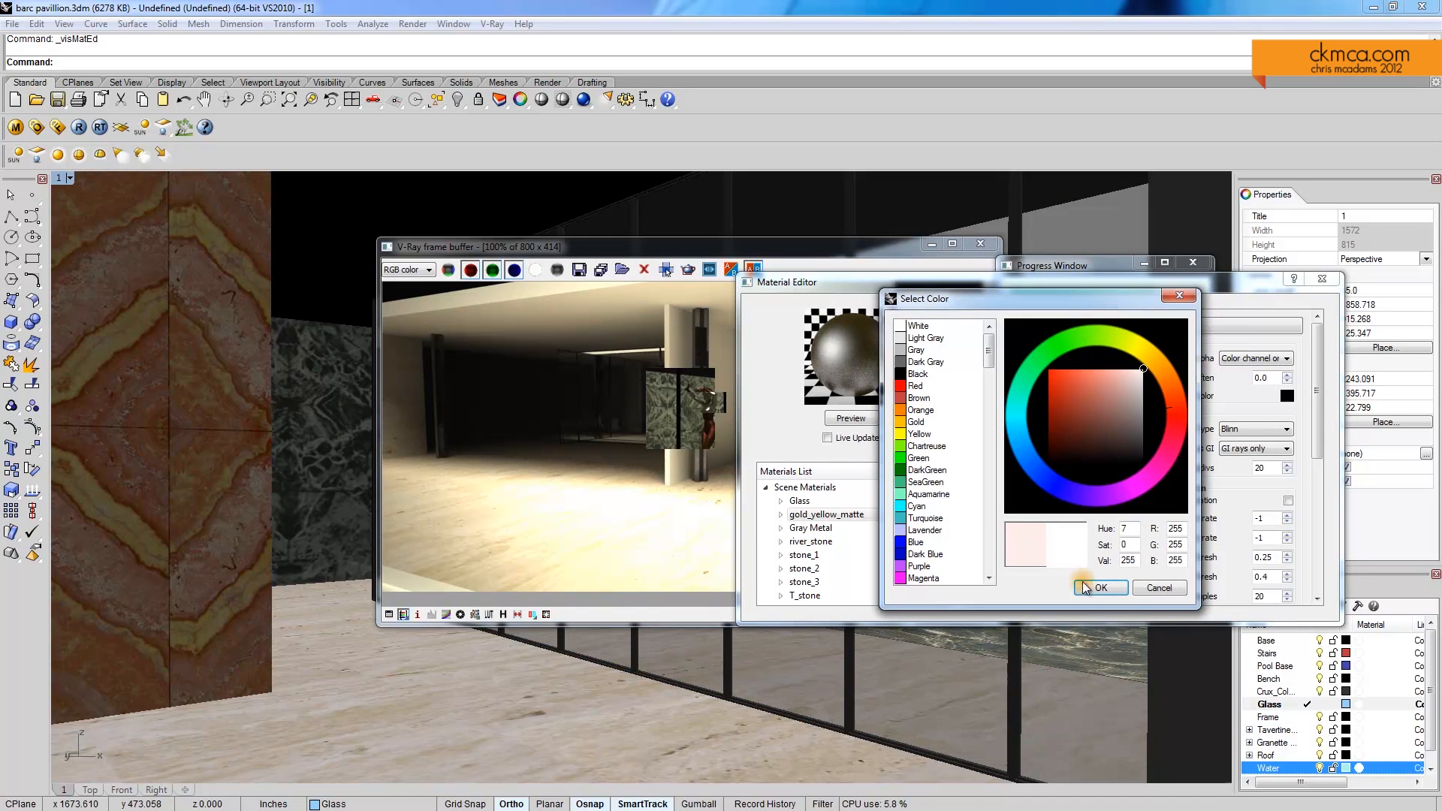
left_click(1142, 381)
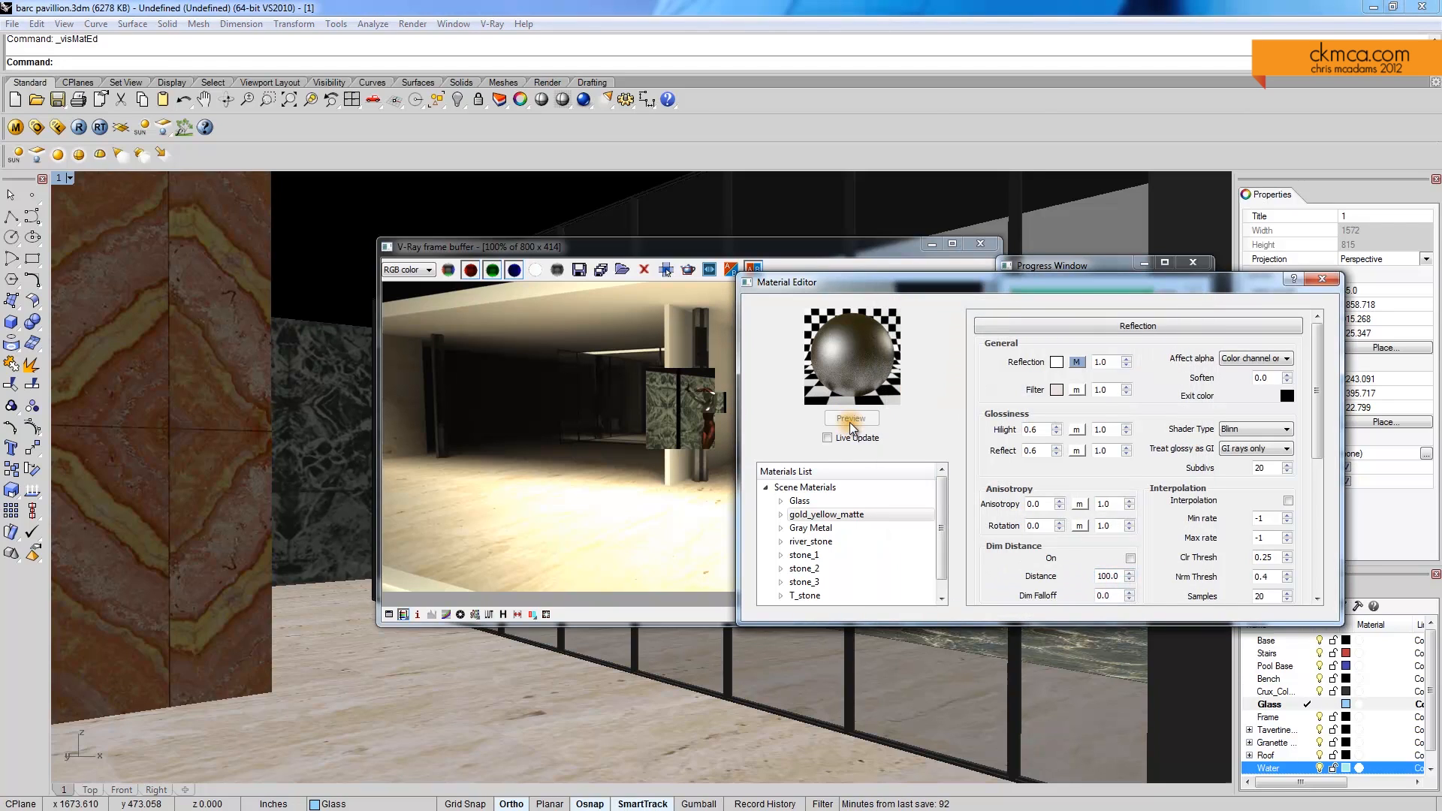
left_click(850, 419)
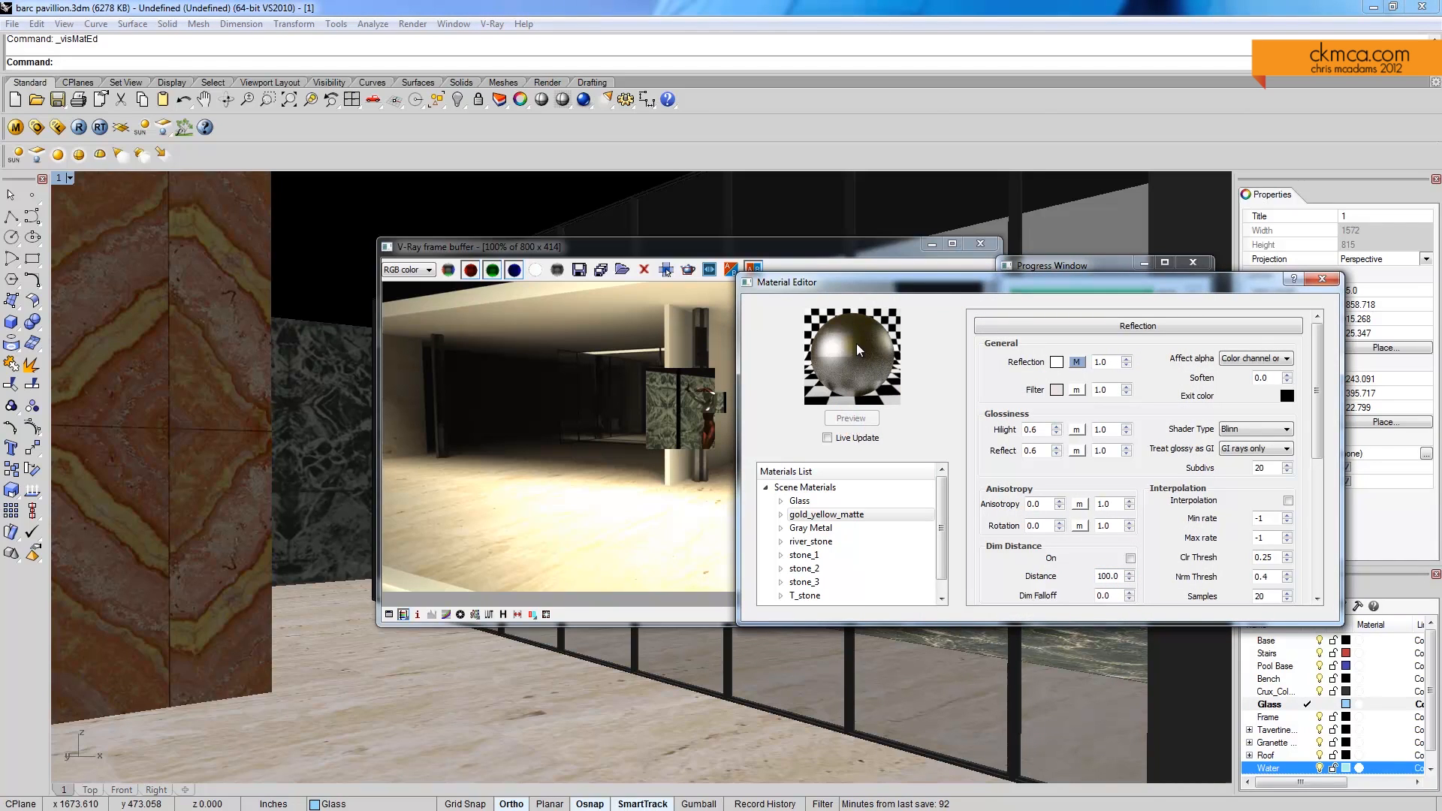
Darken the material's diffuse colour to a deeper brown and refresh the preview sphere
scroll("down", 3)
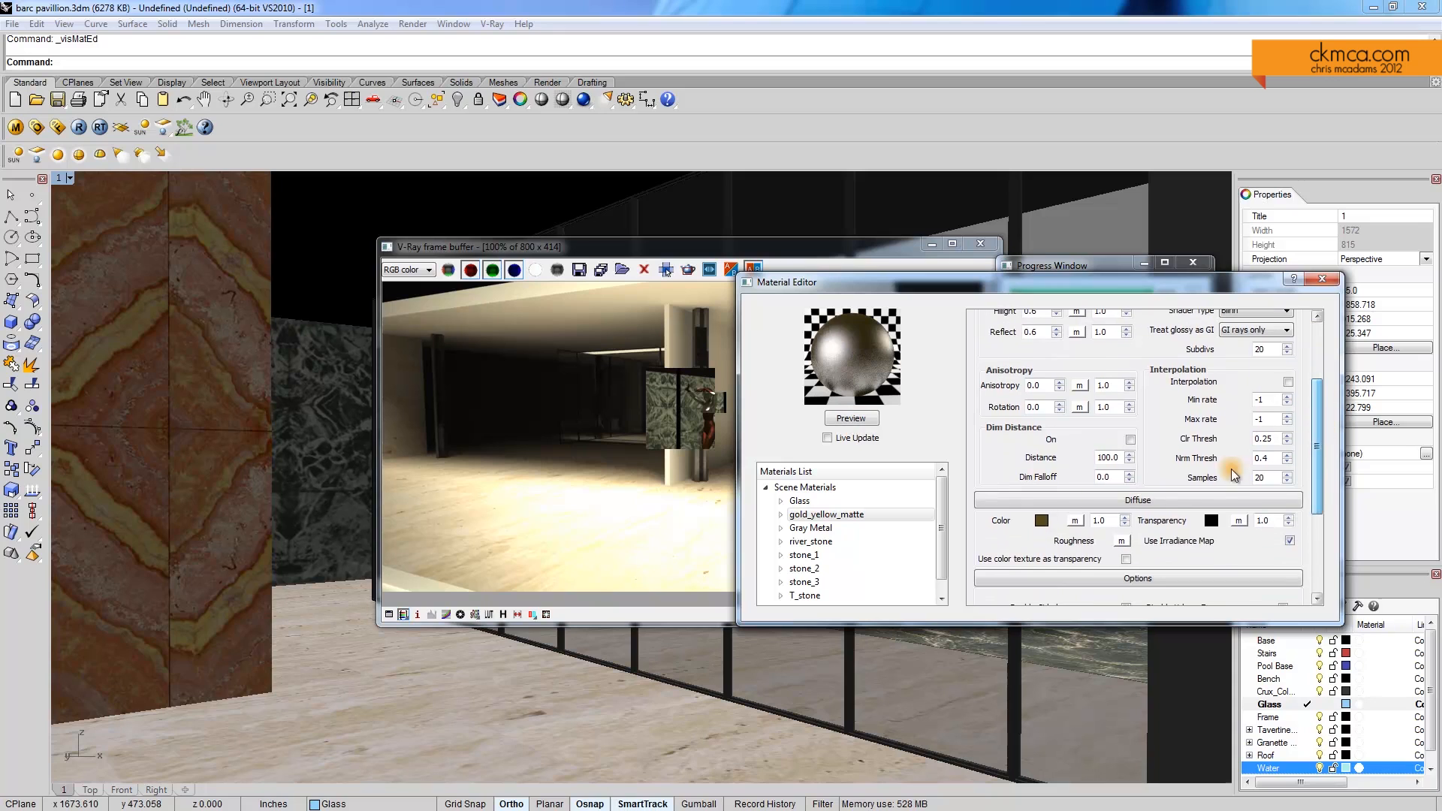
left_click(1039, 520)
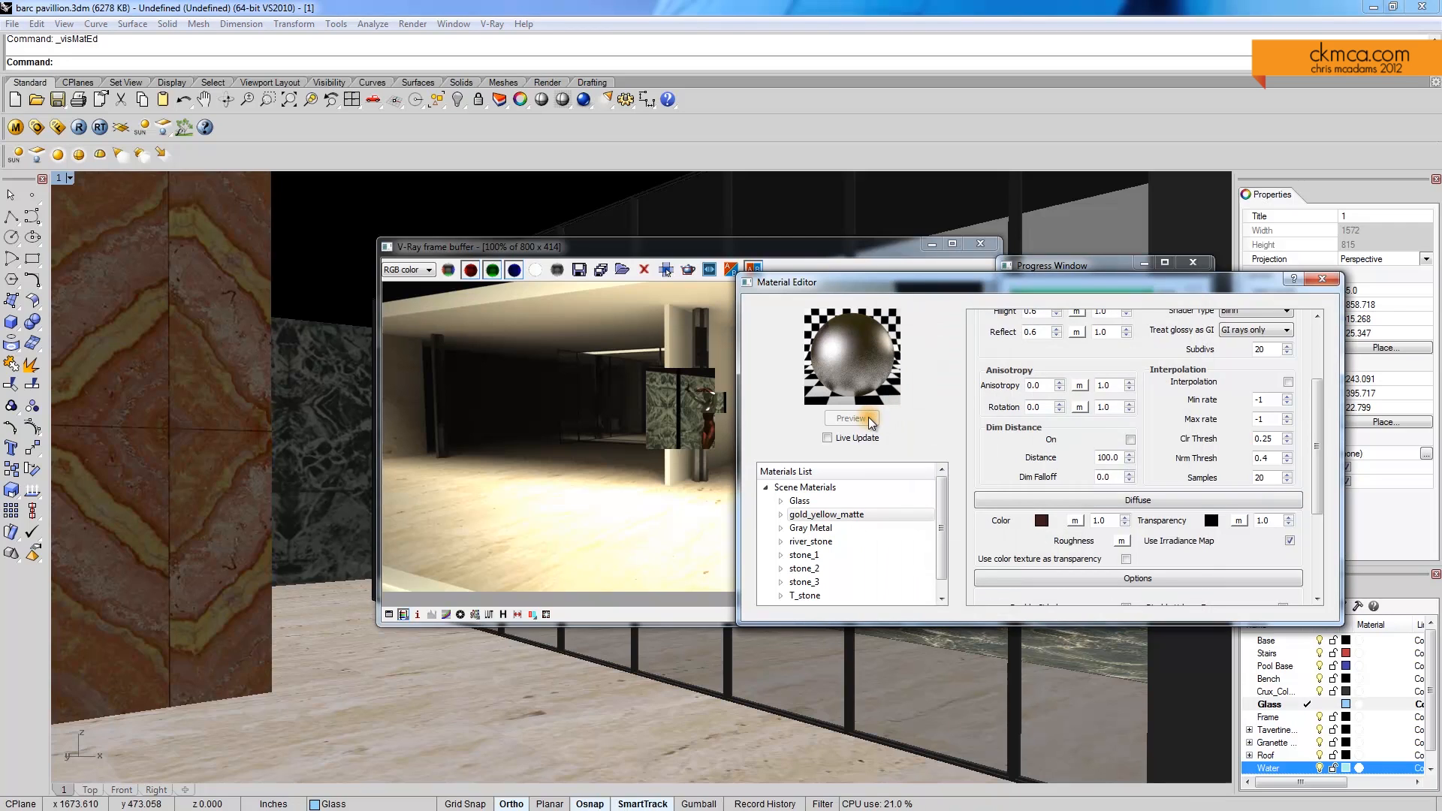
left_click(849, 419)
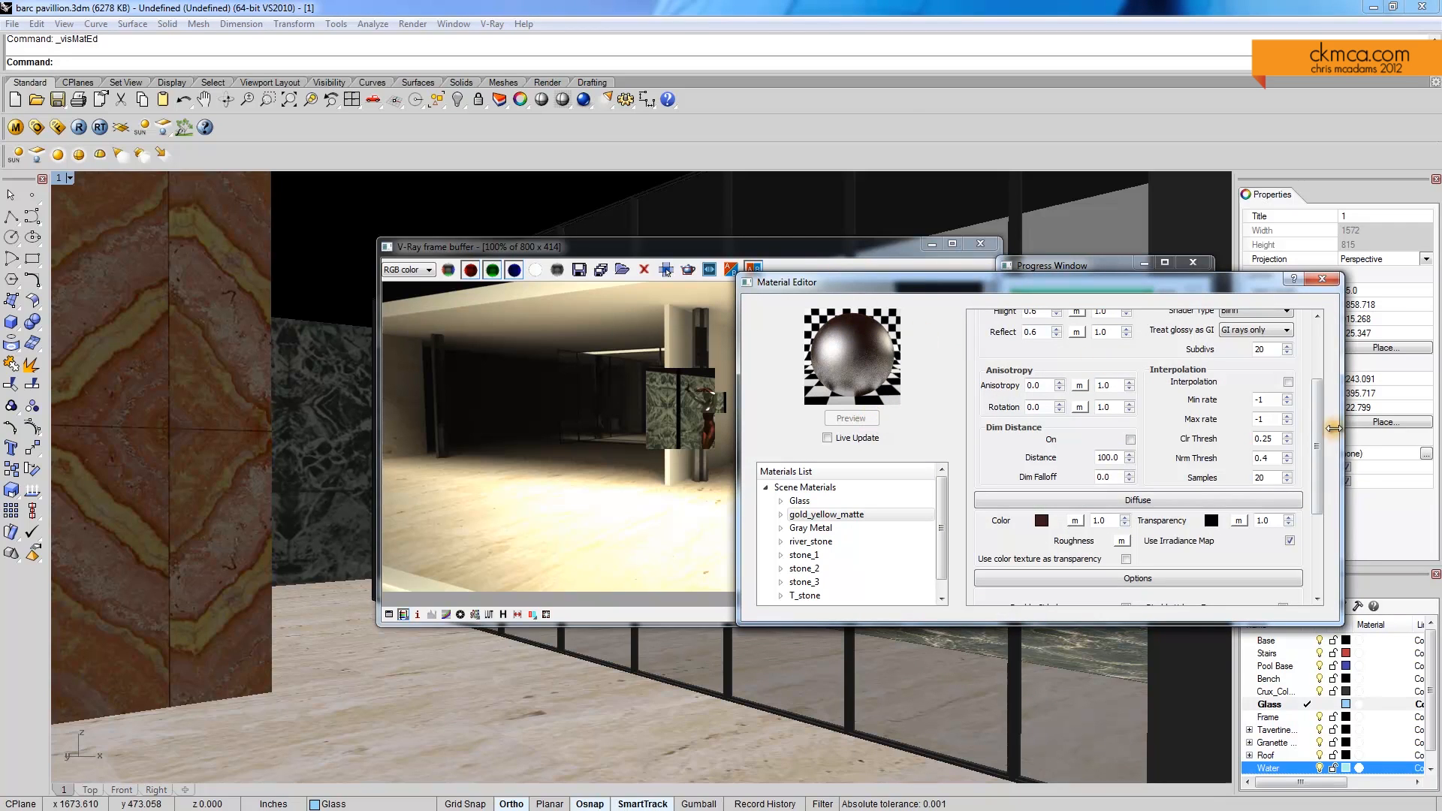
scroll("up", 3)
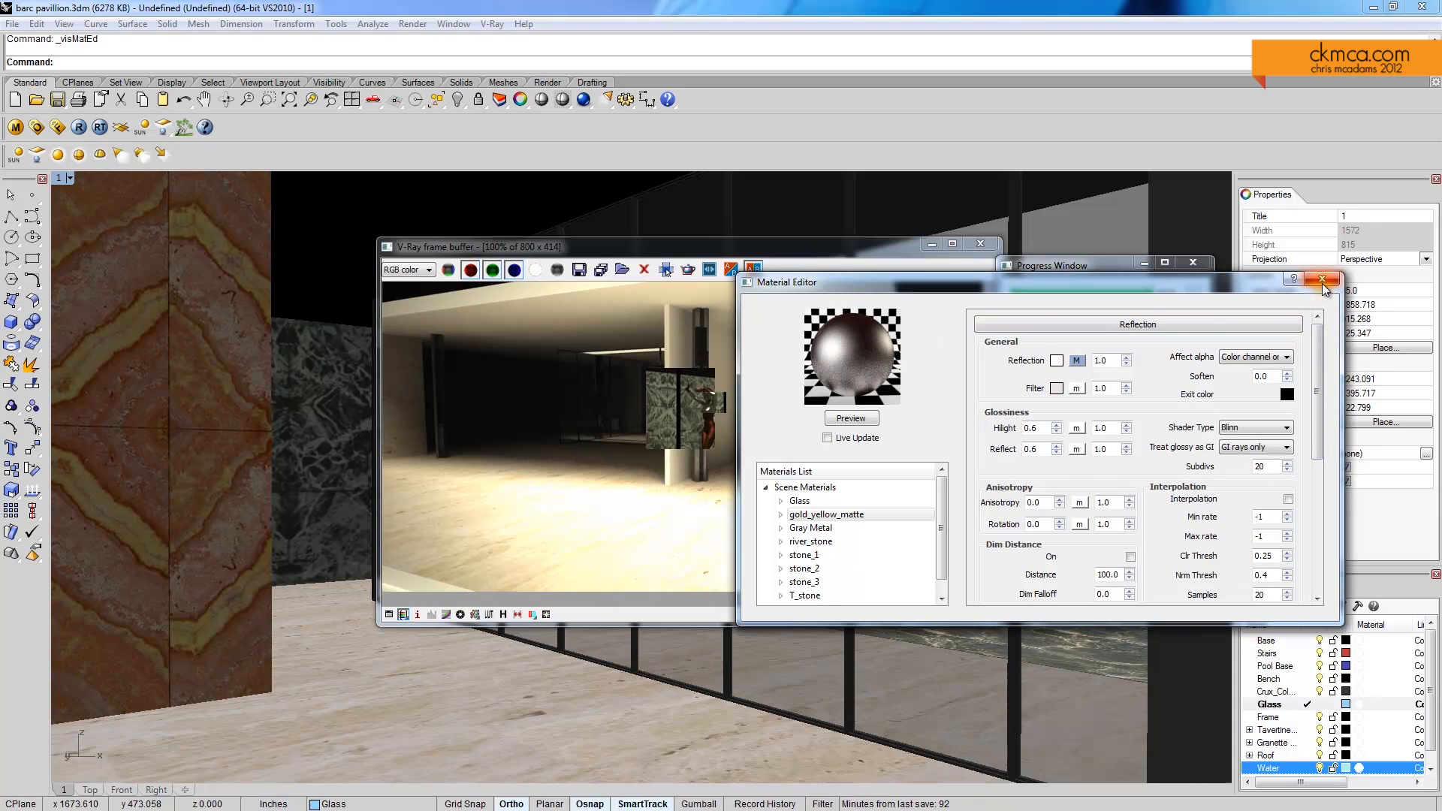
Close the Material Editor and launch a fresh V-Ray test render of the statue courtyard
left_click(1321, 279)
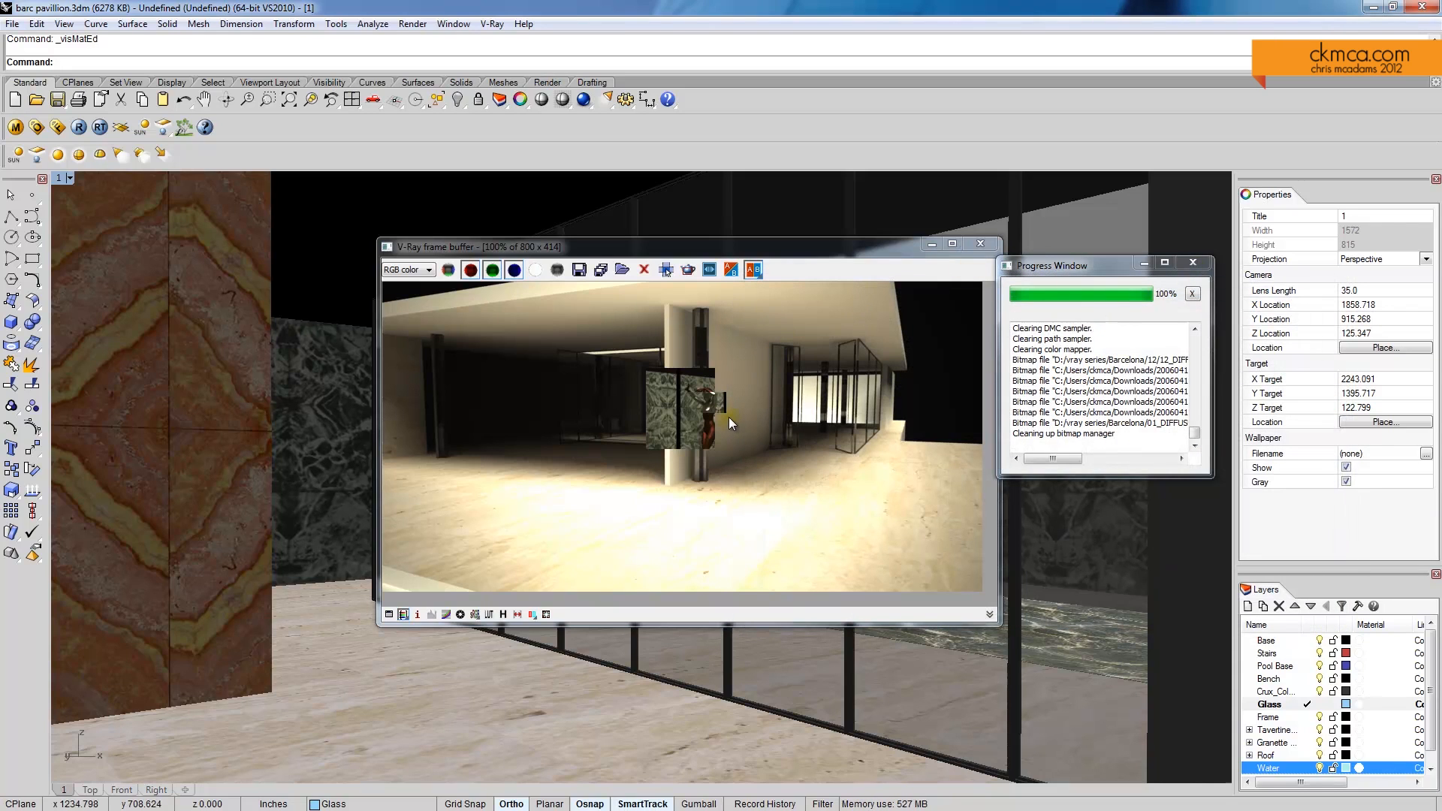
mouse_move(755, 458)
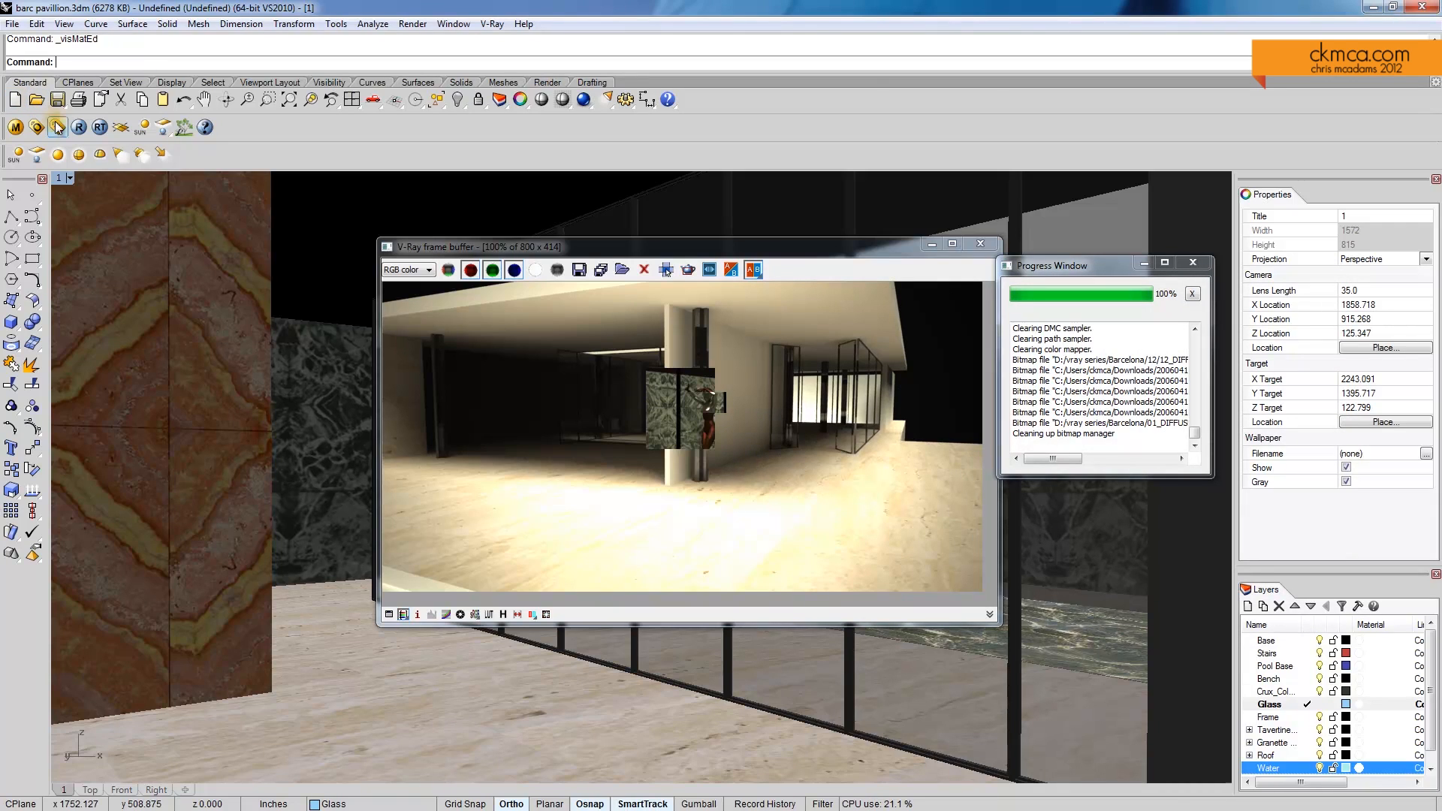
left_click(76, 126)
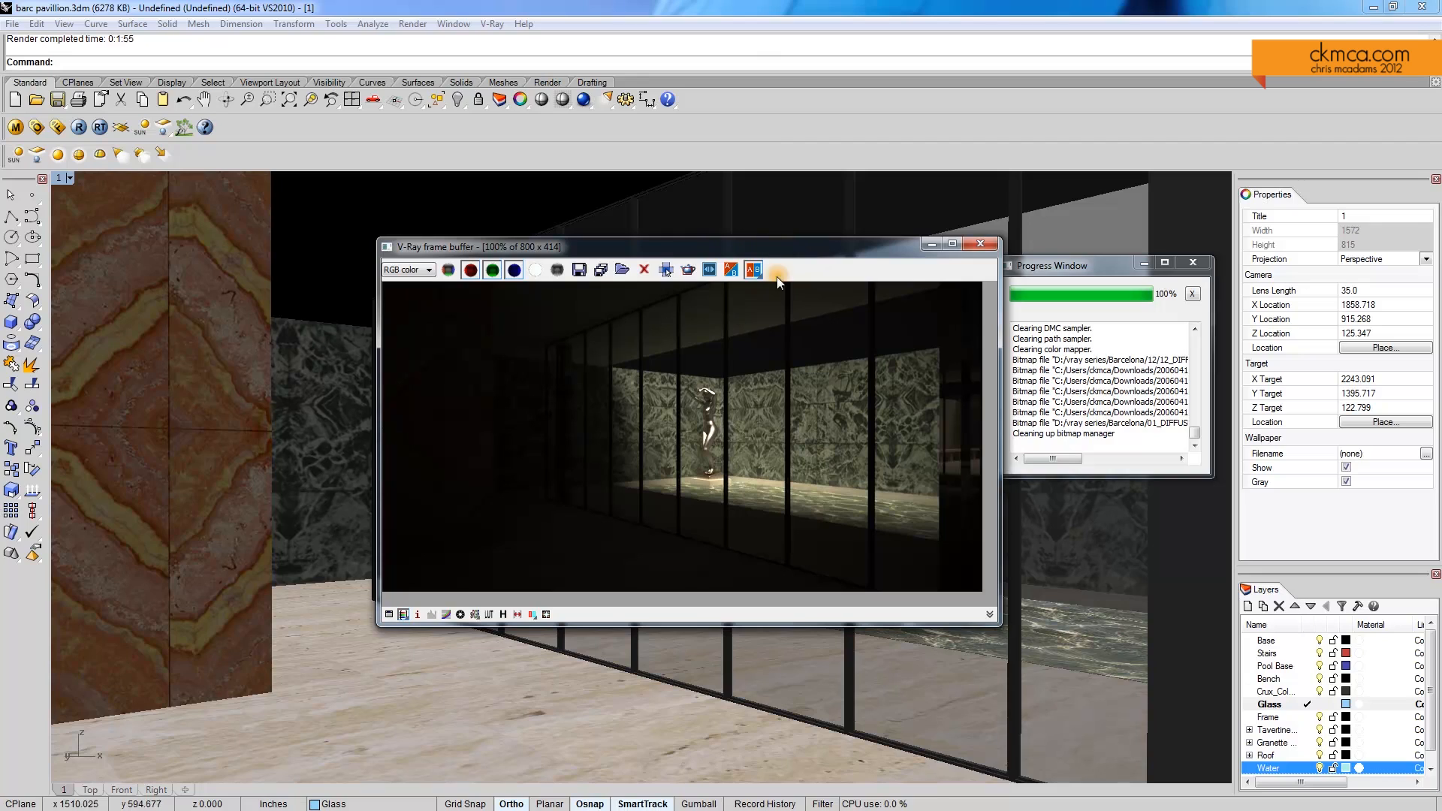
mouse_move(538, 593)
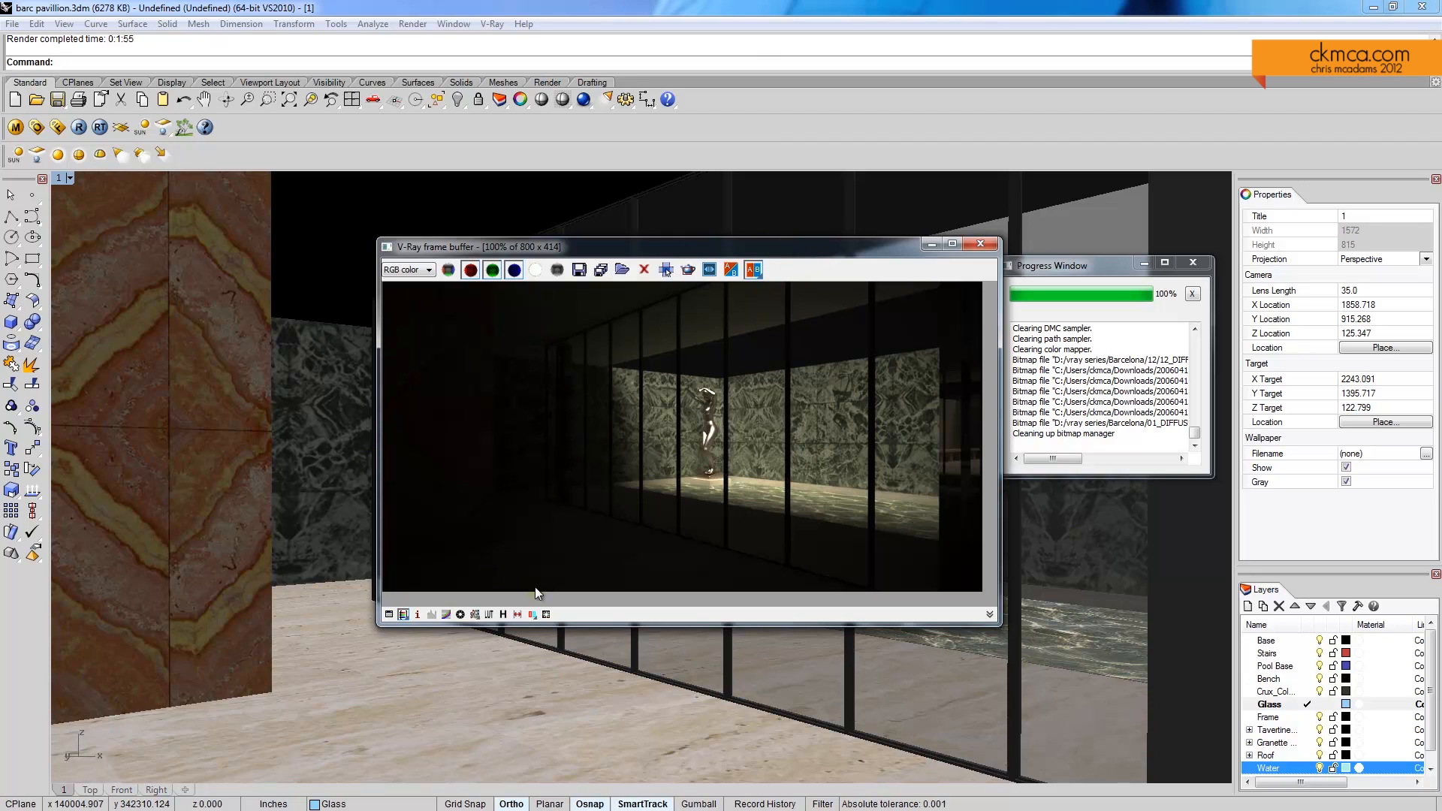
mouse_move(265, 424)
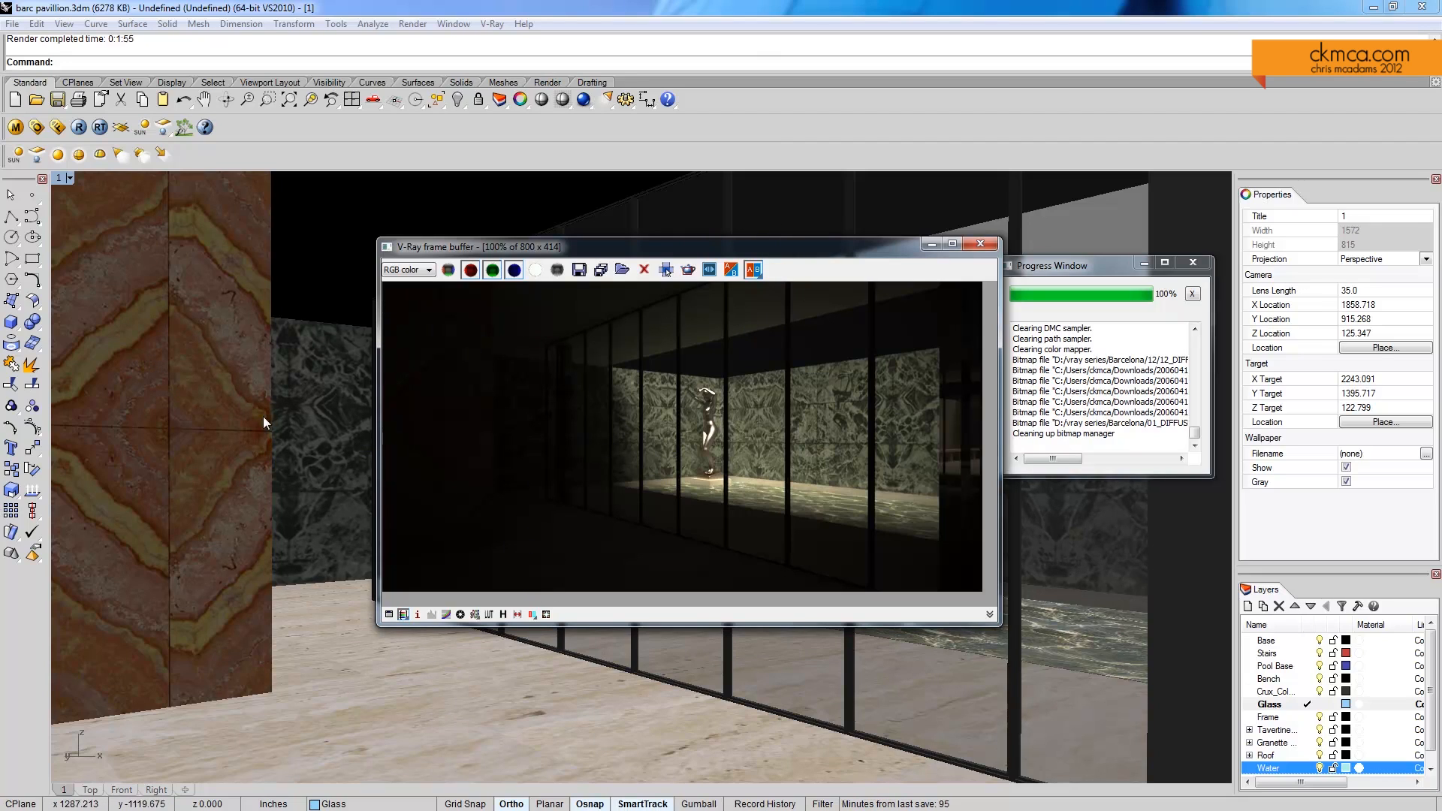
mouse_move(545, 351)
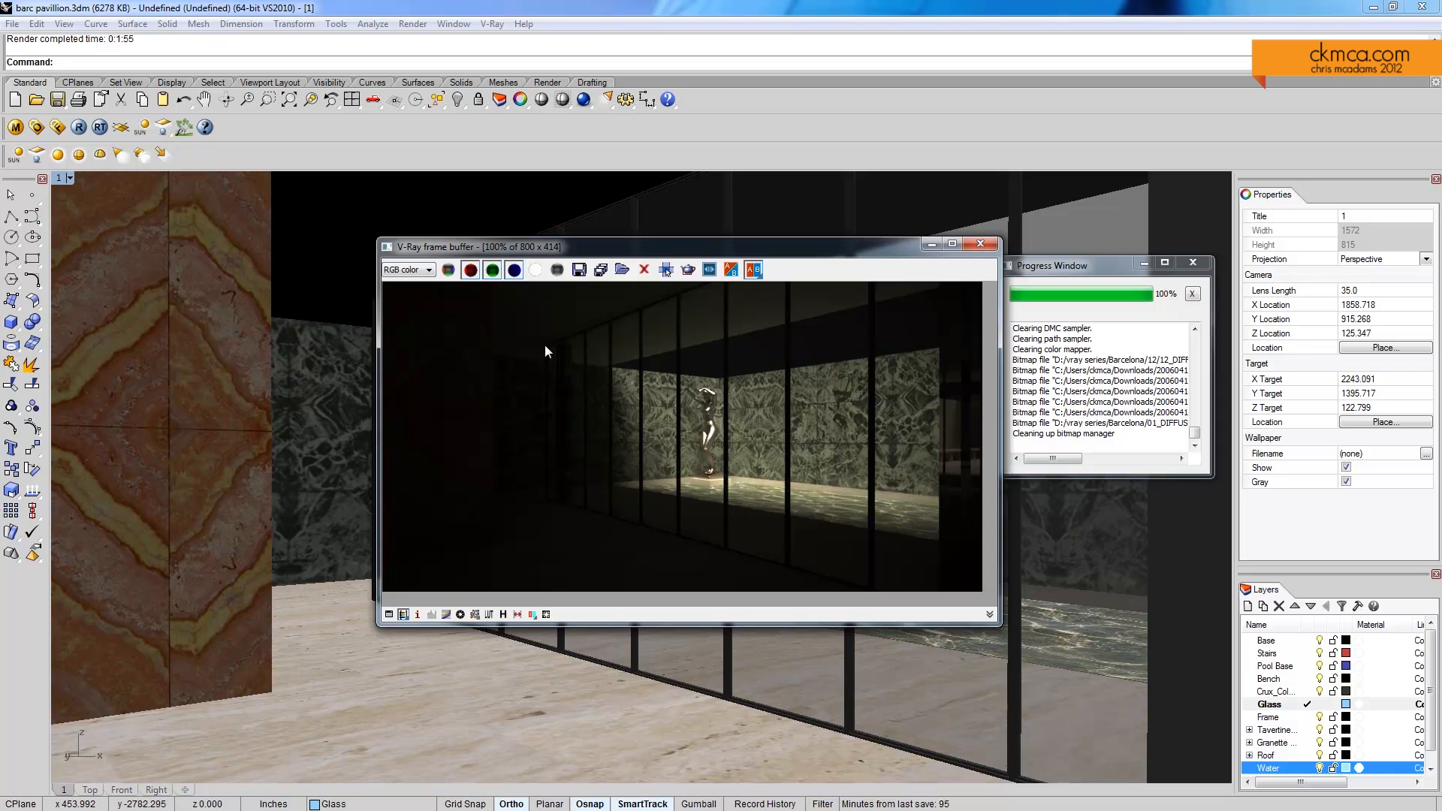
mouse_move(536, 544)
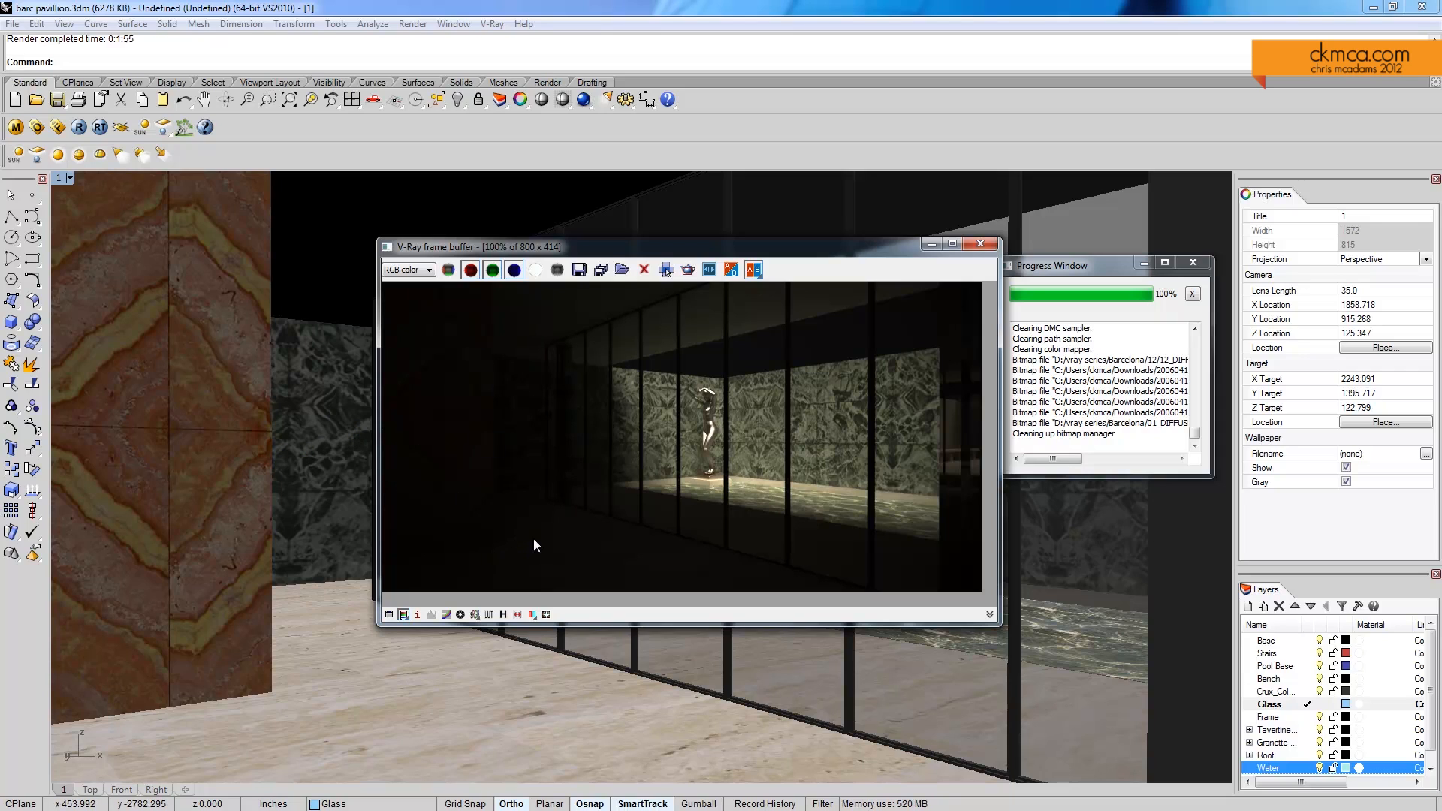
mouse_move(572, 575)
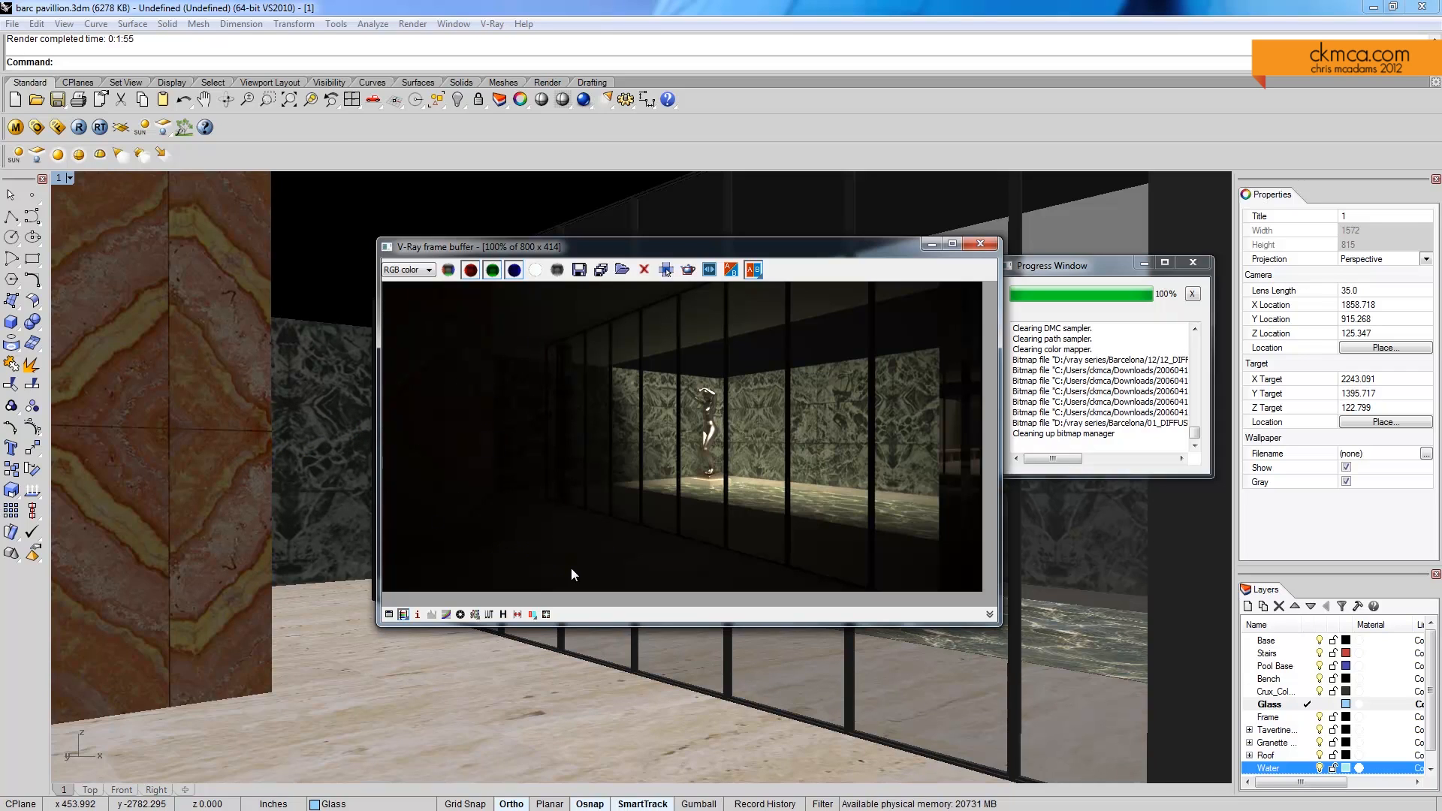
mouse_move(459, 437)
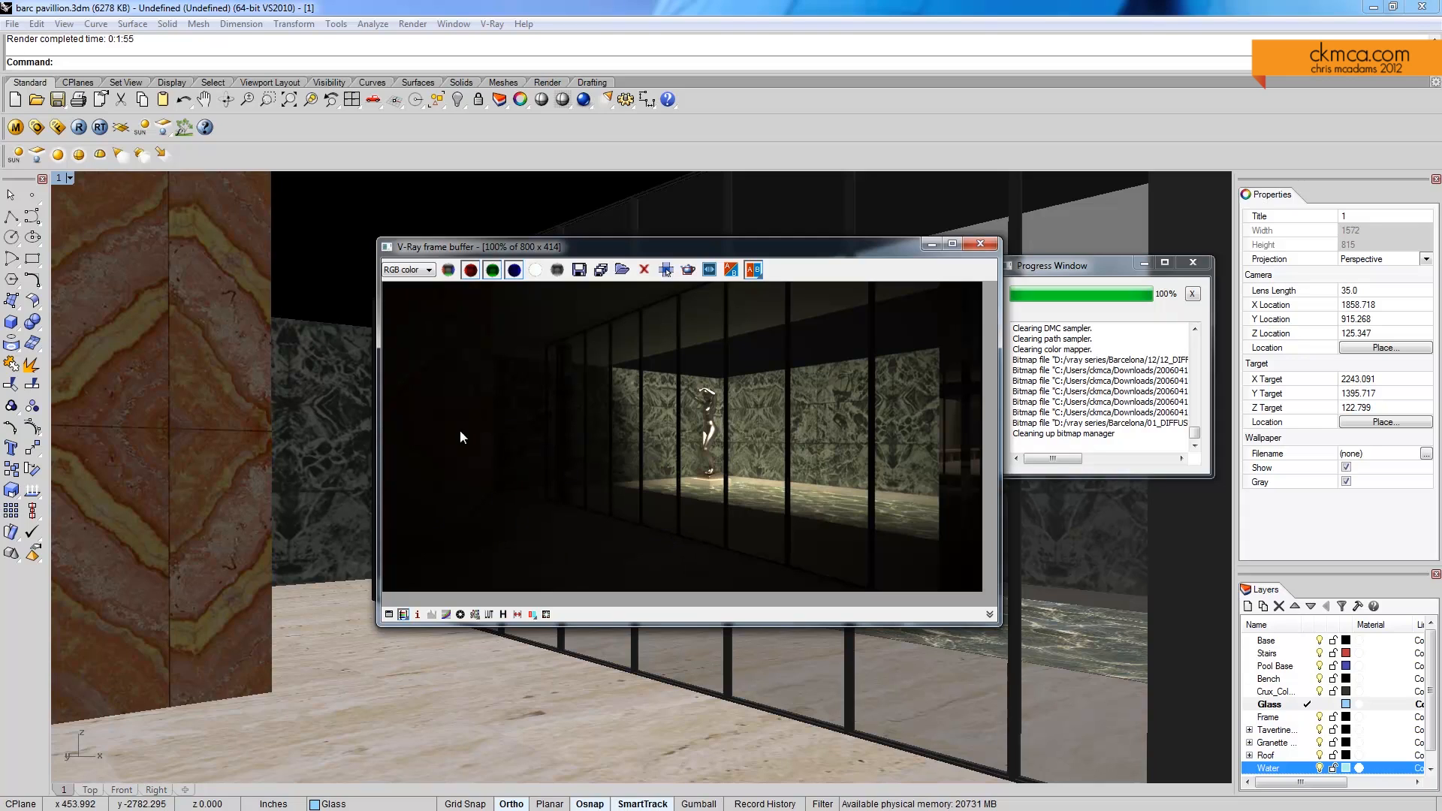
mouse_move(551, 524)
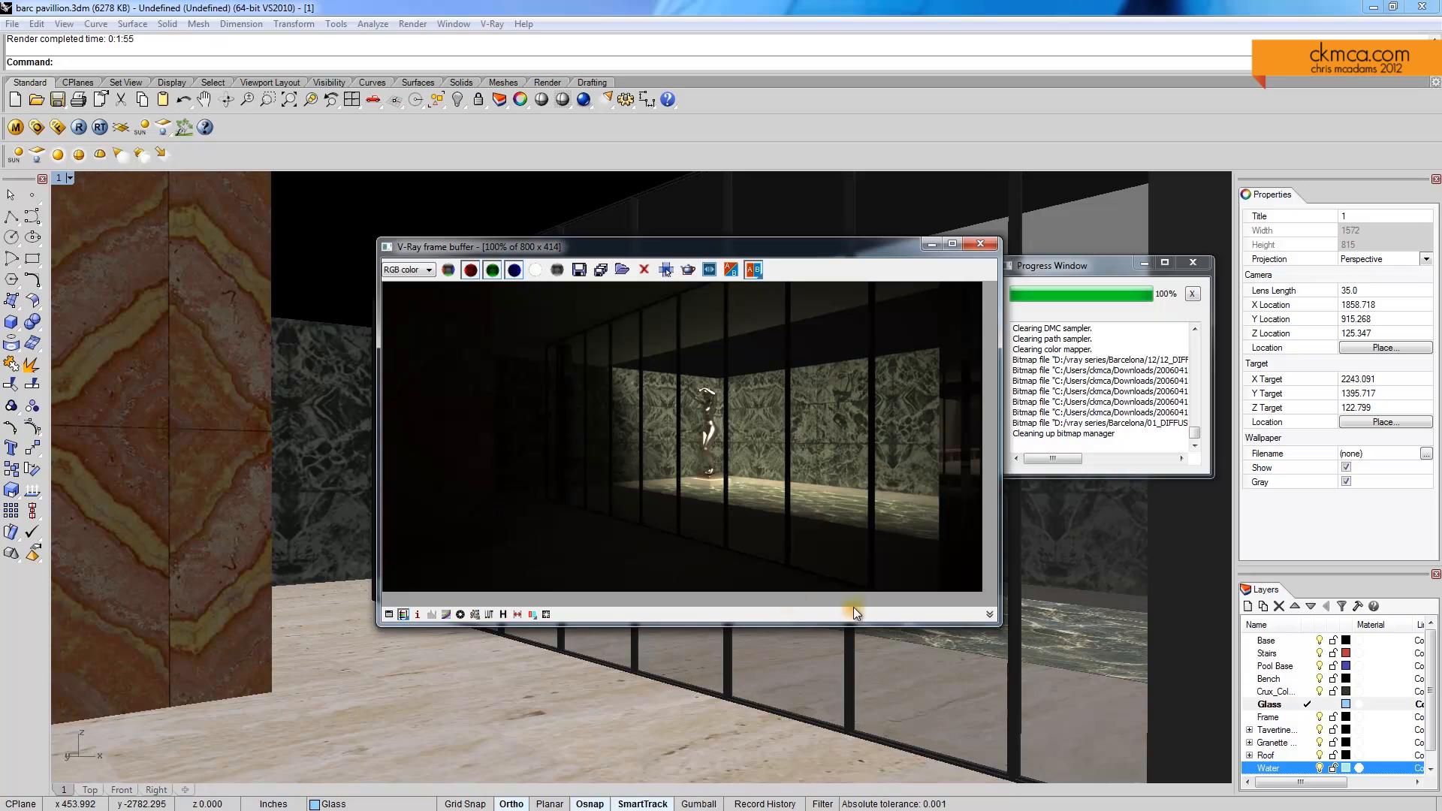
mouse_move(665, 603)
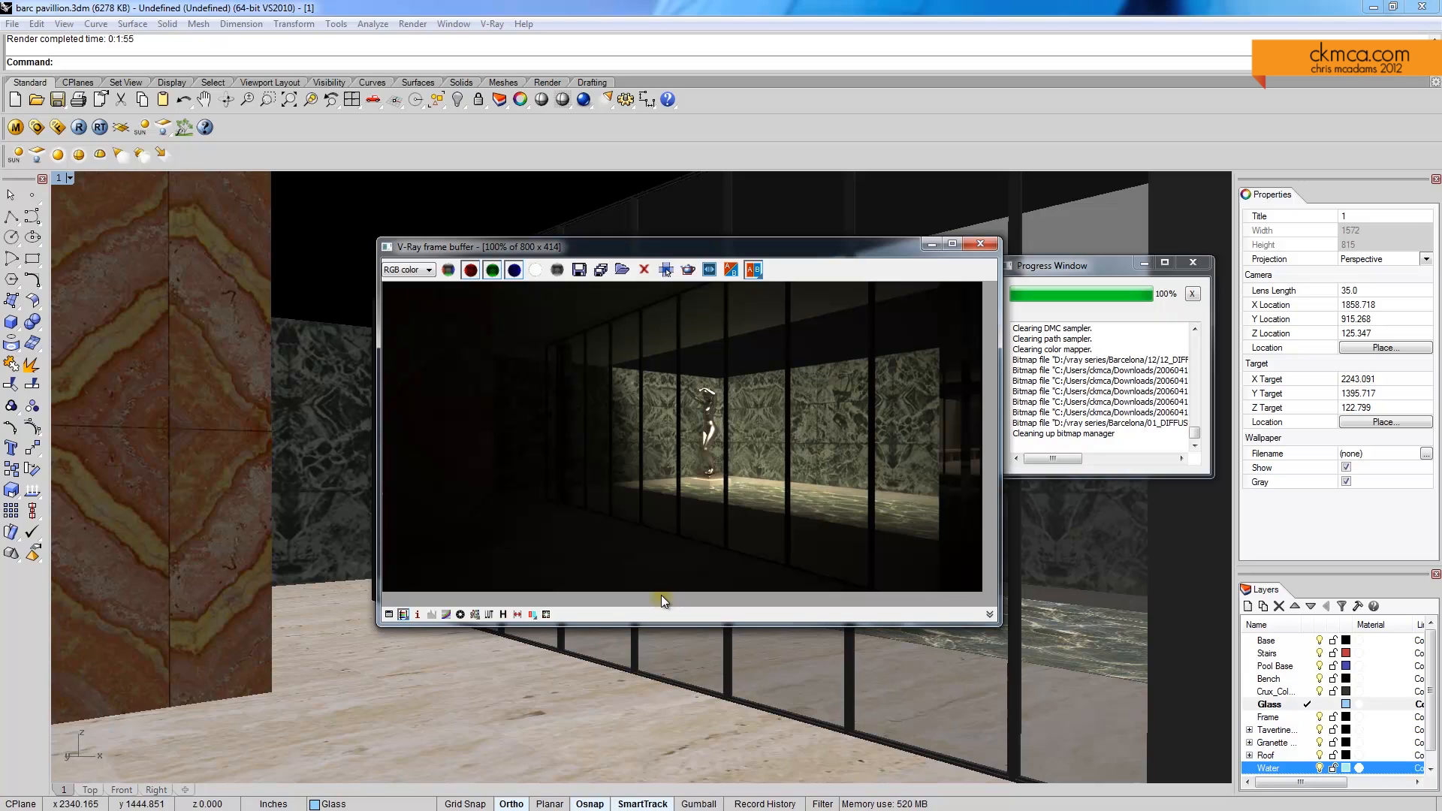
mouse_move(835, 251)
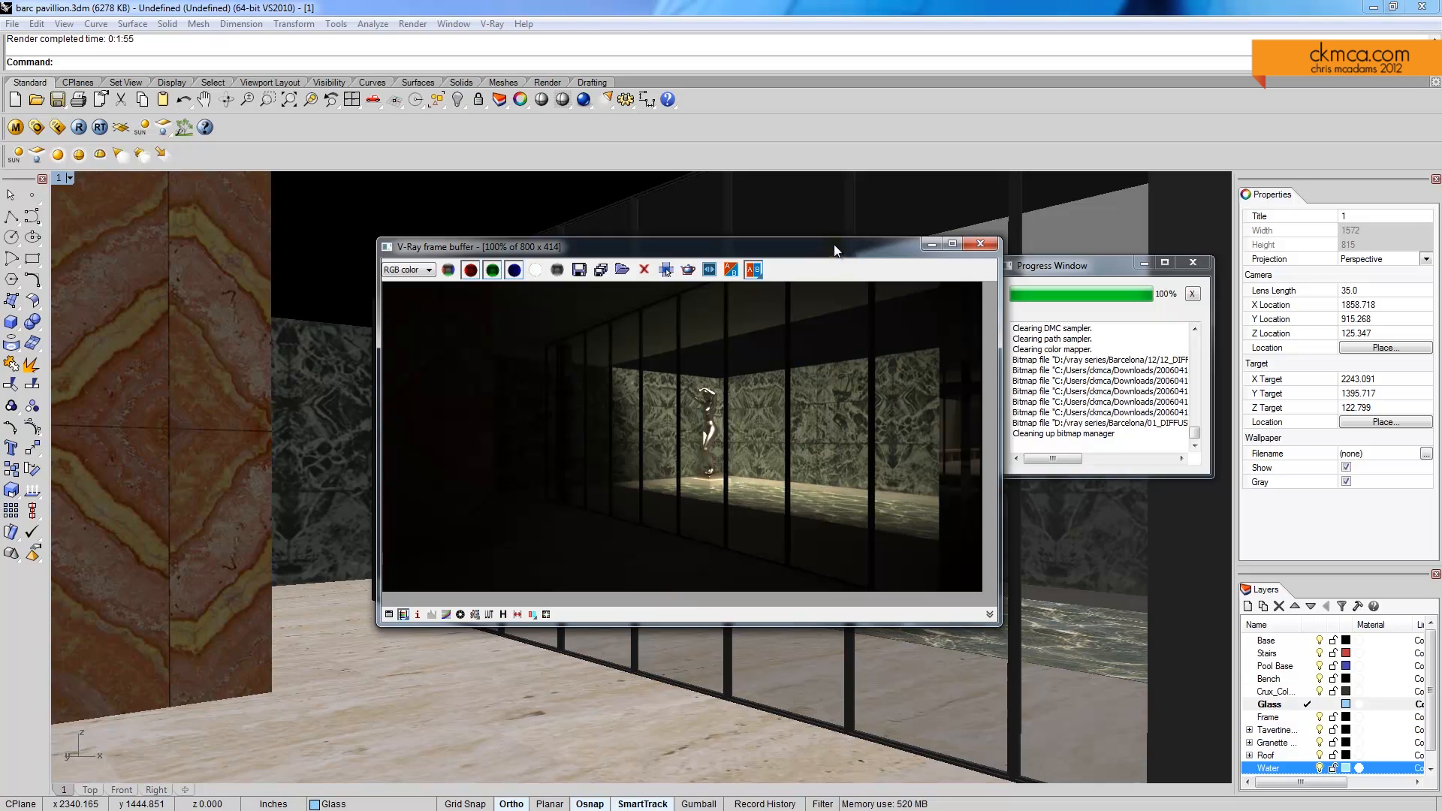